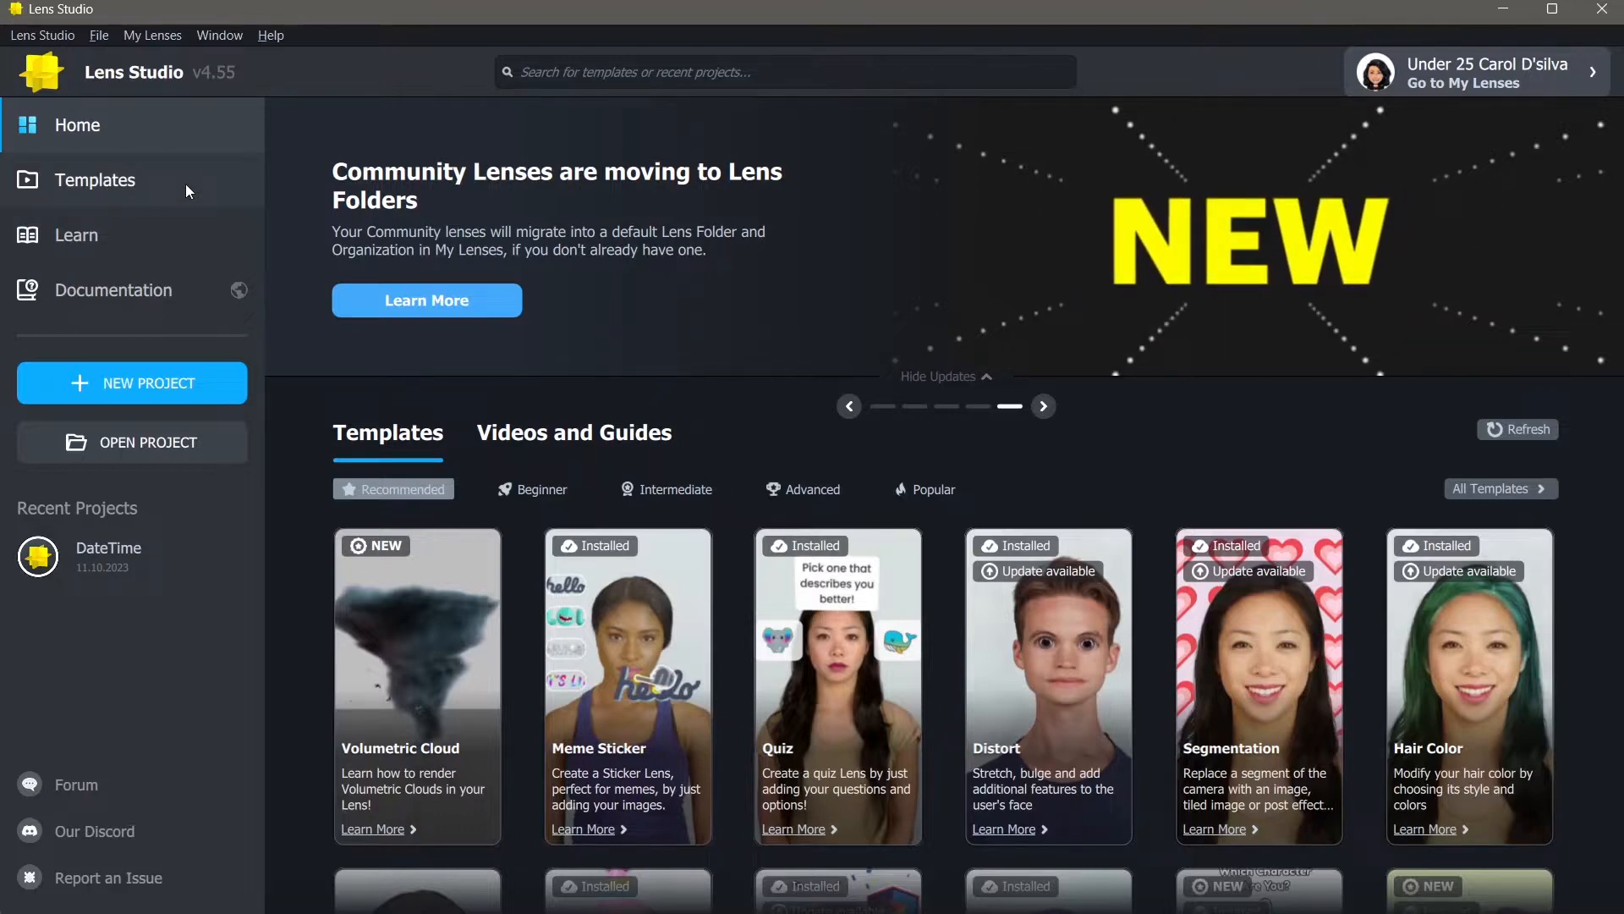
# Search the templates for 'marker' and open the Marker template as a new project
pyautogui.click(94, 180)
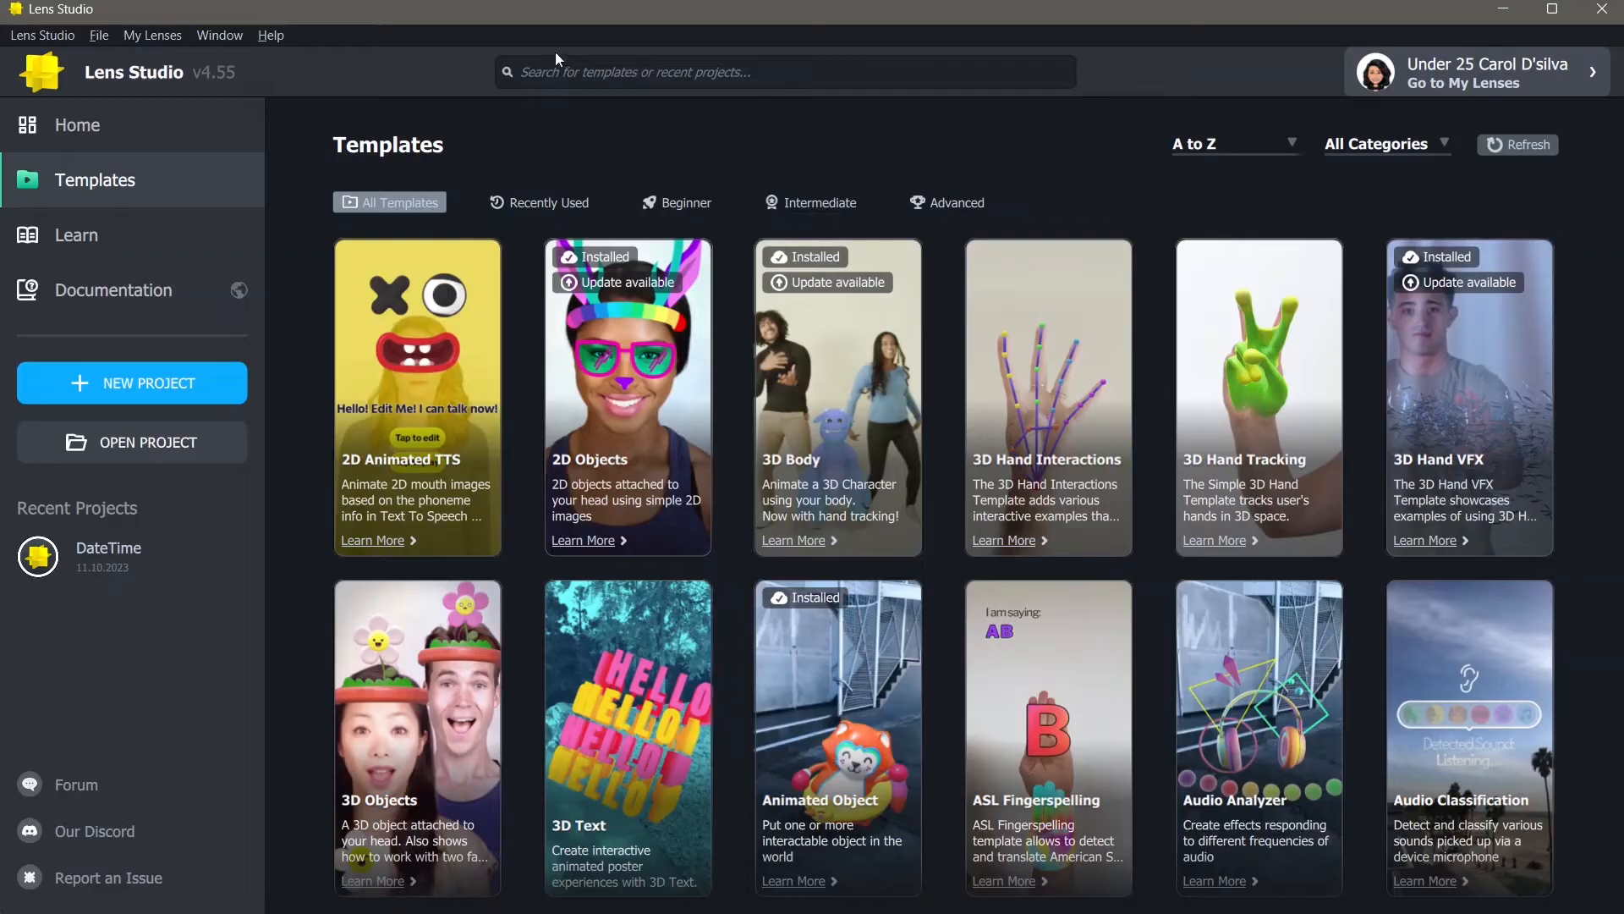
pyautogui.click(784, 71)
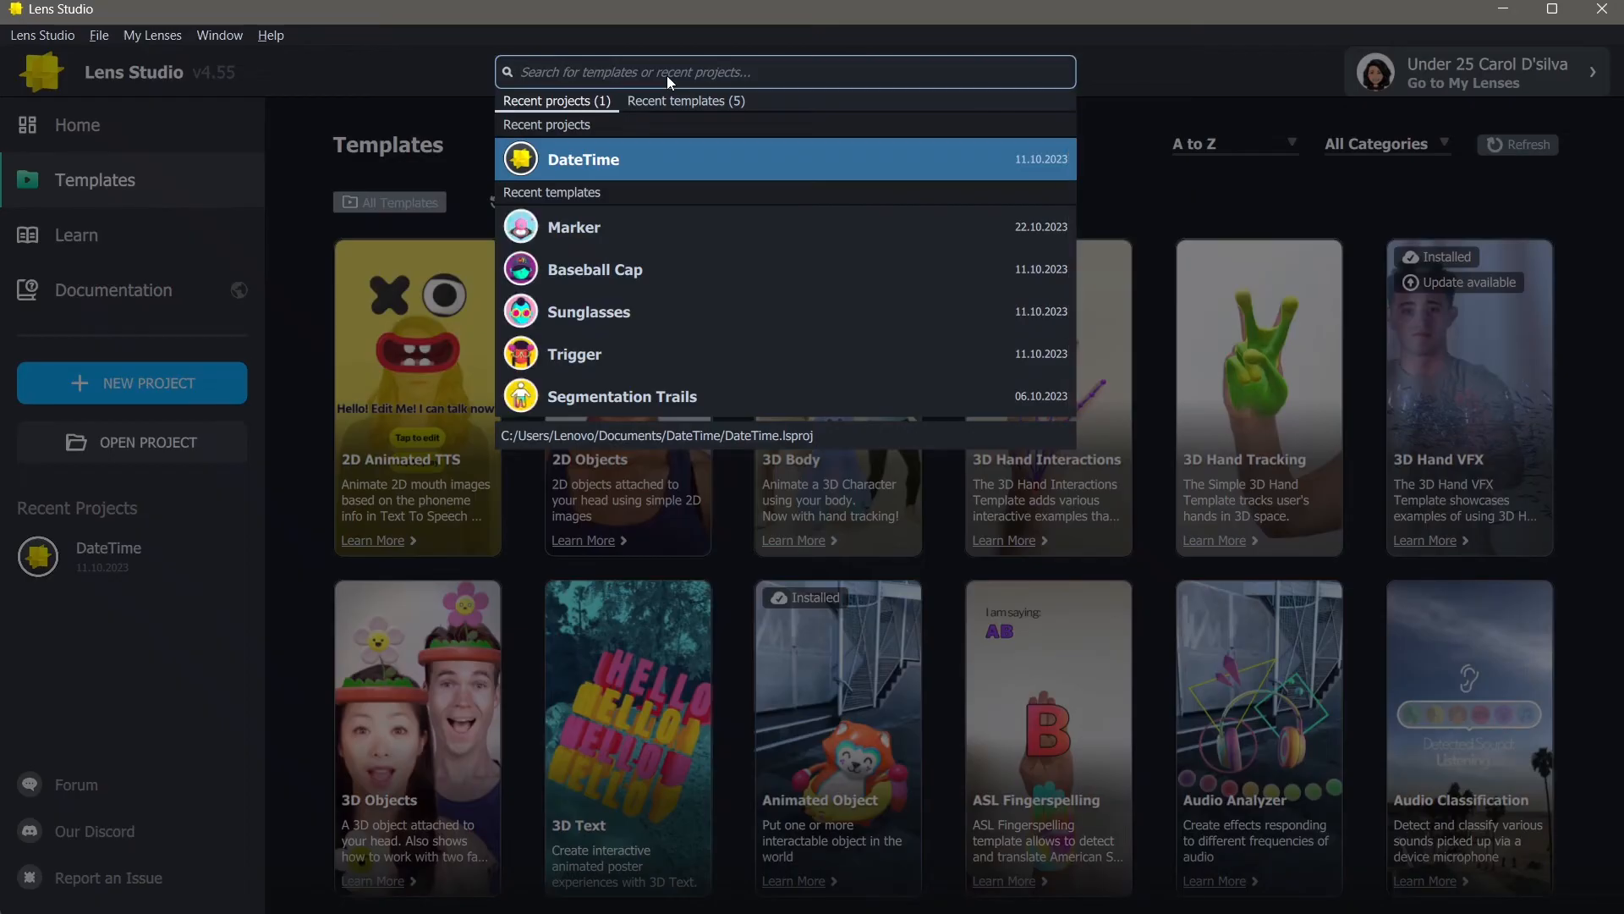
pyautogui.write('marker')
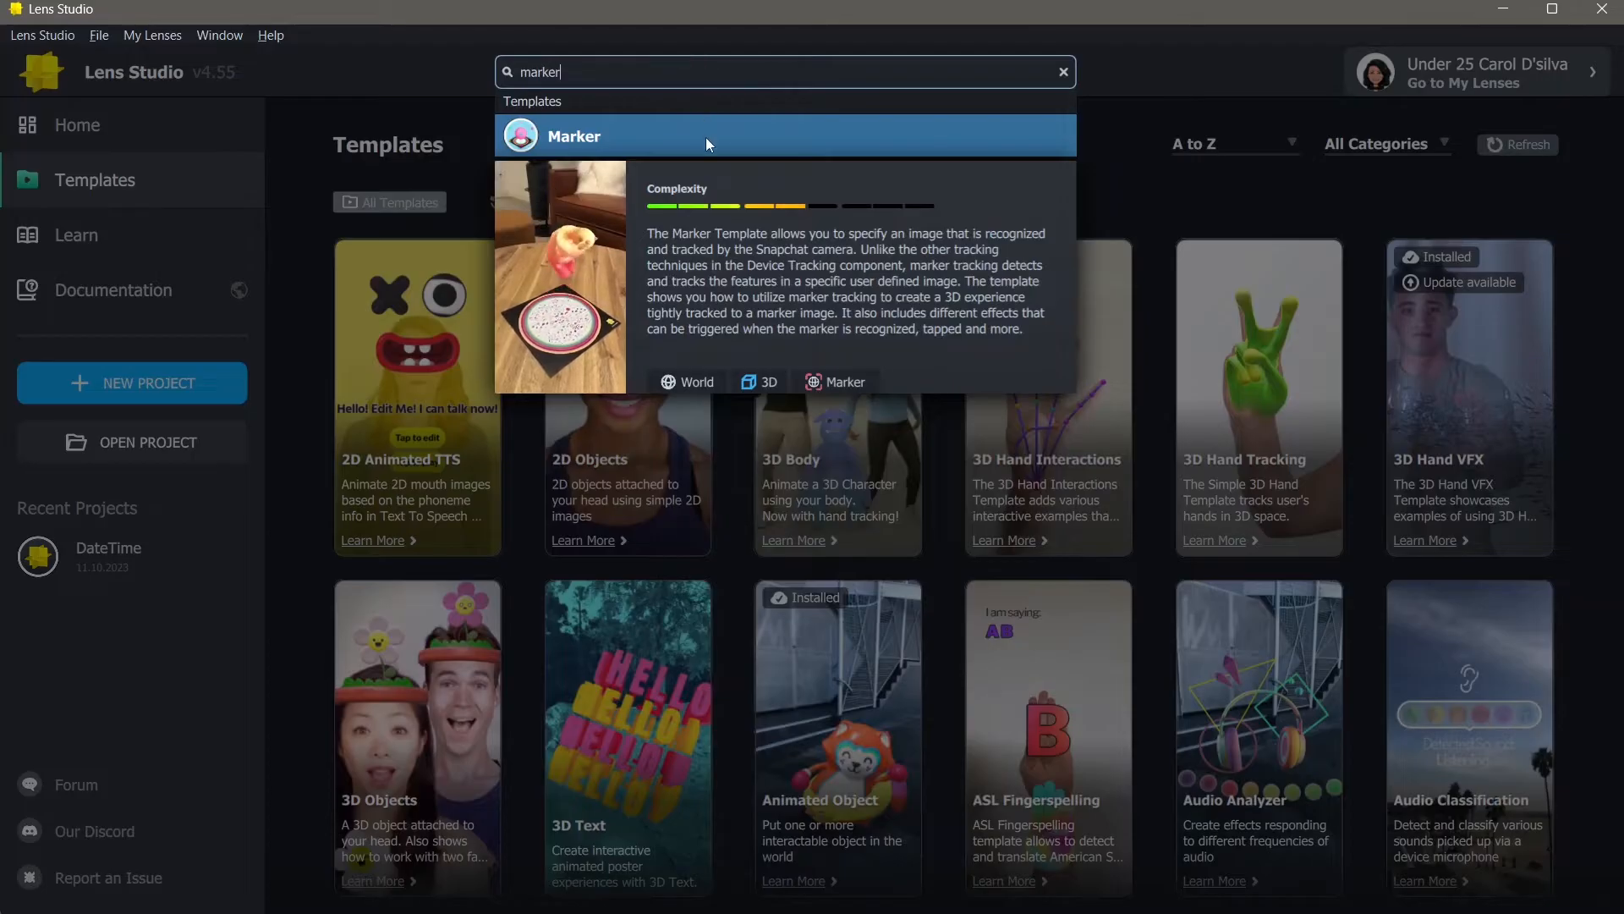
pyautogui.click(573, 136)
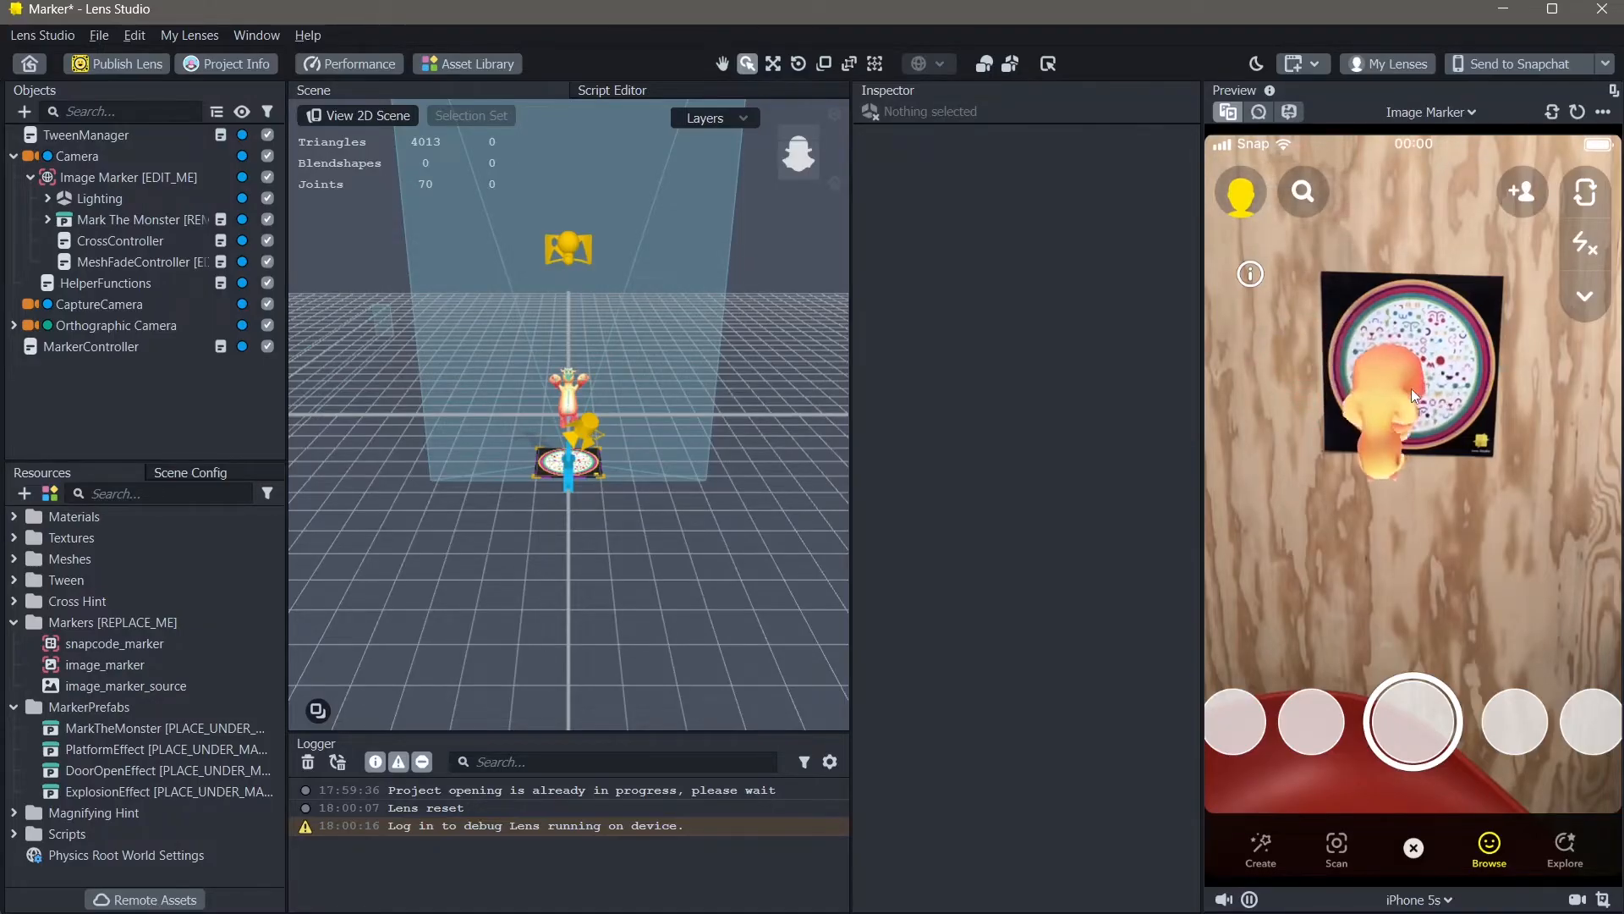
pyautogui.click(1139, 888)
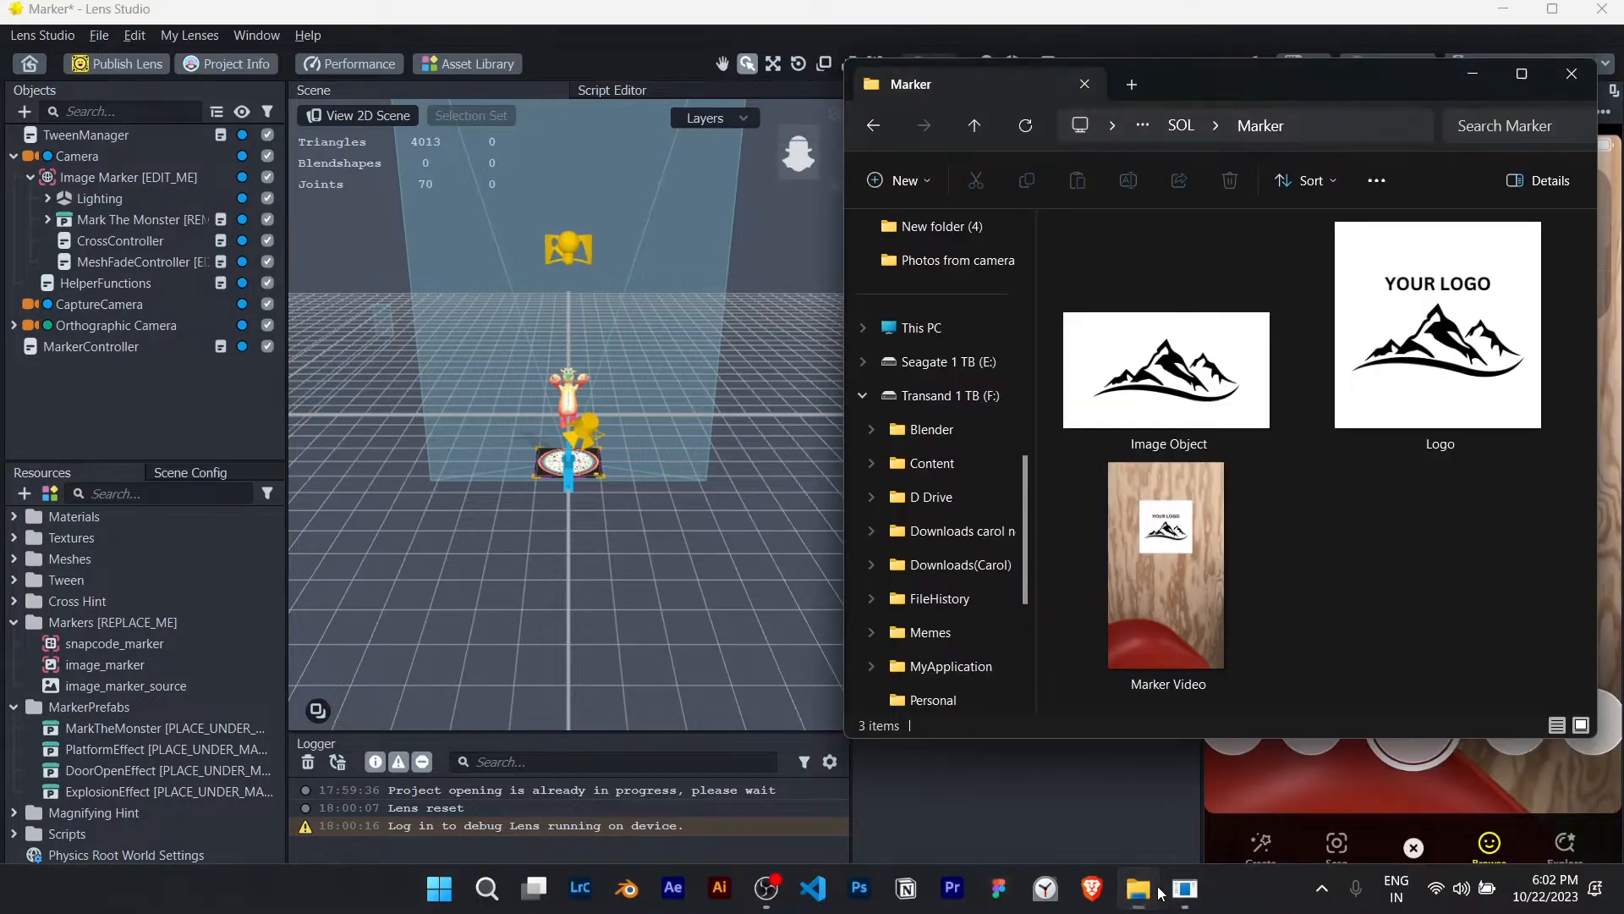
pyautogui.click(1438, 362)
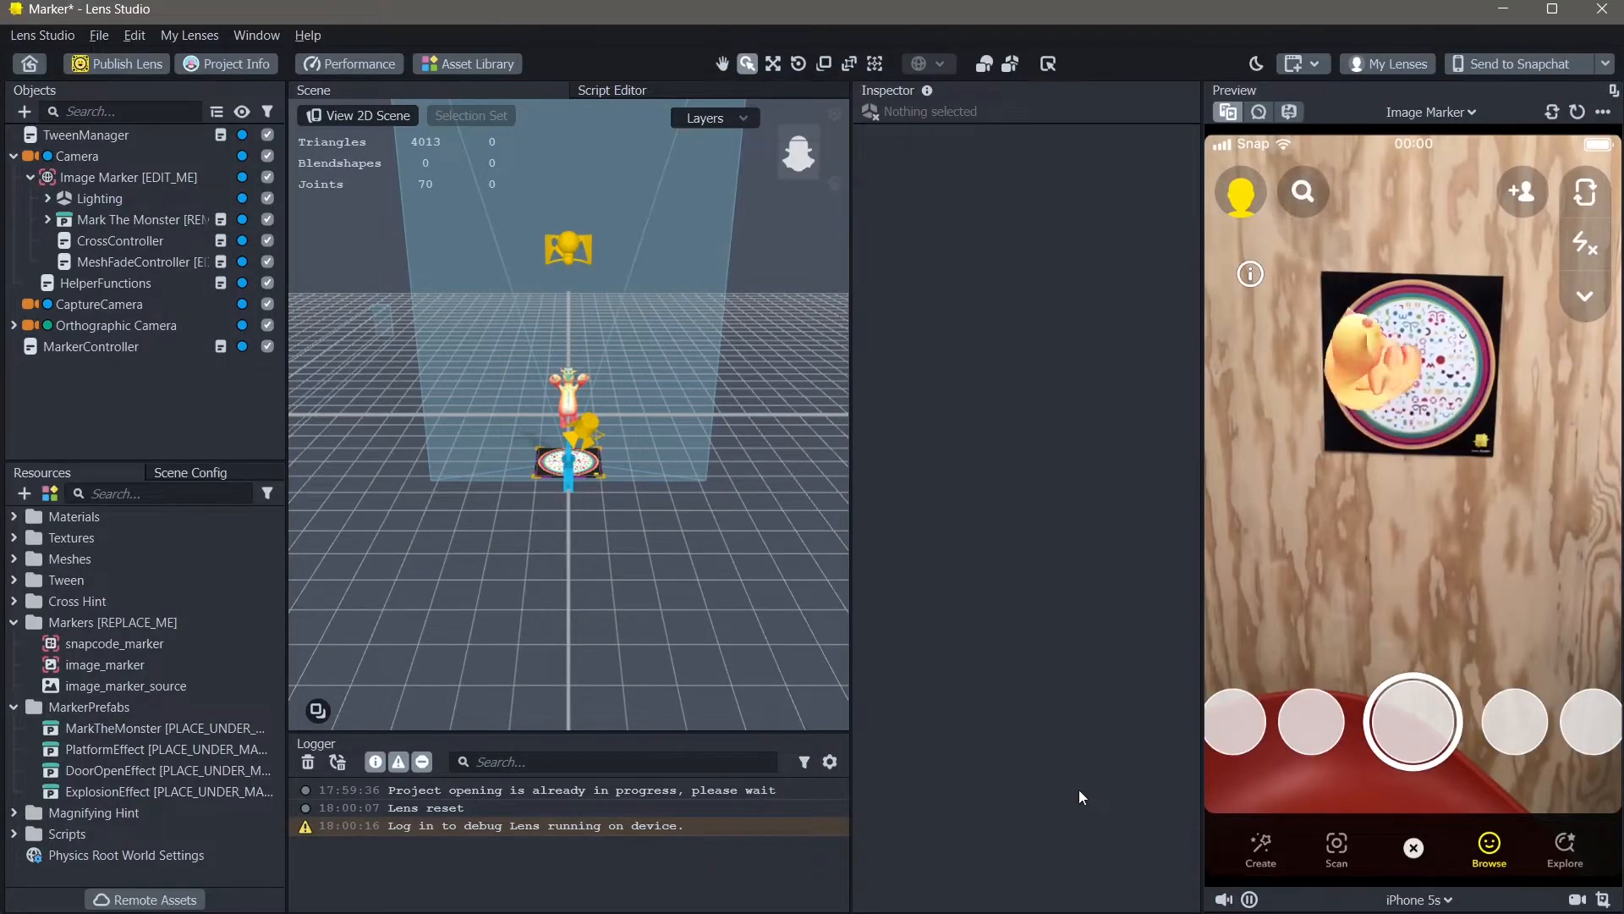
# With Image Marker selected, import the Logo image file from the Marker folder into Resources
pyautogui.click(127, 178)
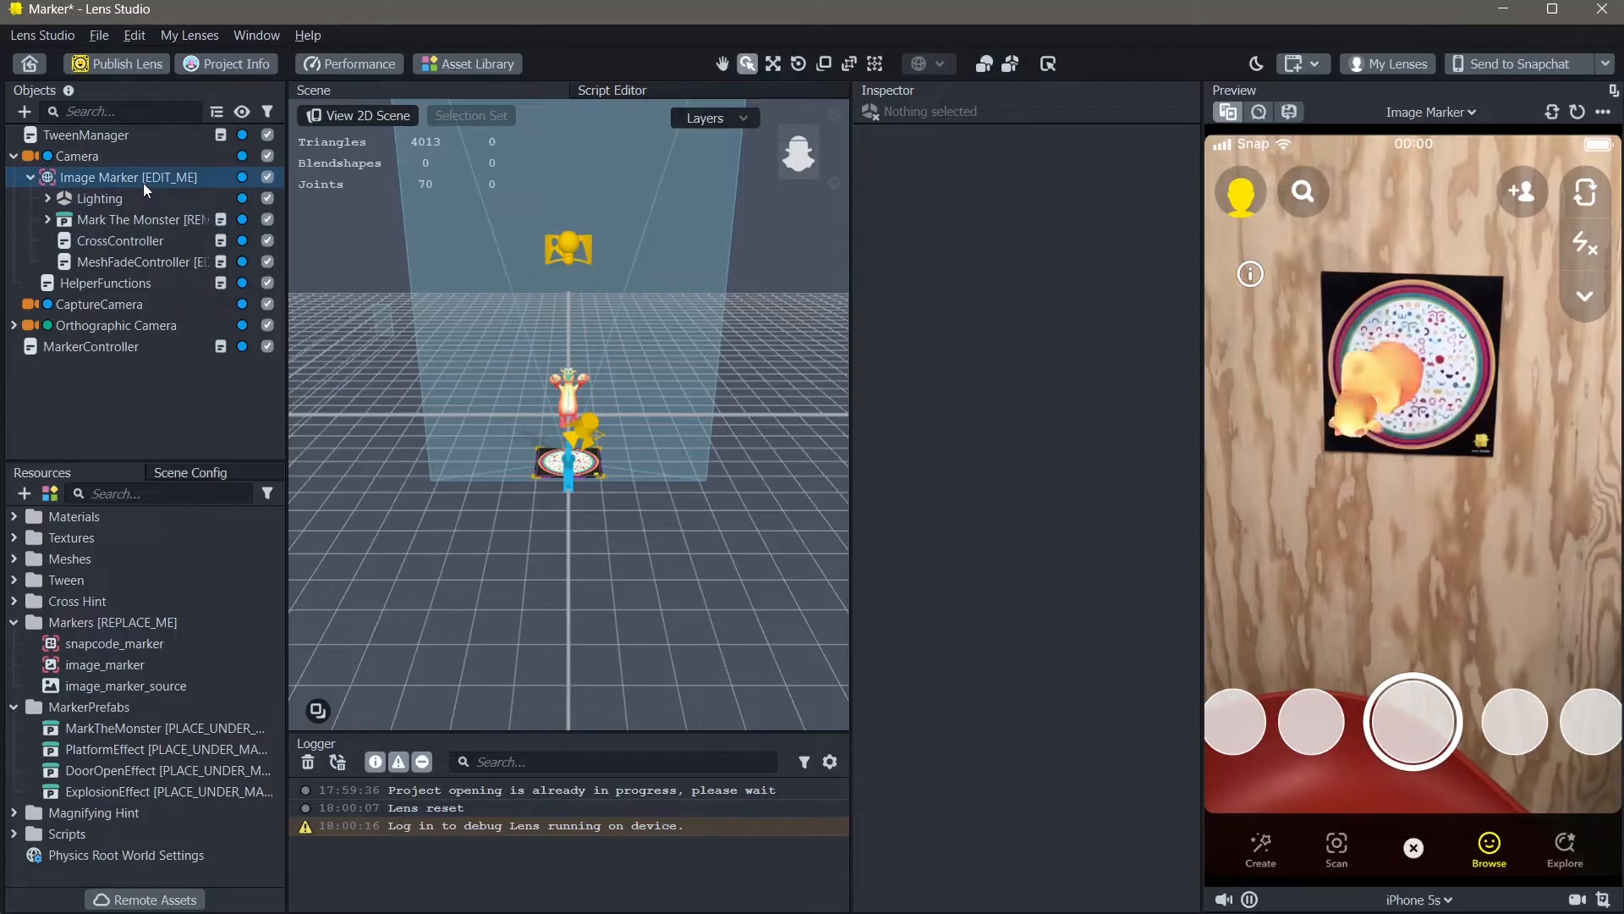
pyautogui.click(127, 178)
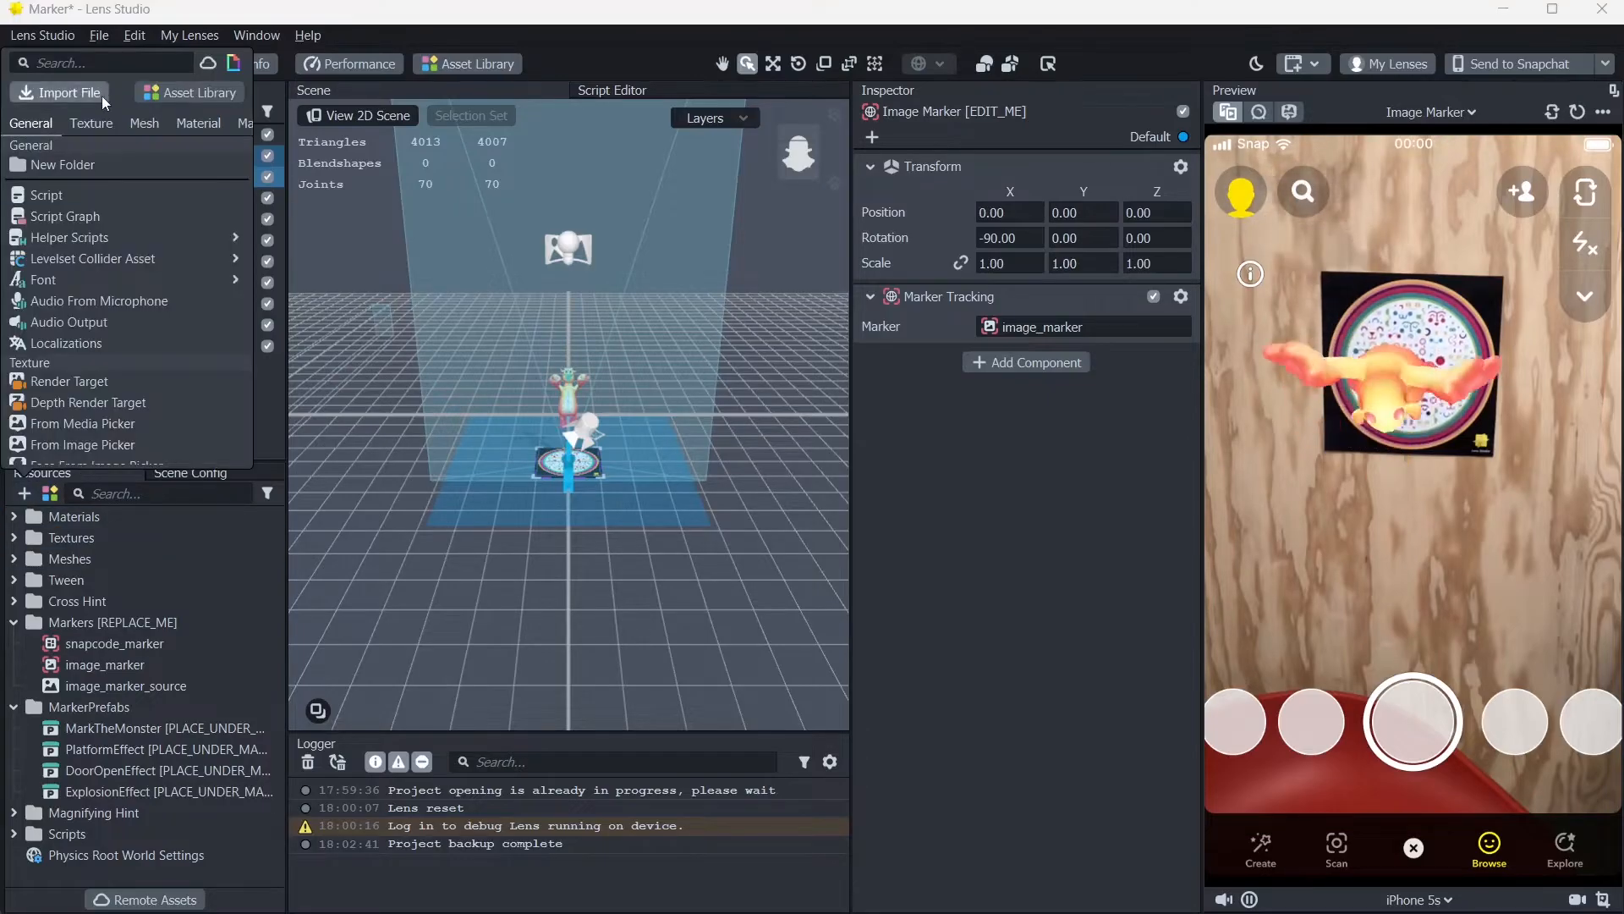
pyautogui.write('ima')
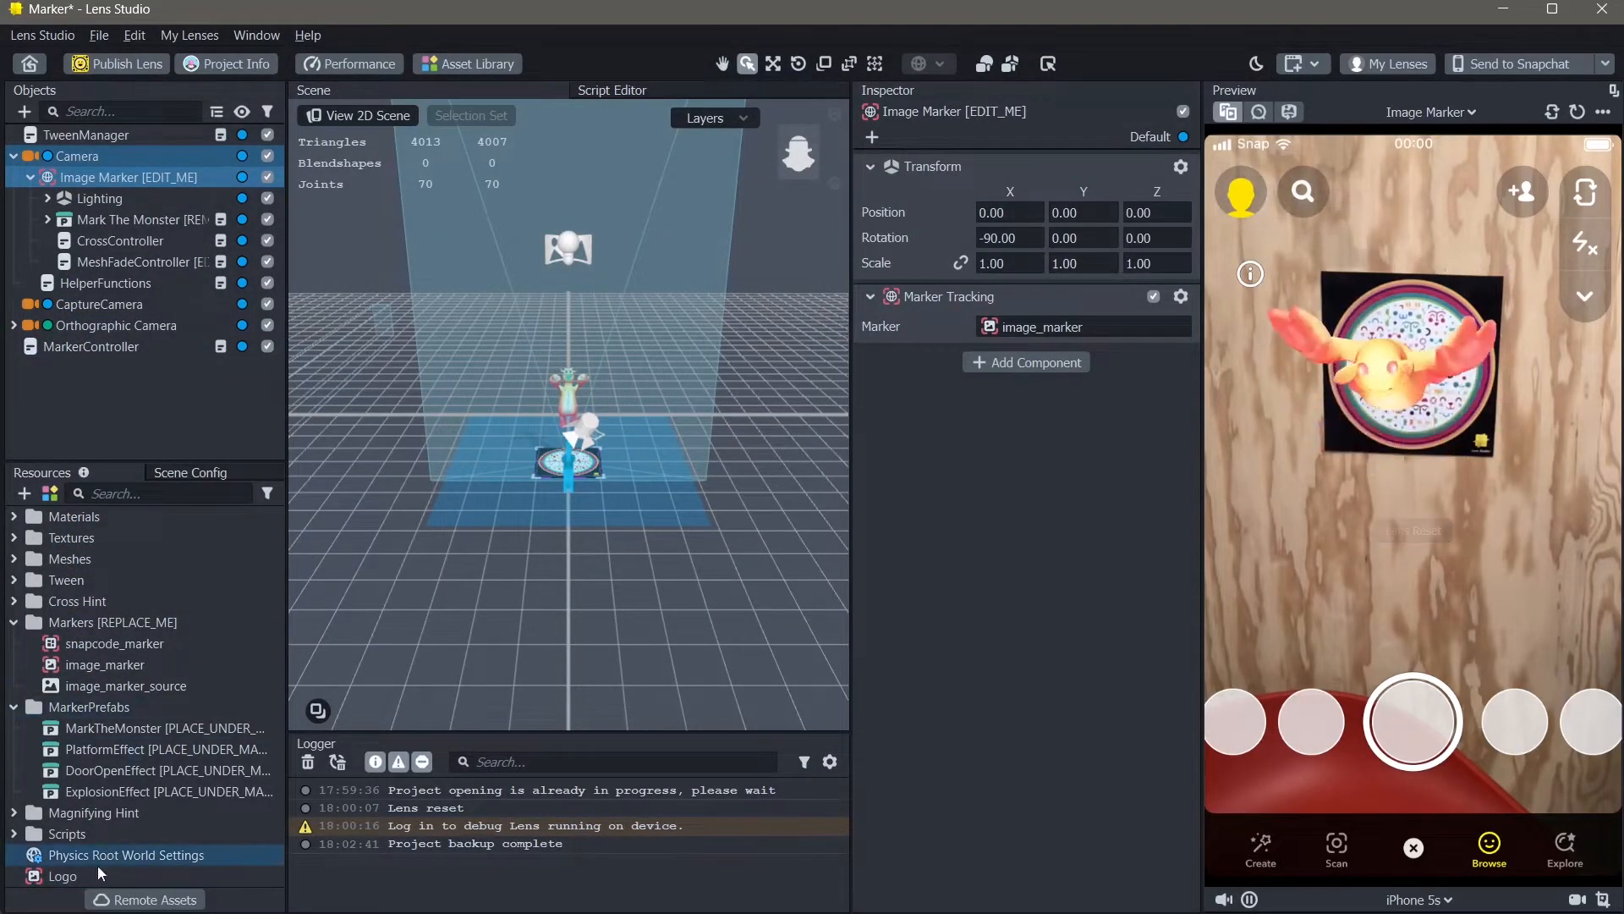
# Inspect the Logo resource and set the Image Marker's Marker Tracking marker to Logo
pyautogui.click(62, 875)
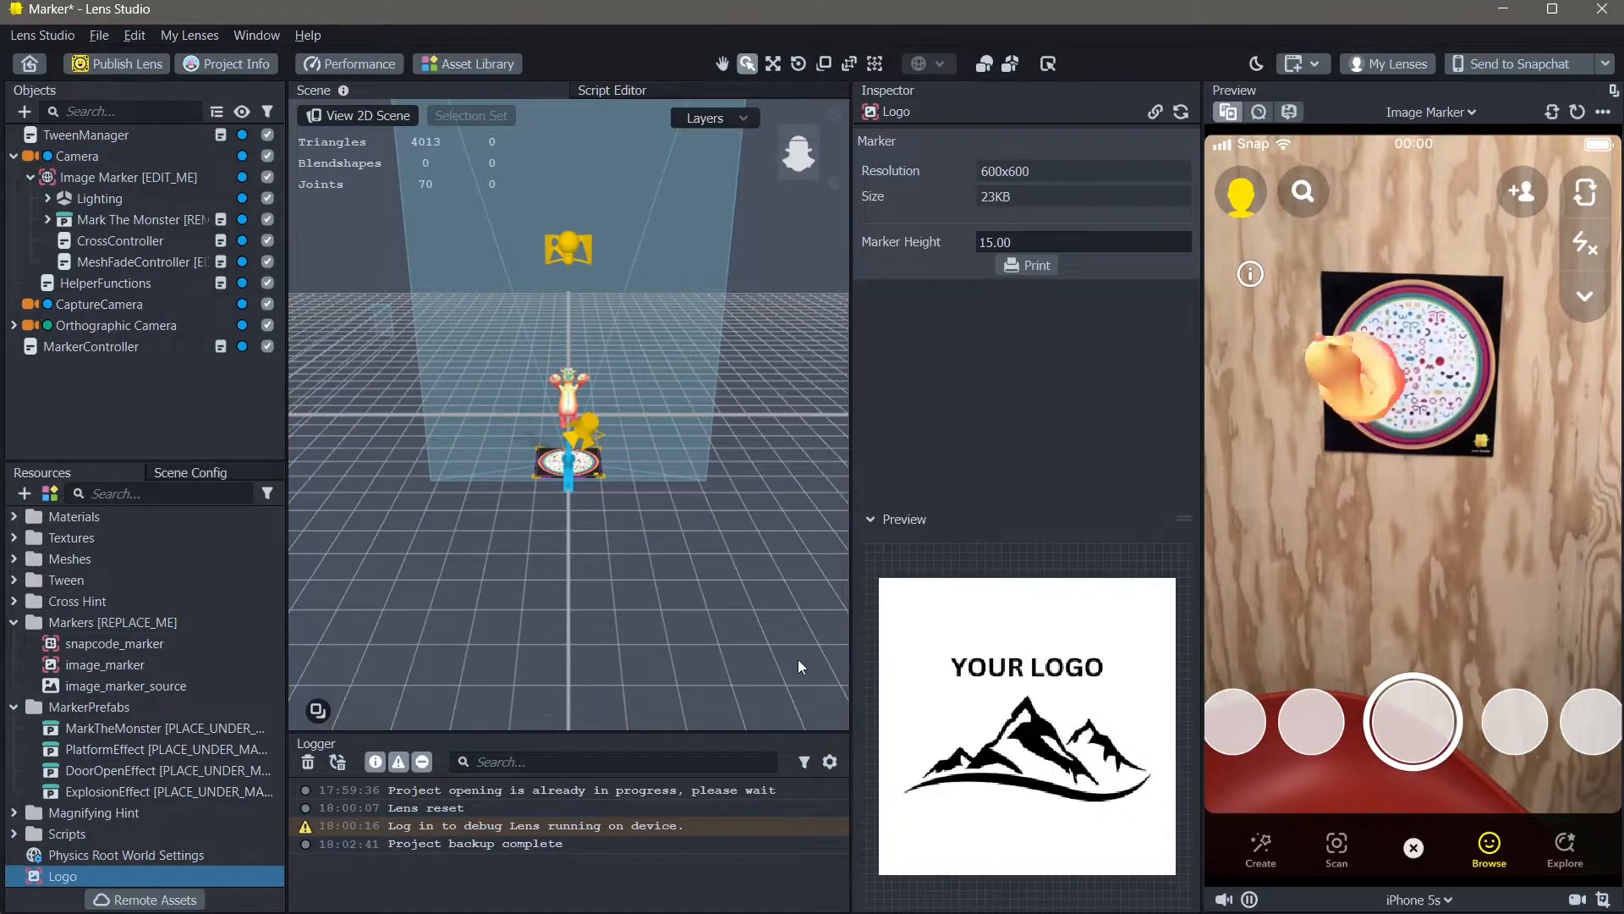
pyautogui.click(124, 178)
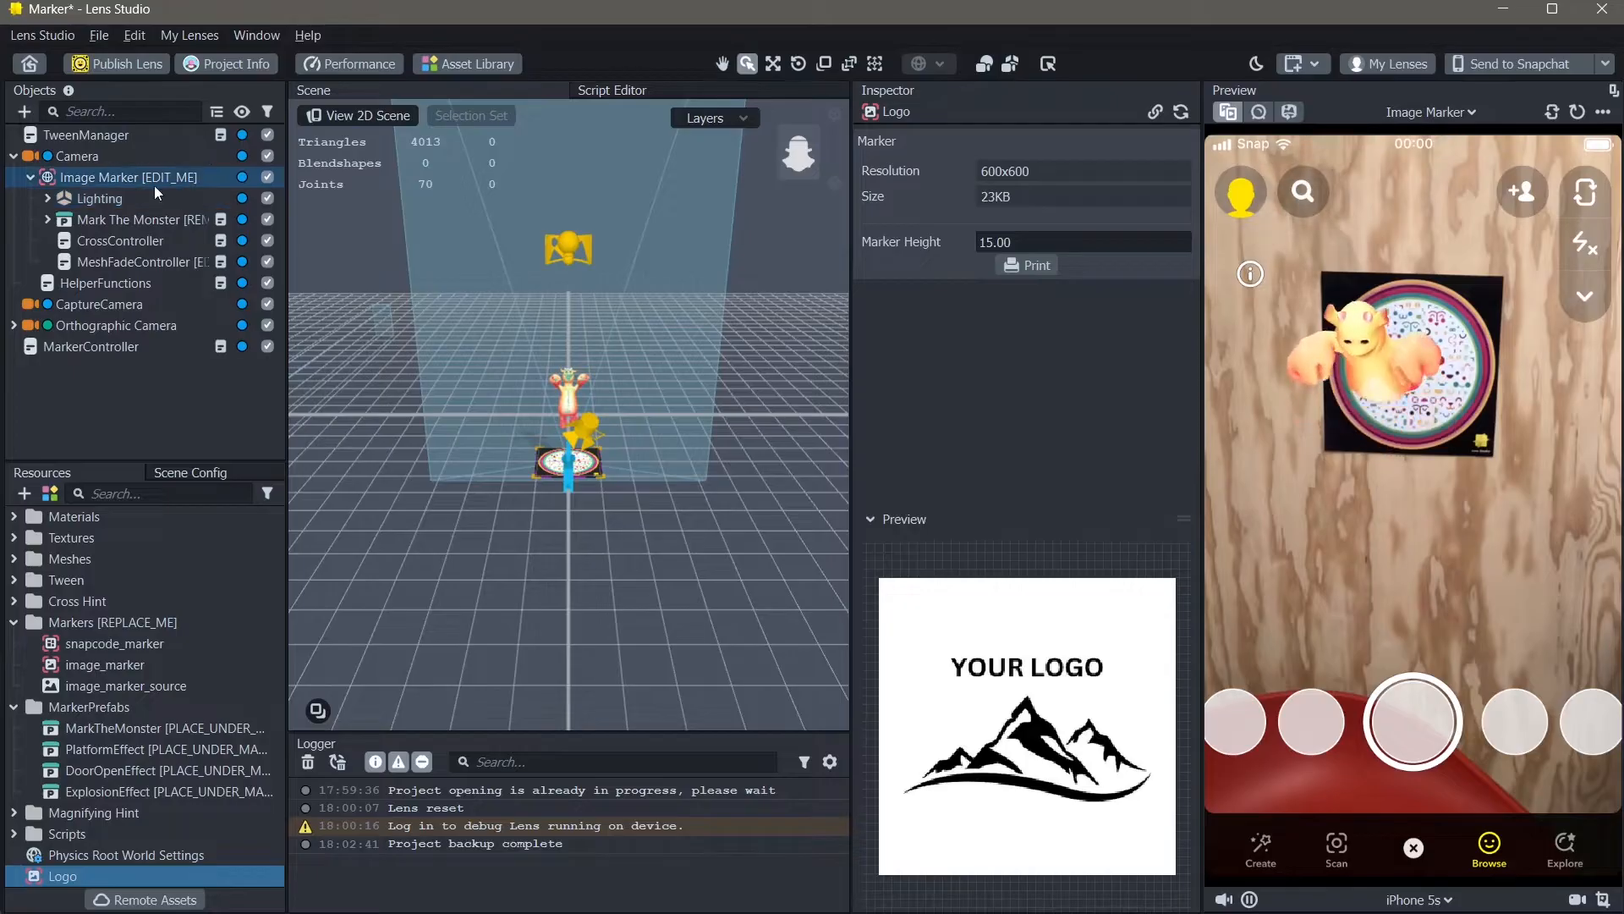
pyautogui.click(127, 178)
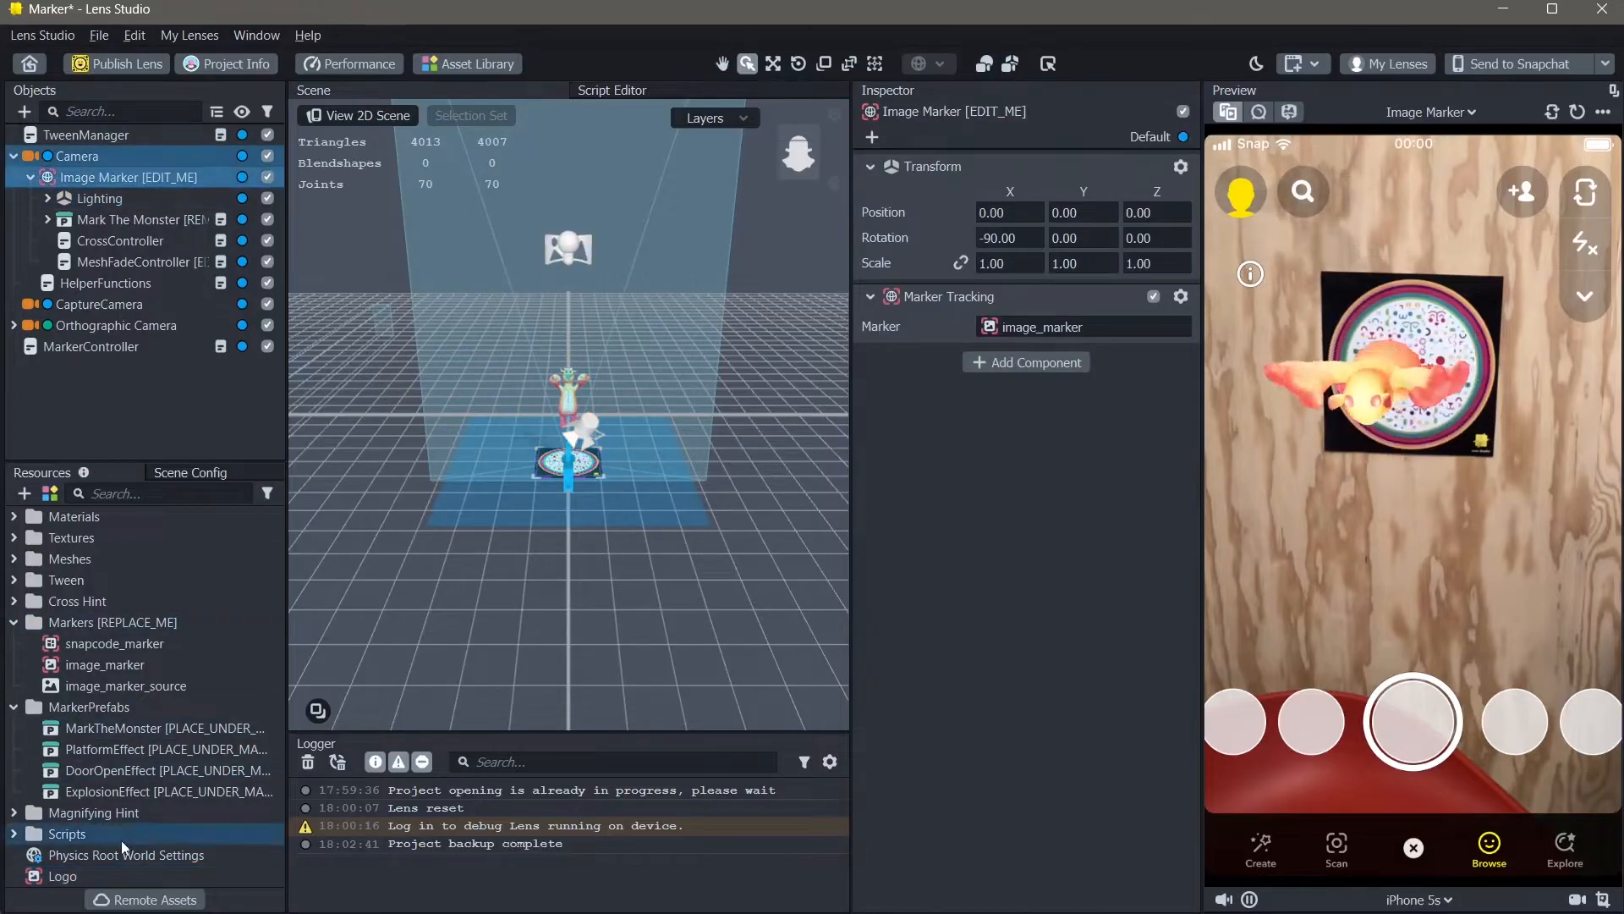
pyautogui.click(63, 874)
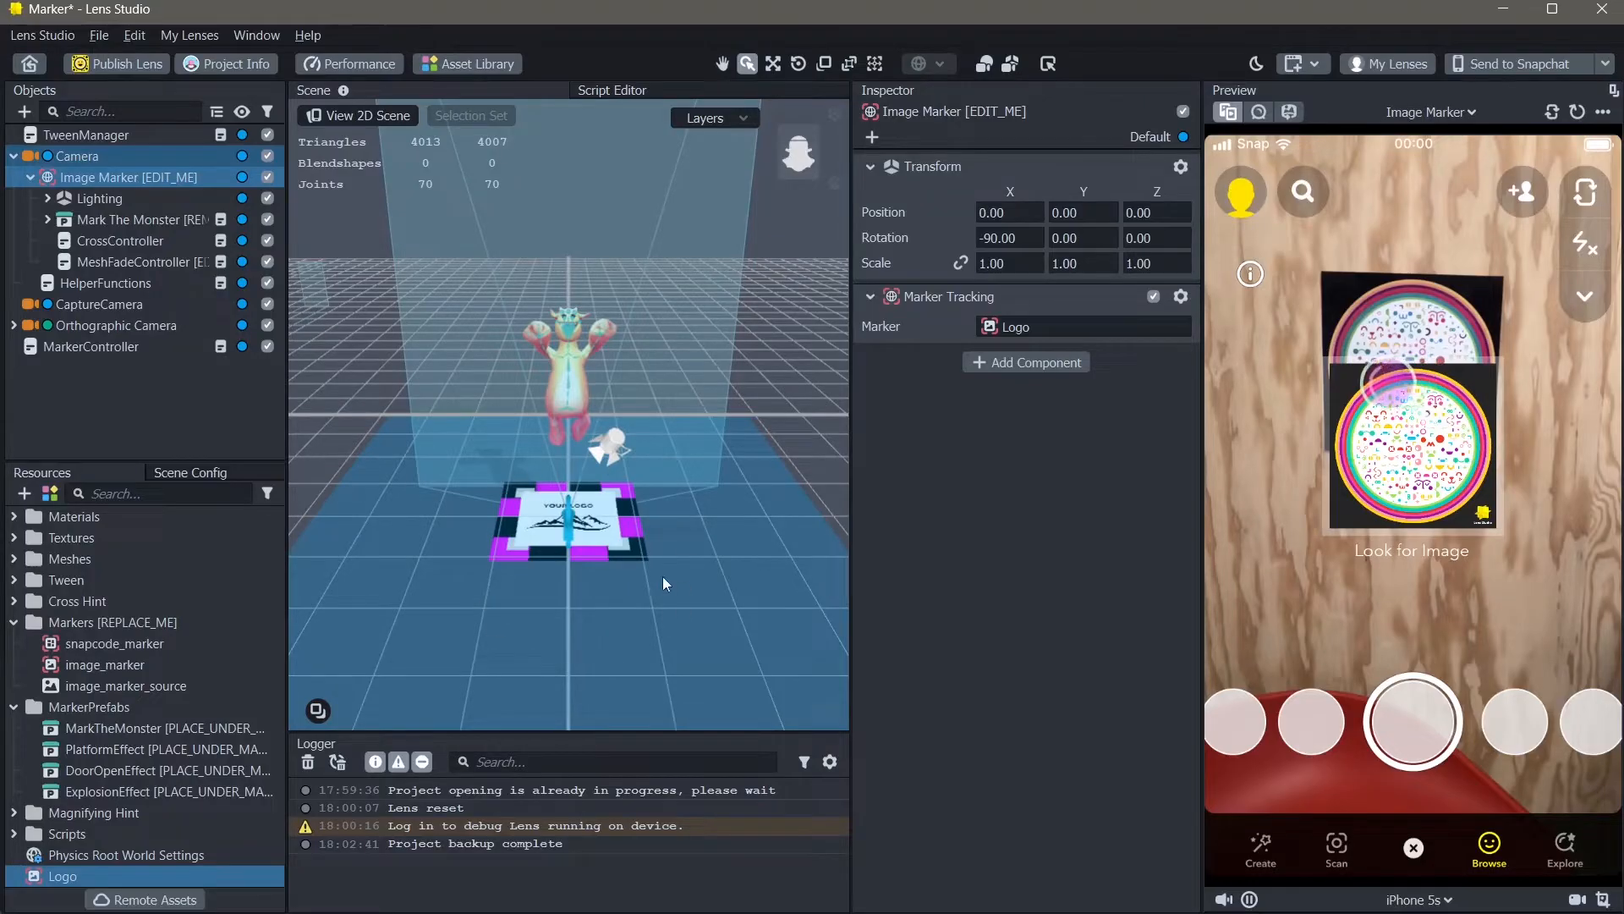
pyautogui.moveTo(638, 617)
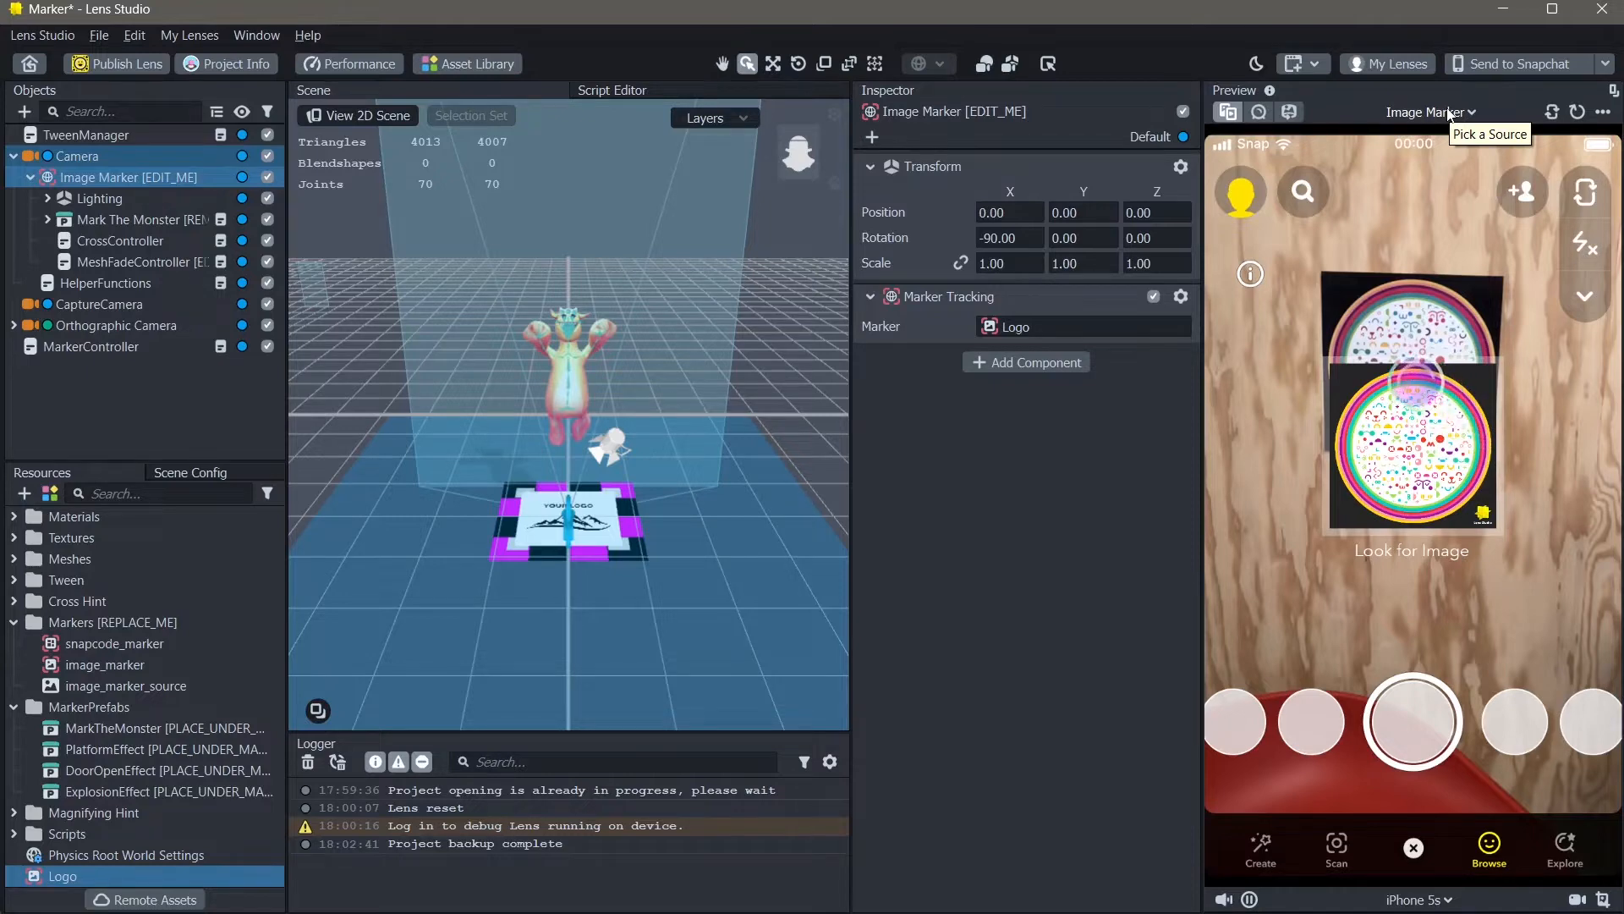
# Add Marker Video from files as a preview source and select it for the preview
pyautogui.click(1462, 112)
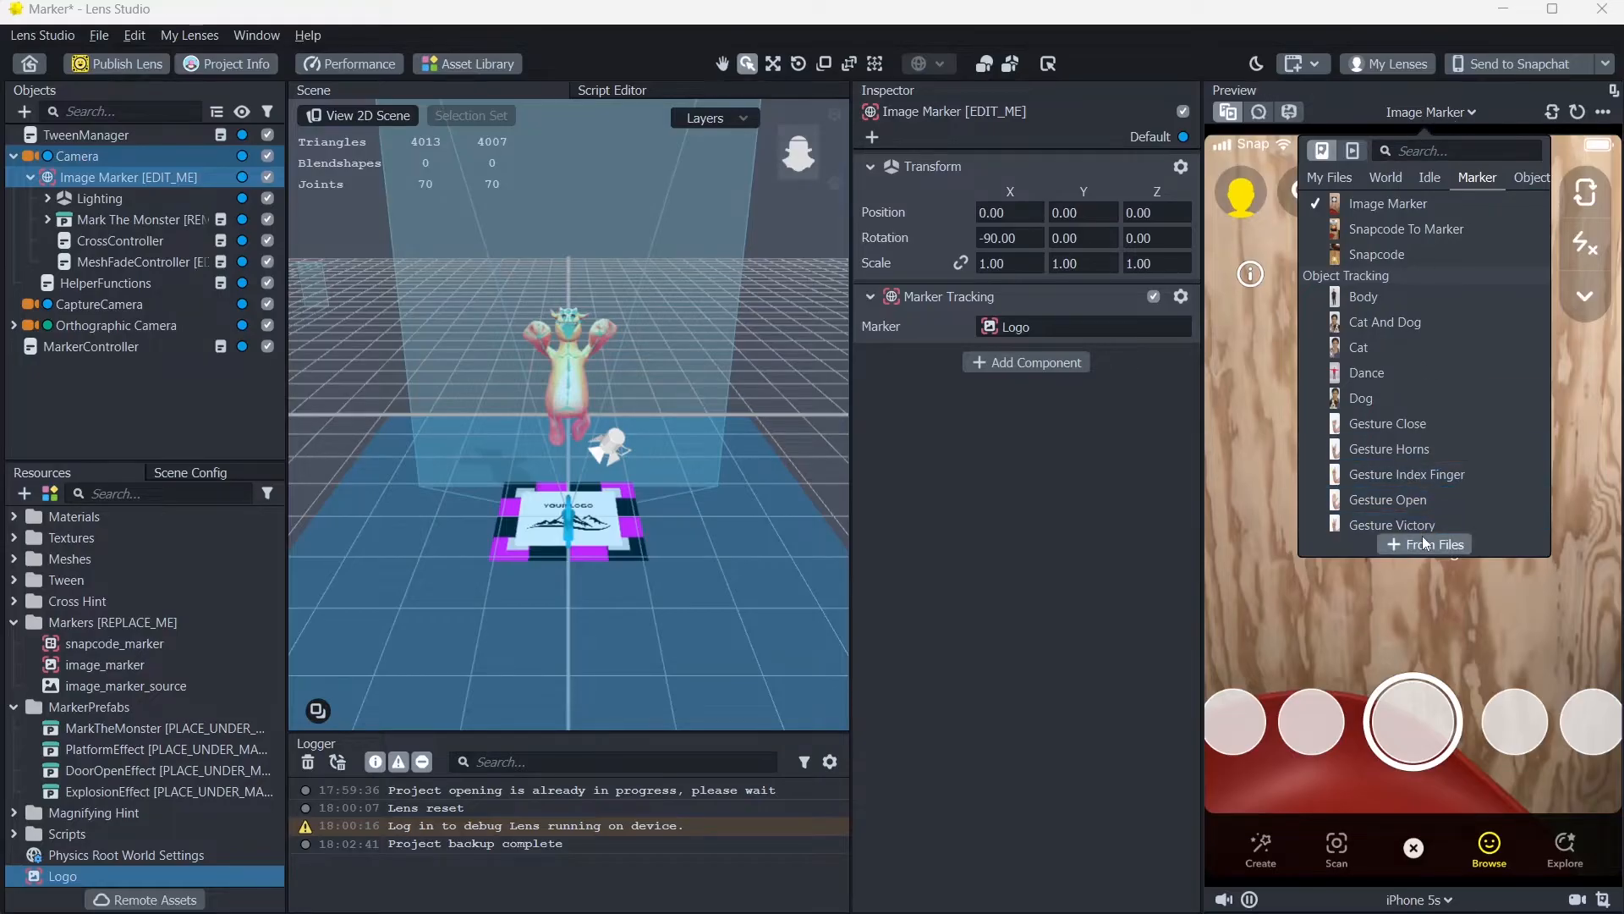
pyautogui.click(1433, 543)
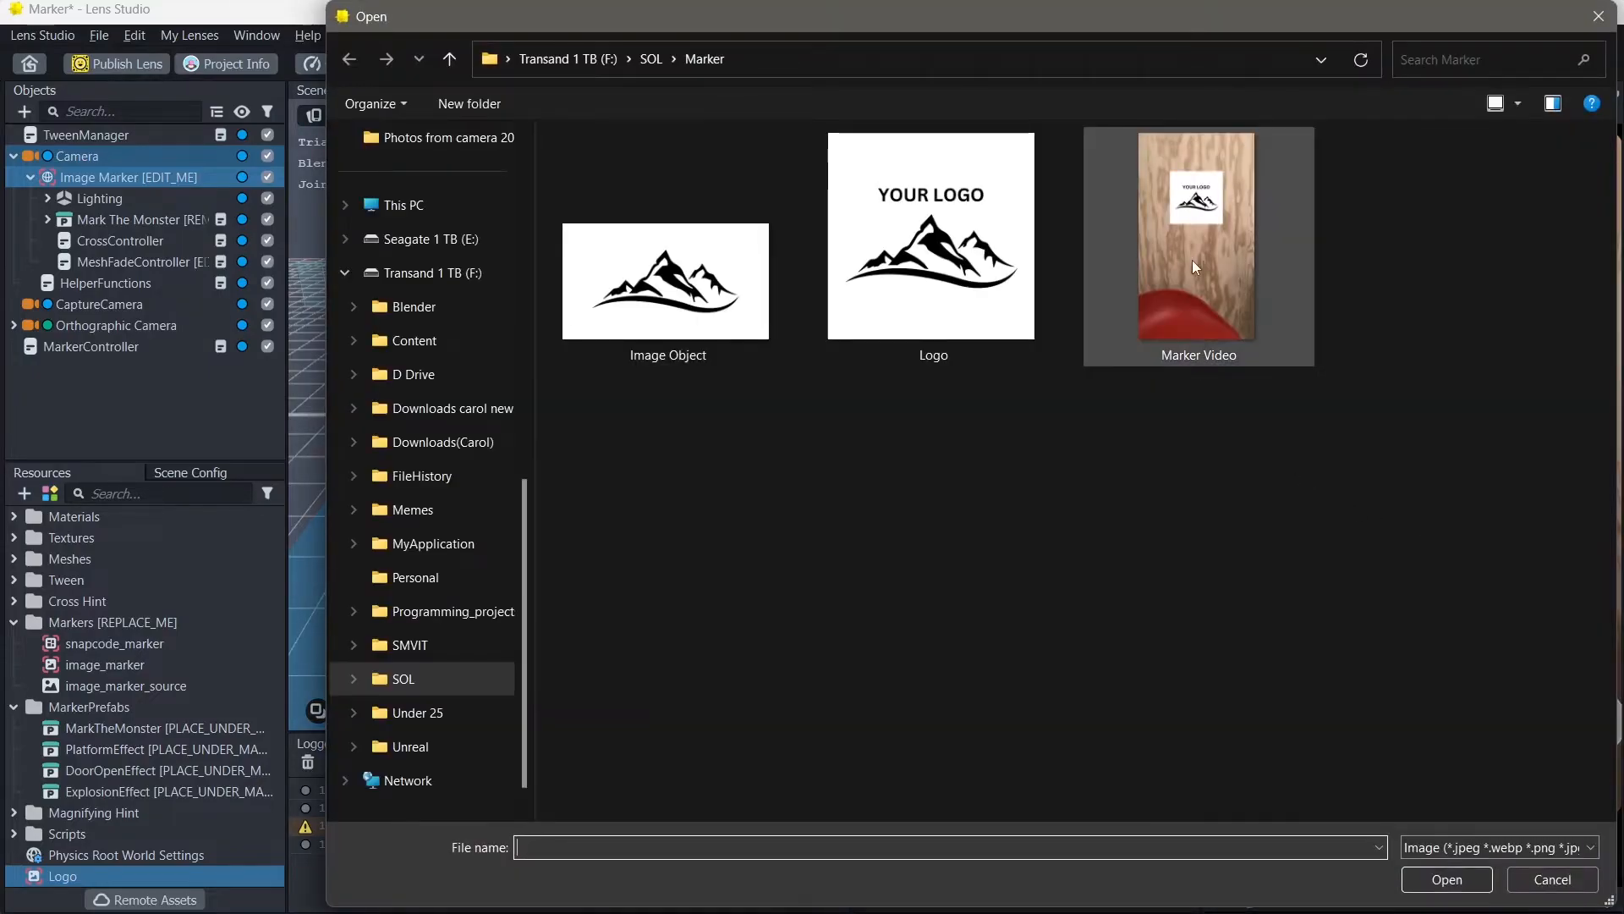
pyautogui.click(1196, 238)
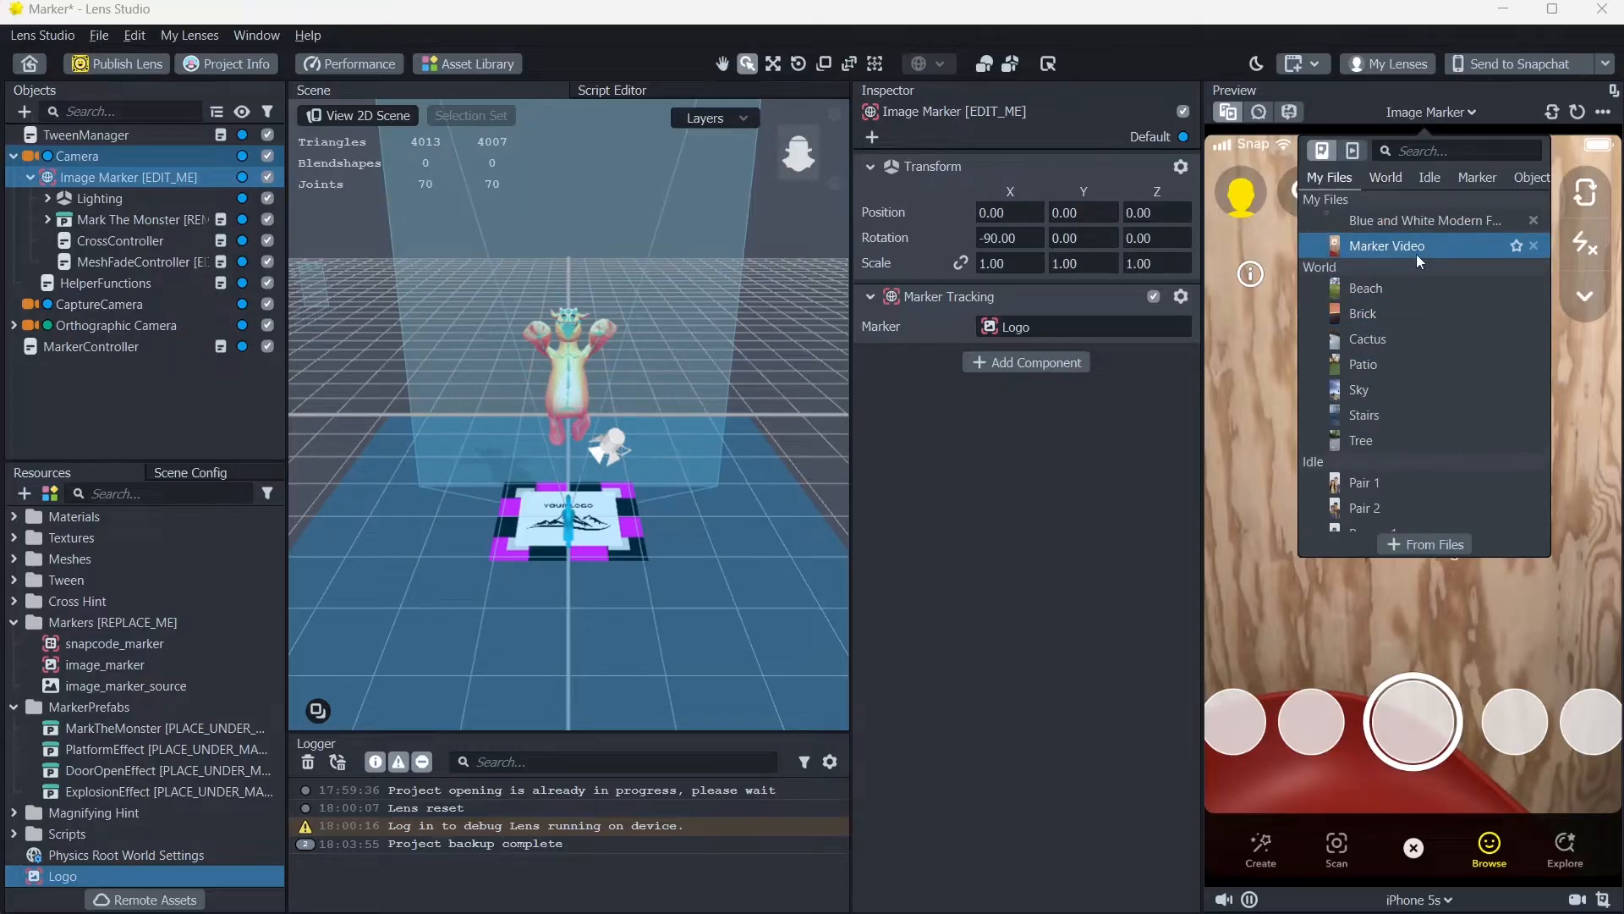
pyautogui.click(1386, 246)
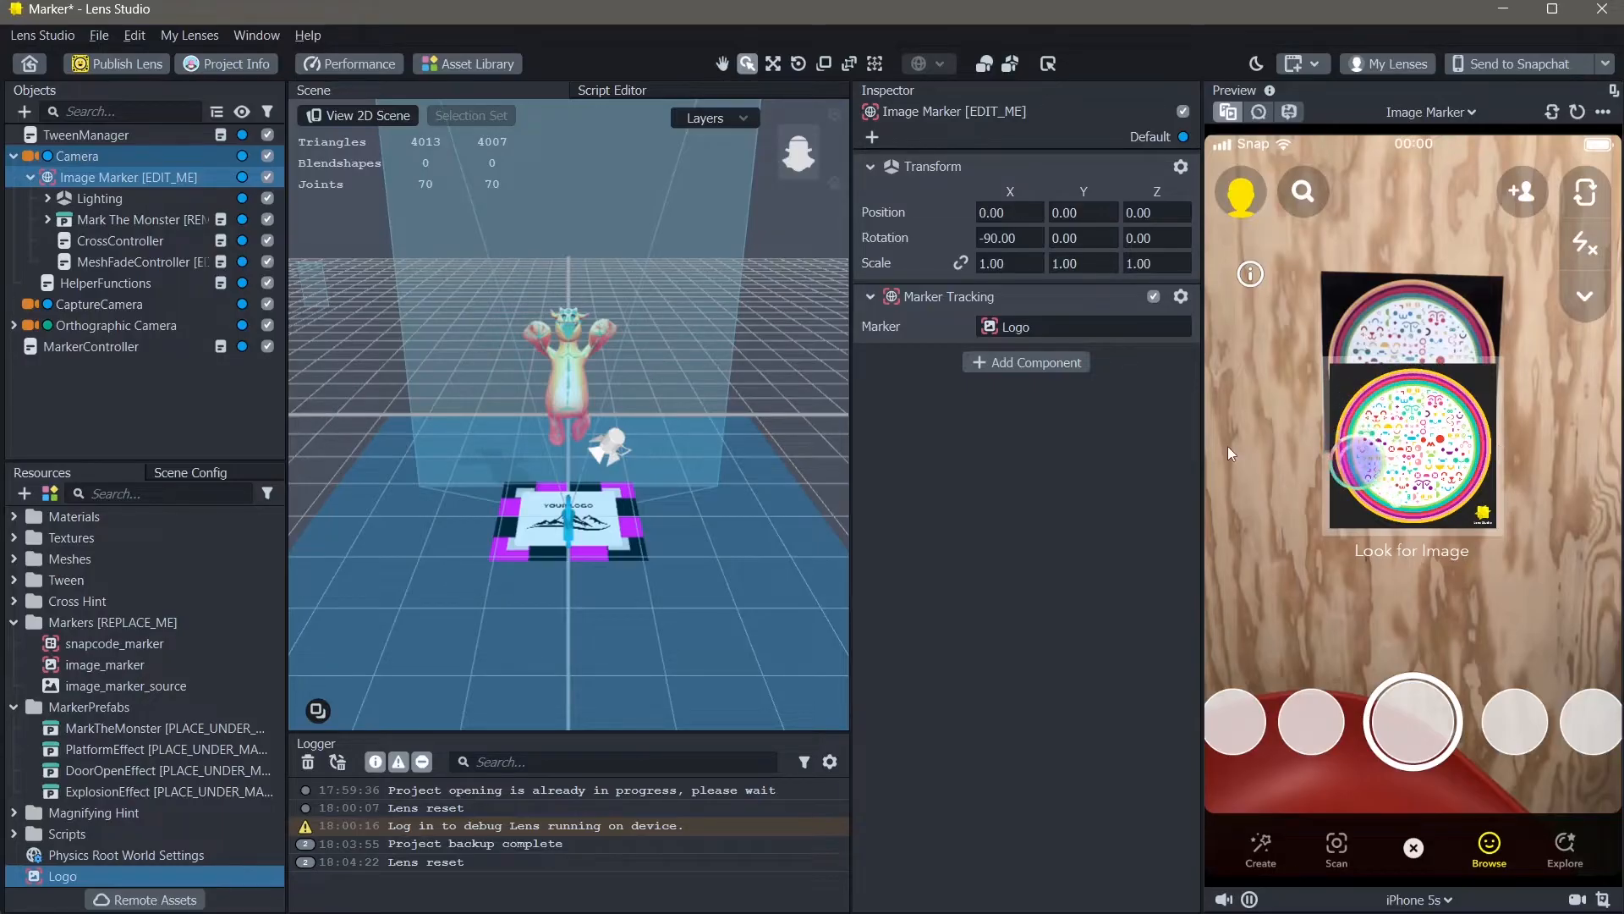
# Expand the Orthographic Camera and select the Magnifying Hint object beneath it
pyautogui.click(117, 325)
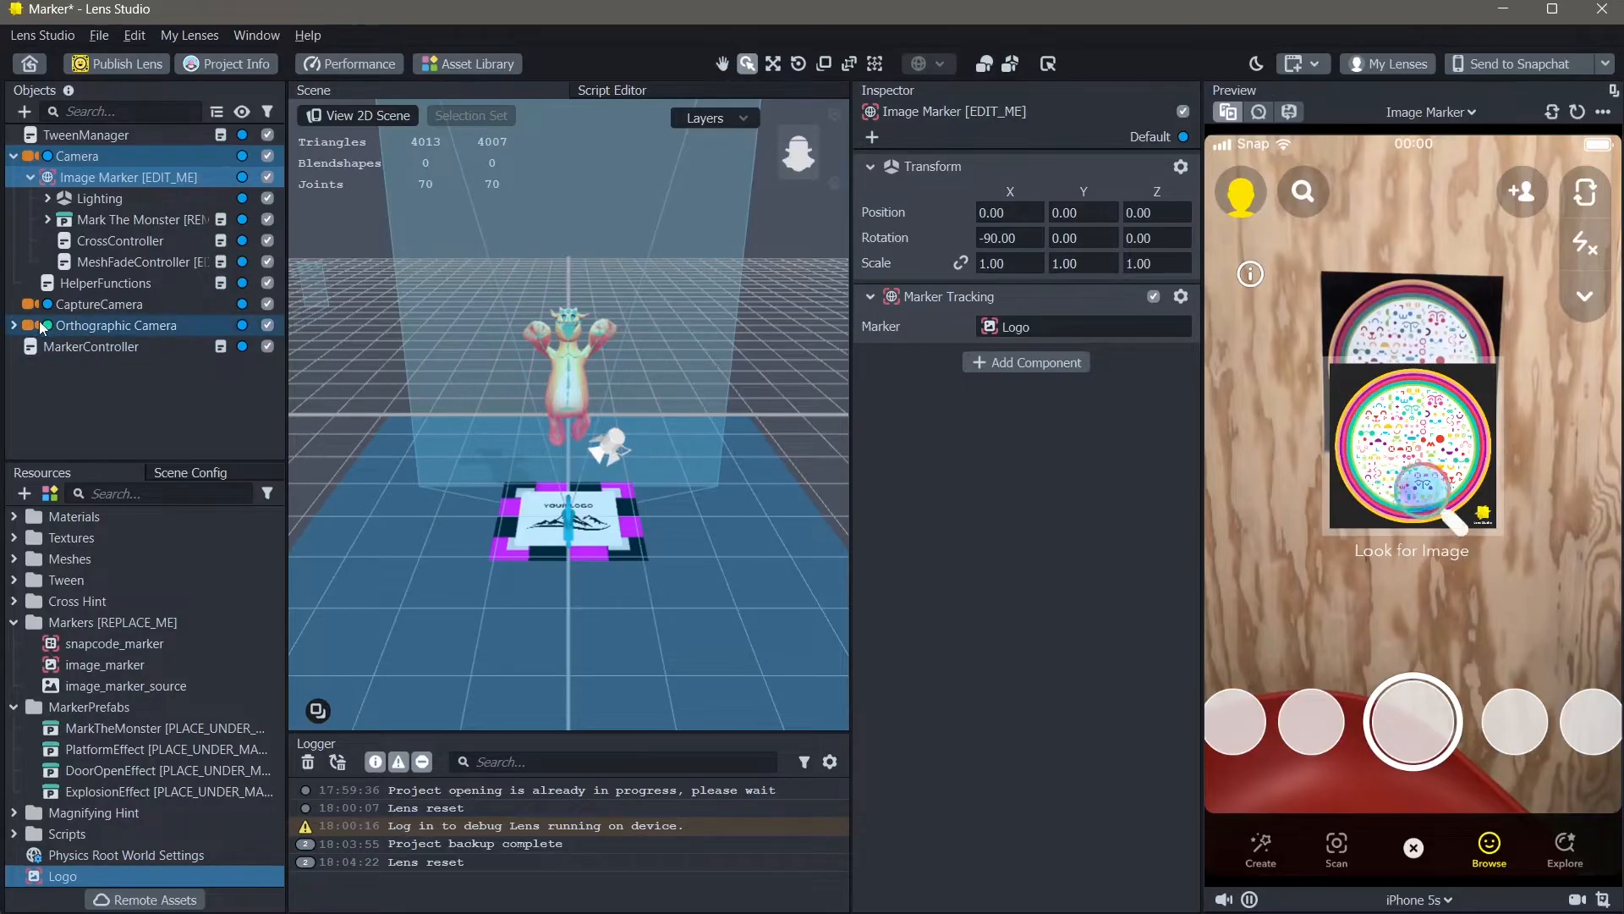
pyautogui.click(28, 346)
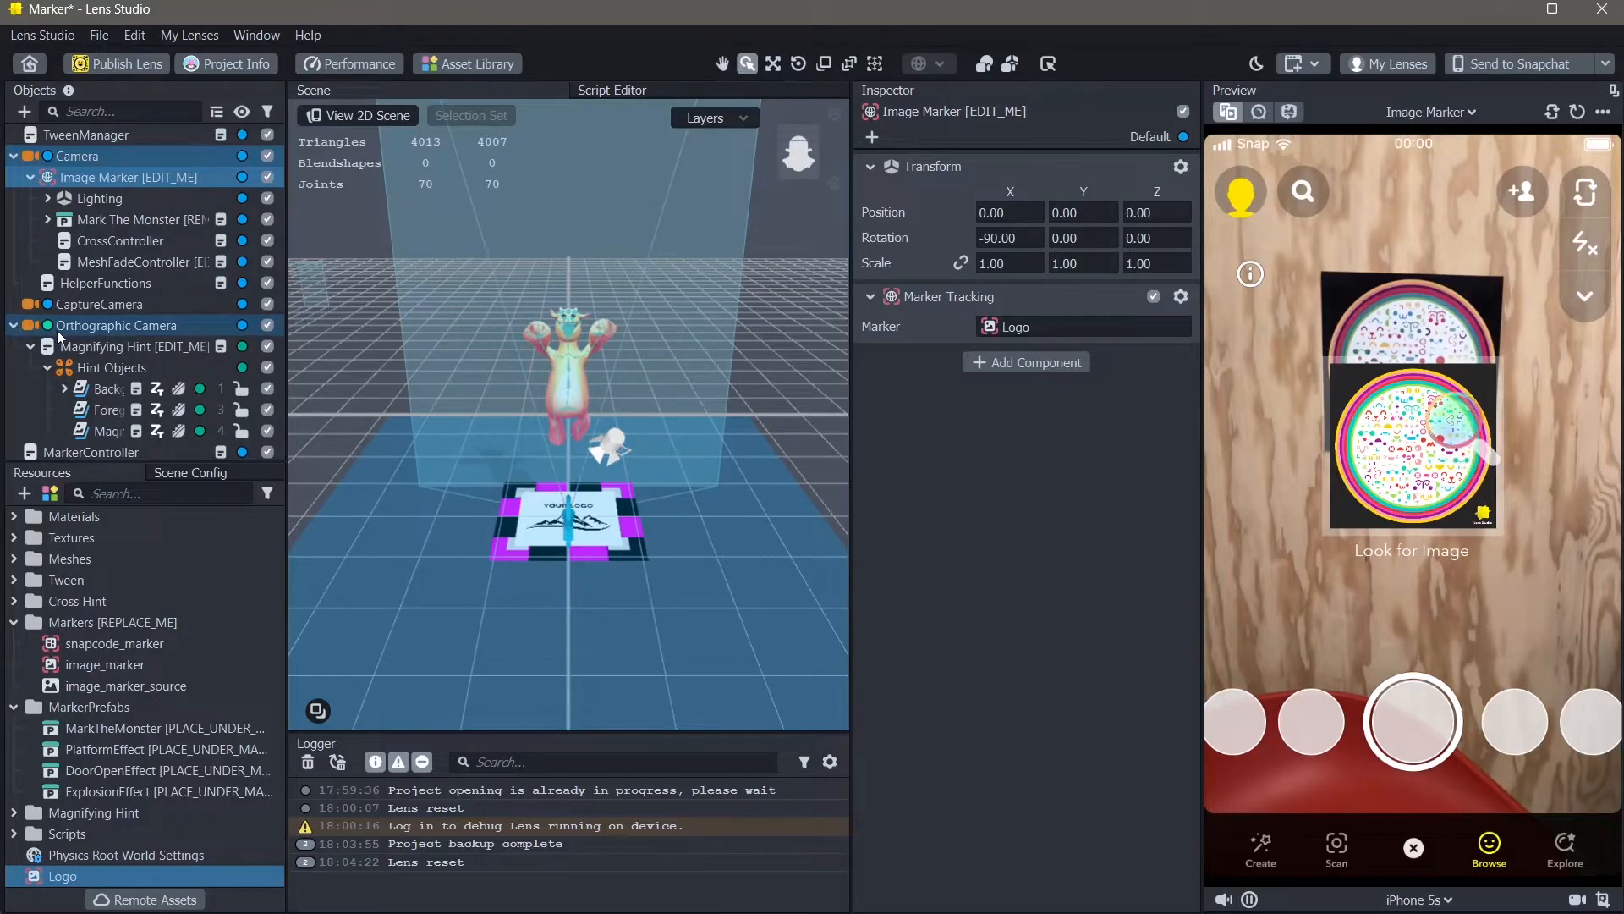
pyautogui.click(124, 346)
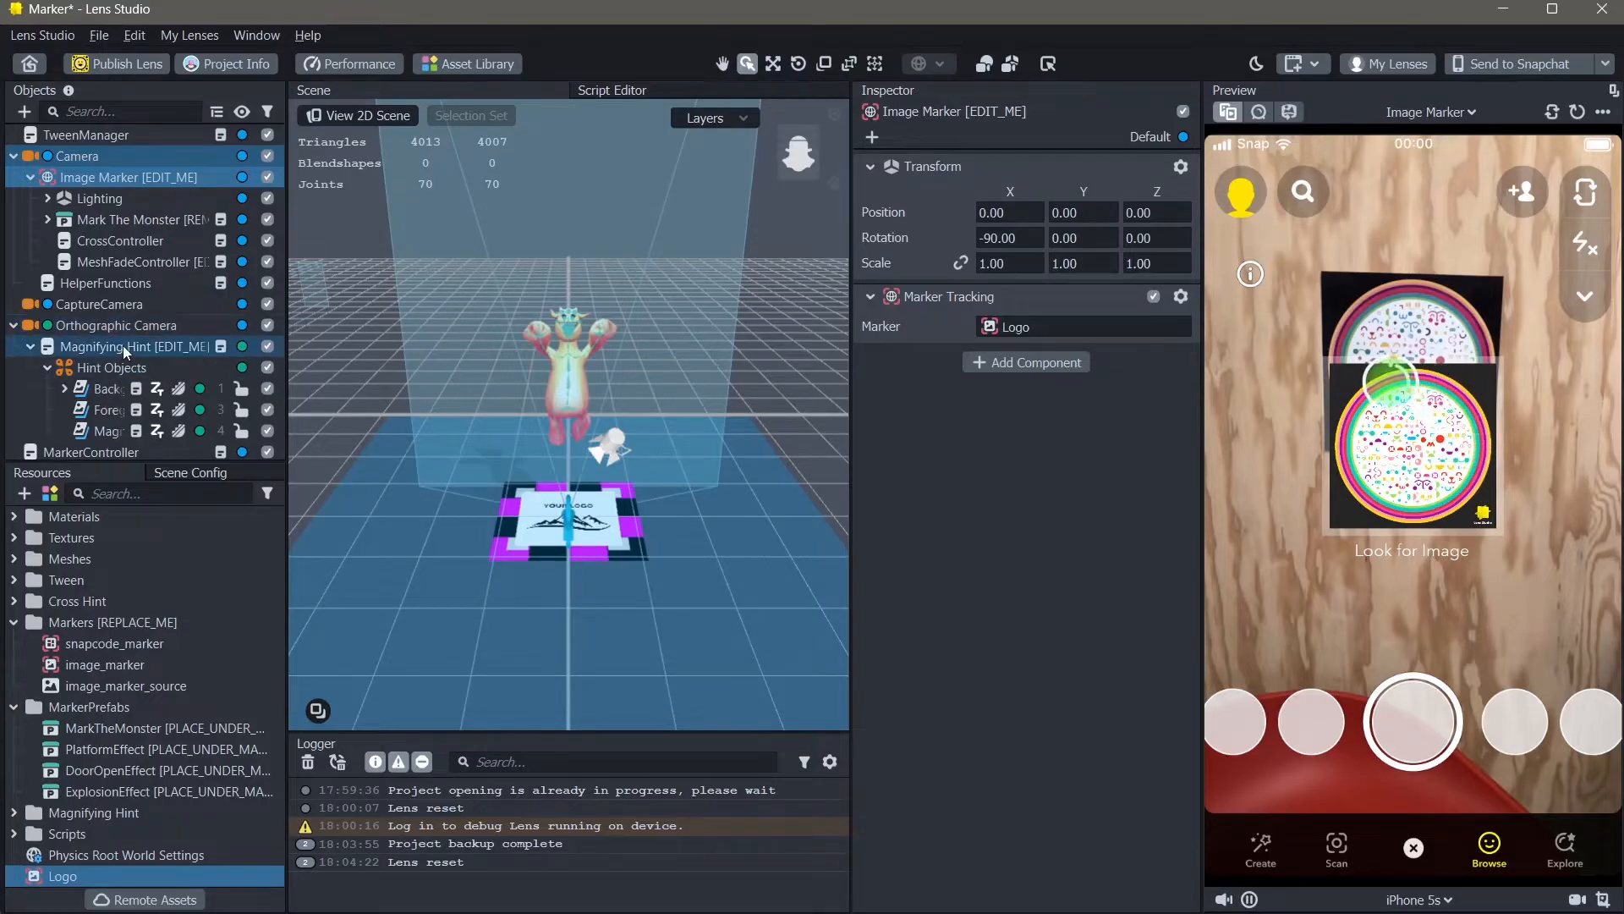
pyautogui.click(100, 345)
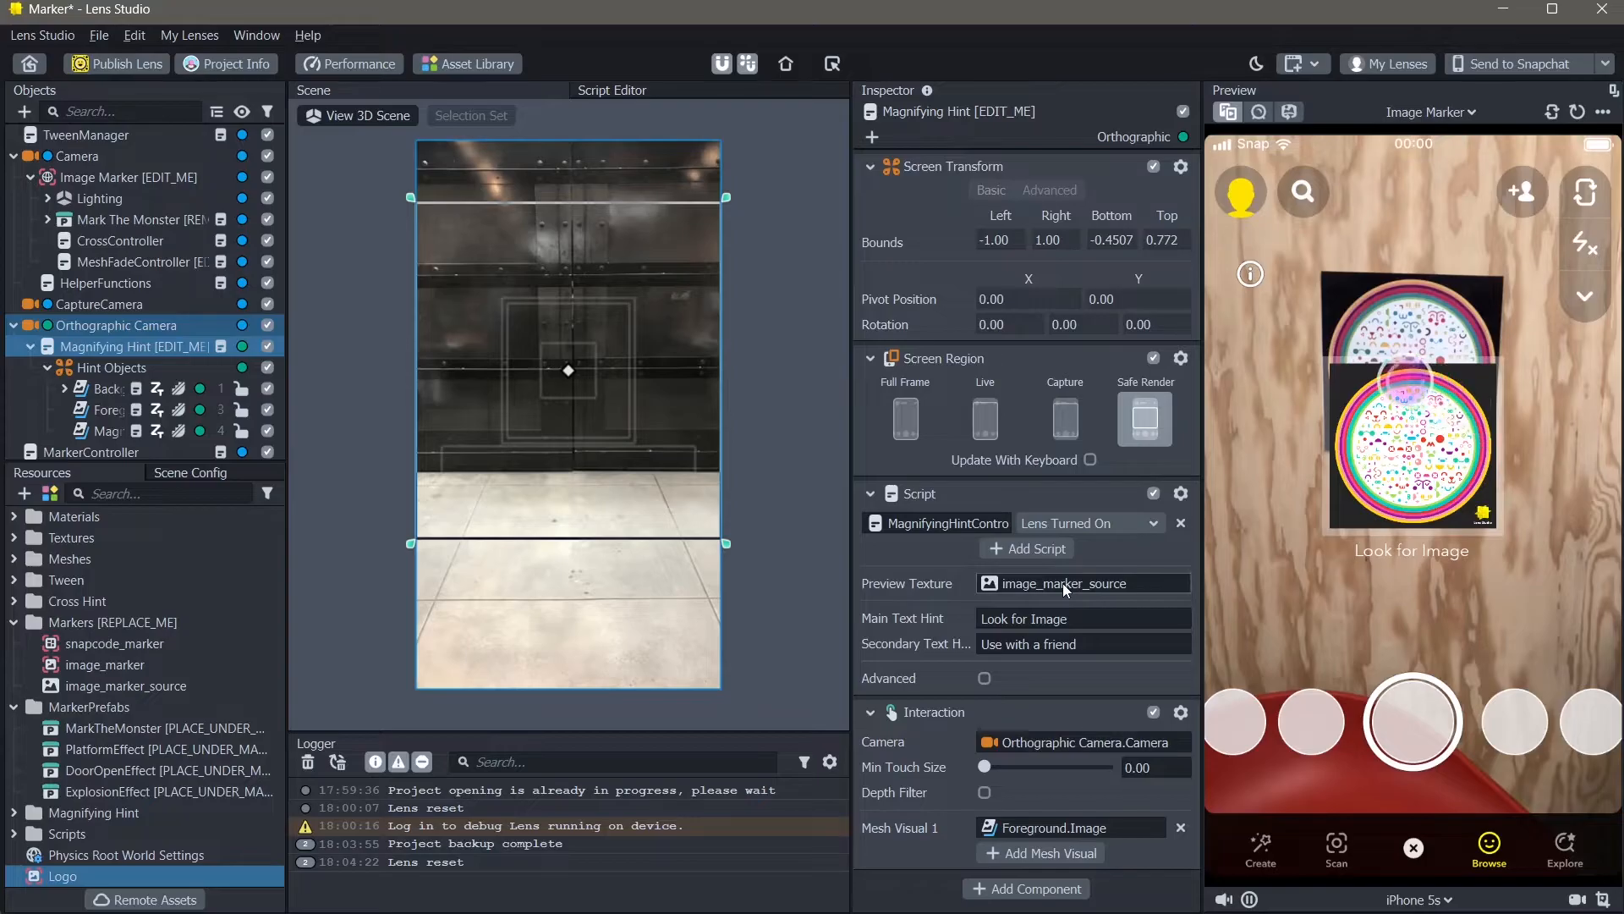
# From the Magnifying Hint's Preview Texture picker, import the Logo image as Logo 2
pyautogui.click(1083, 584)
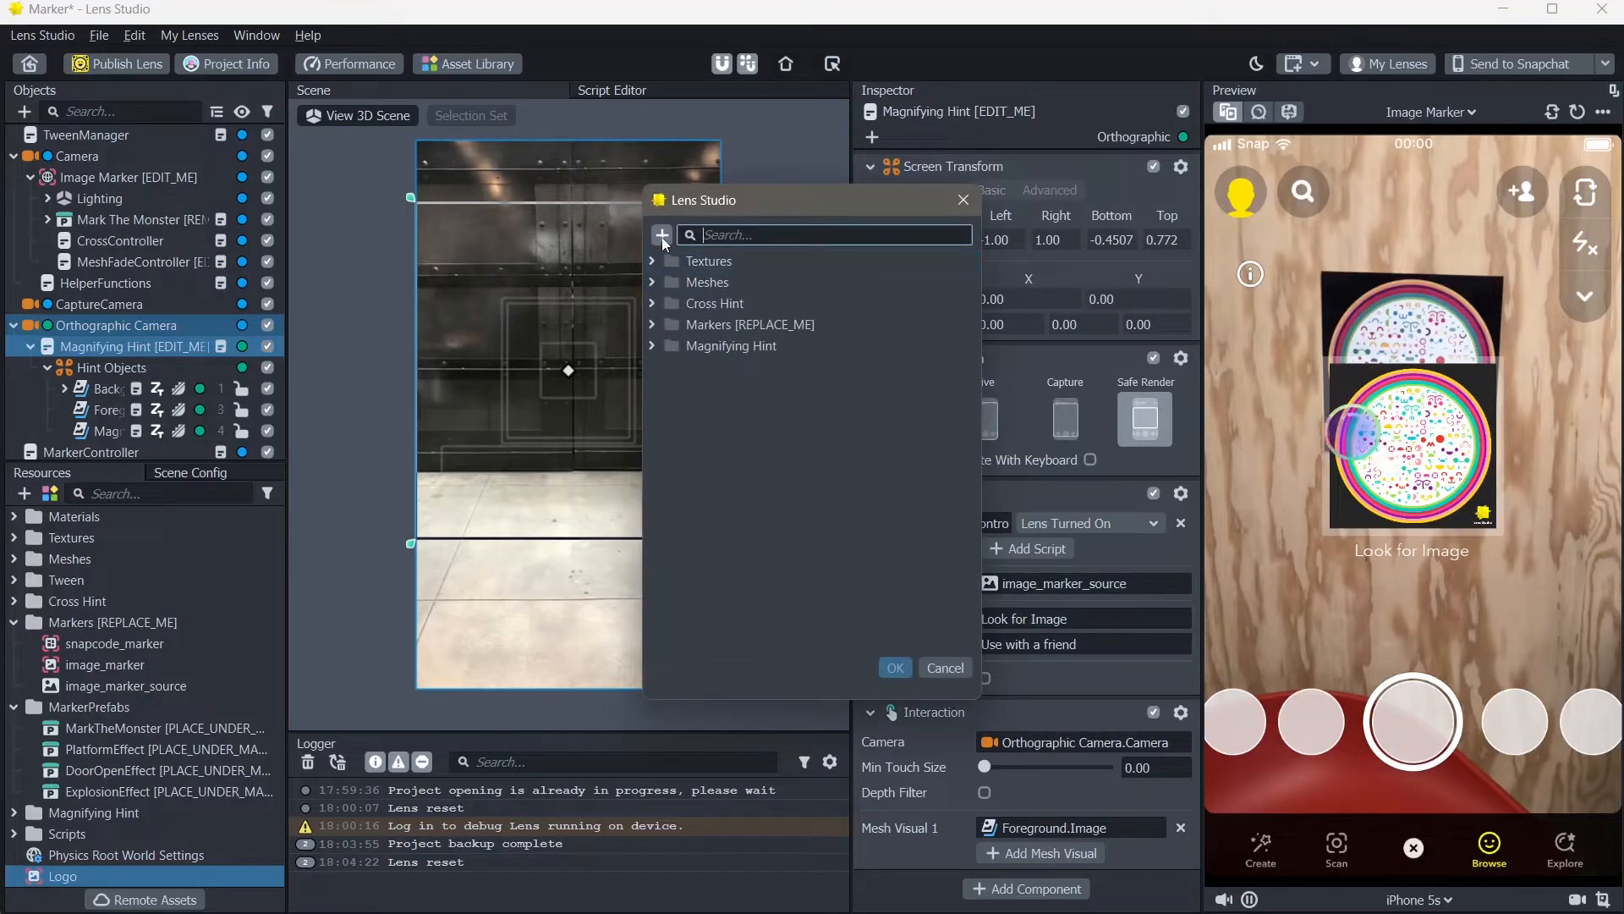
pyautogui.click(662, 235)
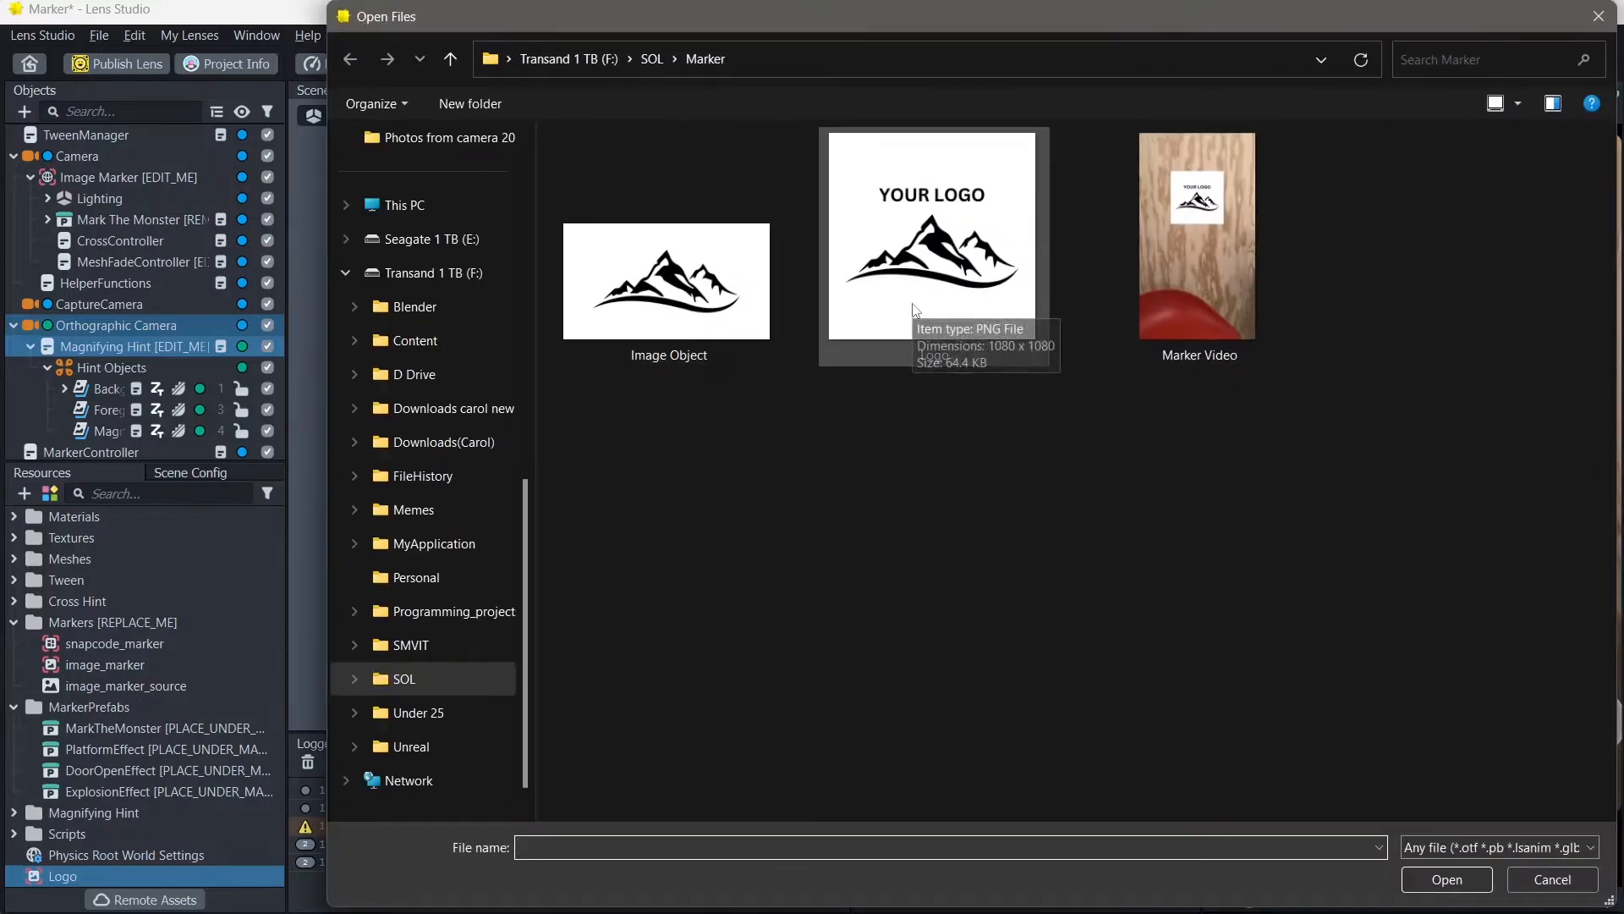
pyautogui.click(1445, 878)
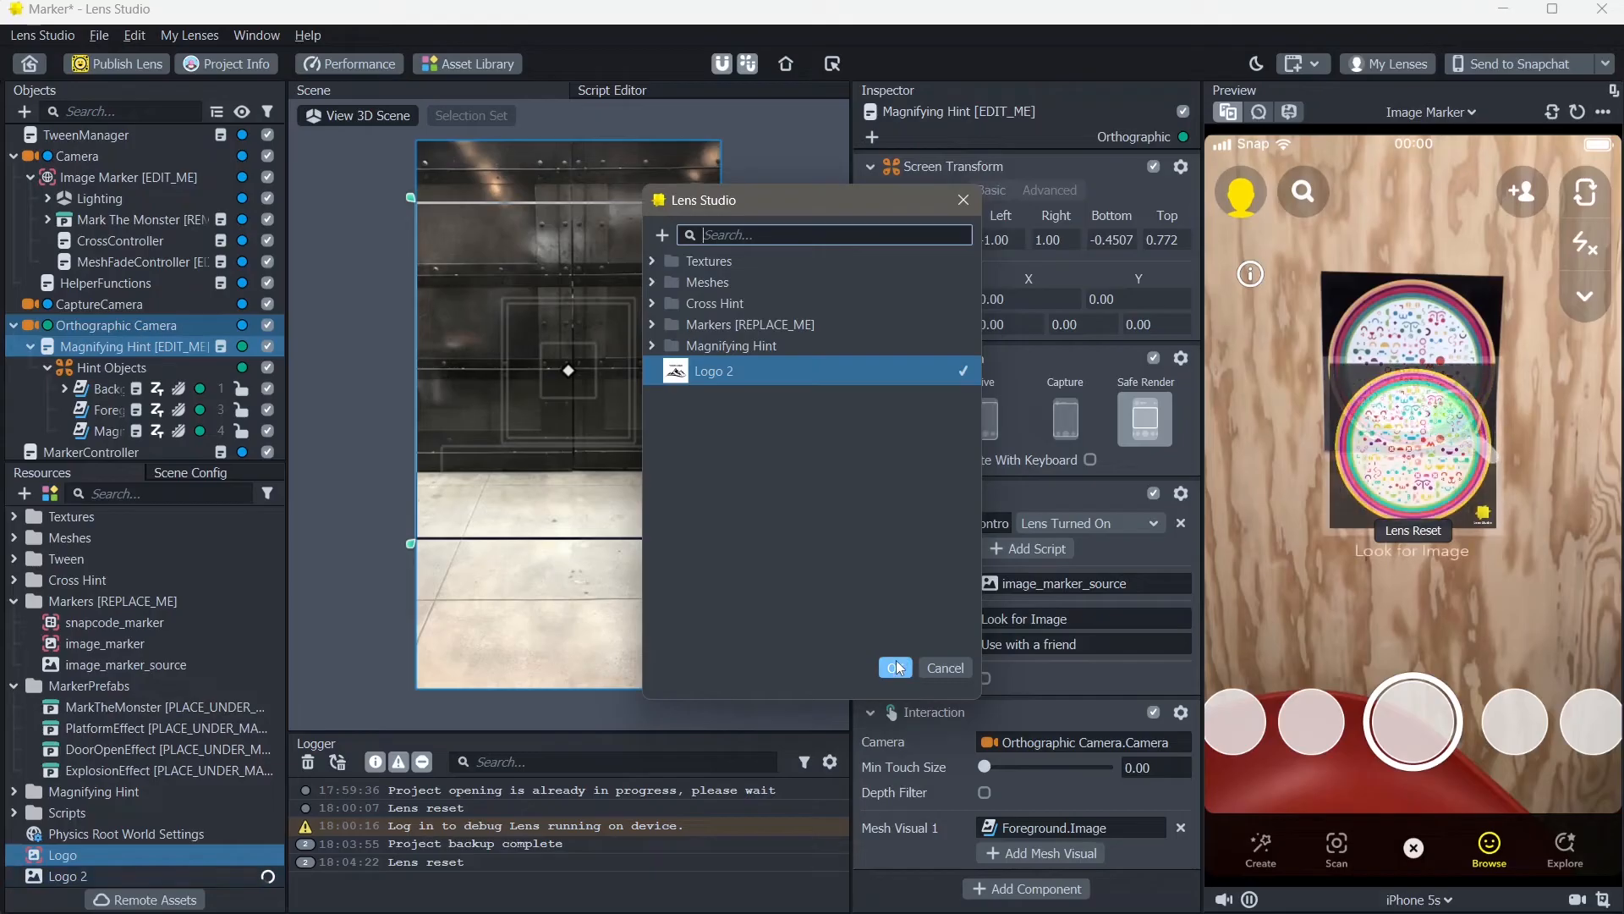
# Confirm Logo 2 as the hint's preview texture and show the Marker Video in the preview
pyautogui.click(893, 666)
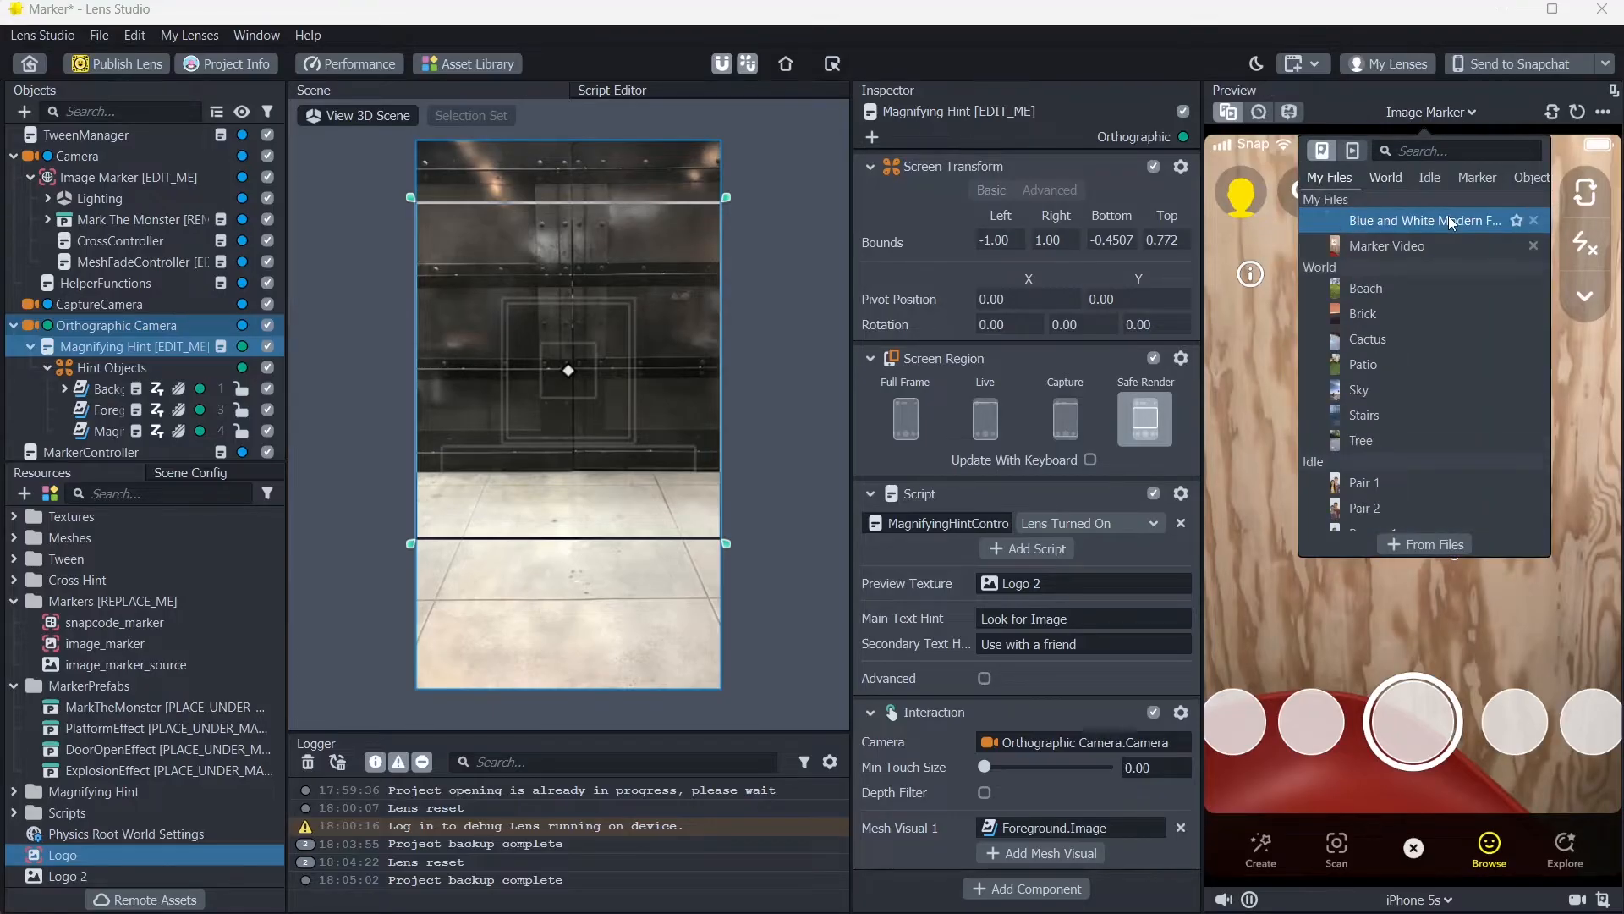
pyautogui.click(1386, 245)
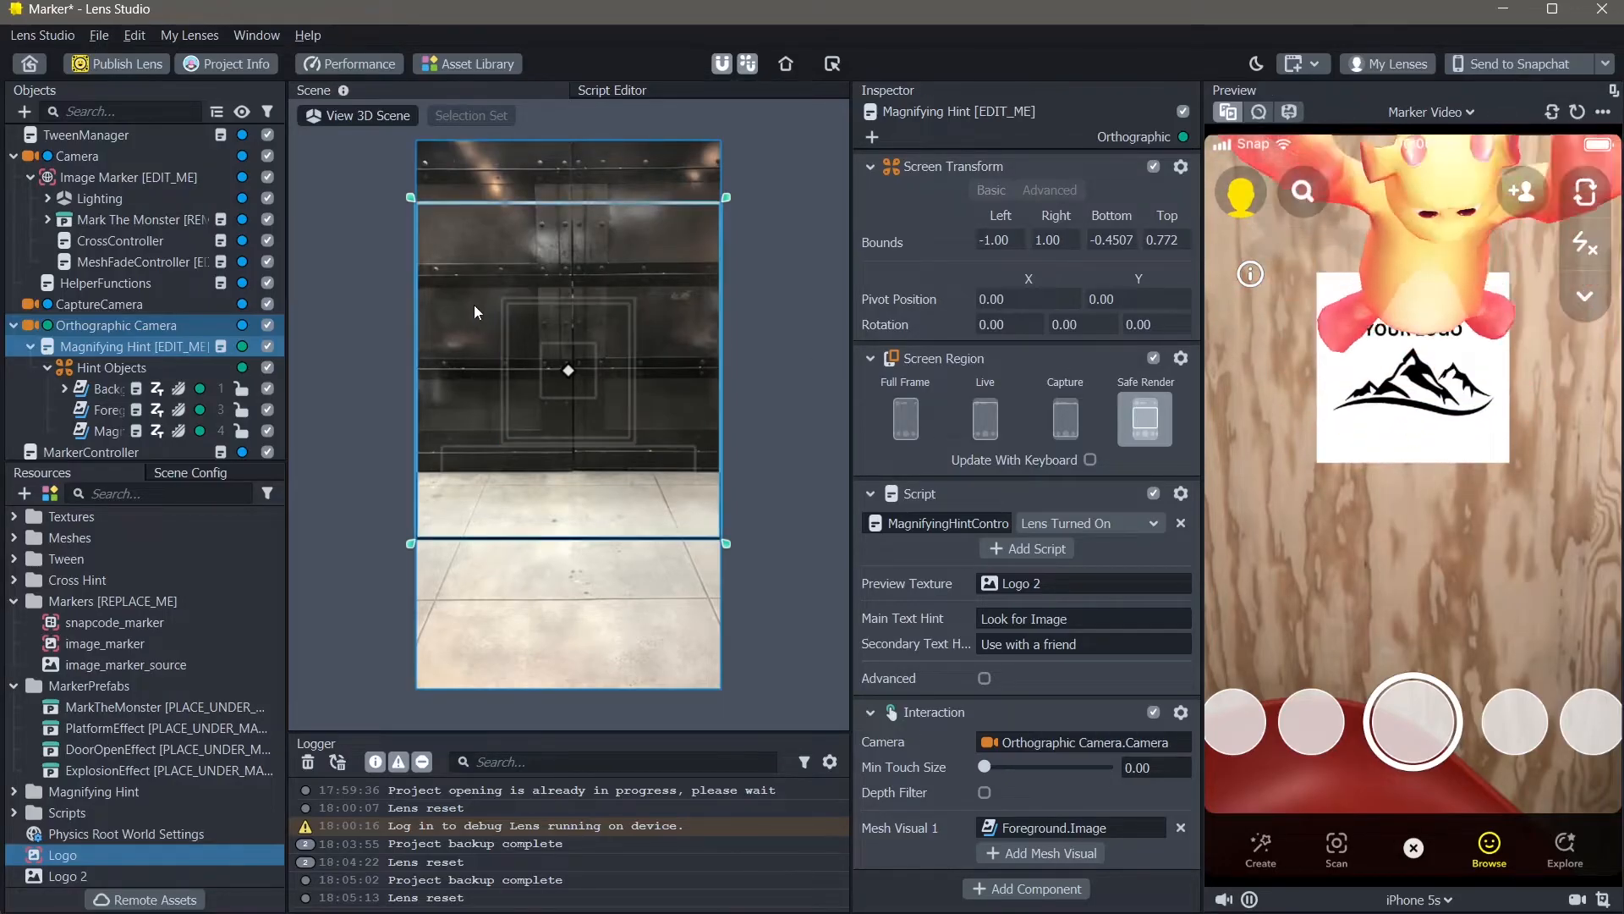
# Delete Mark The Monster under Image Marker, browse the MarkerPrefabs, and select DoorOpenEffect
pyautogui.click(140, 220)
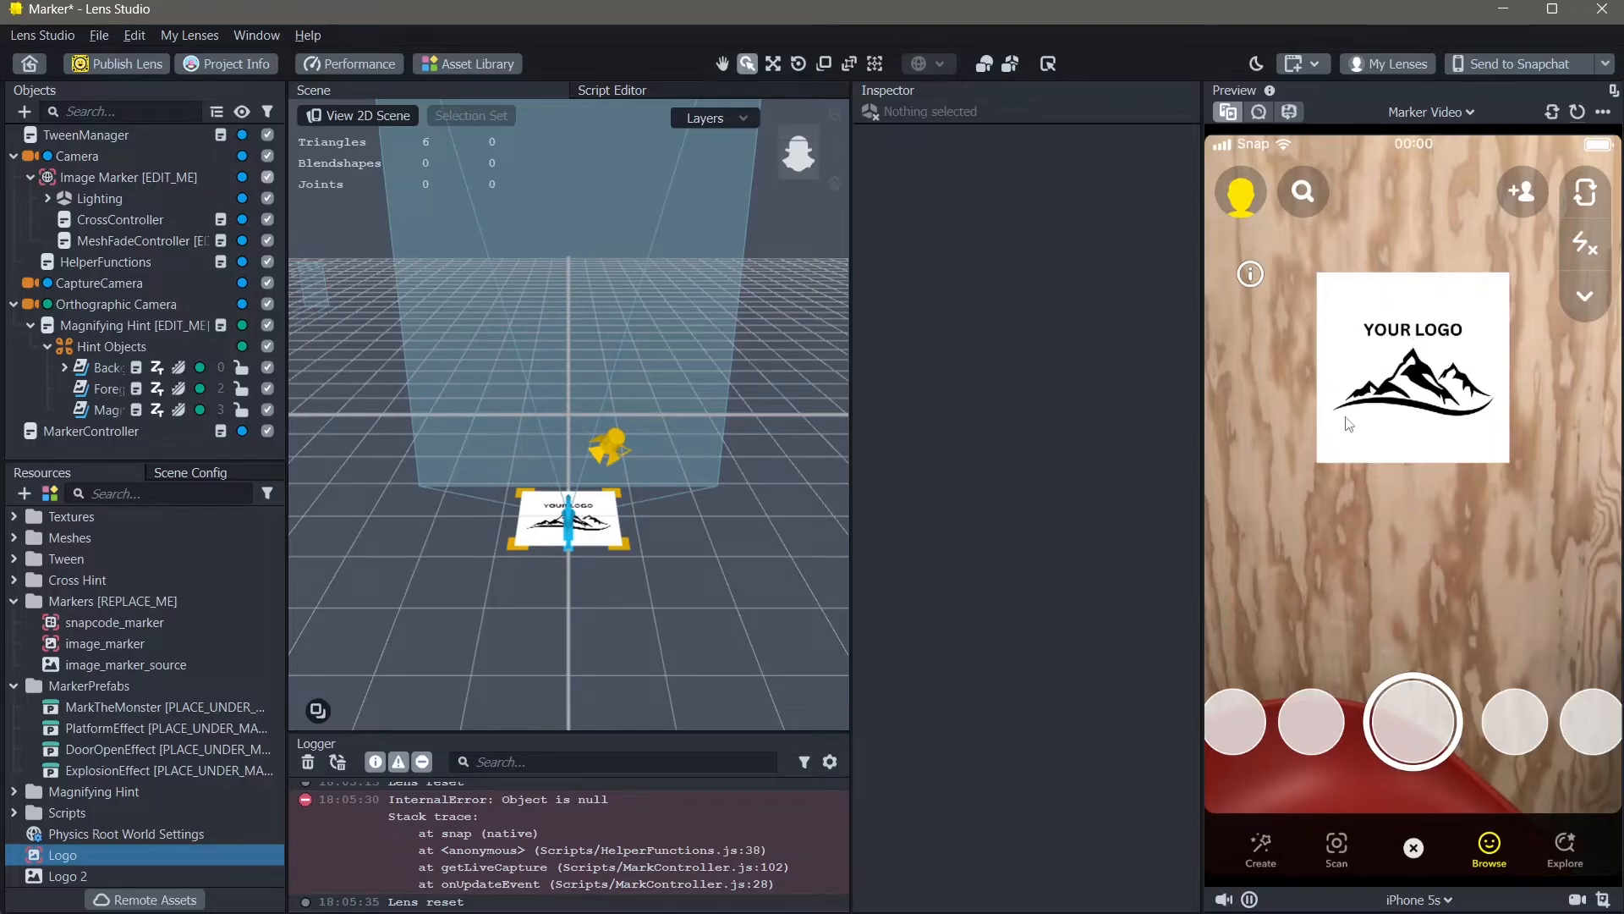
pyautogui.click(166, 728)
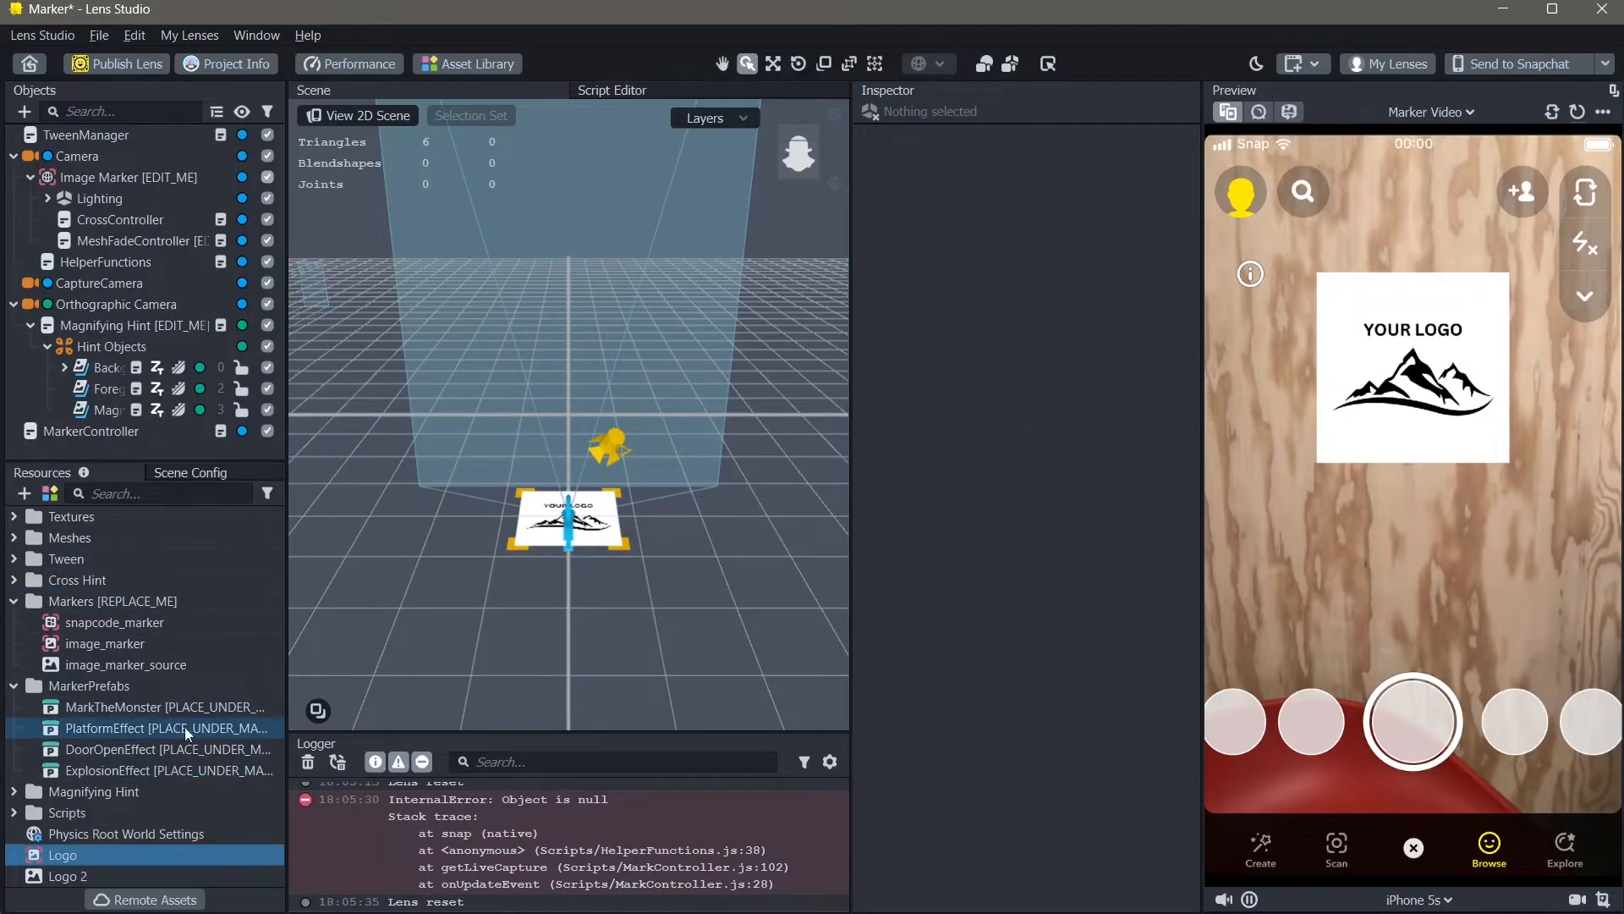
pyautogui.click(166, 707)
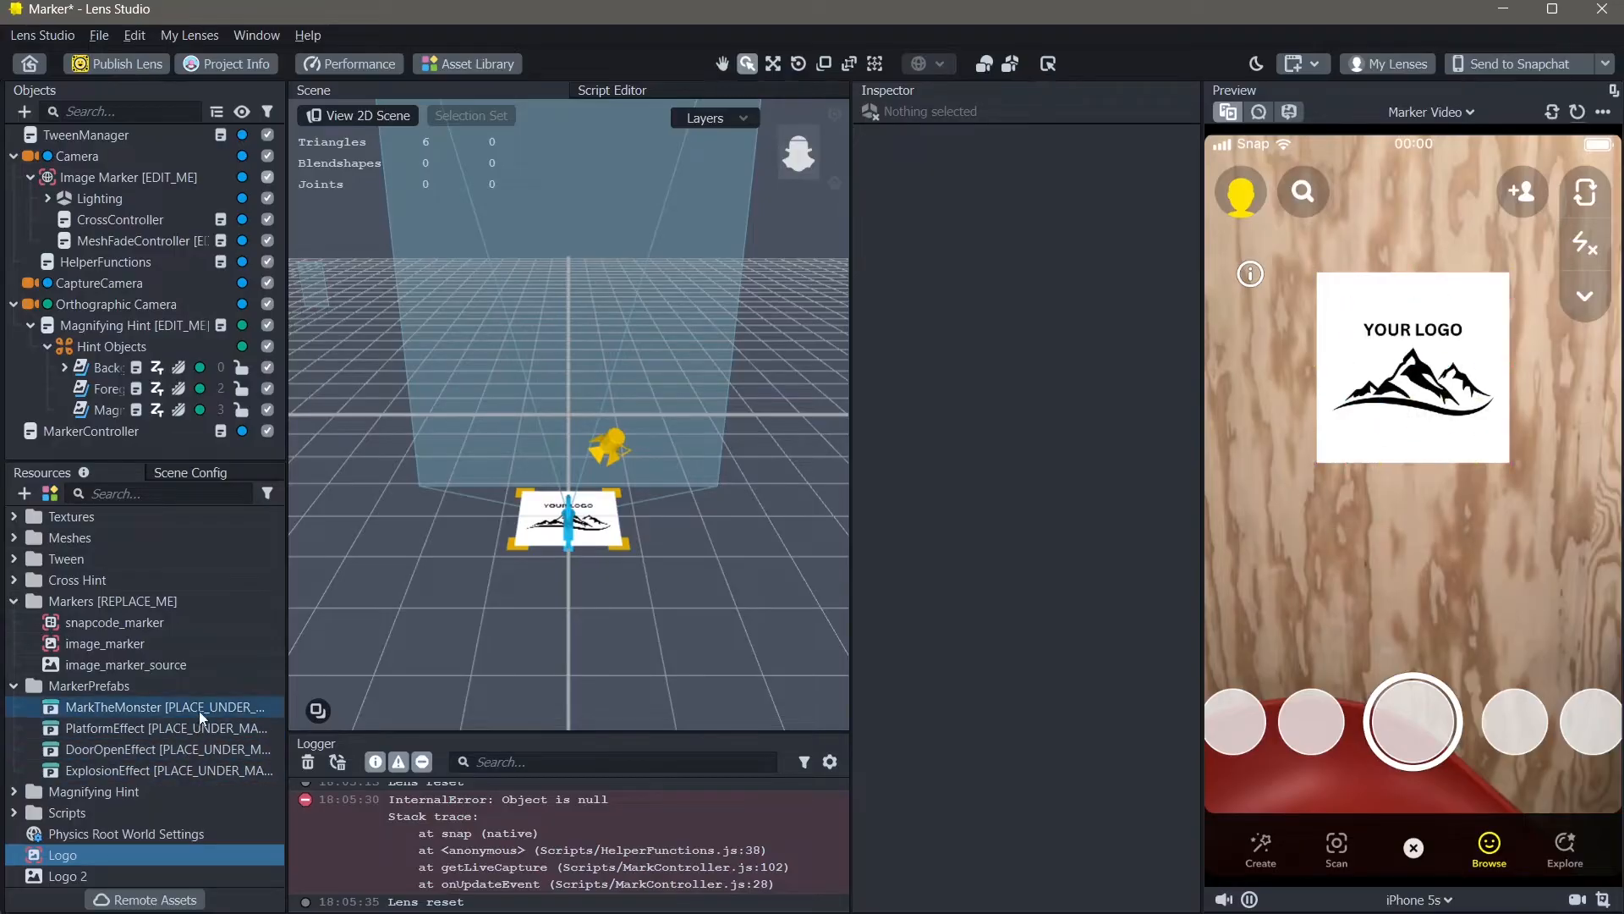
pyautogui.click(166, 728)
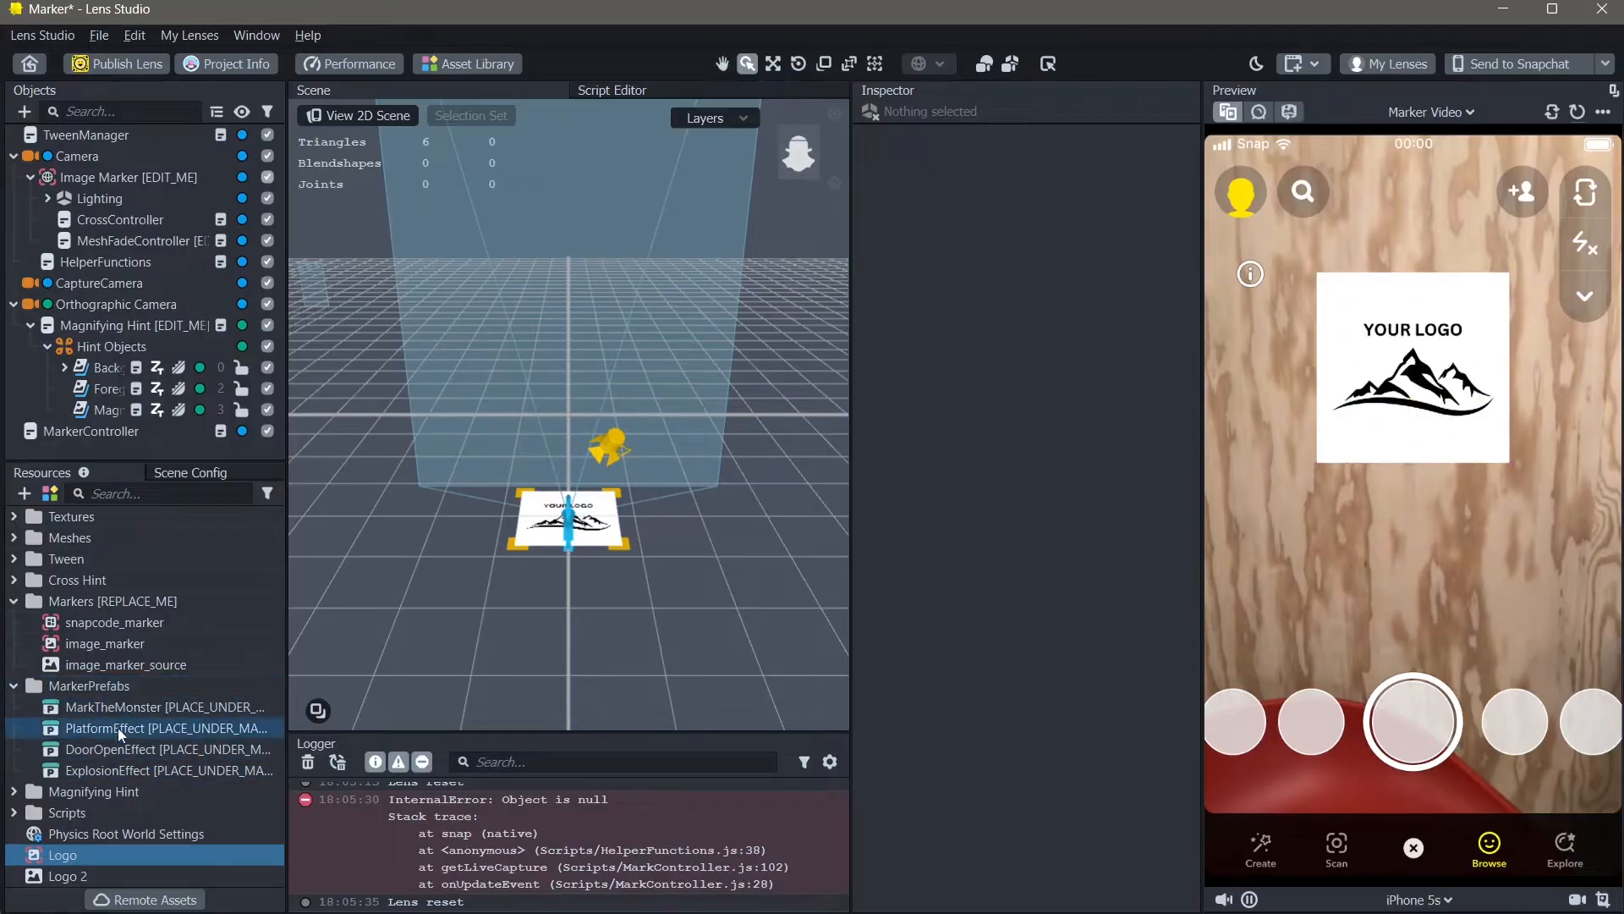
pyautogui.click(166, 750)
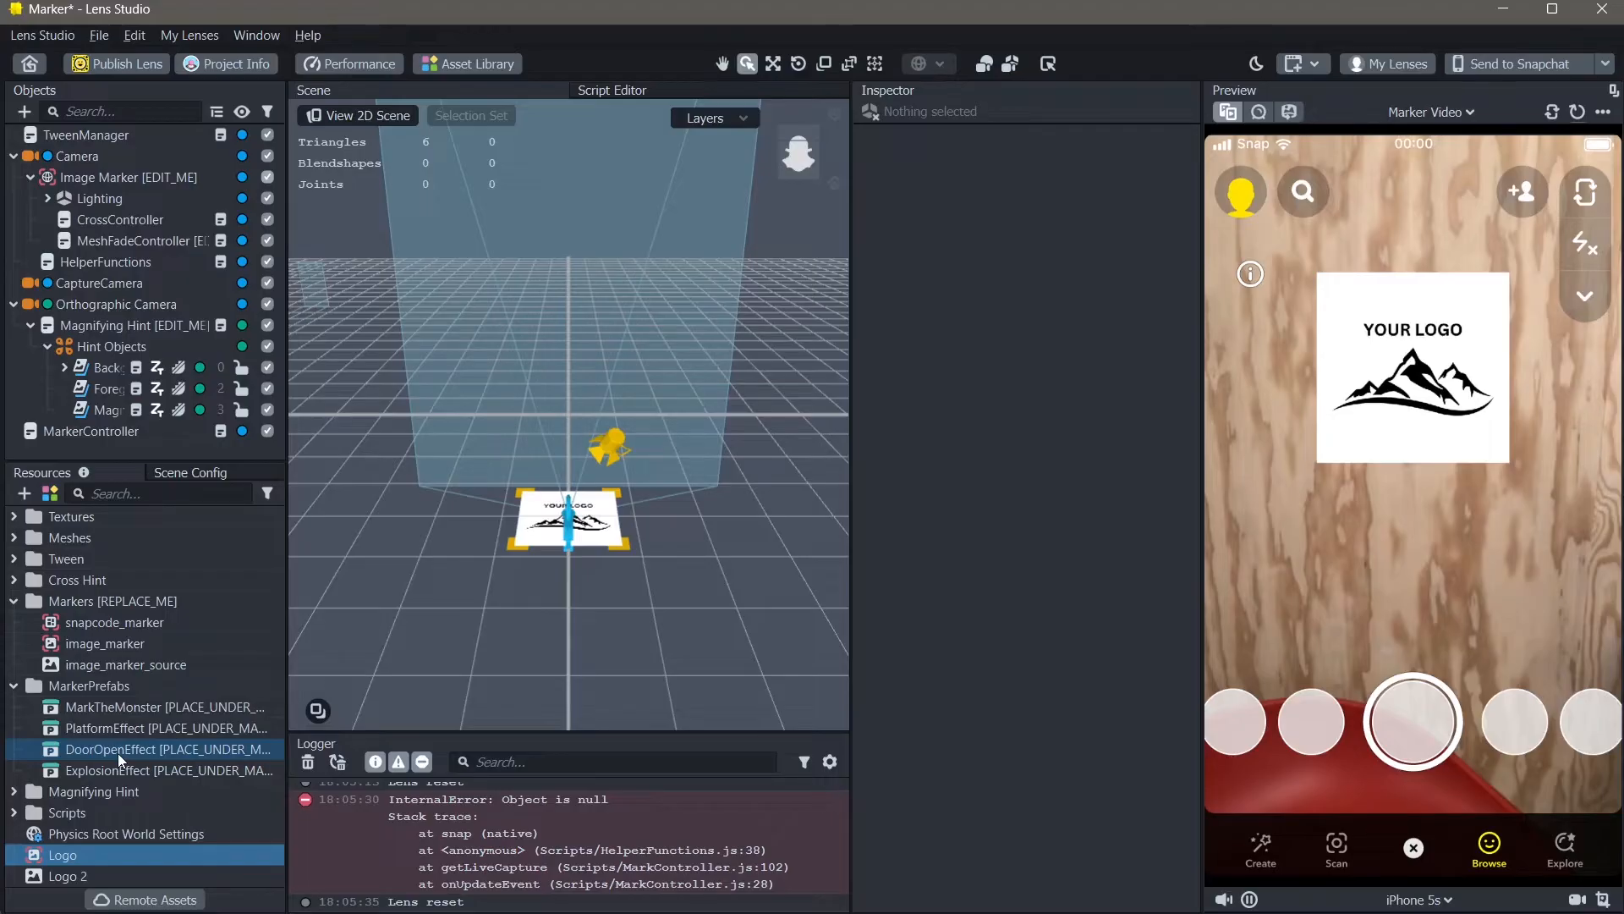
pyautogui.click(146, 750)
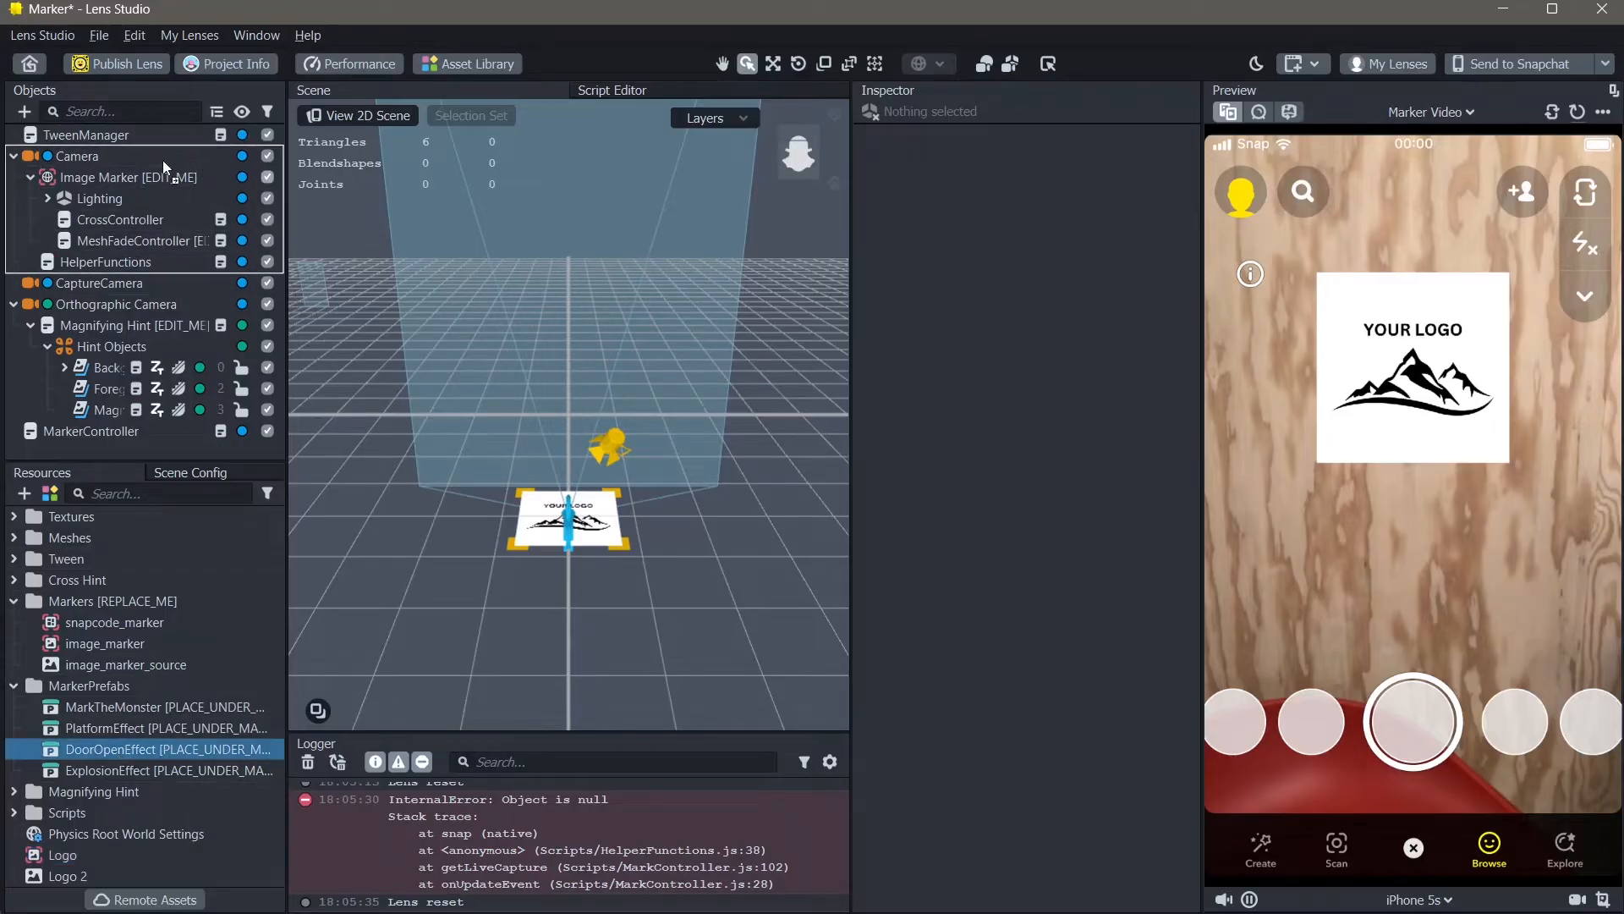
# Drag the DoorOpenEffect prefab onto Image Marker and watch the doors open over the logo
pyautogui.click(147, 260)
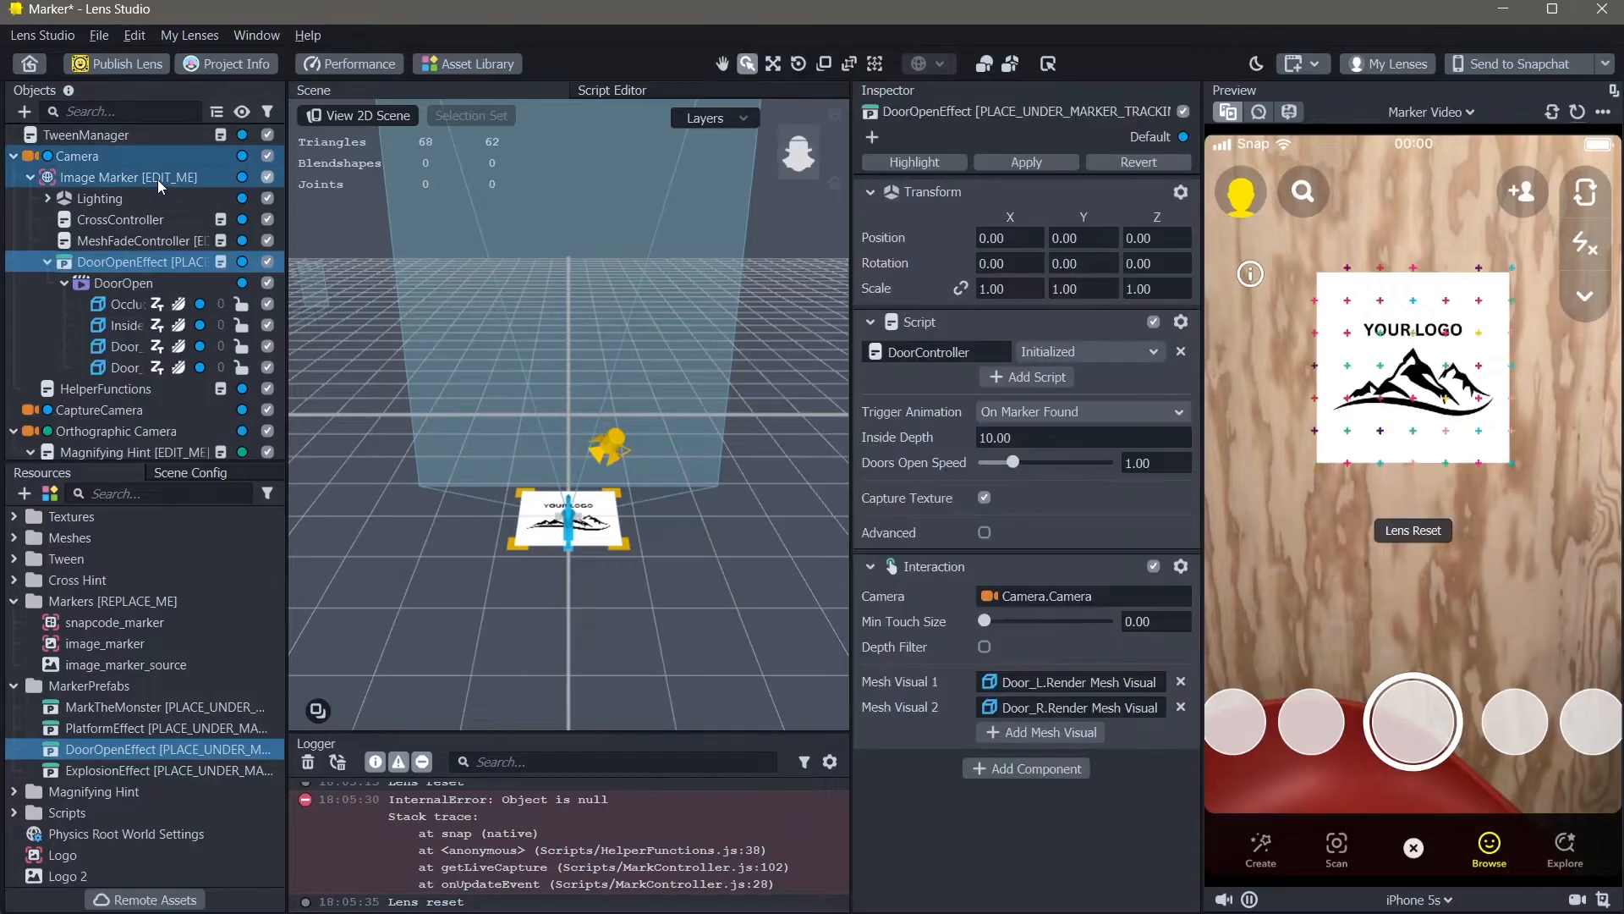
pyautogui.click(1412, 530)
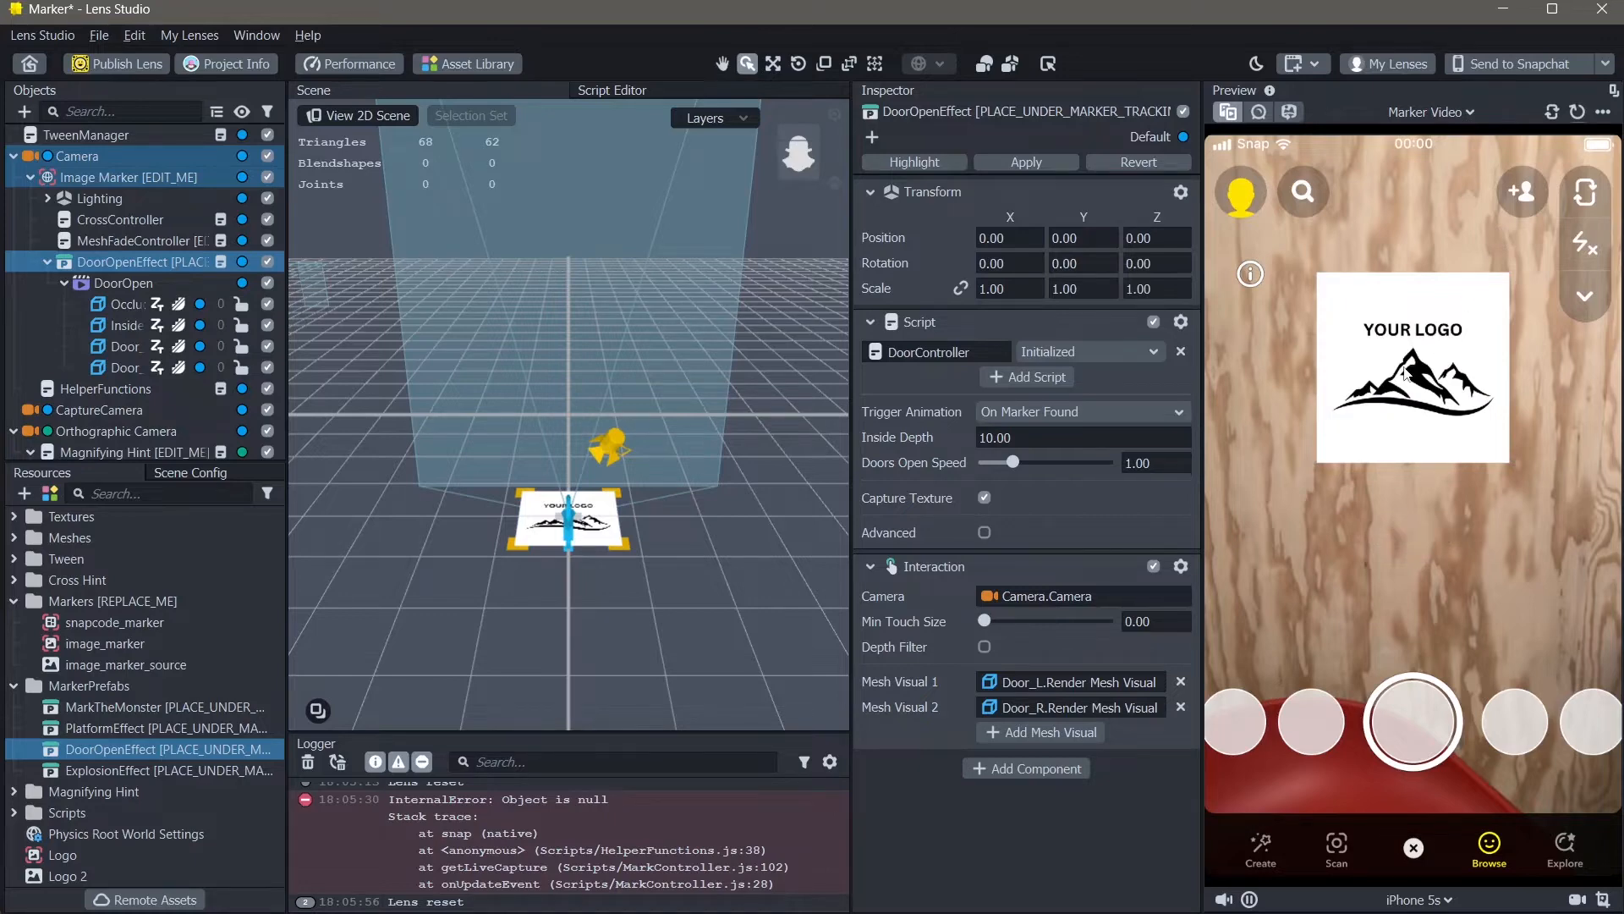
pyautogui.moveTo(1395, 376)
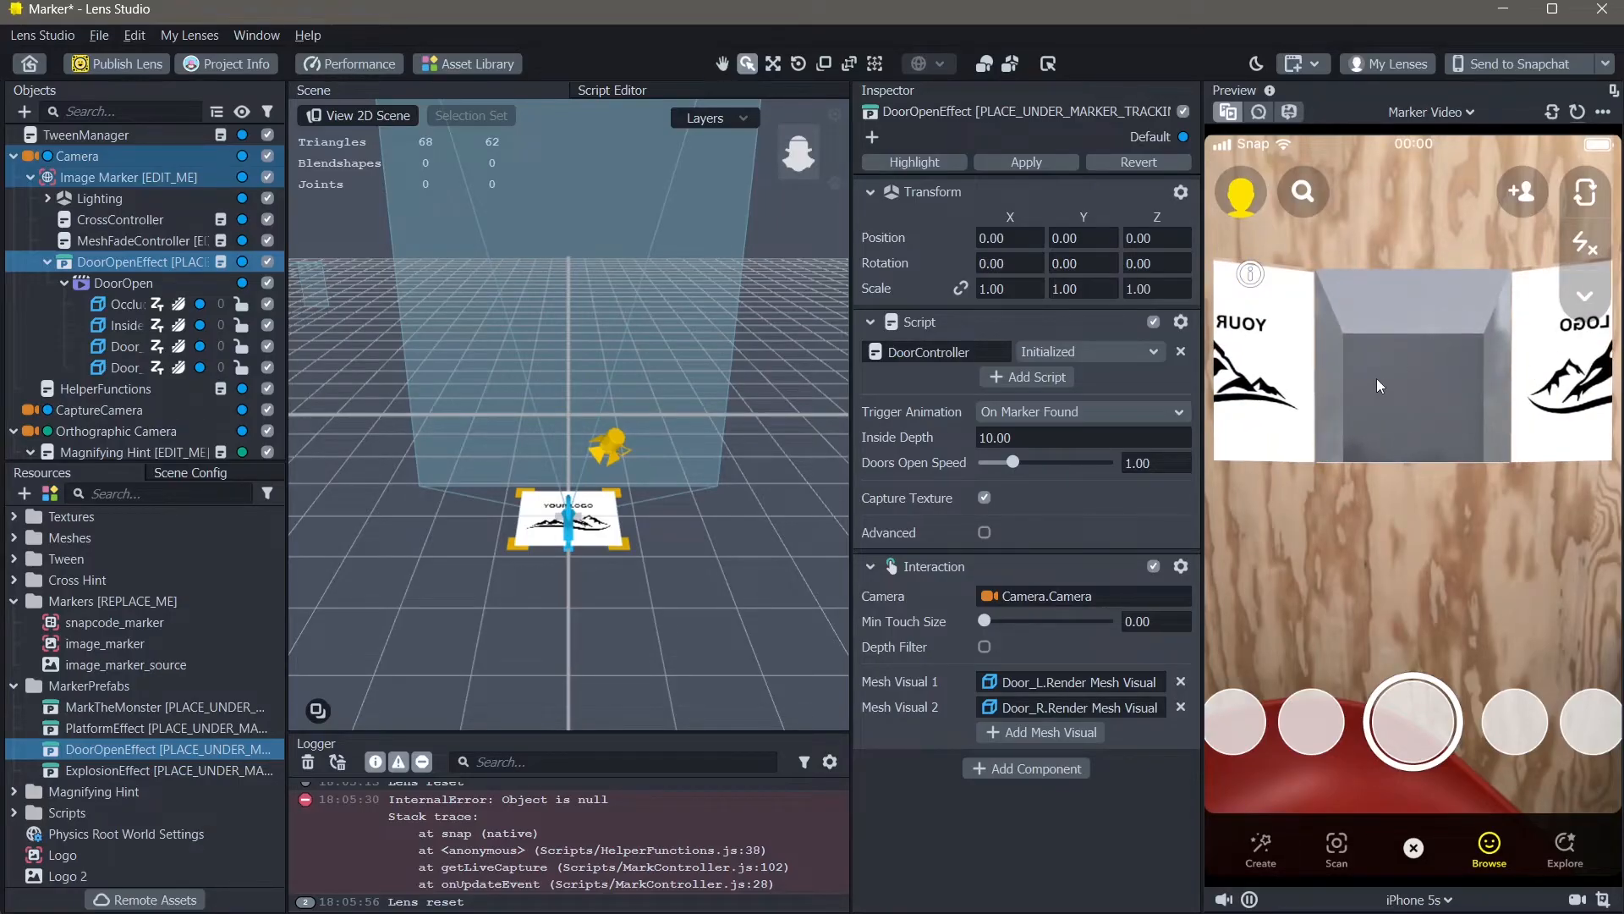
pyautogui.moveTo(1406, 394)
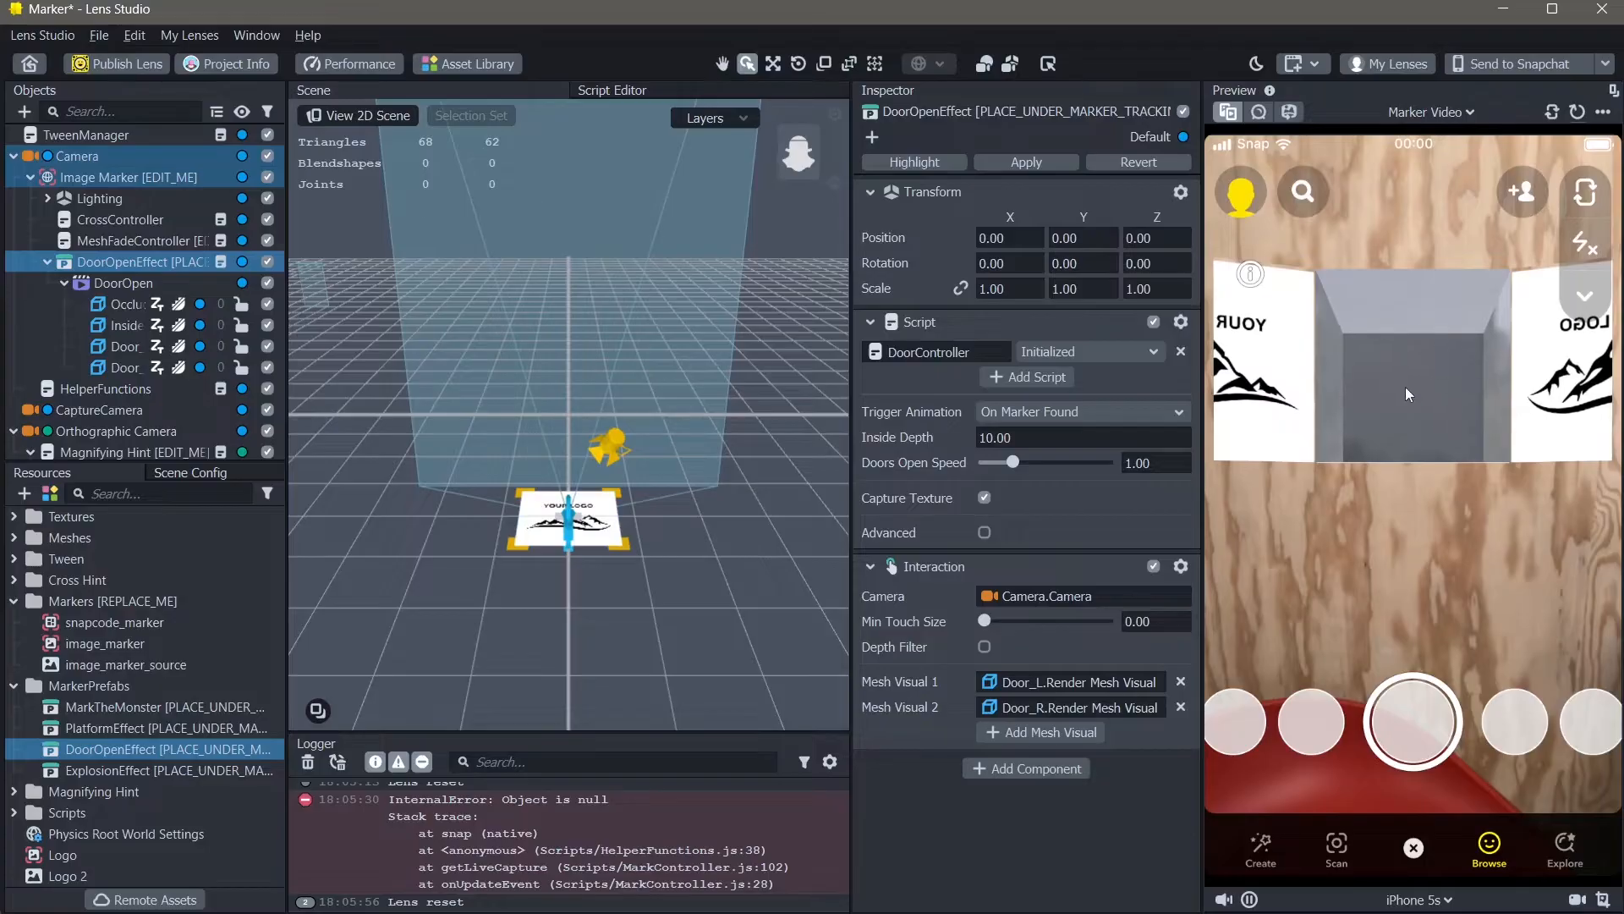
pyautogui.click(135, 261)
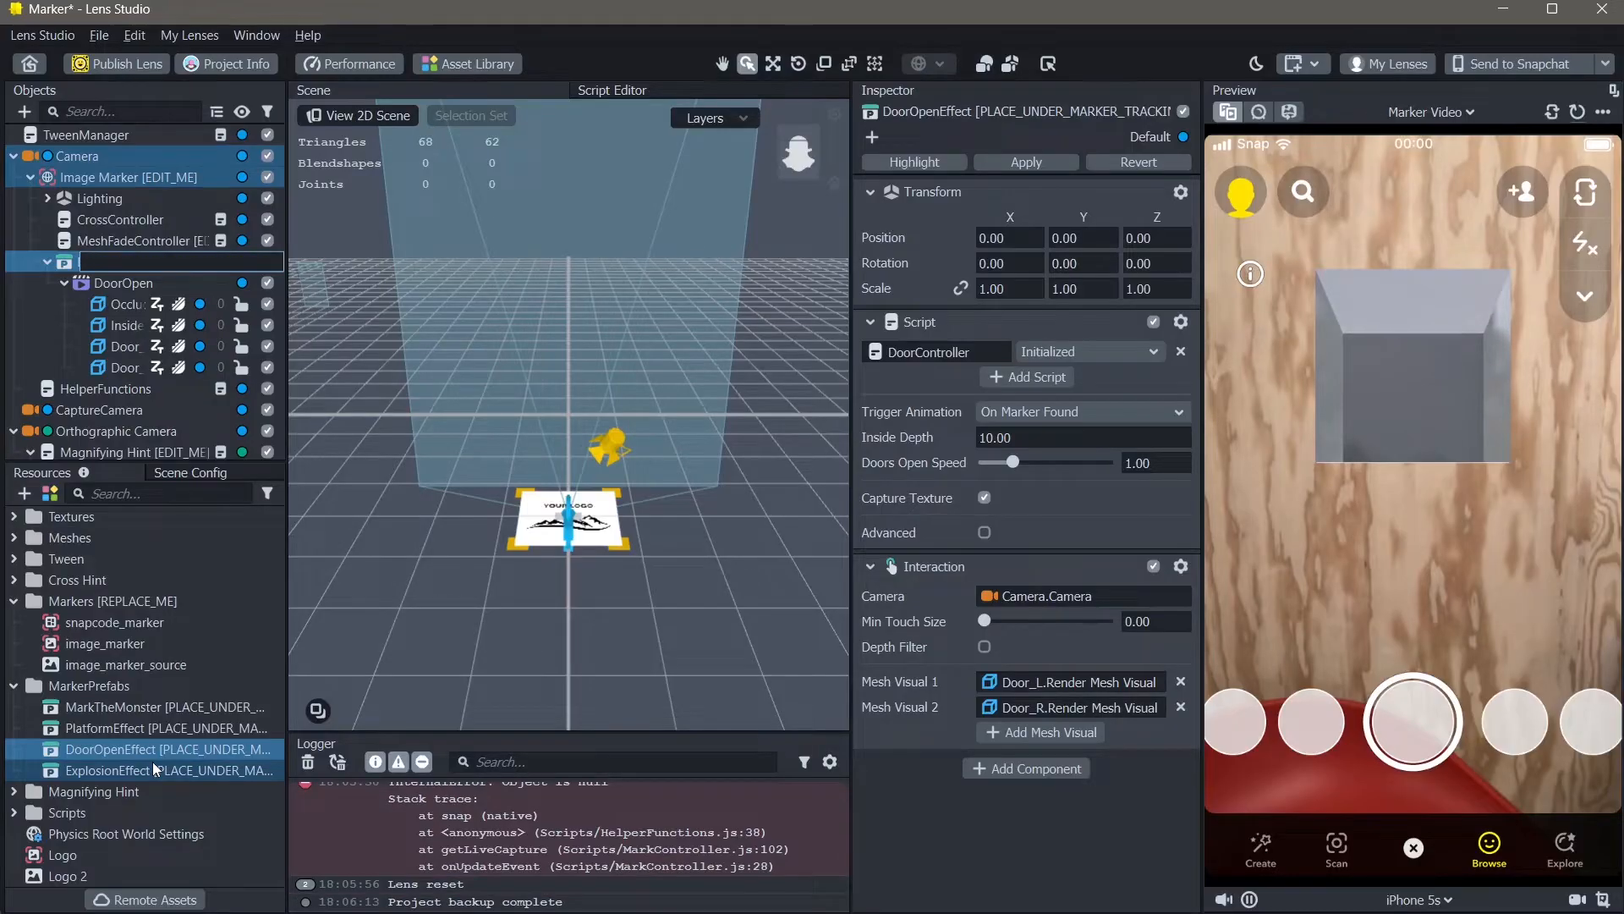
# Delete the DoorOpenEffect object and select Image Marker to view its Marker Tracking
pyautogui.click(141, 261)
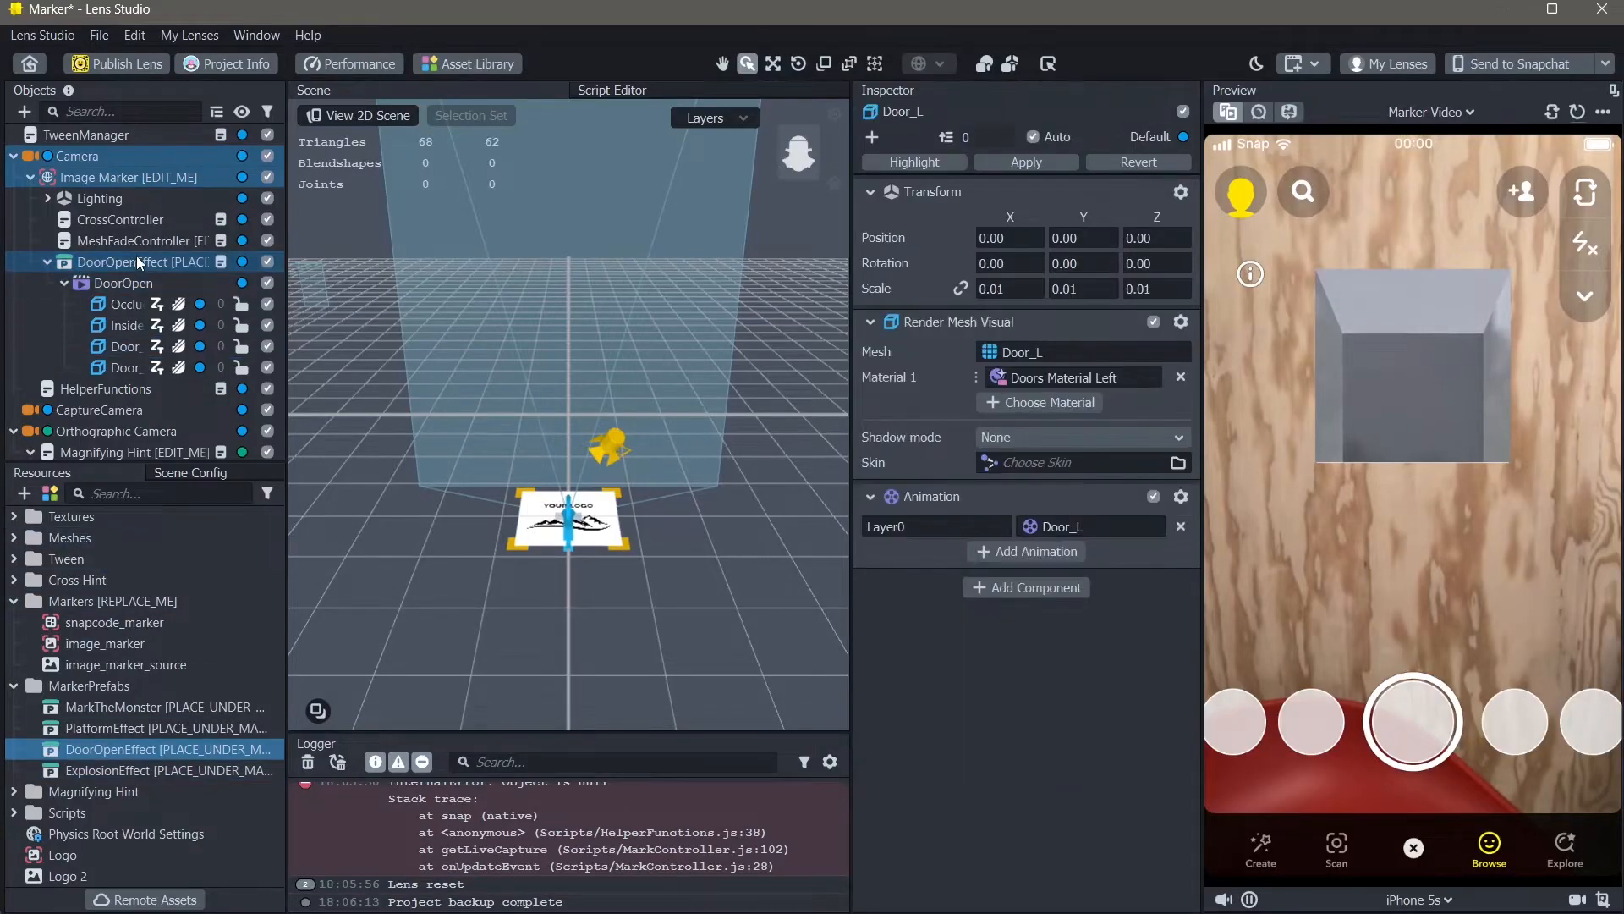
pyautogui.click(142, 261)
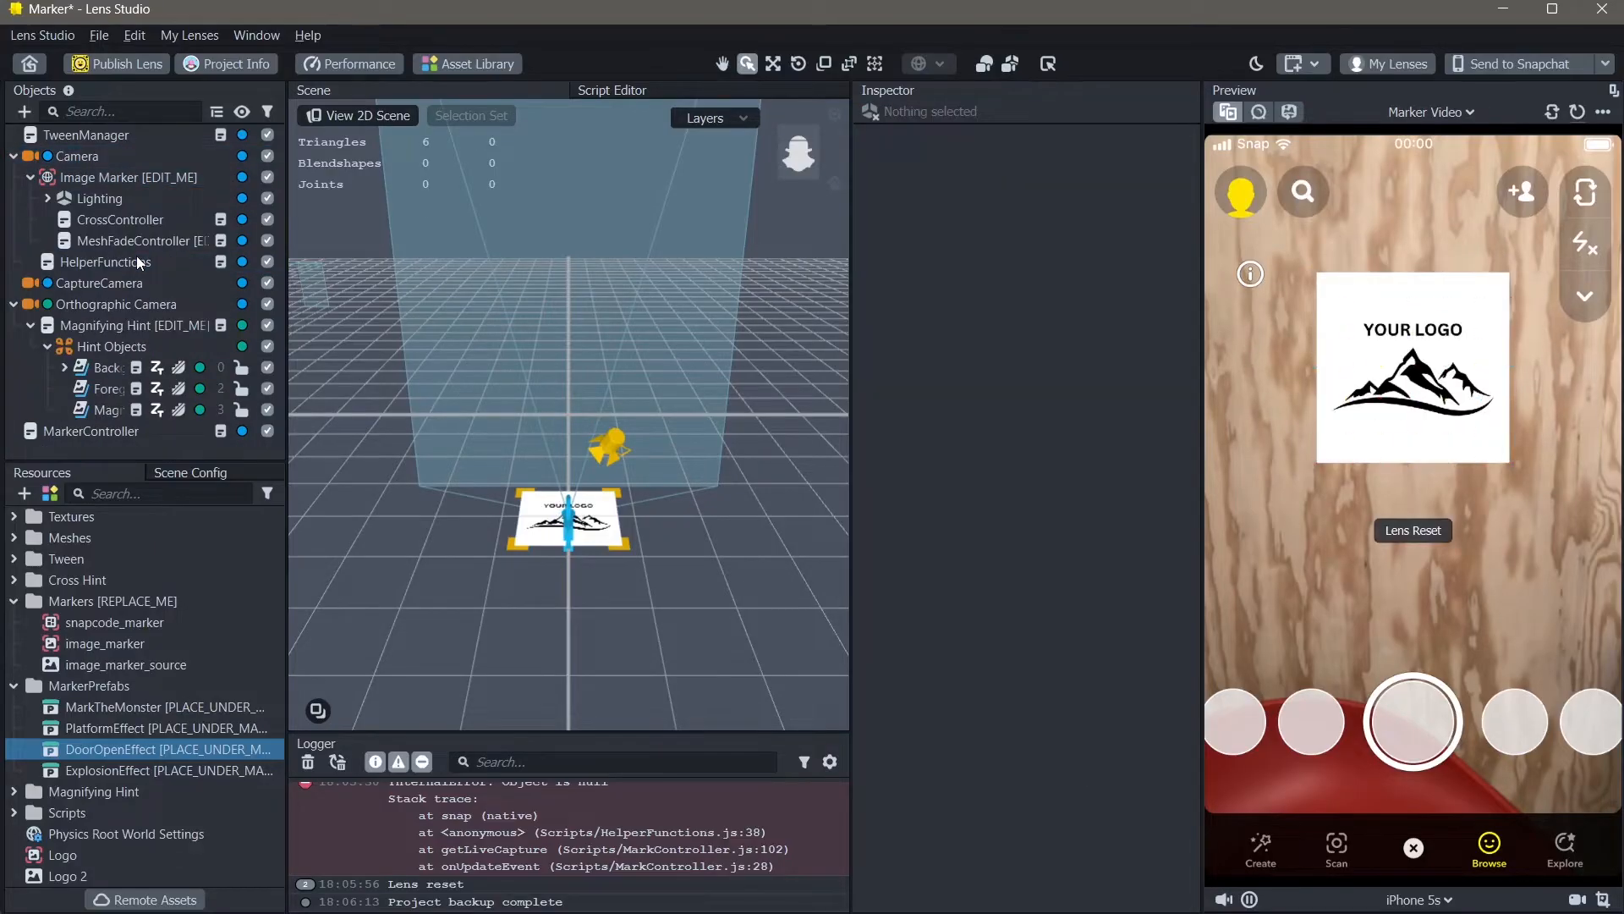
pyautogui.click(127, 178)
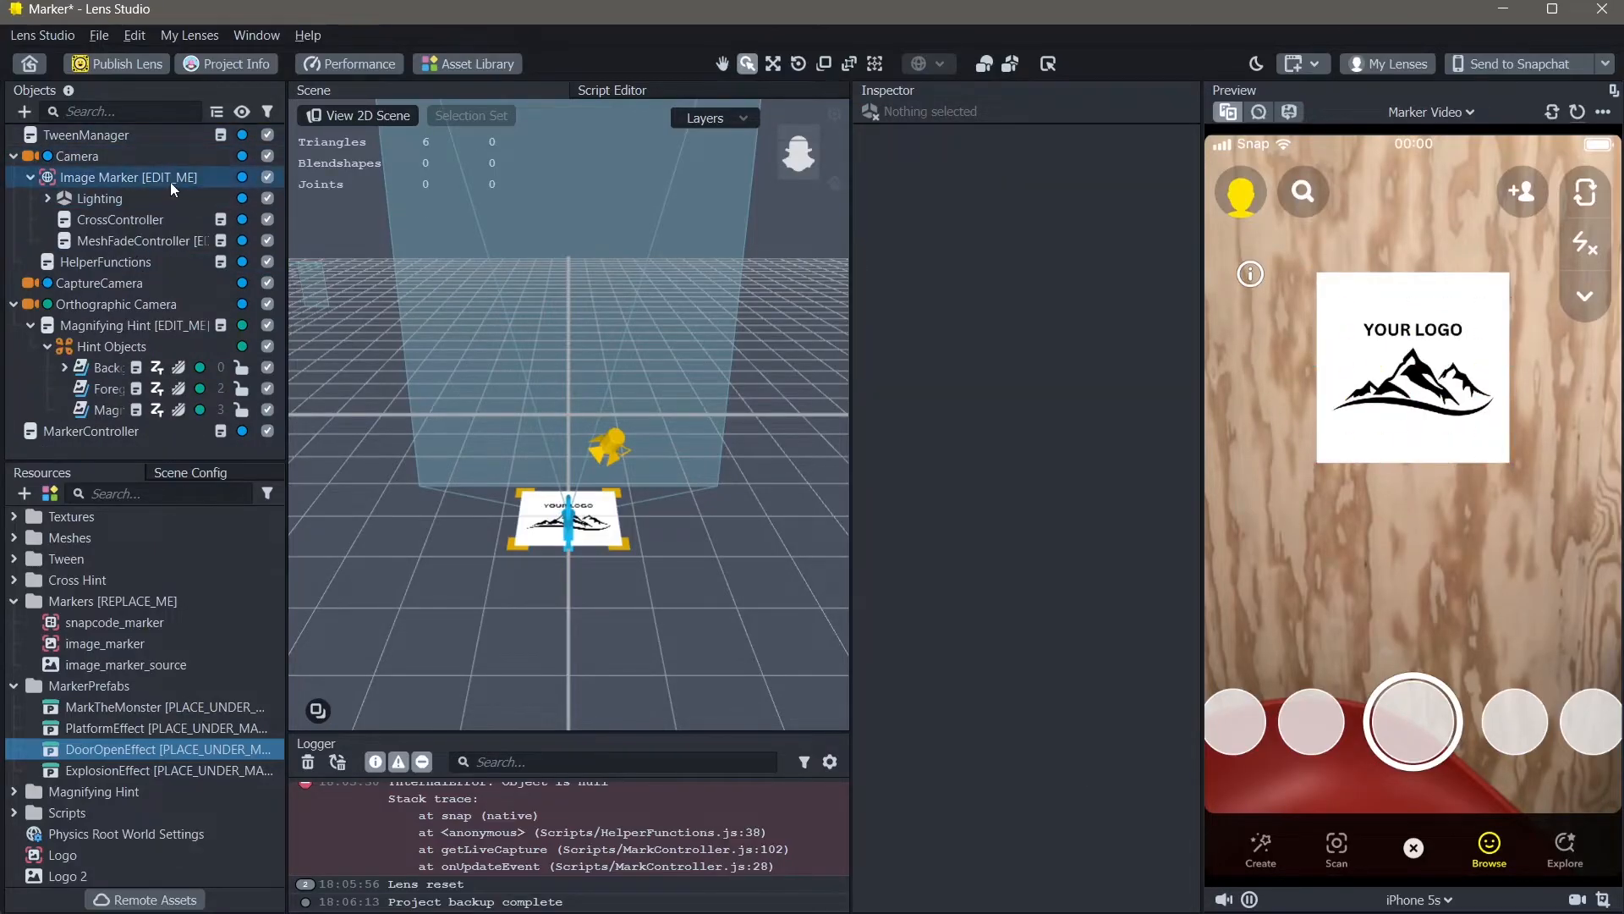
pyautogui.click(128, 178)
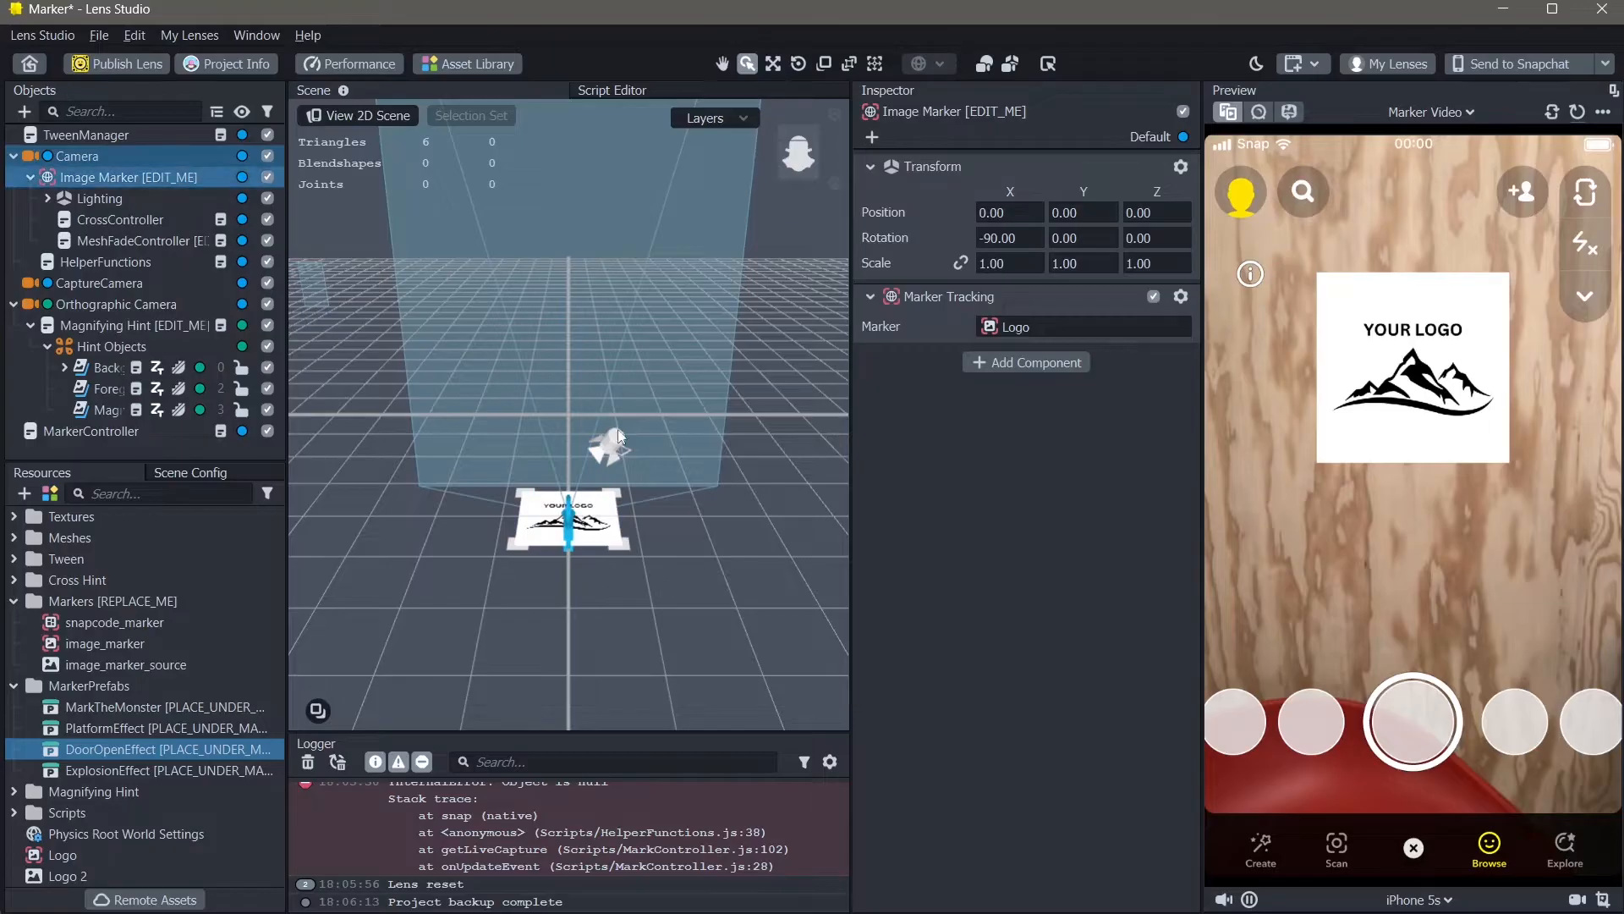
pyautogui.moveTo(488, 714)
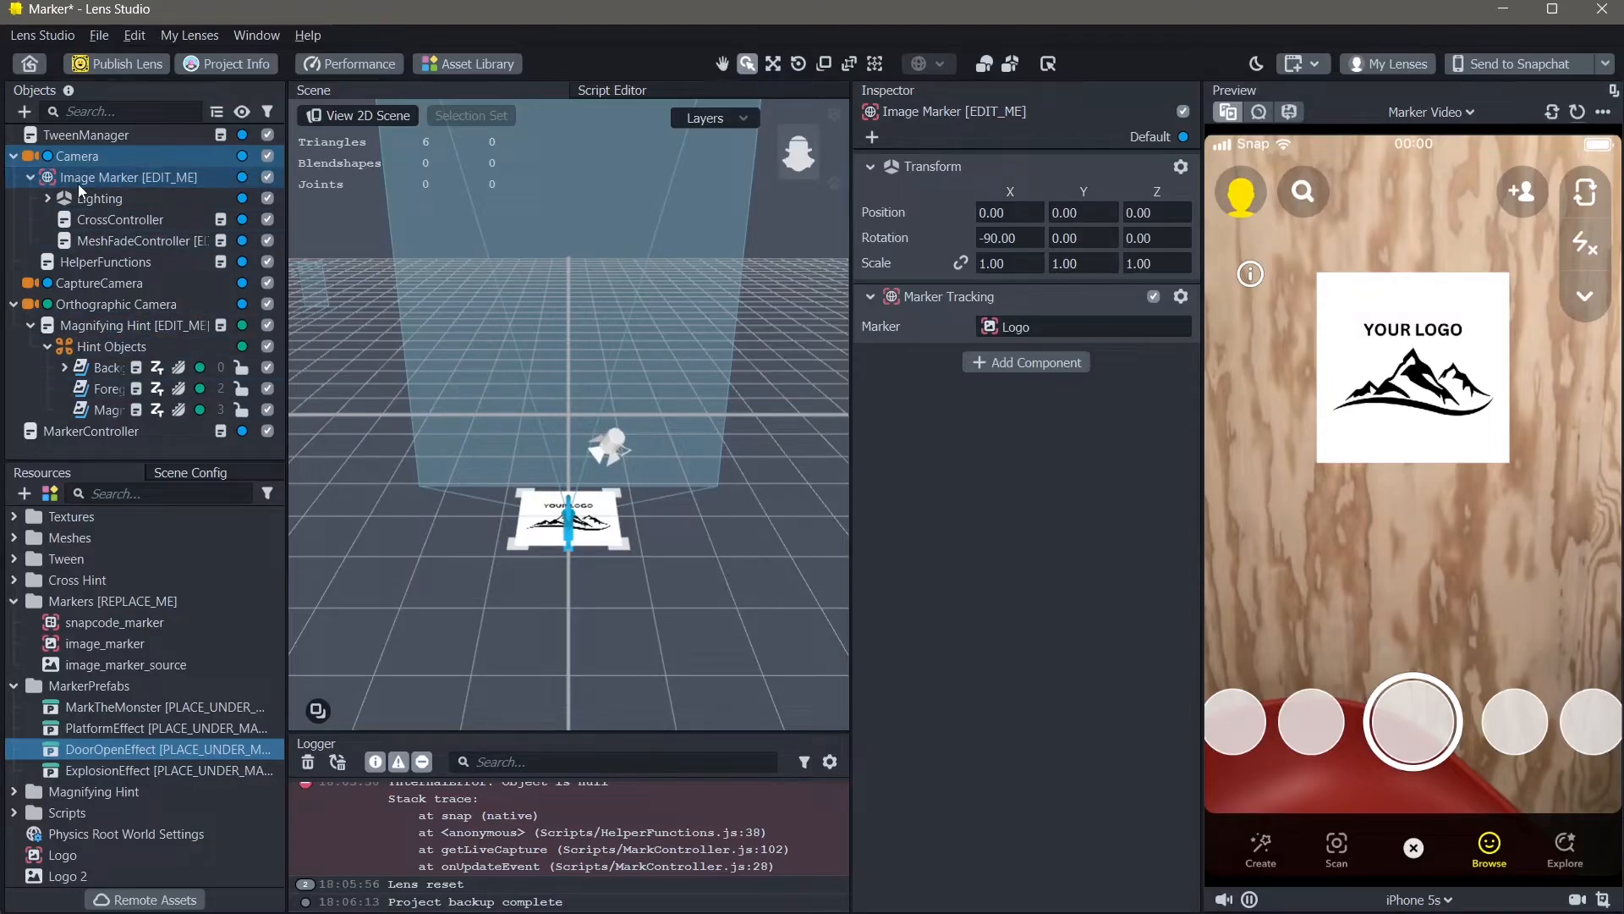
# Add an Image Object from the General list as a child of Image Marker
pyautogui.click(127, 177)
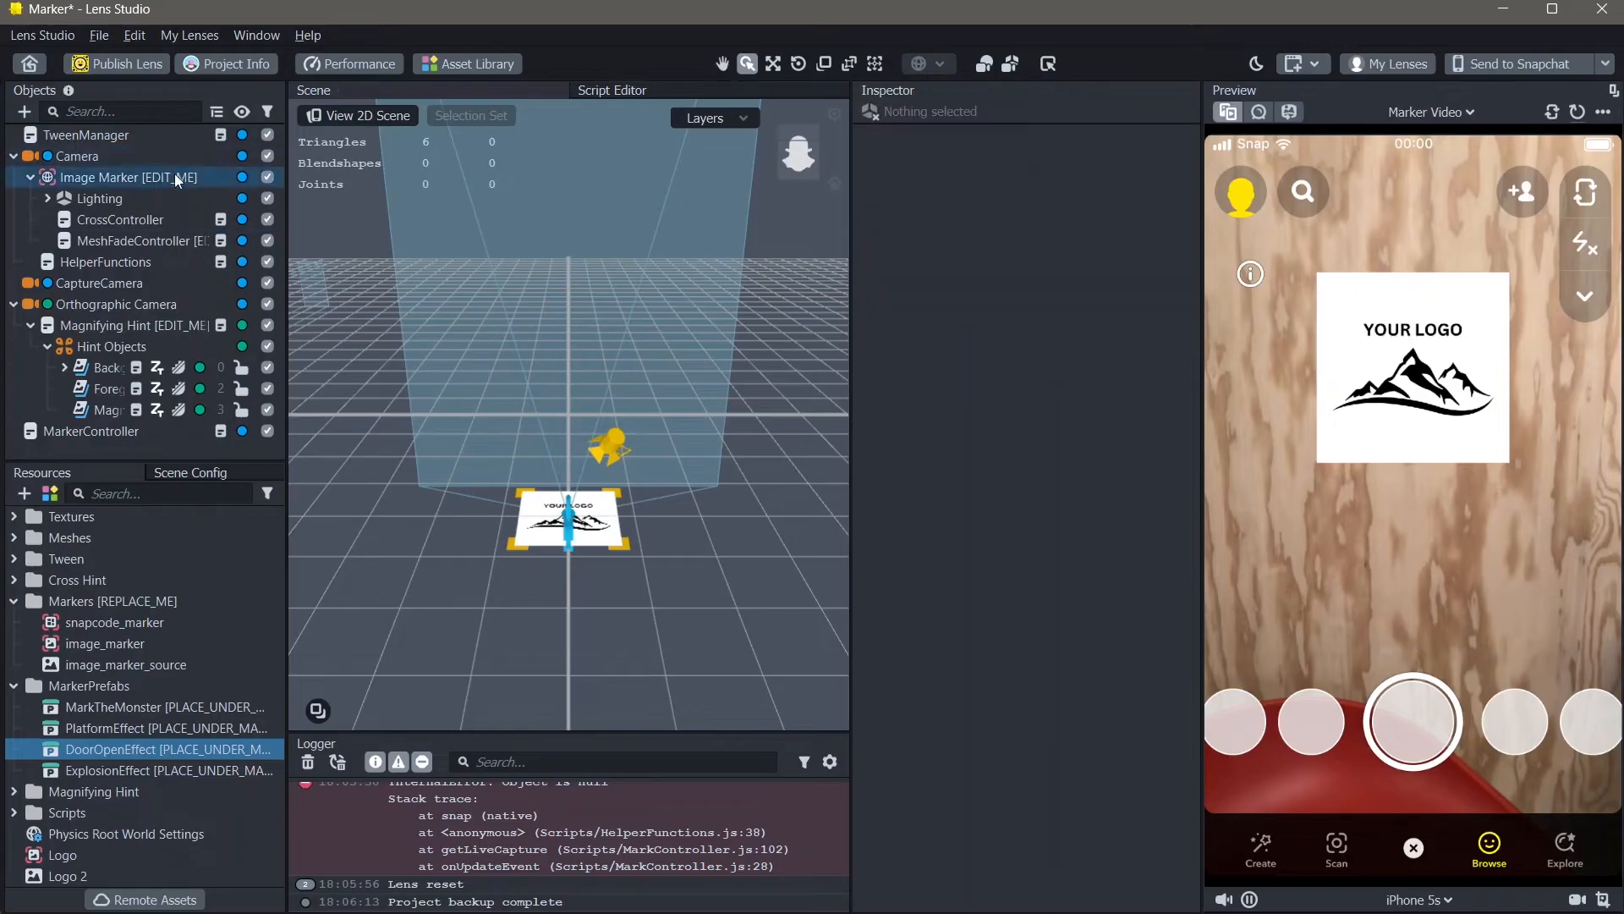
pyautogui.click(100, 177)
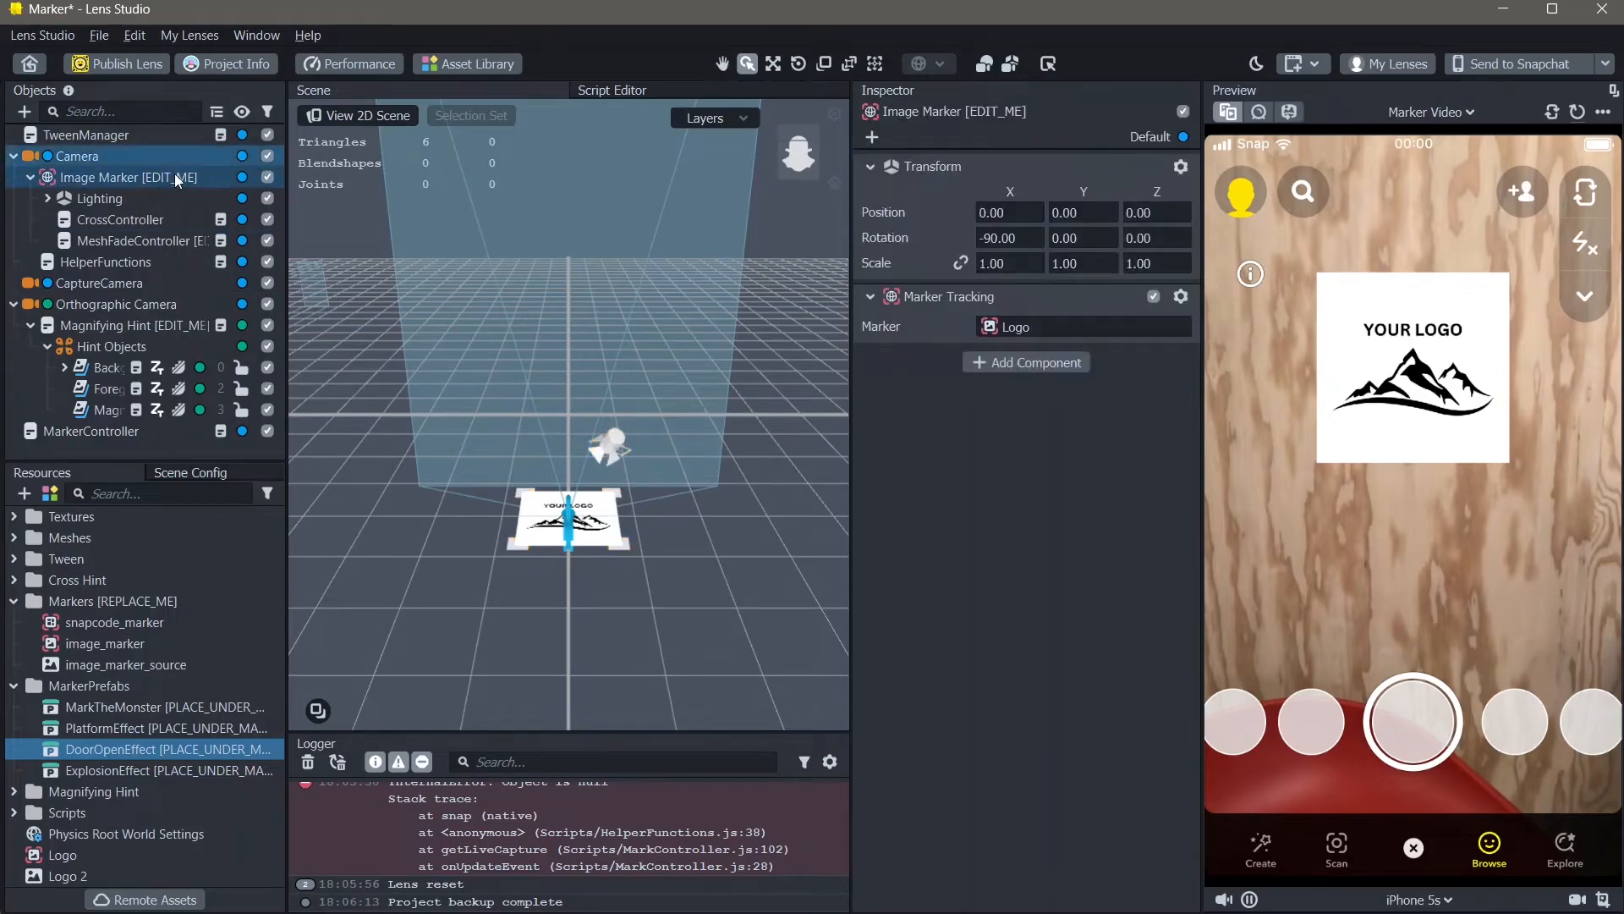
pyautogui.click(129, 178)
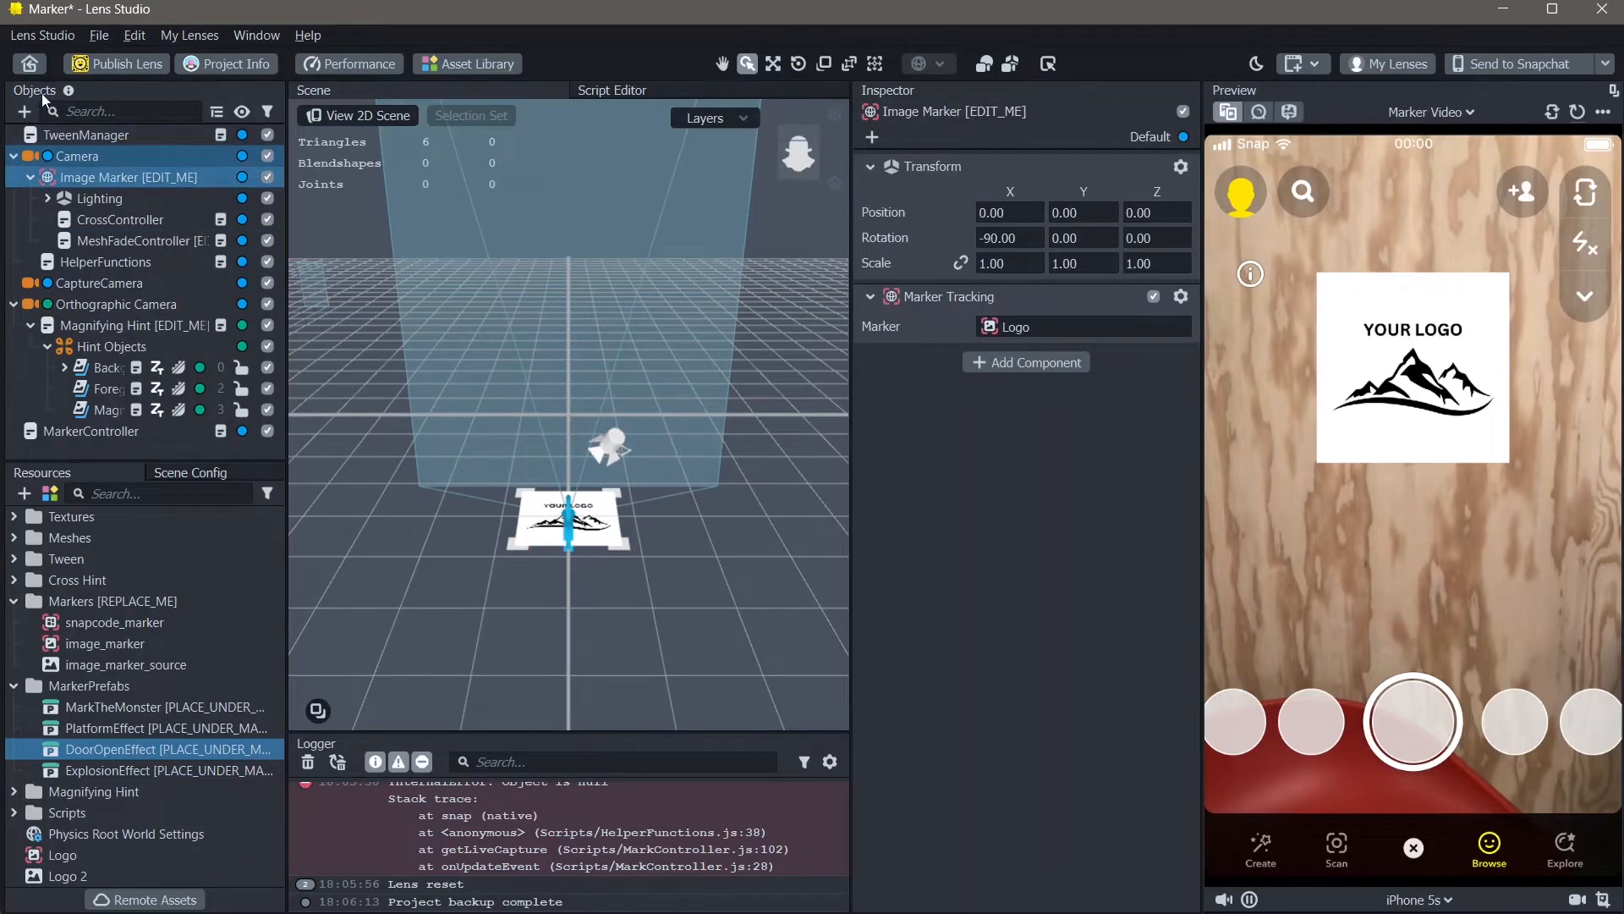
pyautogui.click(22, 111)
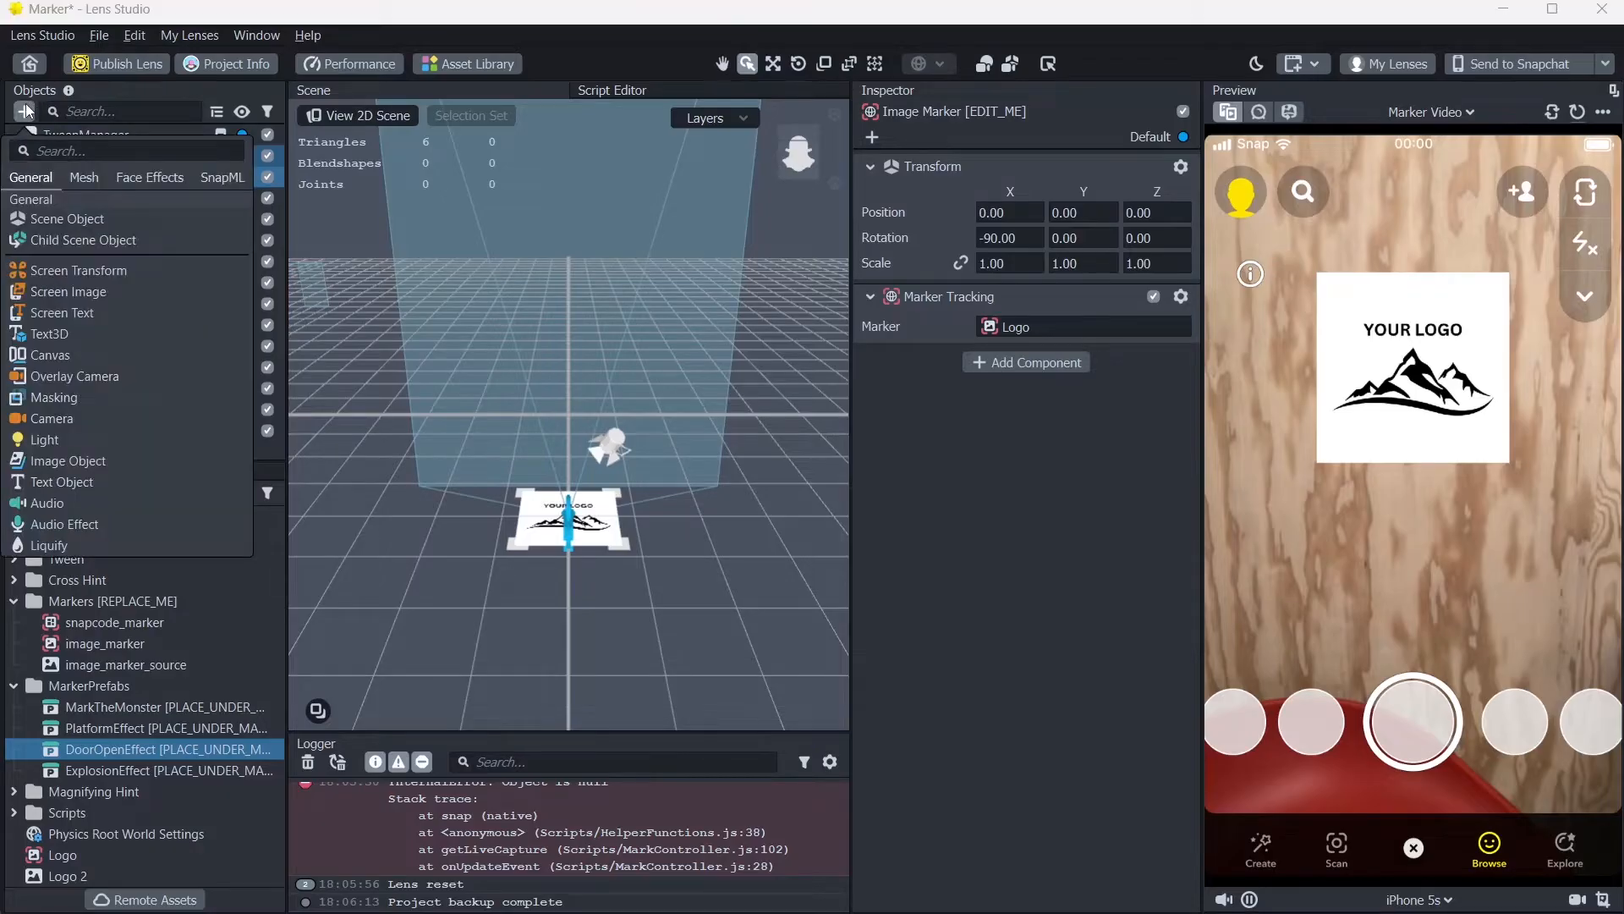
pyautogui.click(46, 439)
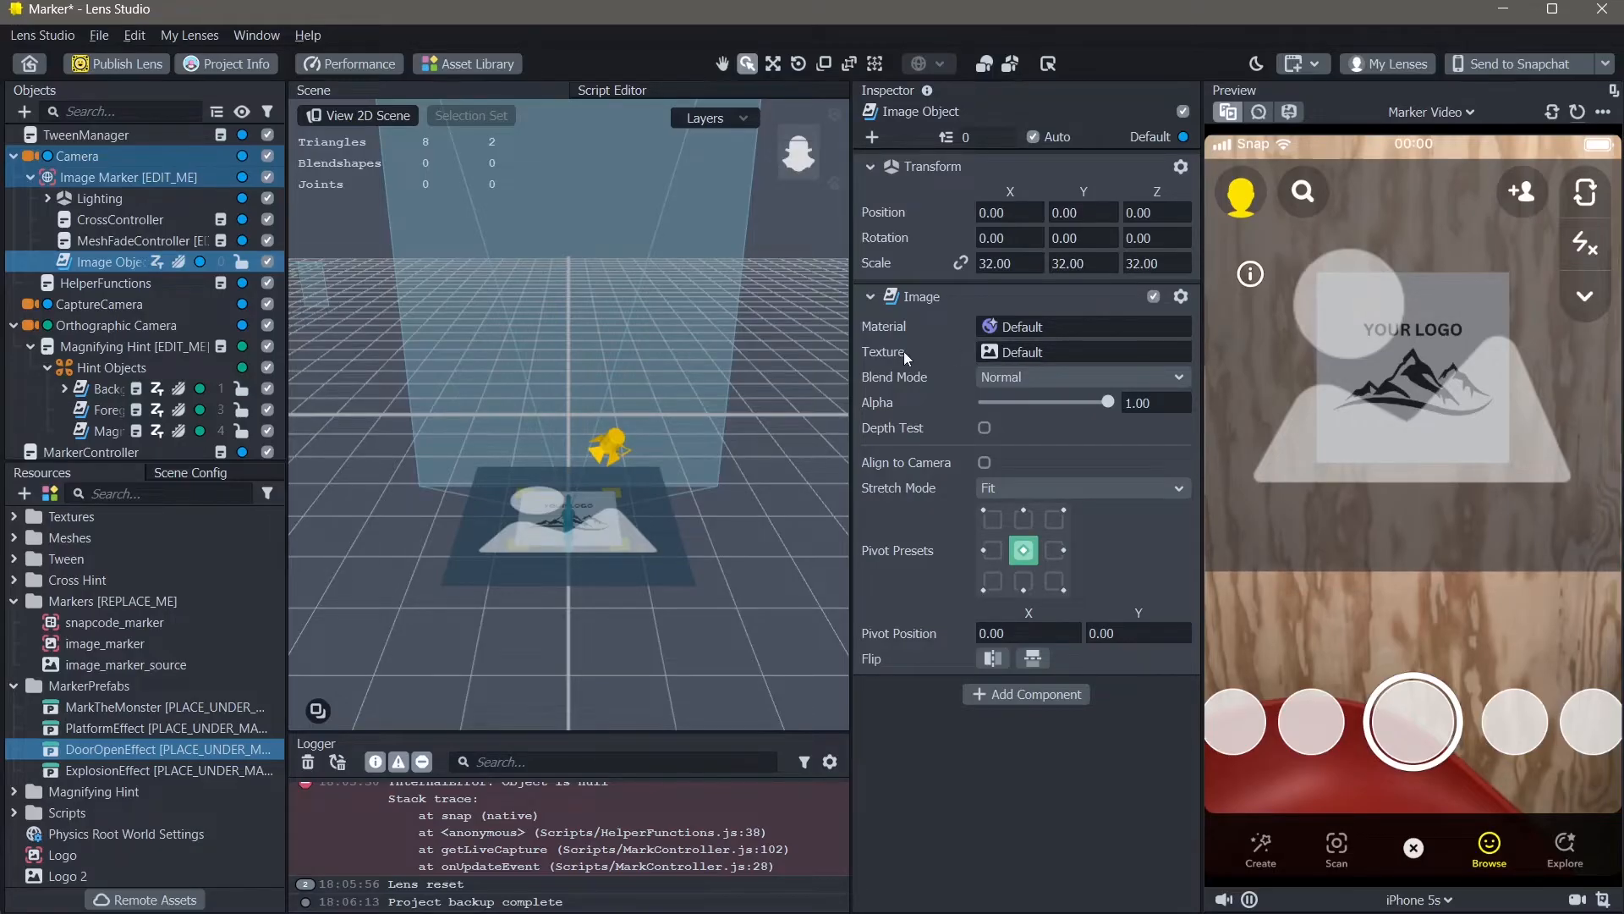
# Import the mountain logo picture and assign it as the Image Object's texture
pyautogui.click(1082, 352)
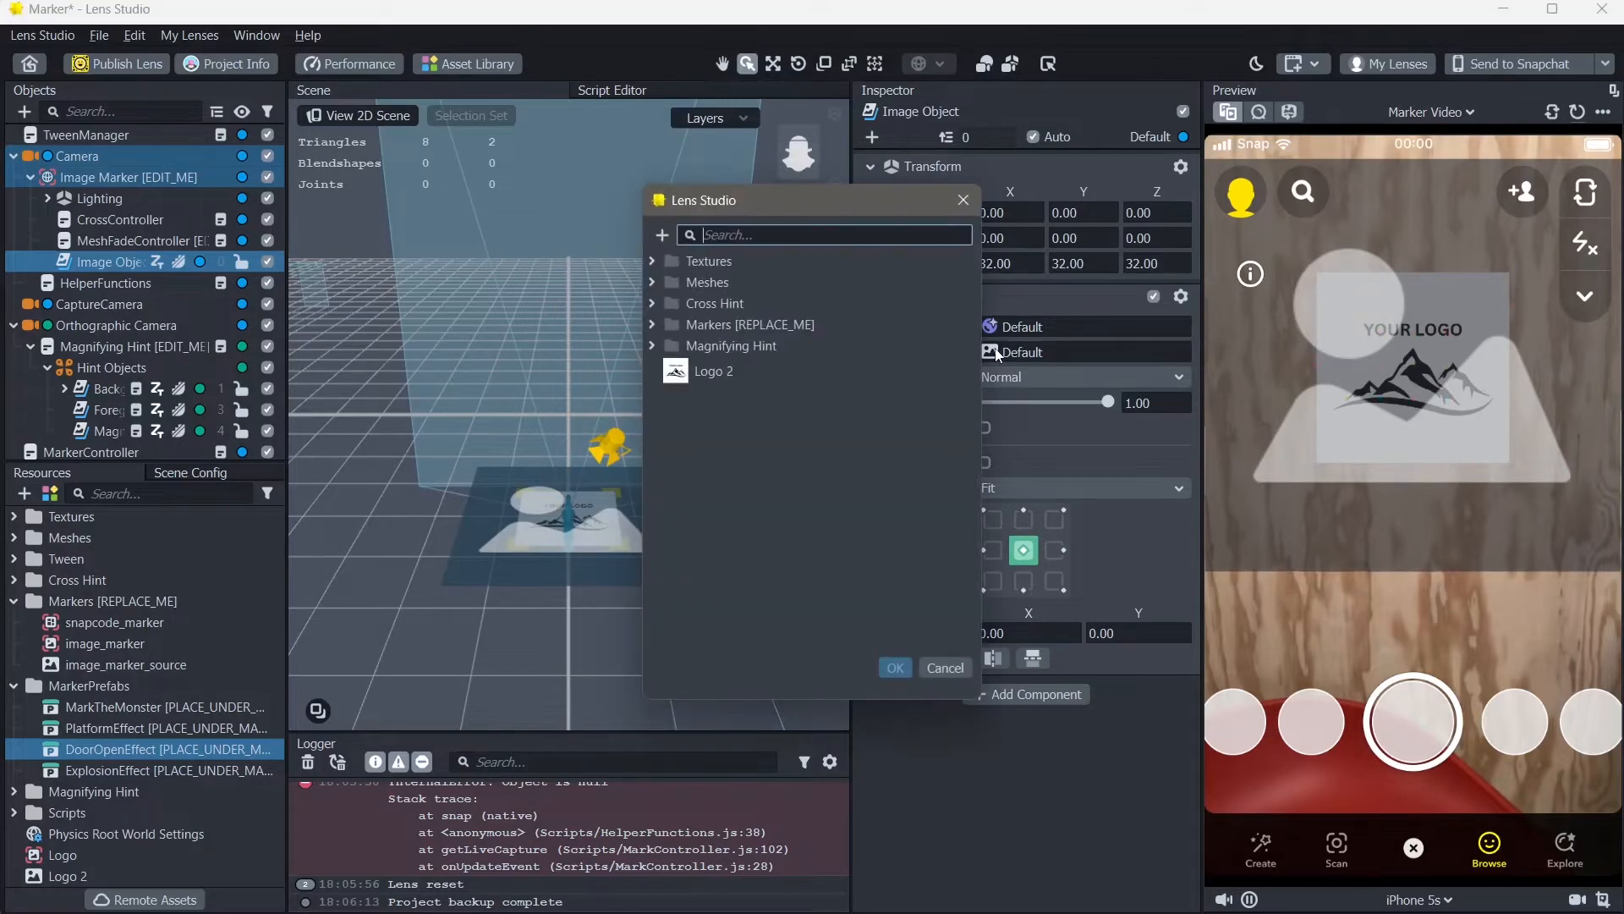
pyautogui.click(661, 233)
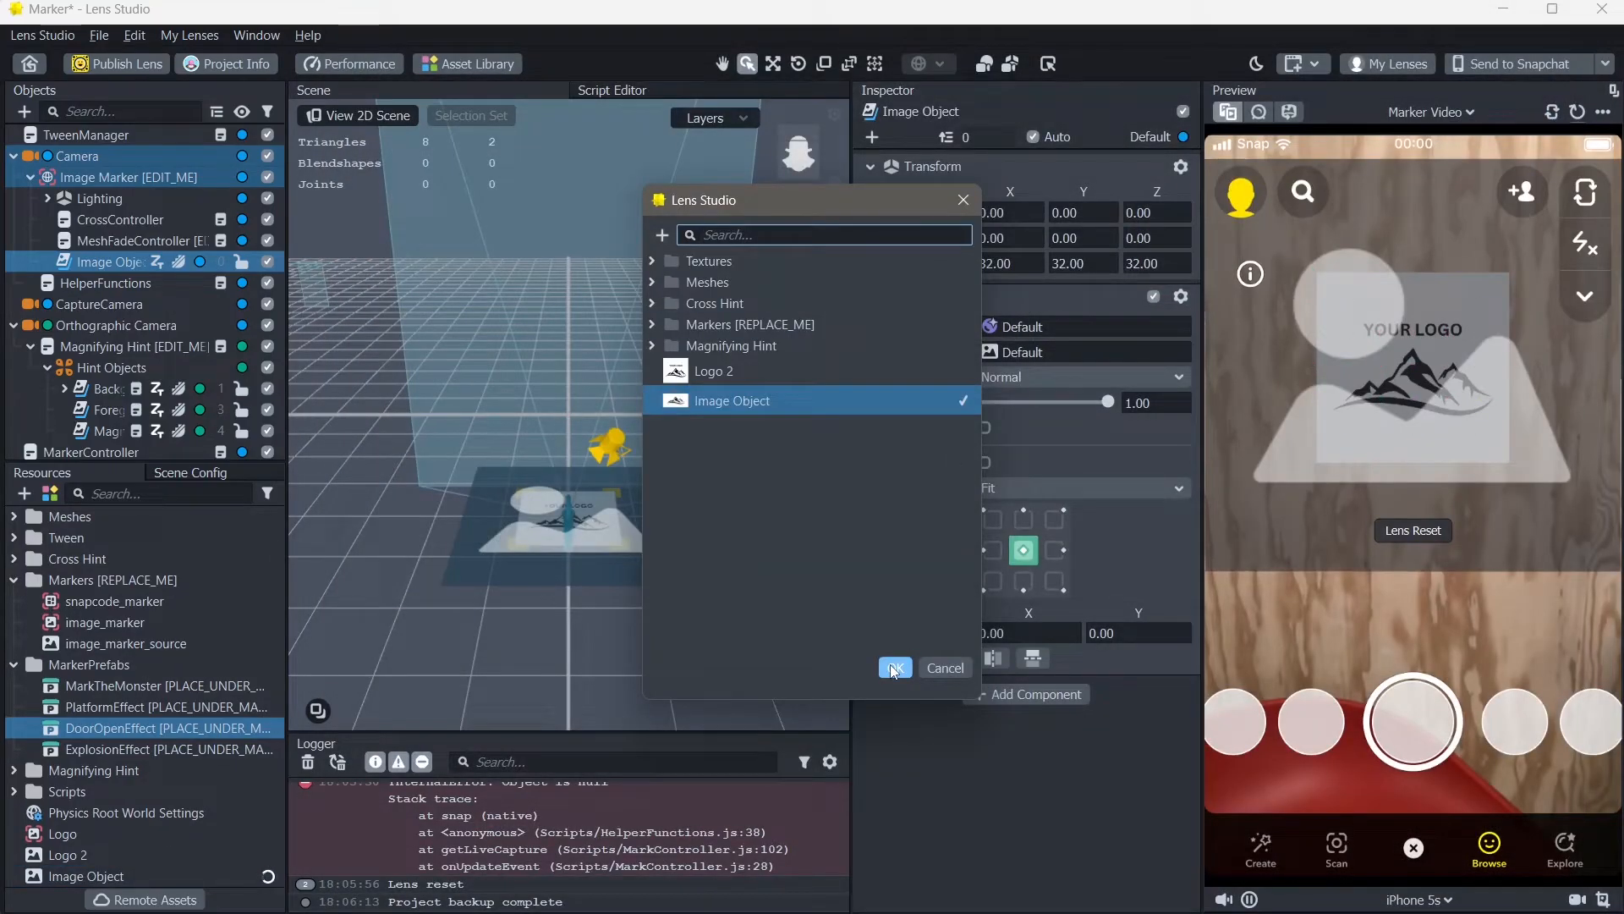
pyautogui.click(893, 666)
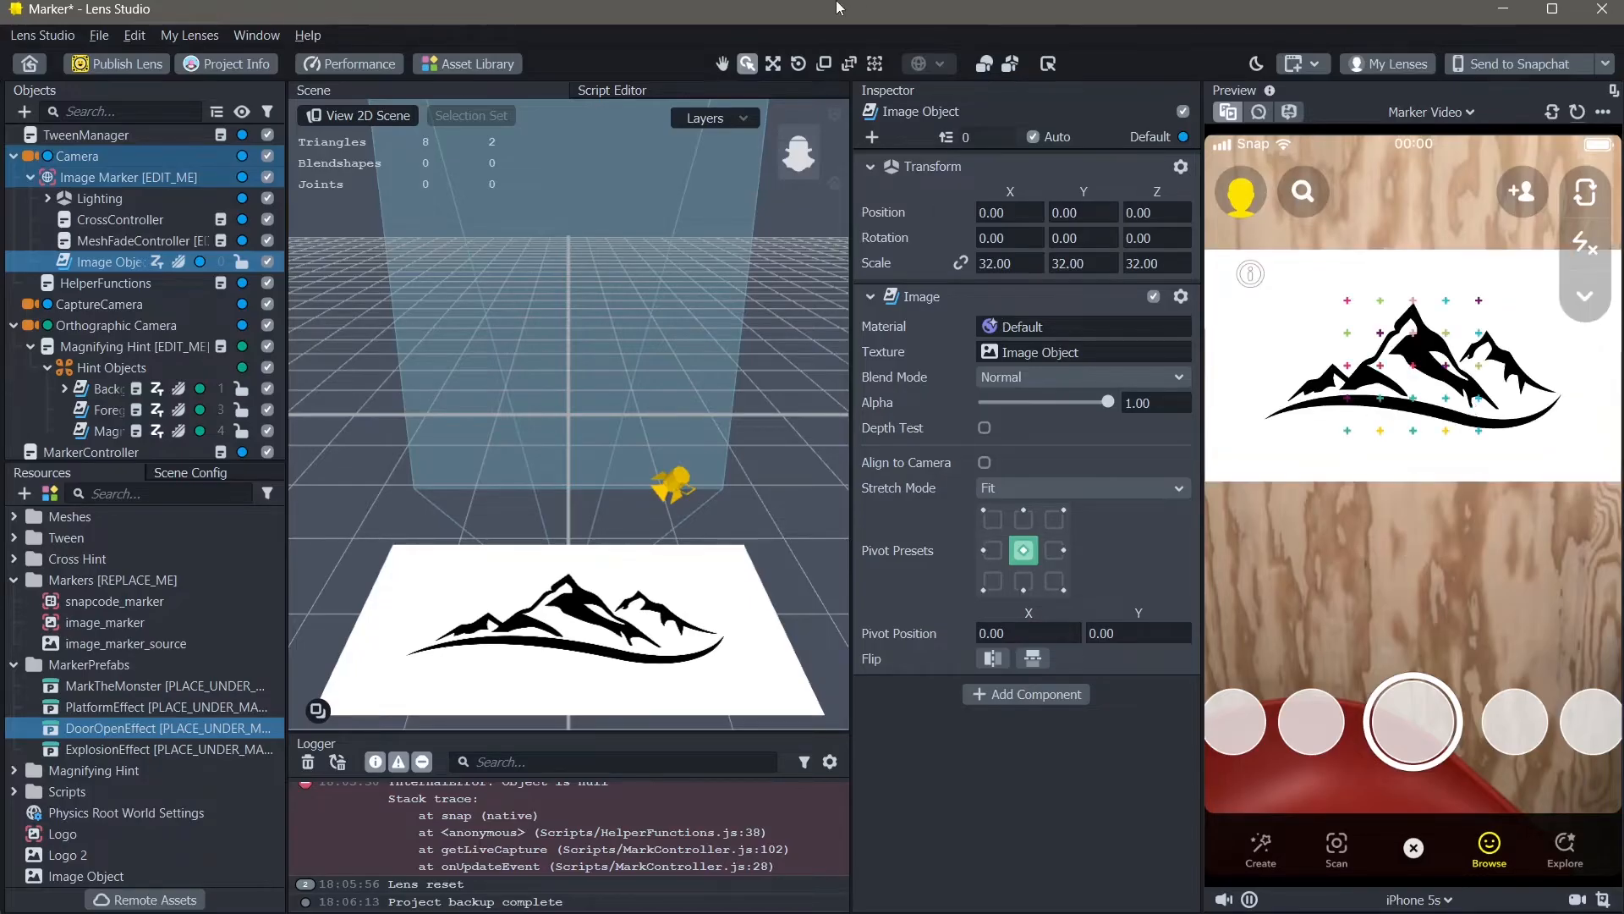
# Use the Move tool (W) to drag the mountain image up and beside the marker
pyautogui.click(773, 63)
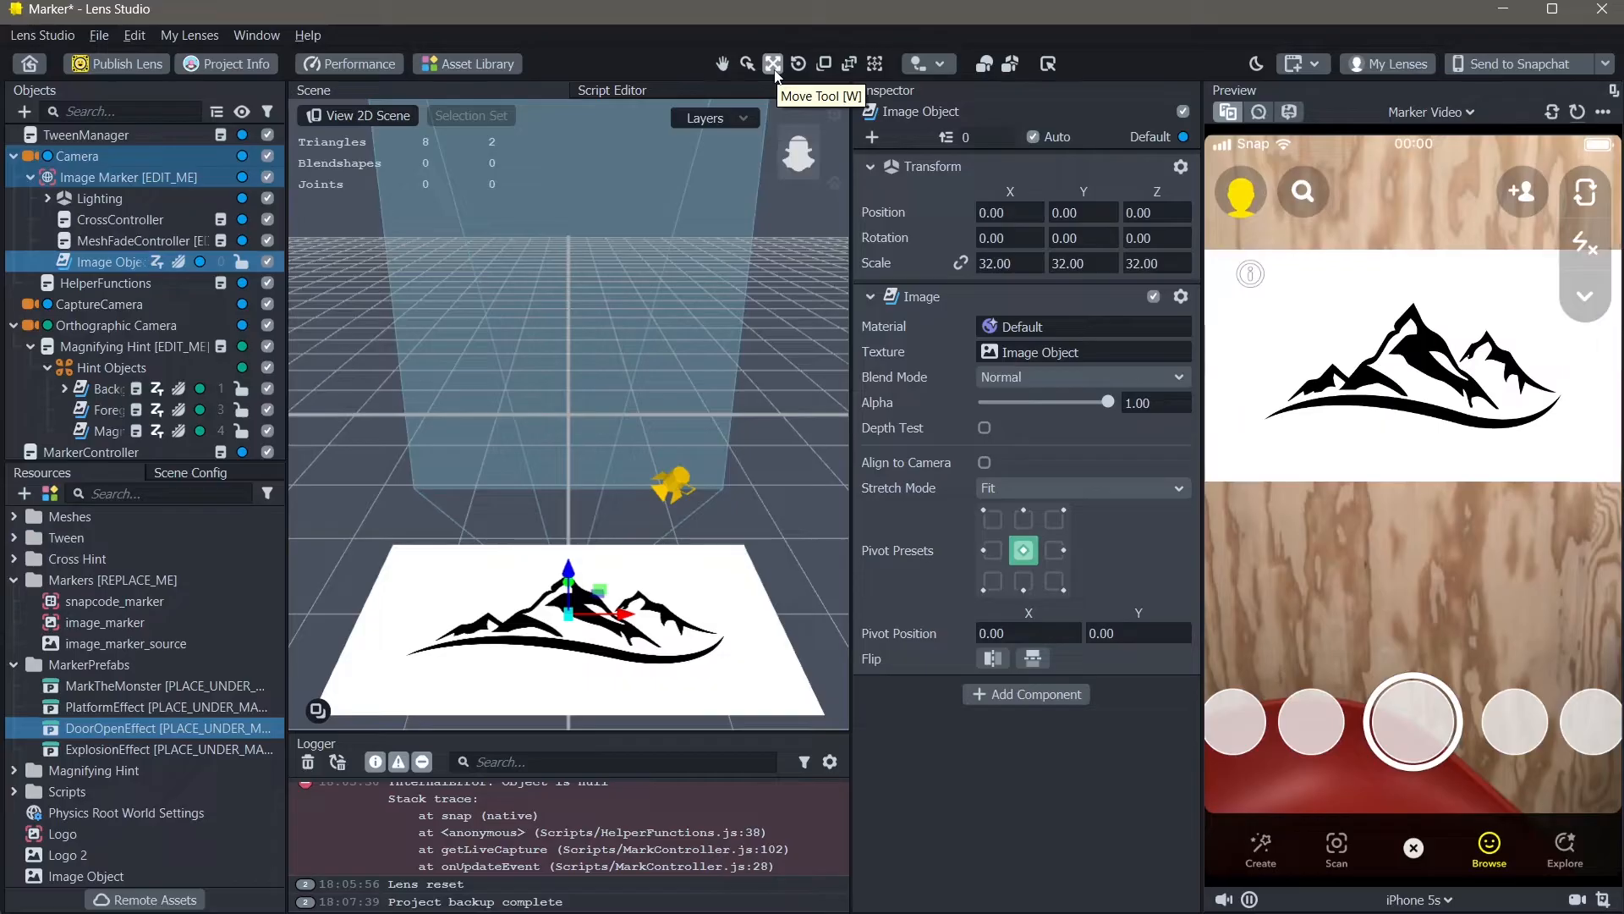
pyautogui.moveTo(762, 65)
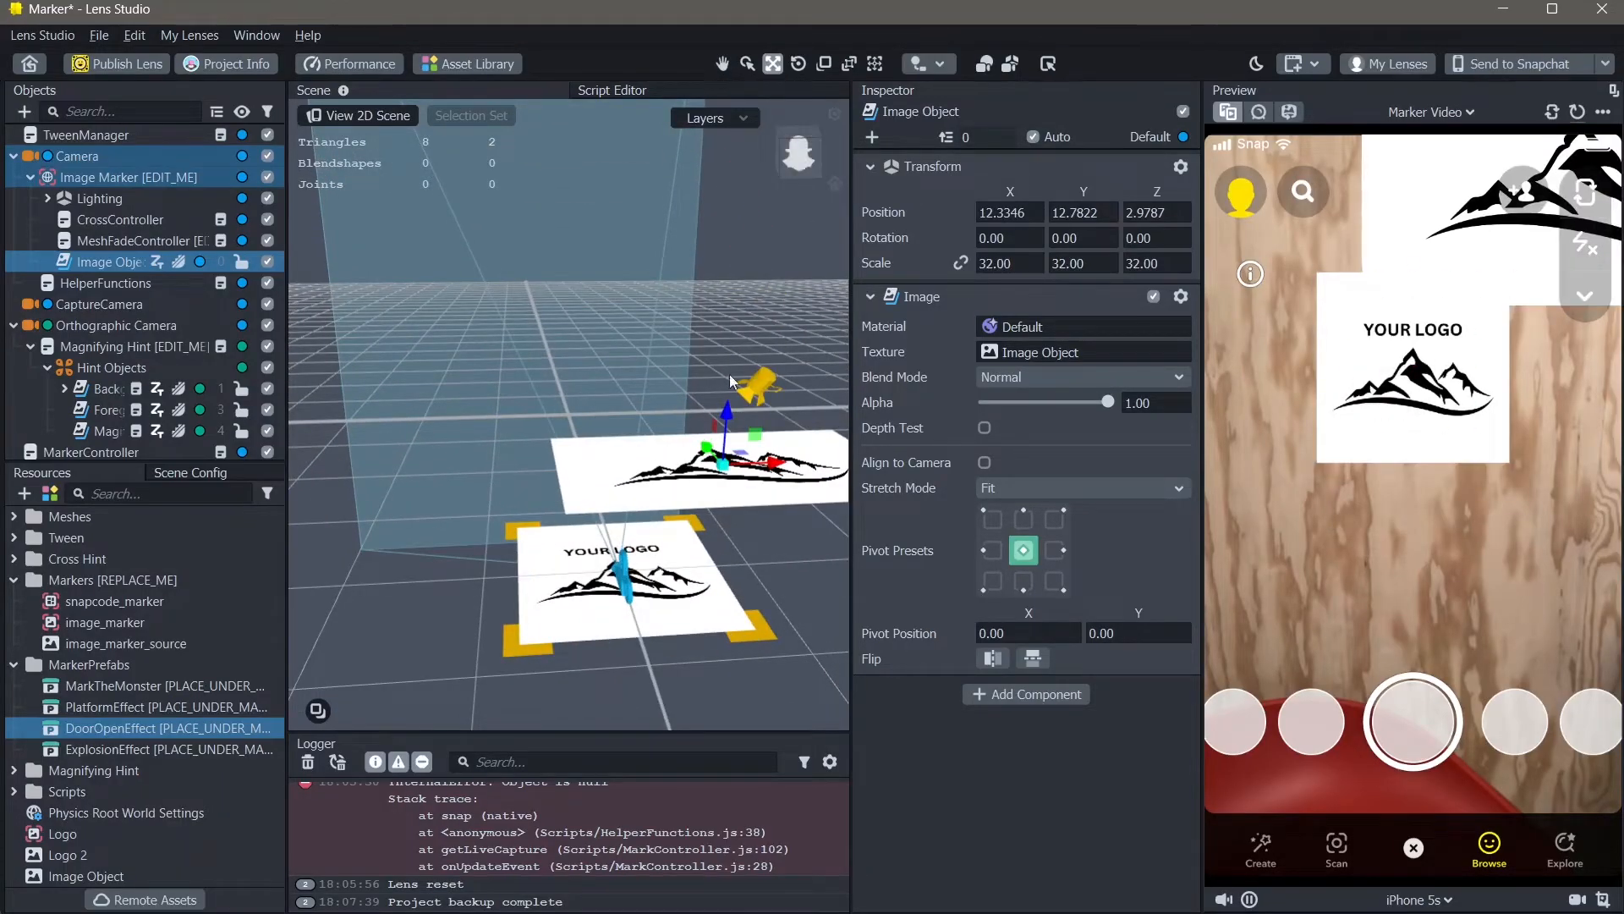
pyautogui.moveTo(703, 363)
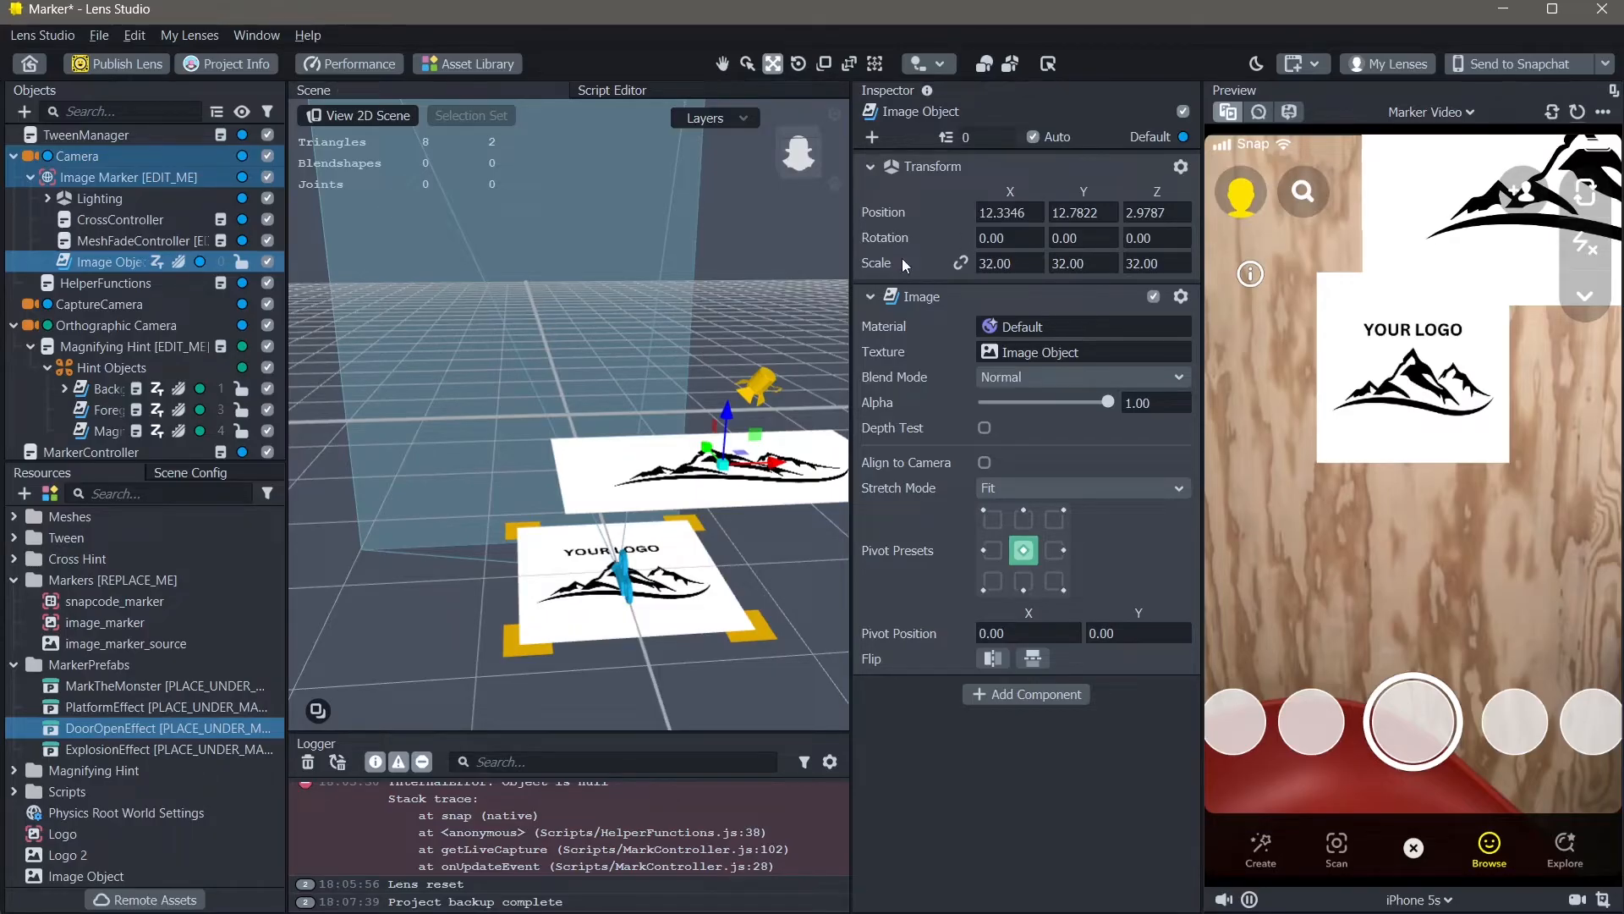
pyautogui.moveTo(882, 267)
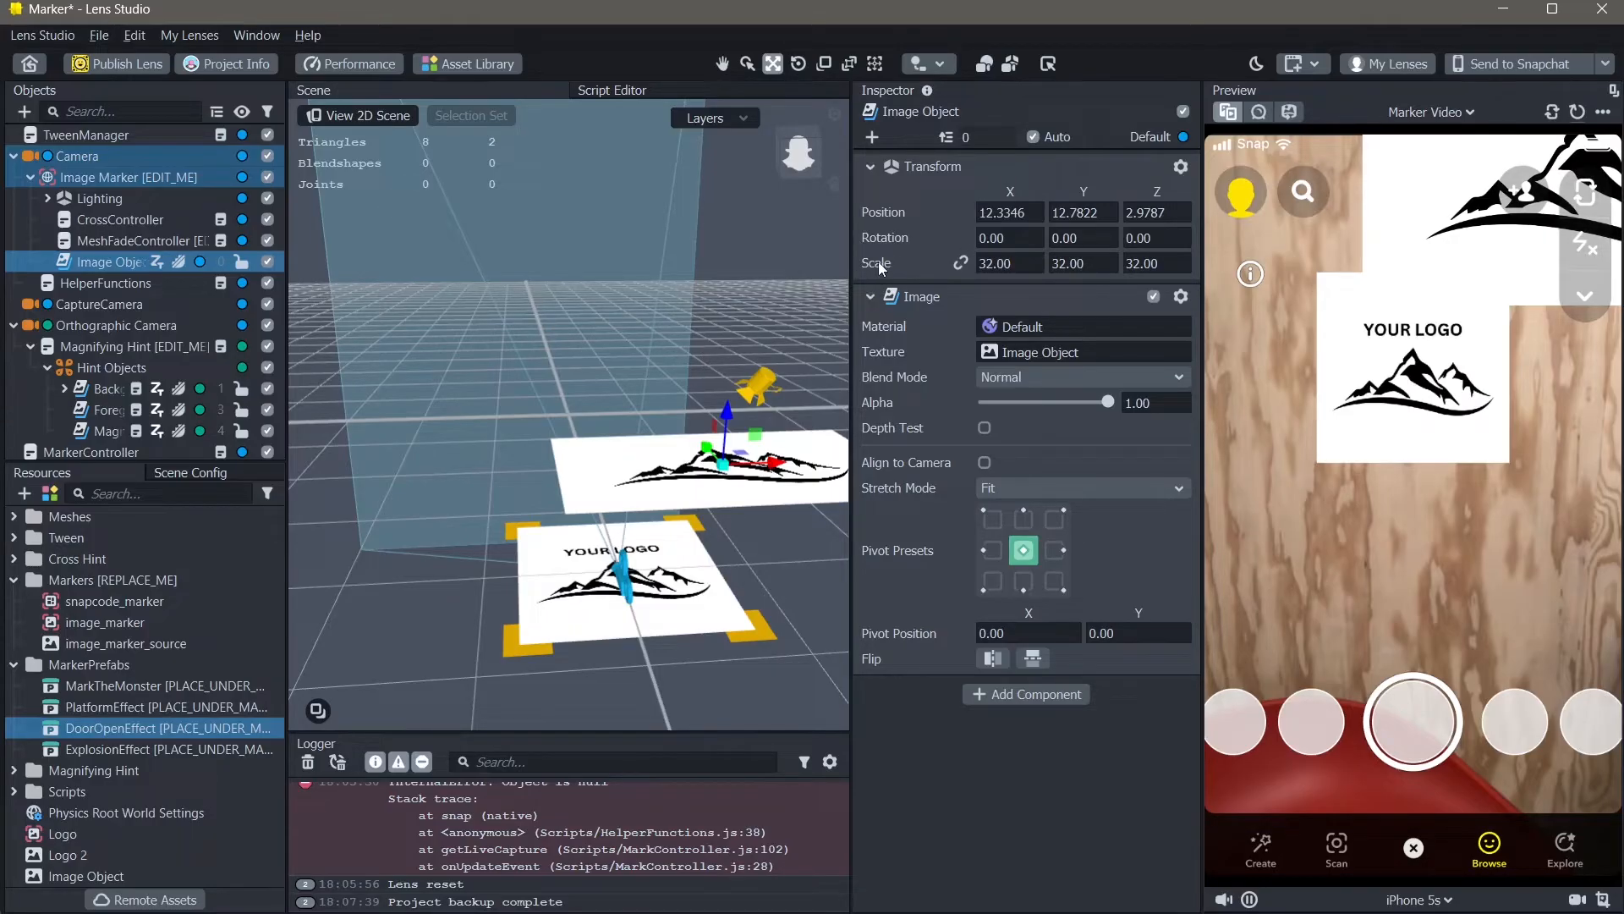
pyautogui.moveTo(961, 262)
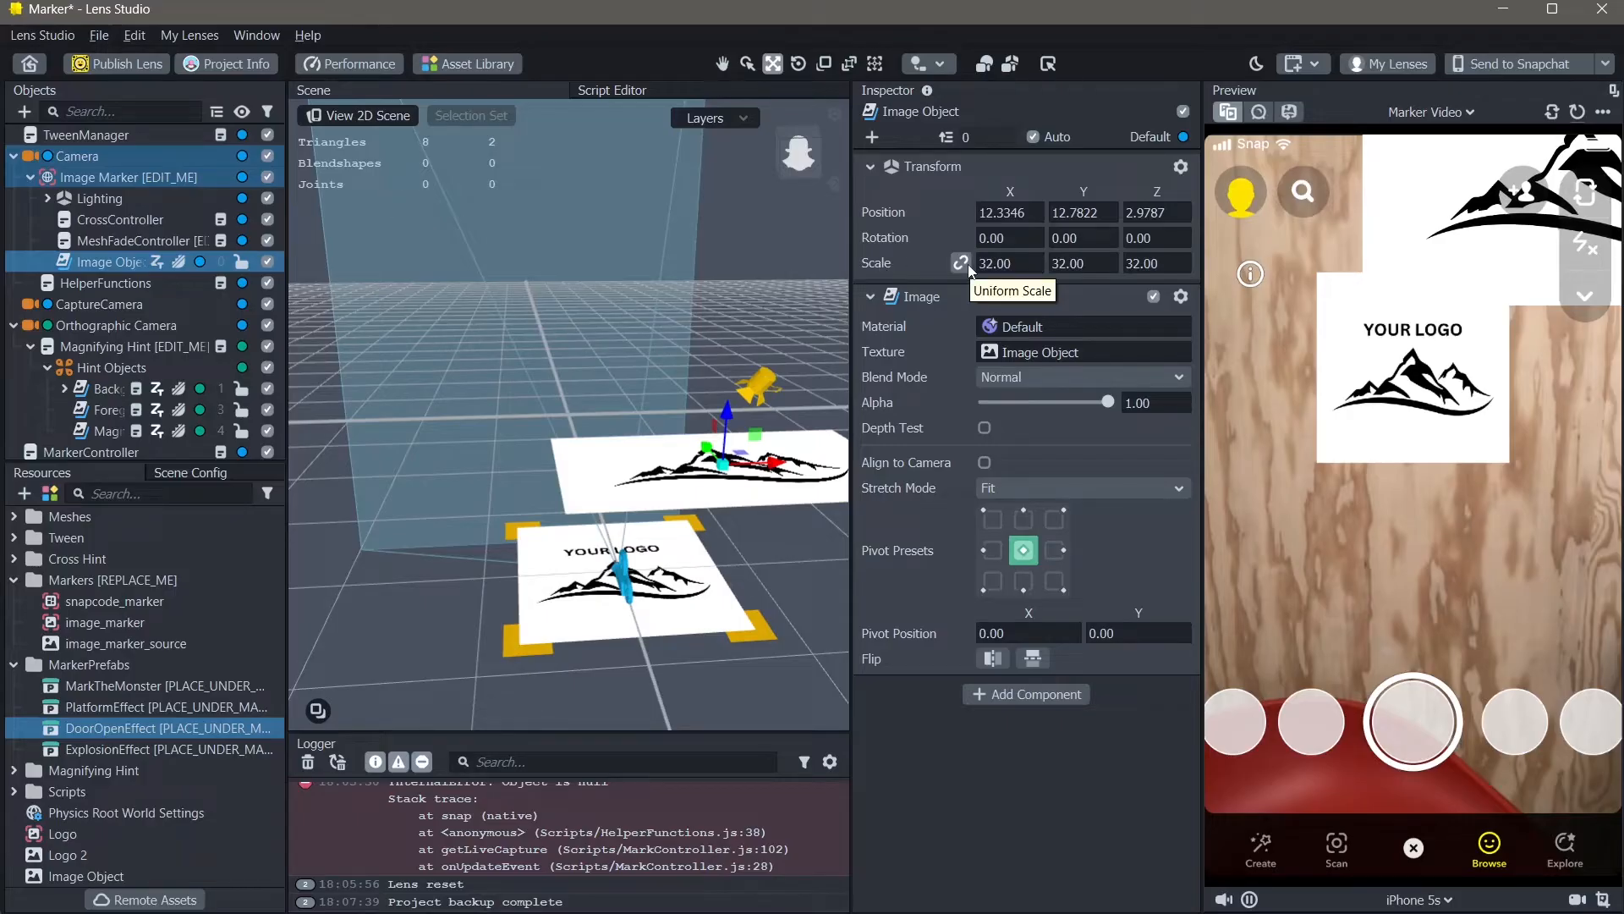
# Set the image's Transform Scale to 20 then 10, reposition it near the marker, and reset the preview
pyautogui.click(1005, 264)
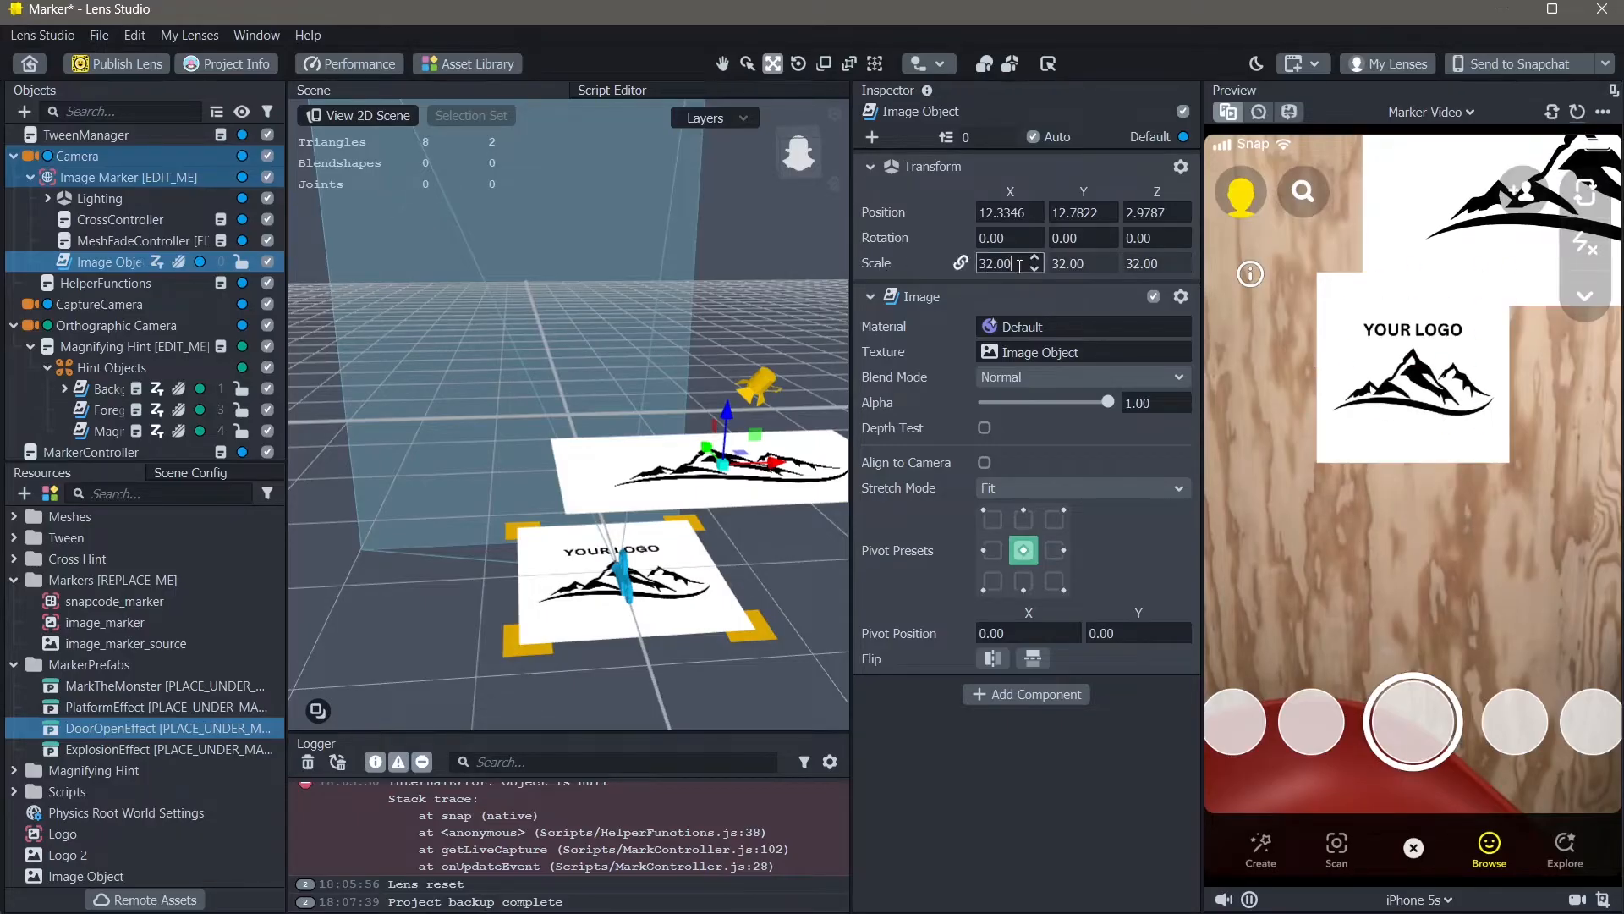
pyautogui.doubleClick(997, 264)
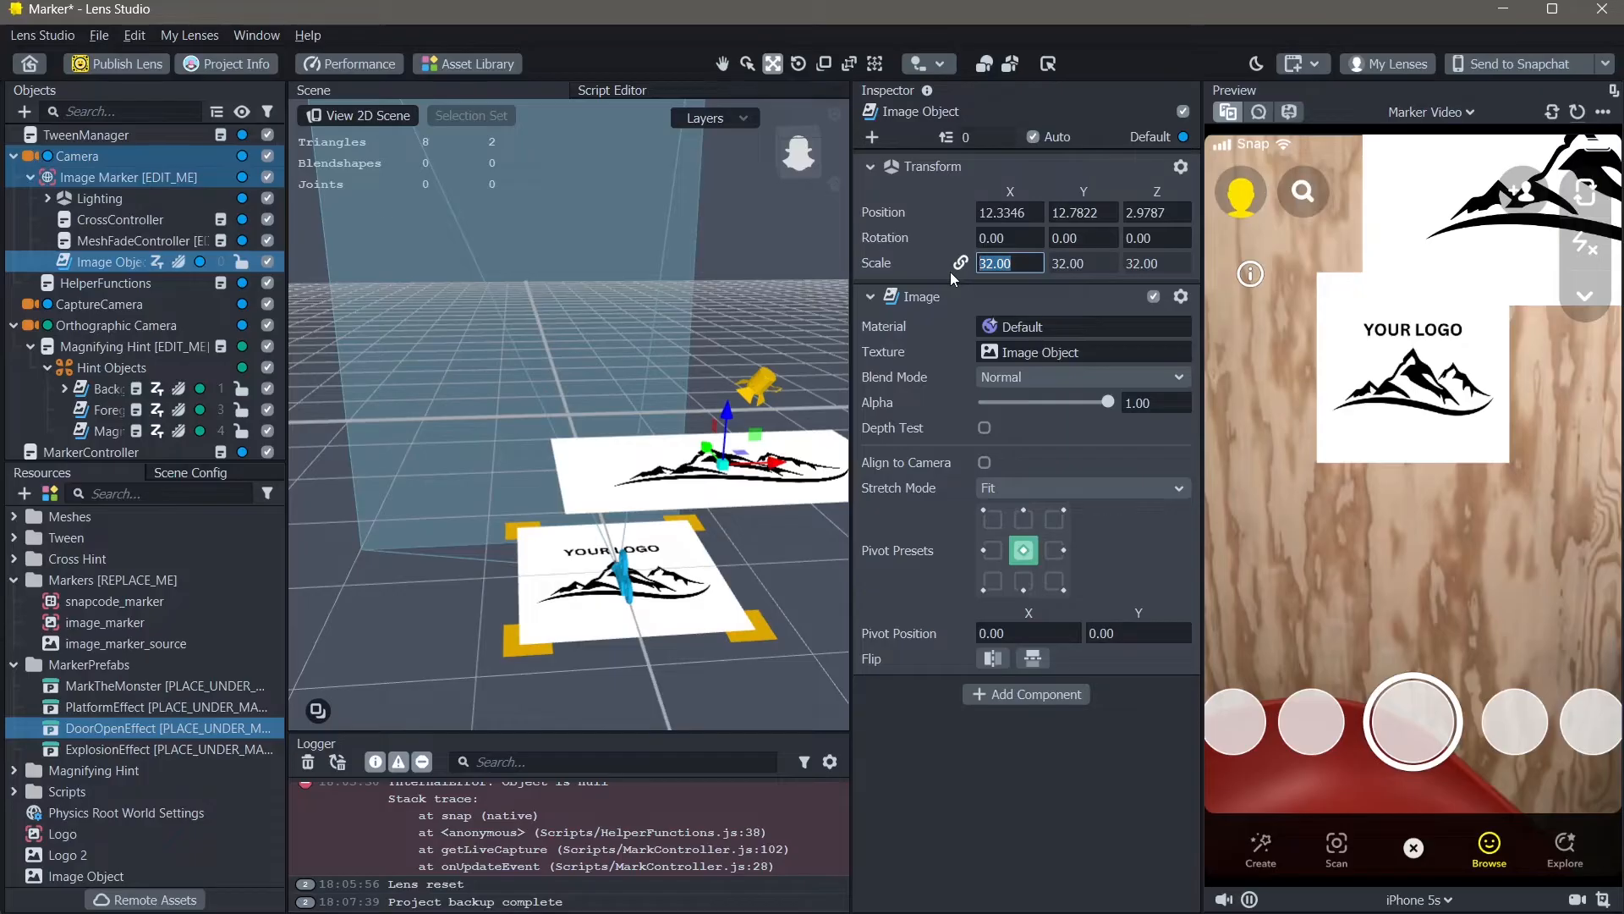
pyautogui.write('20.00')
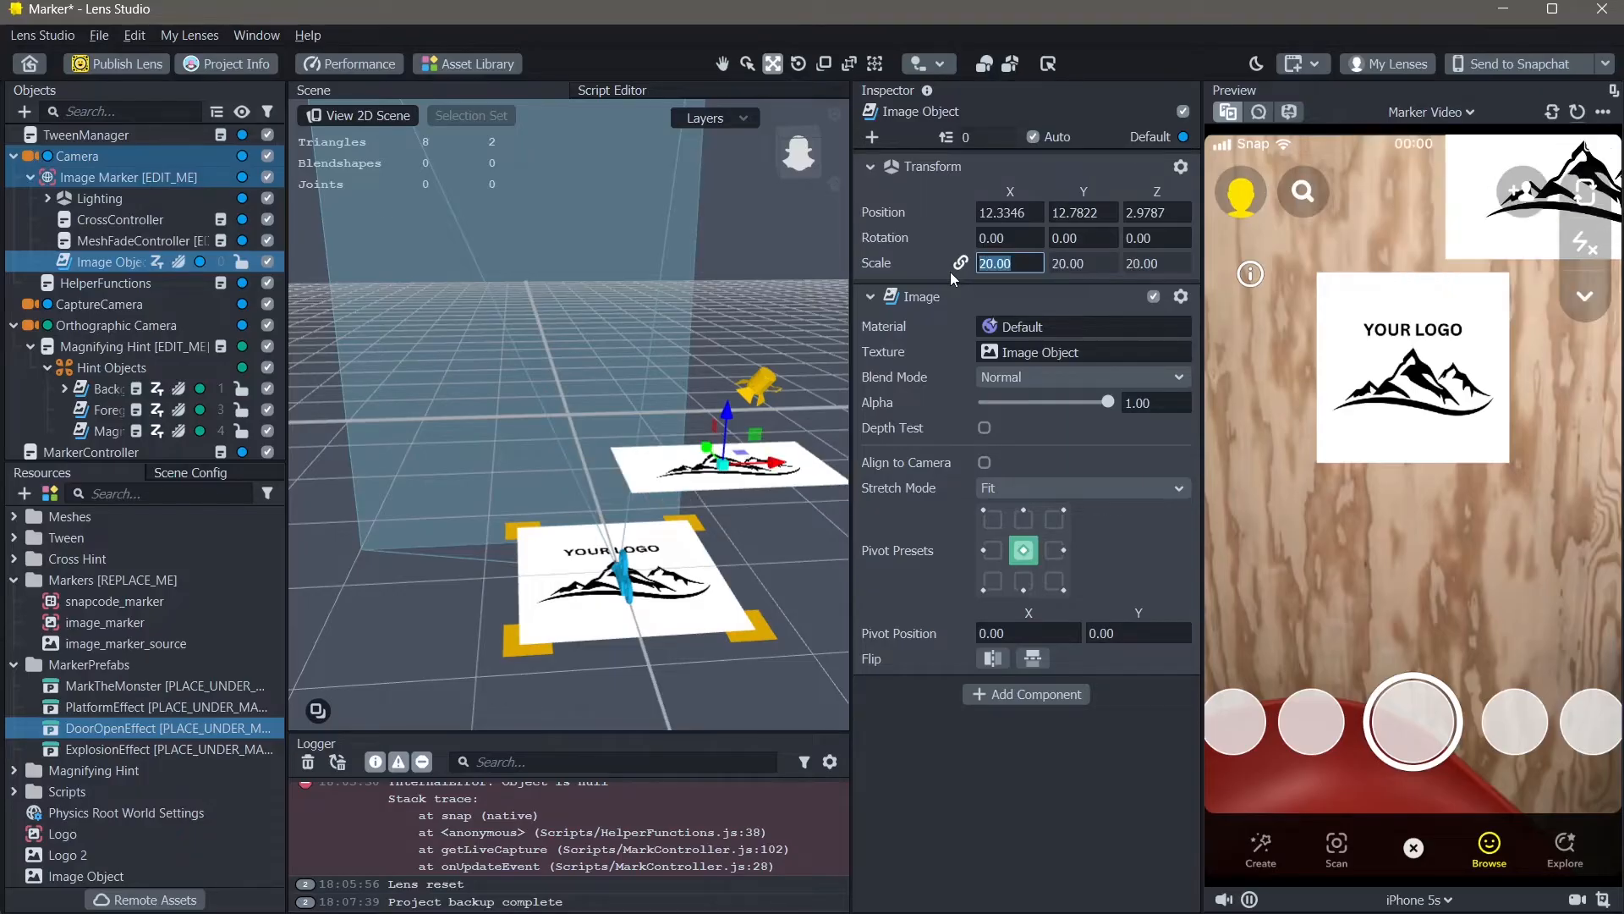
pyautogui.write('1')
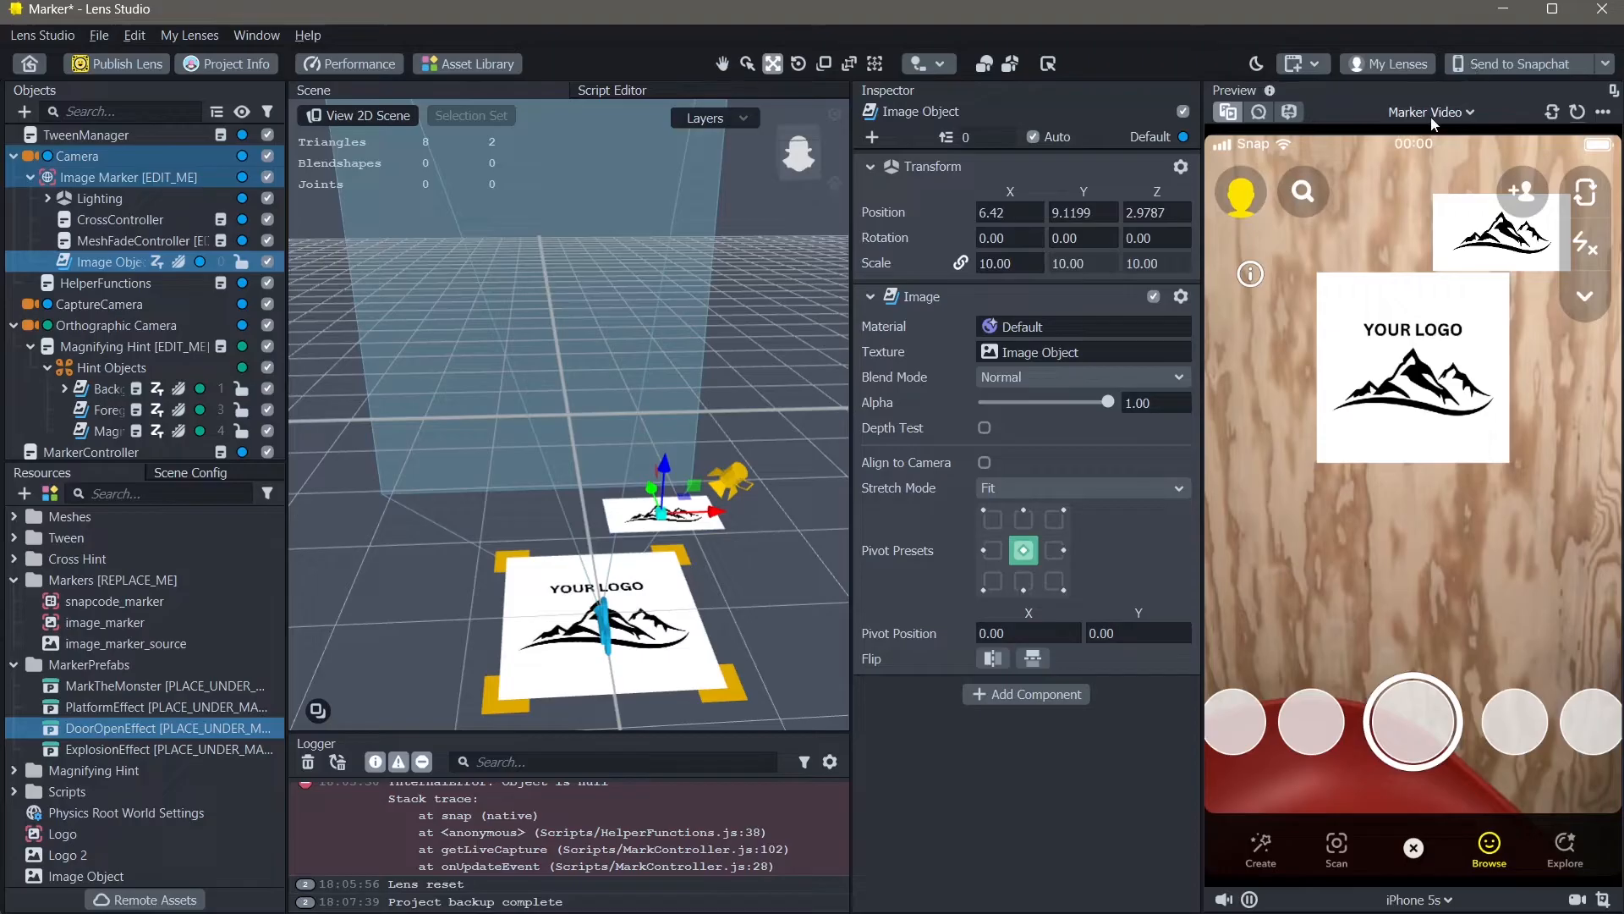
pyautogui.moveTo(1579, 112)
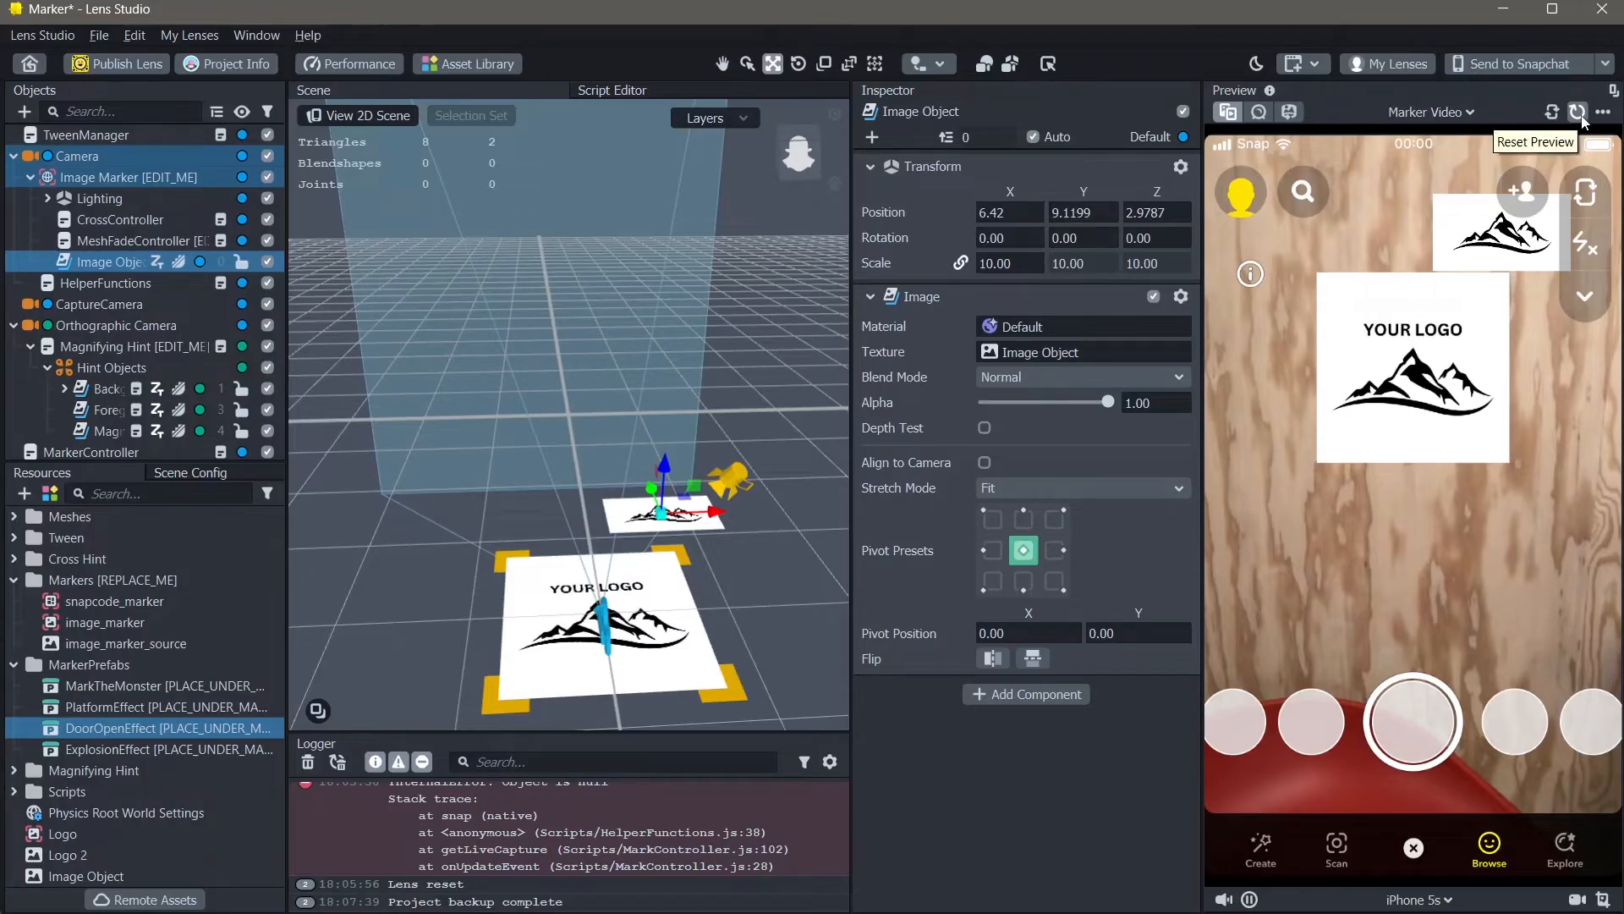
pyautogui.click(1579, 112)
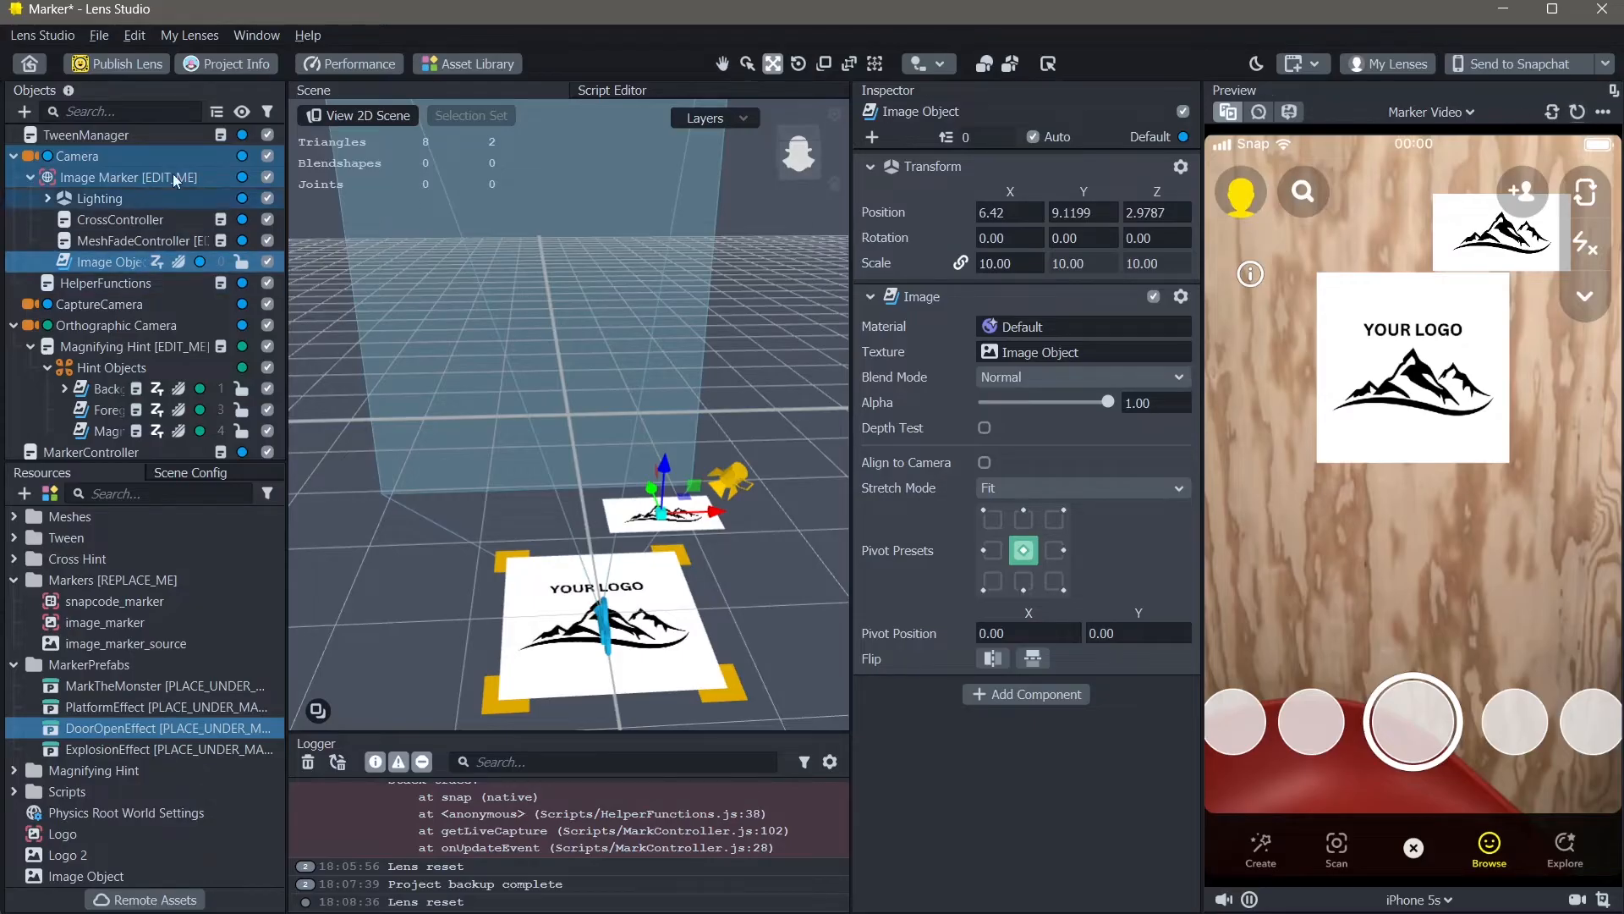
# Add a Text Object as a child of the Image Marker
pyautogui.click(129, 178)
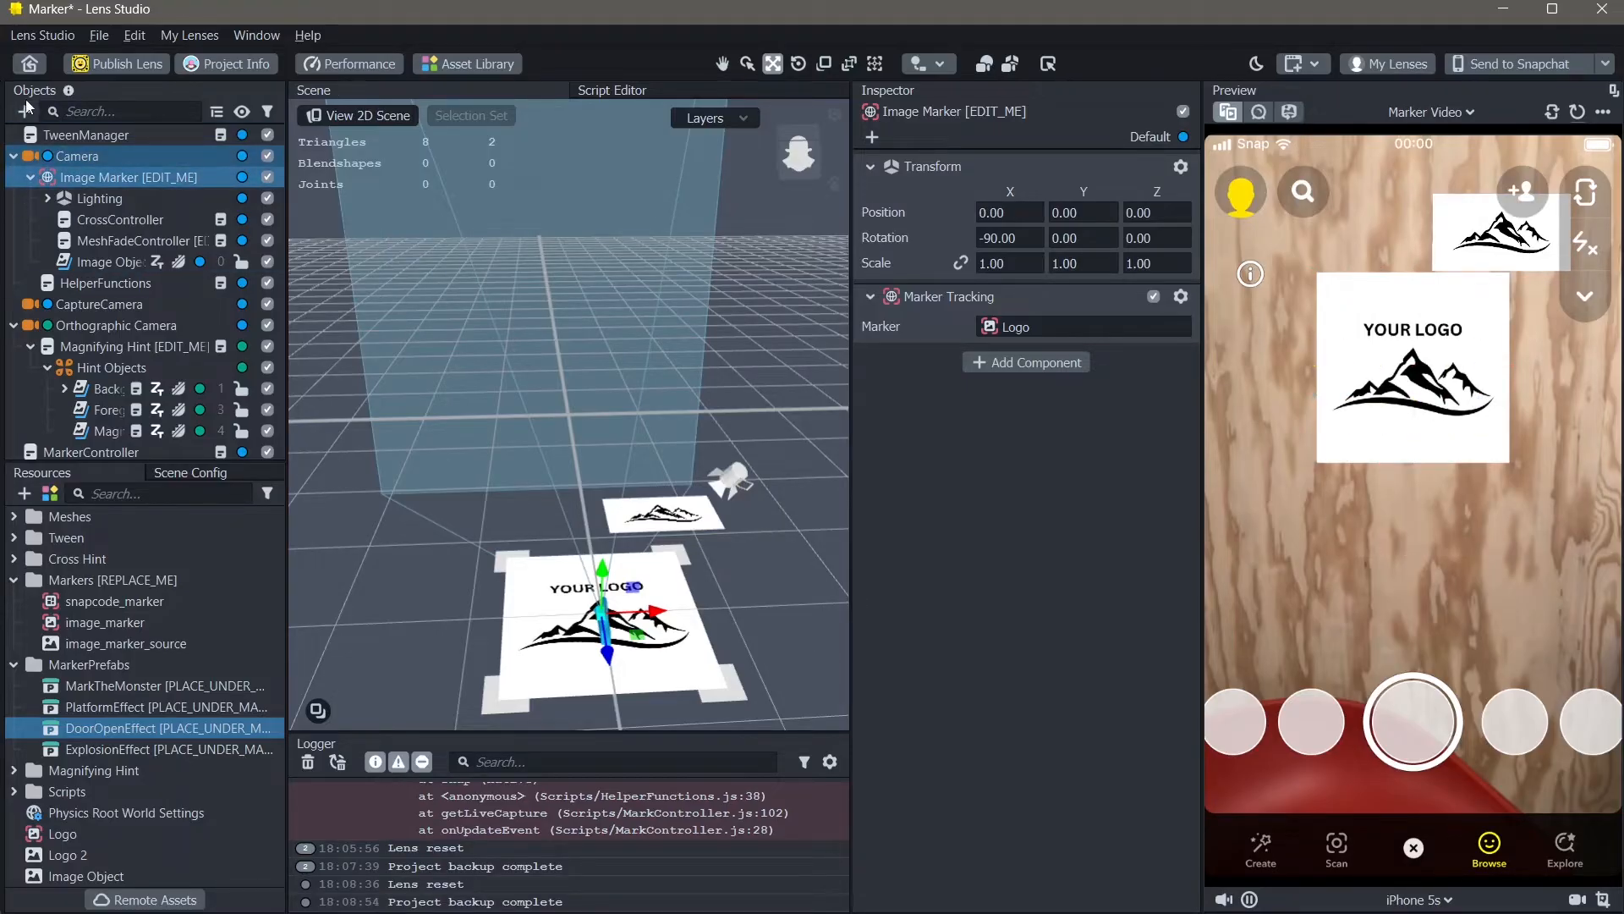
pyautogui.click(17, 112)
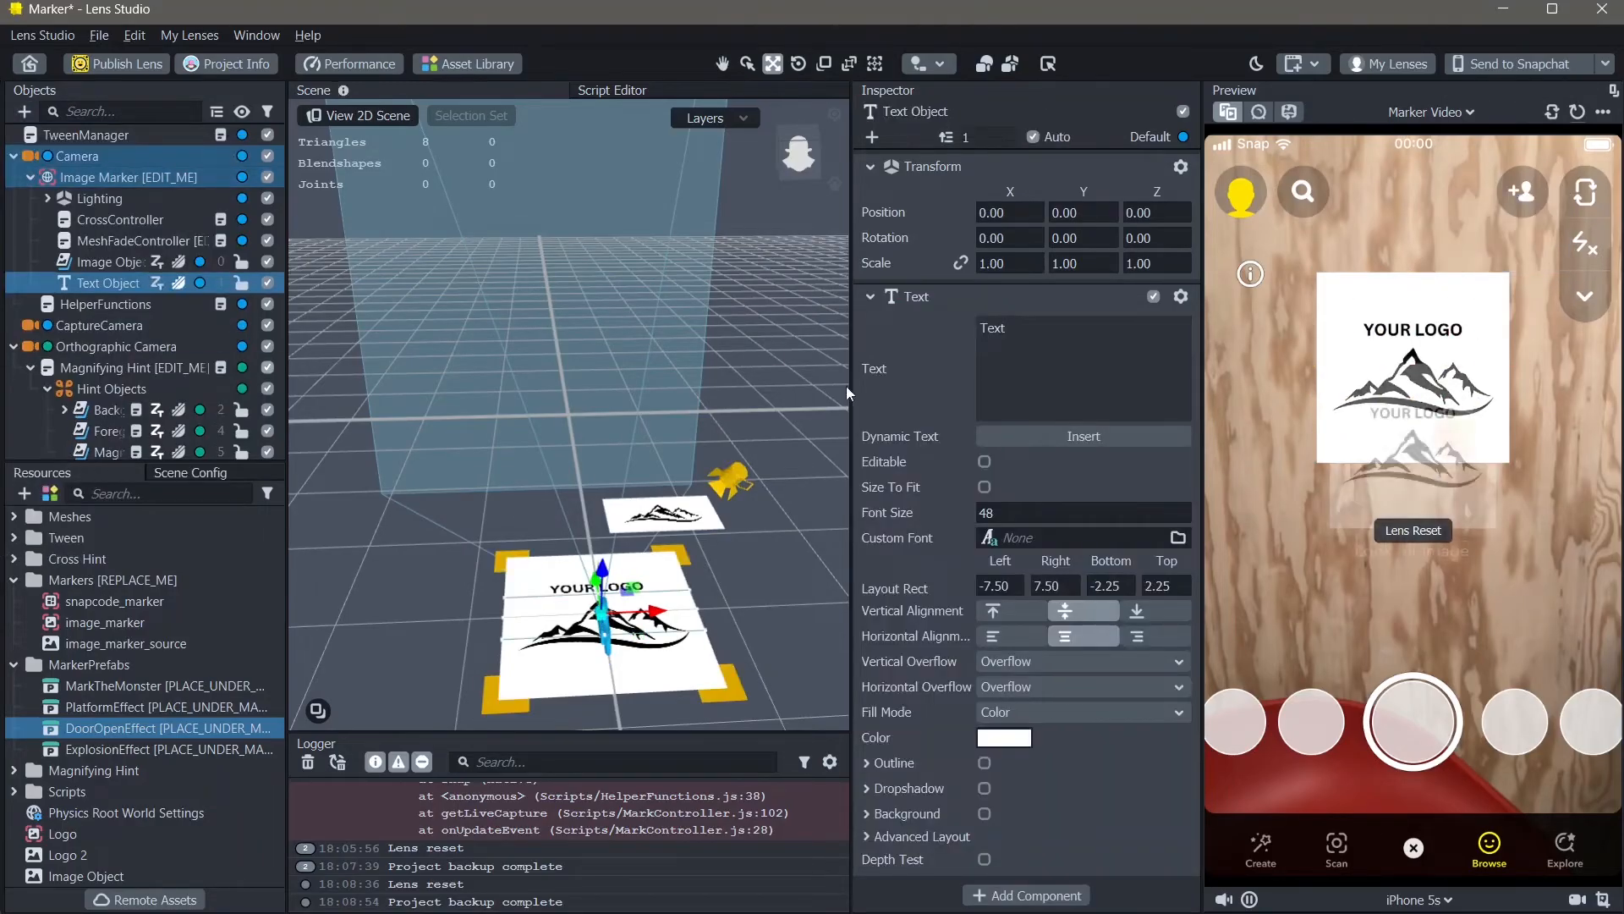
# Replace the placeholder 'Text' with 'Your Logo' in the Text component
pyautogui.click(1083, 352)
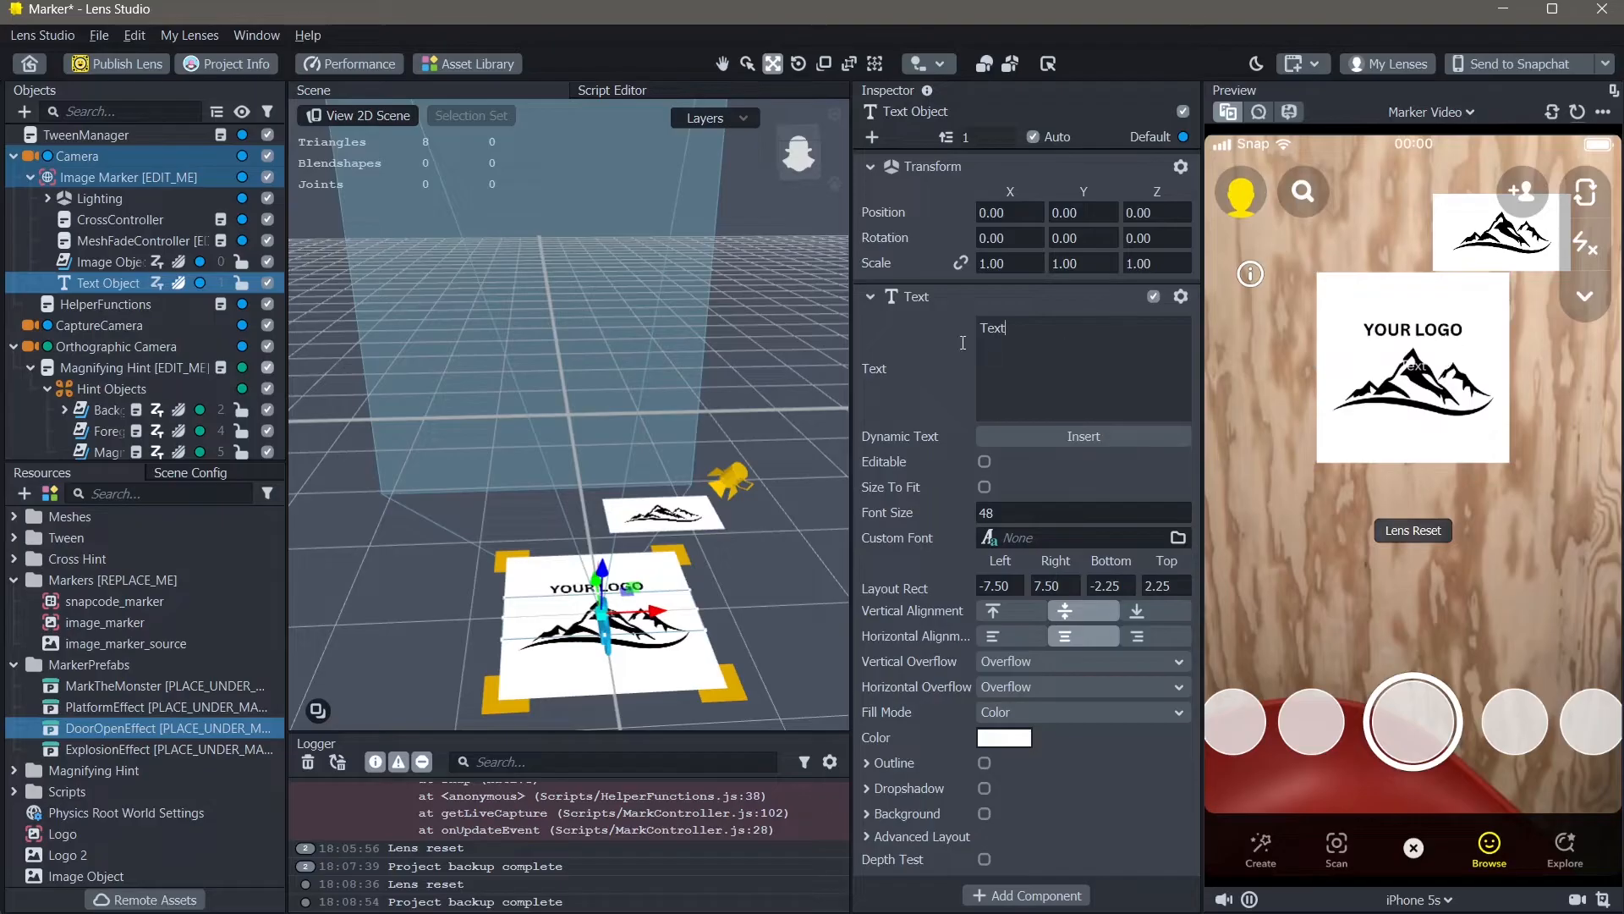
pyautogui.doubleClick(993, 326)
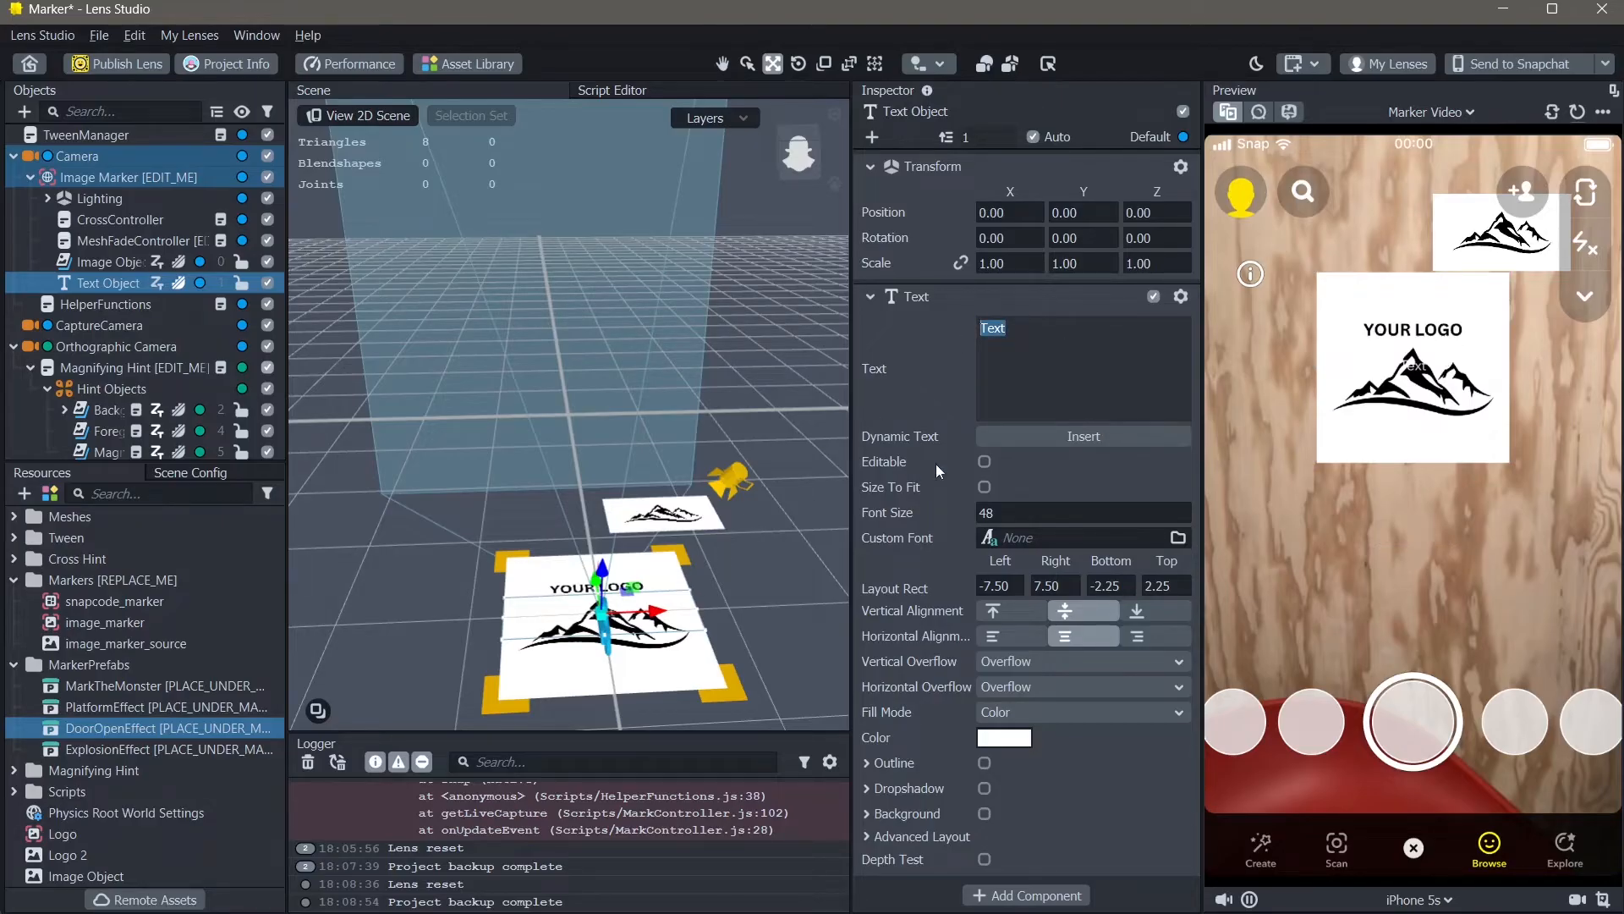
pyautogui.write('Youtt')
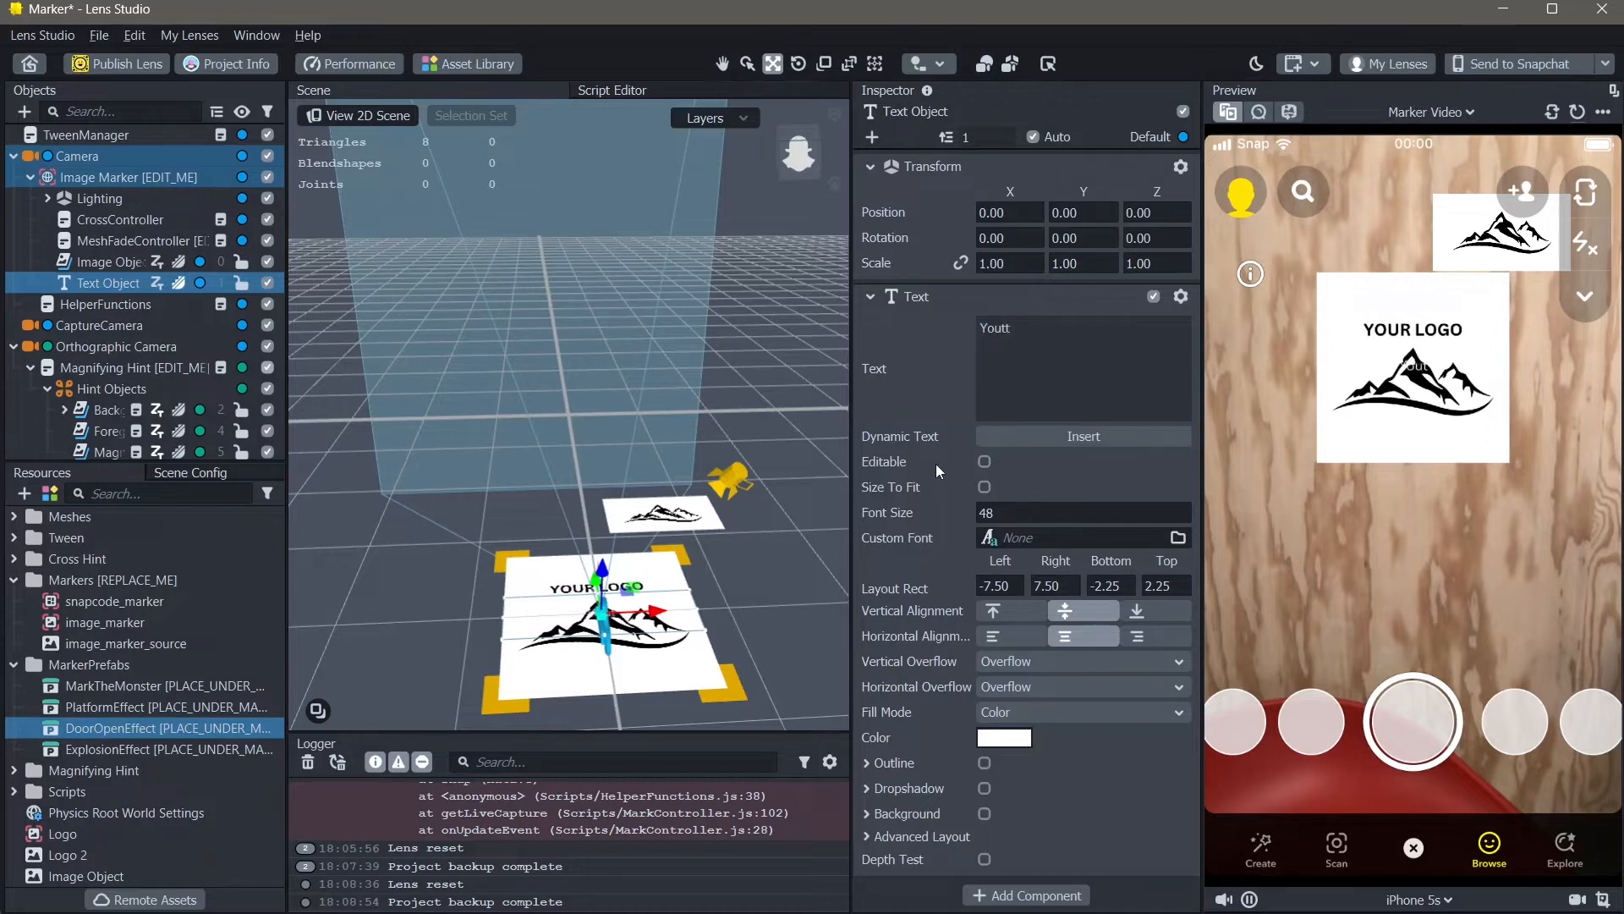
pyautogui.write('Your Logo')
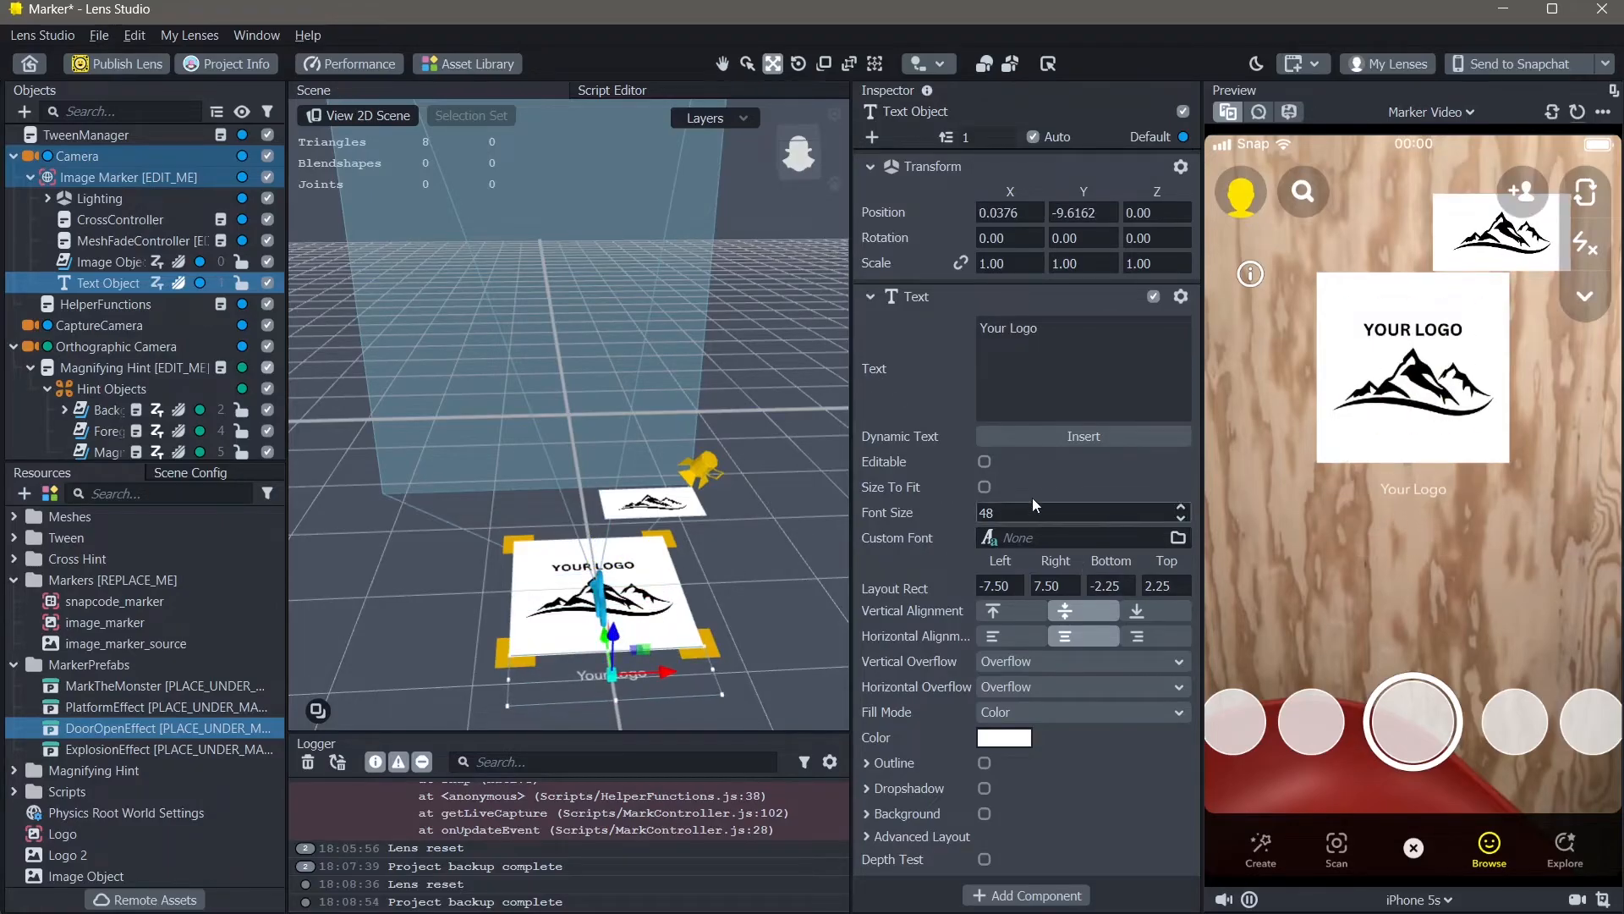
# Set the font size to 100 and review the Dynamic Text Insert options
pyautogui.click(1078, 511)
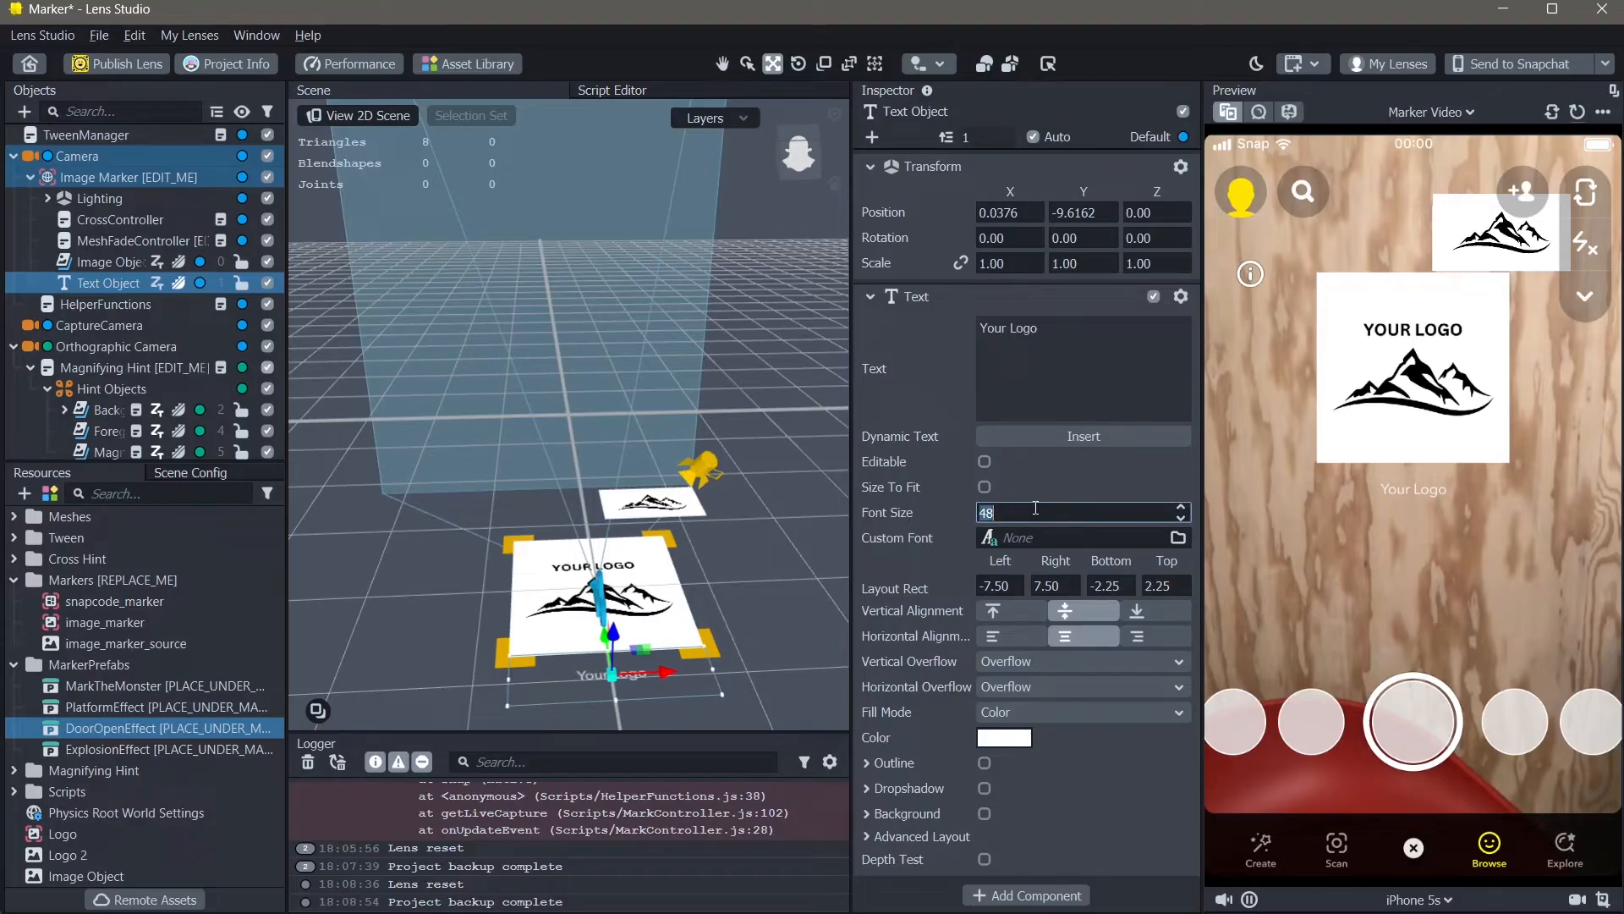
pyautogui.write('100')
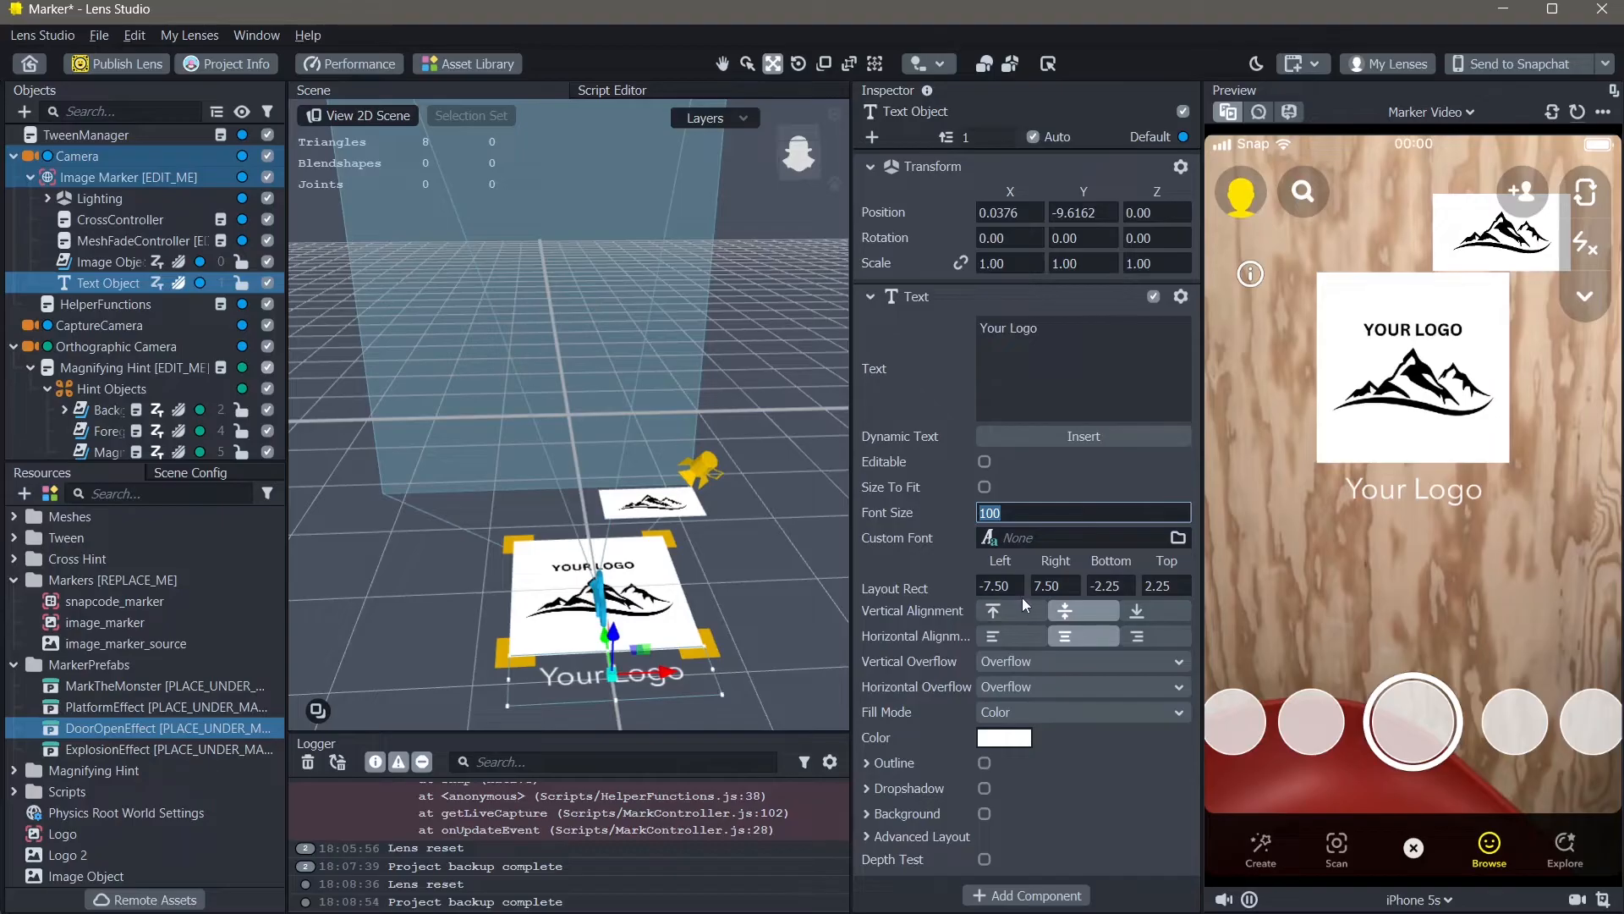
pyautogui.click(1083, 436)
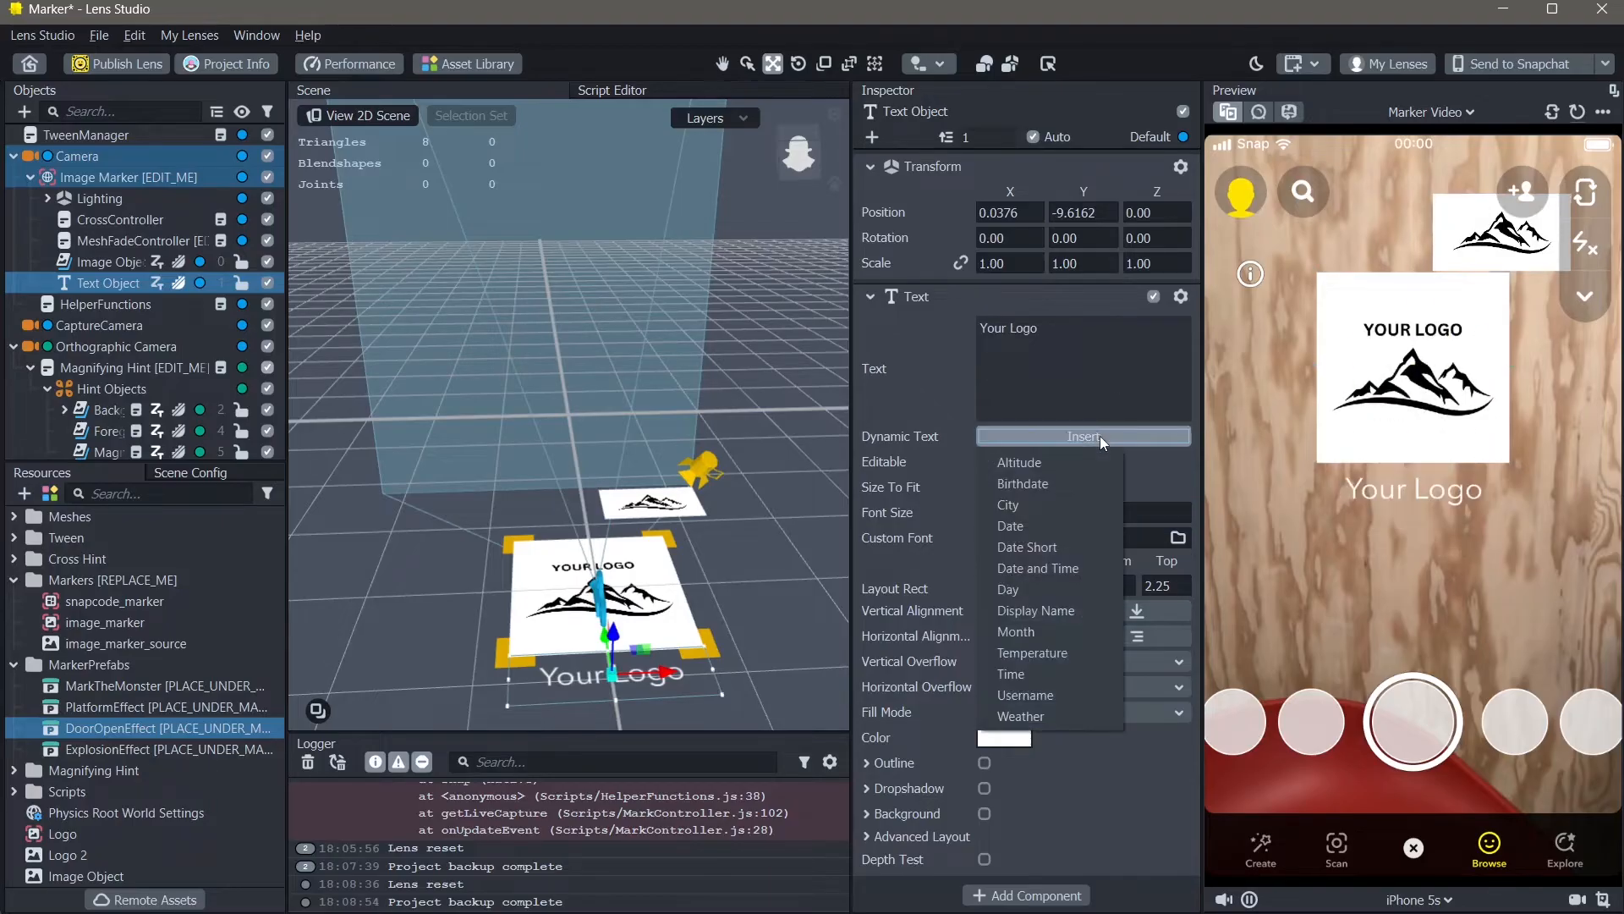
pyautogui.moveTo(753, 635)
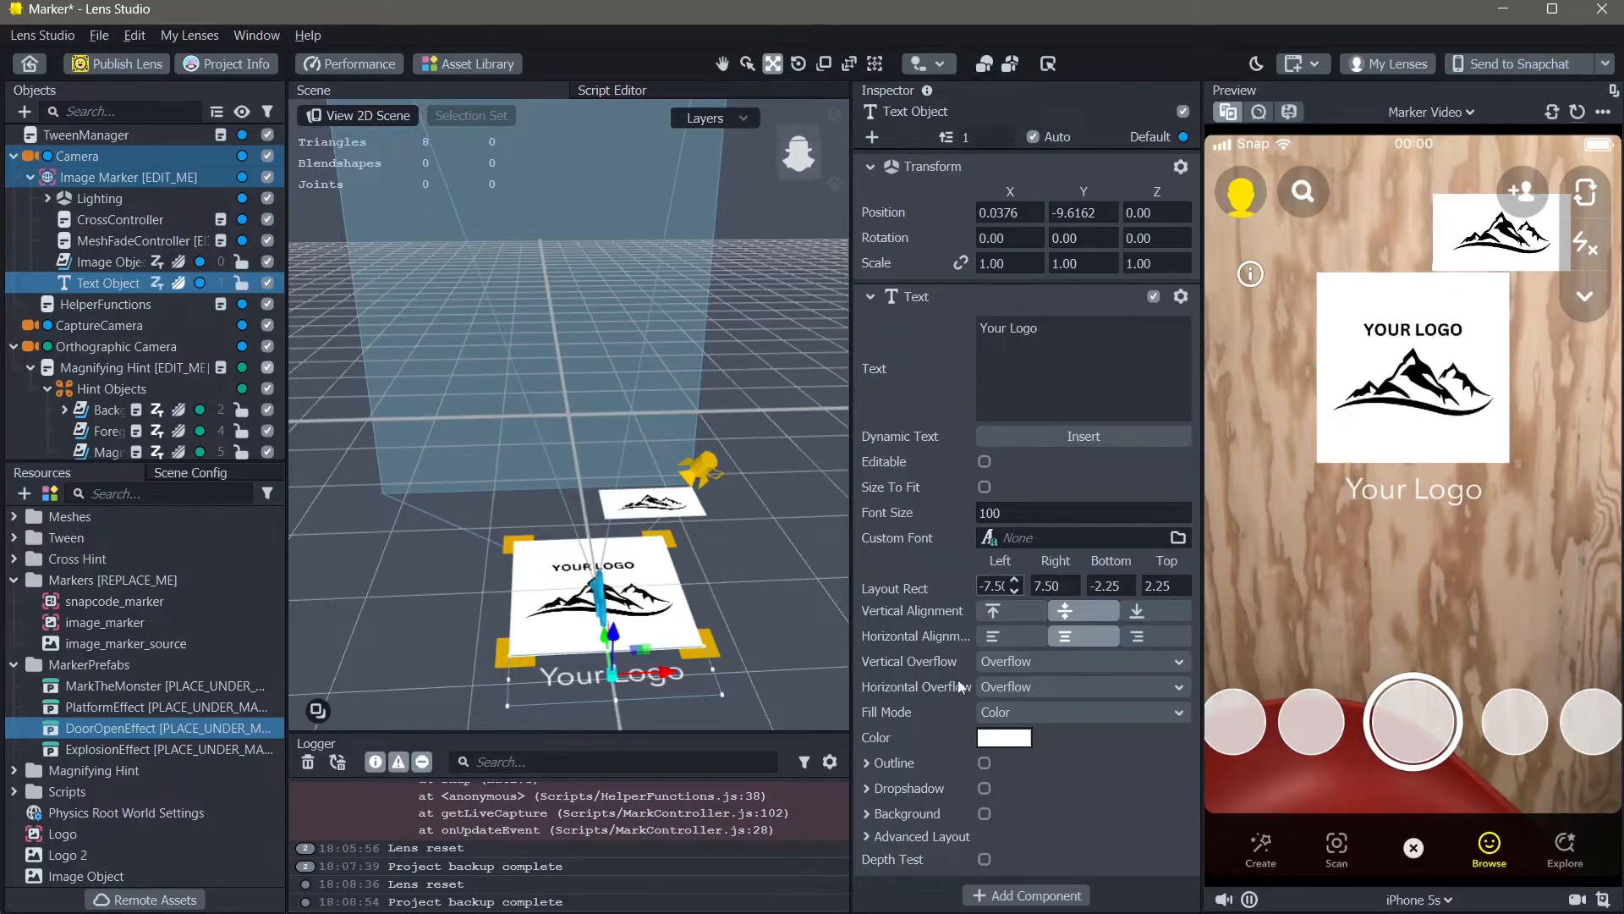
pyautogui.click(756, 594)
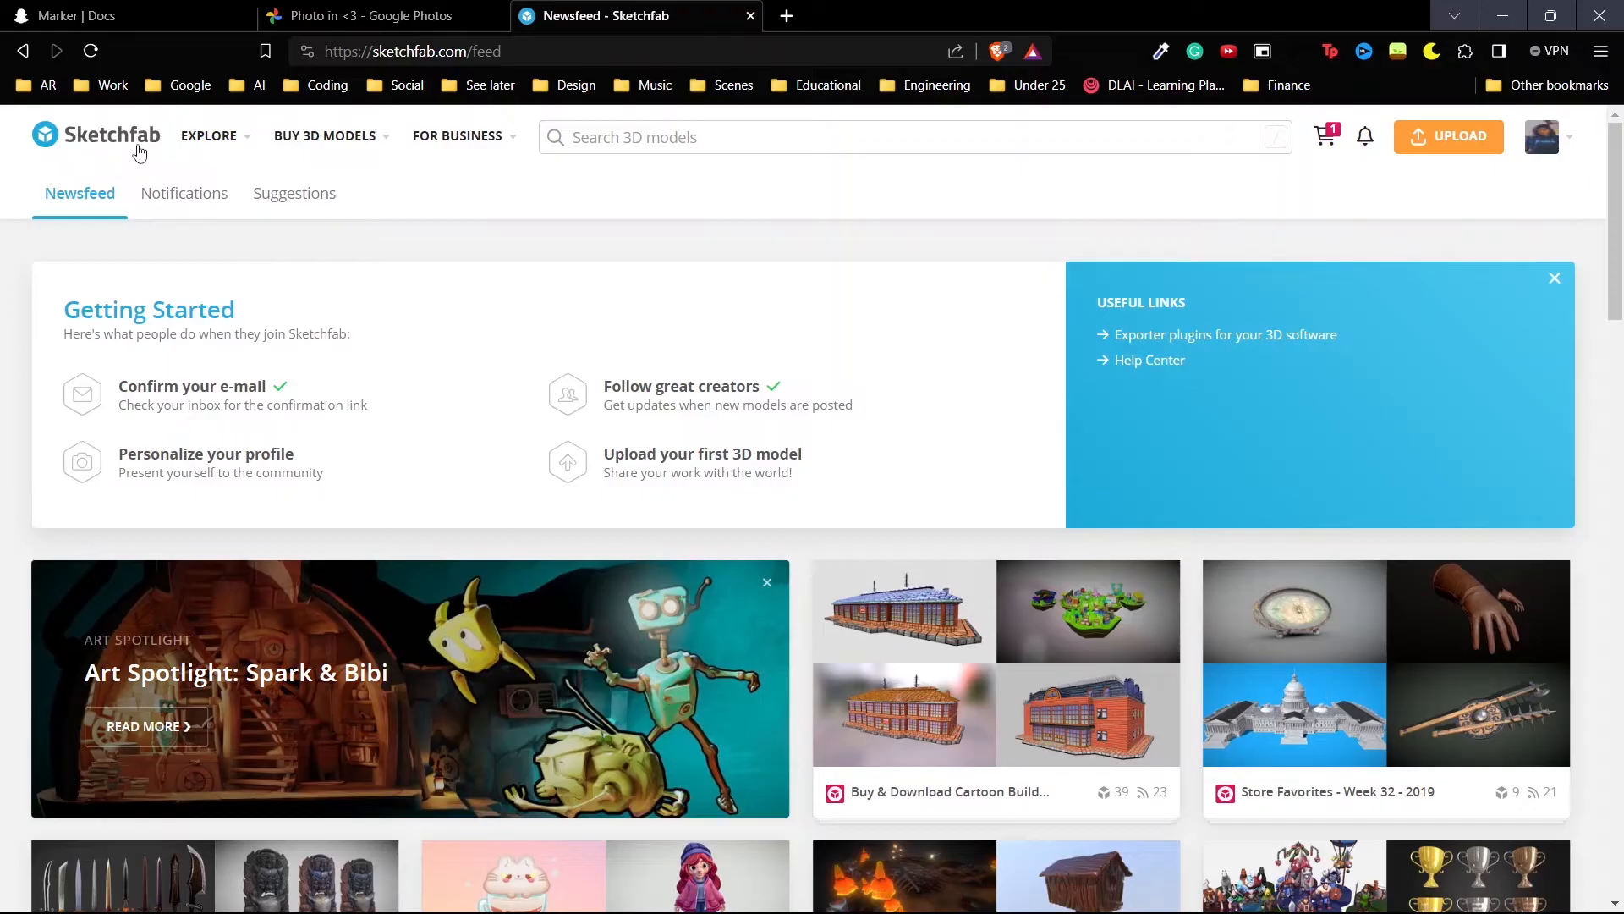
# Search Sketchfab's 3D models for 'alien', then 'robot'
pyautogui.click(208, 136)
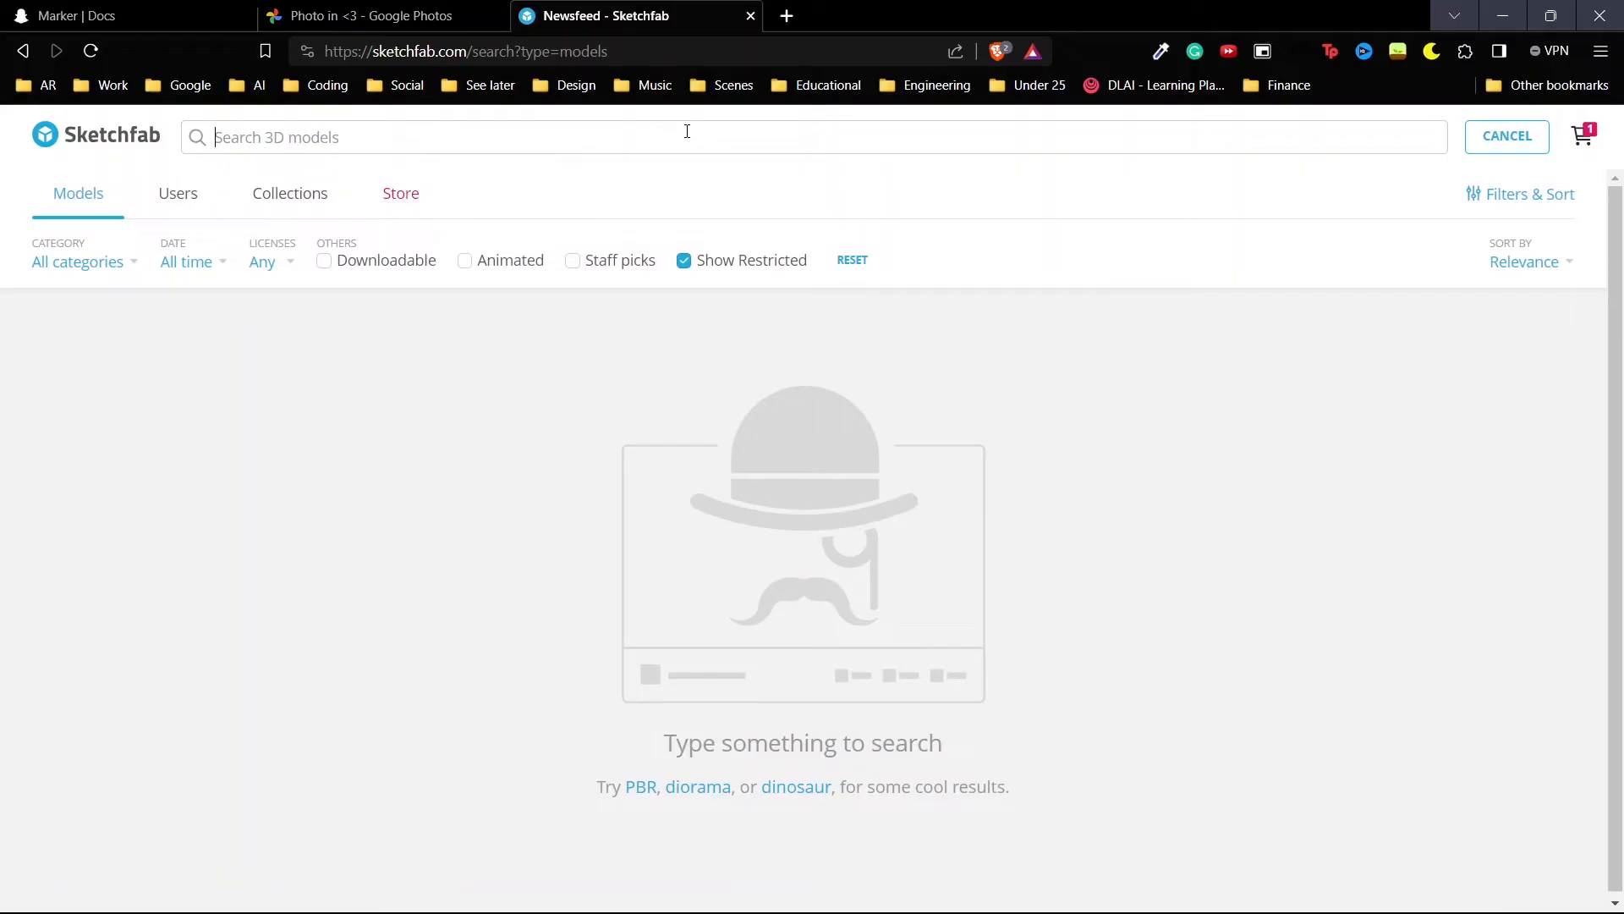
pyautogui.write('alien')
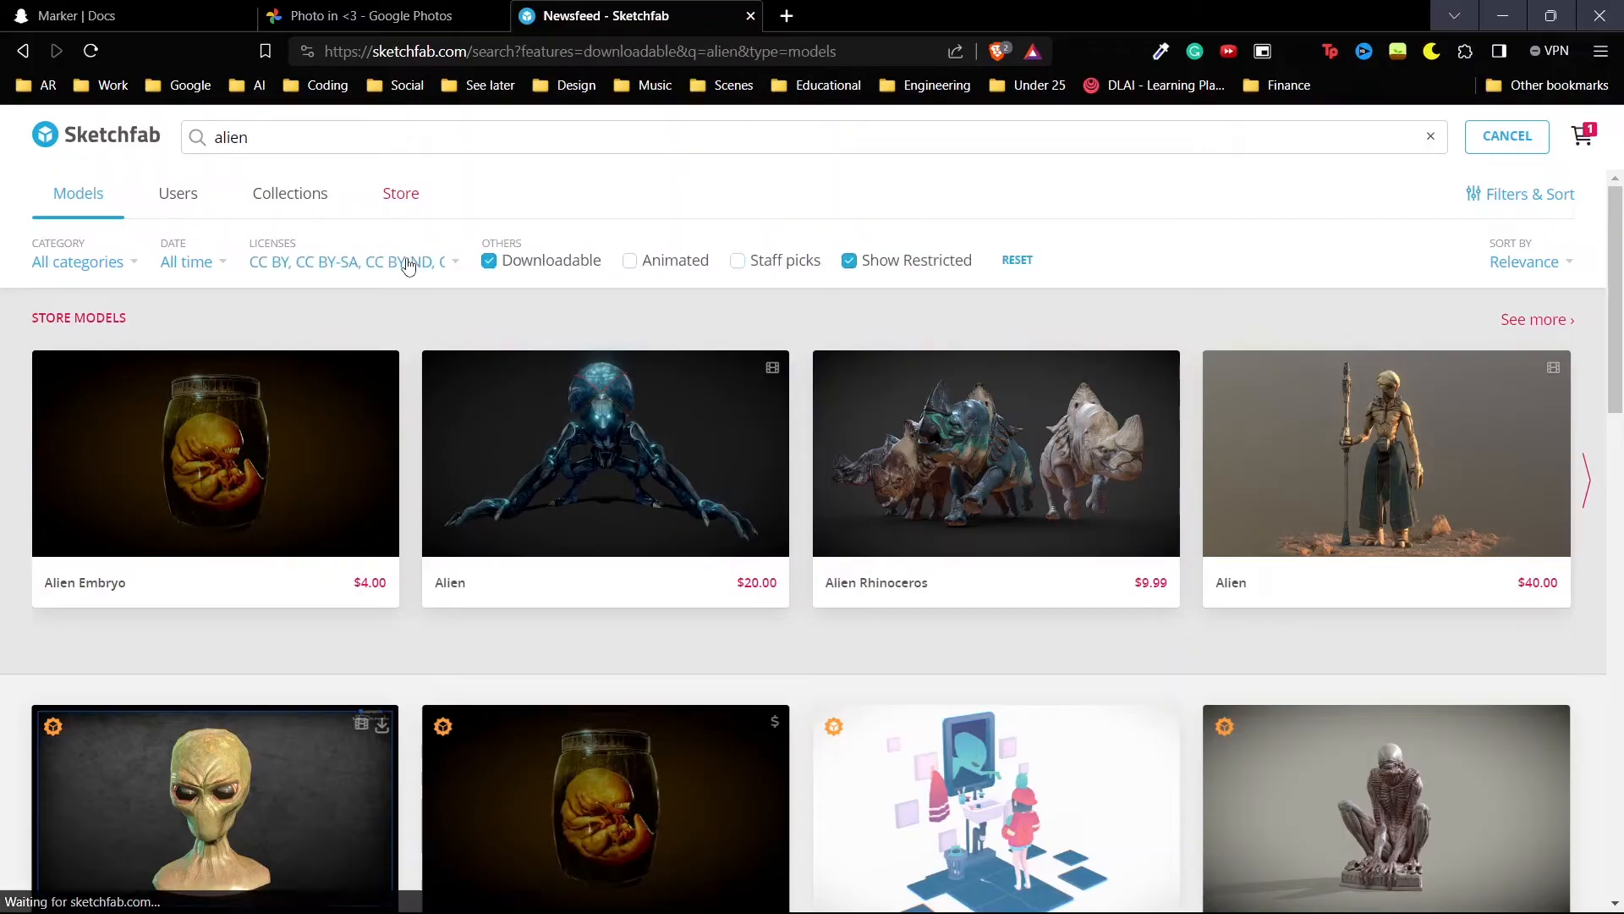
pyautogui.write('robot')
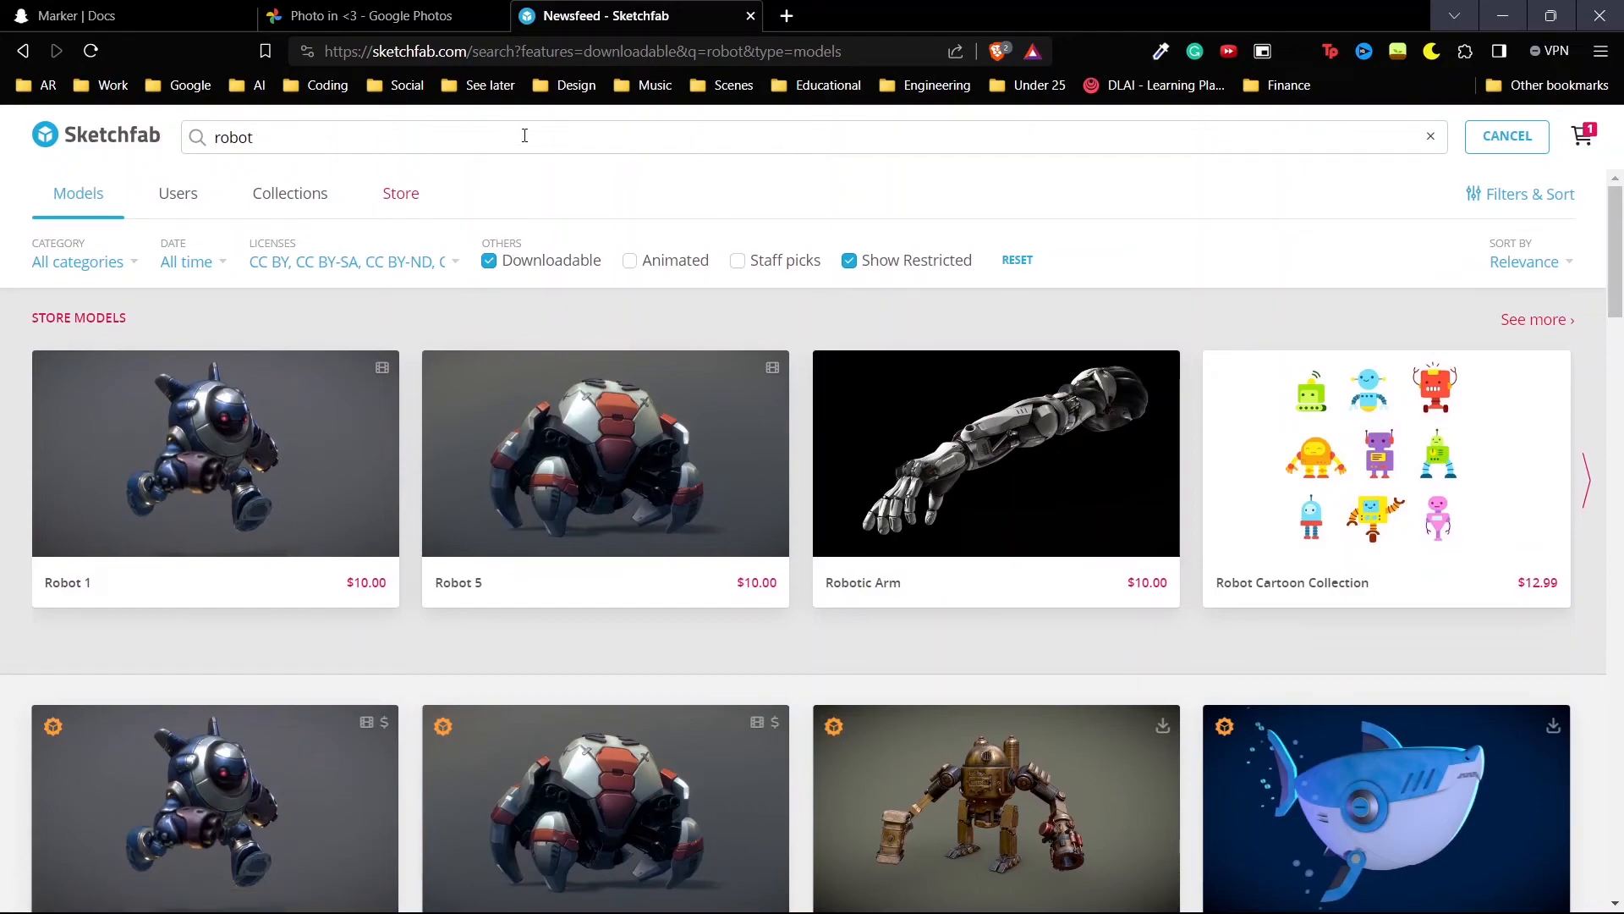
# Scroll the robot results and choose the space maintenance robot model
pyautogui.scroll(-3)
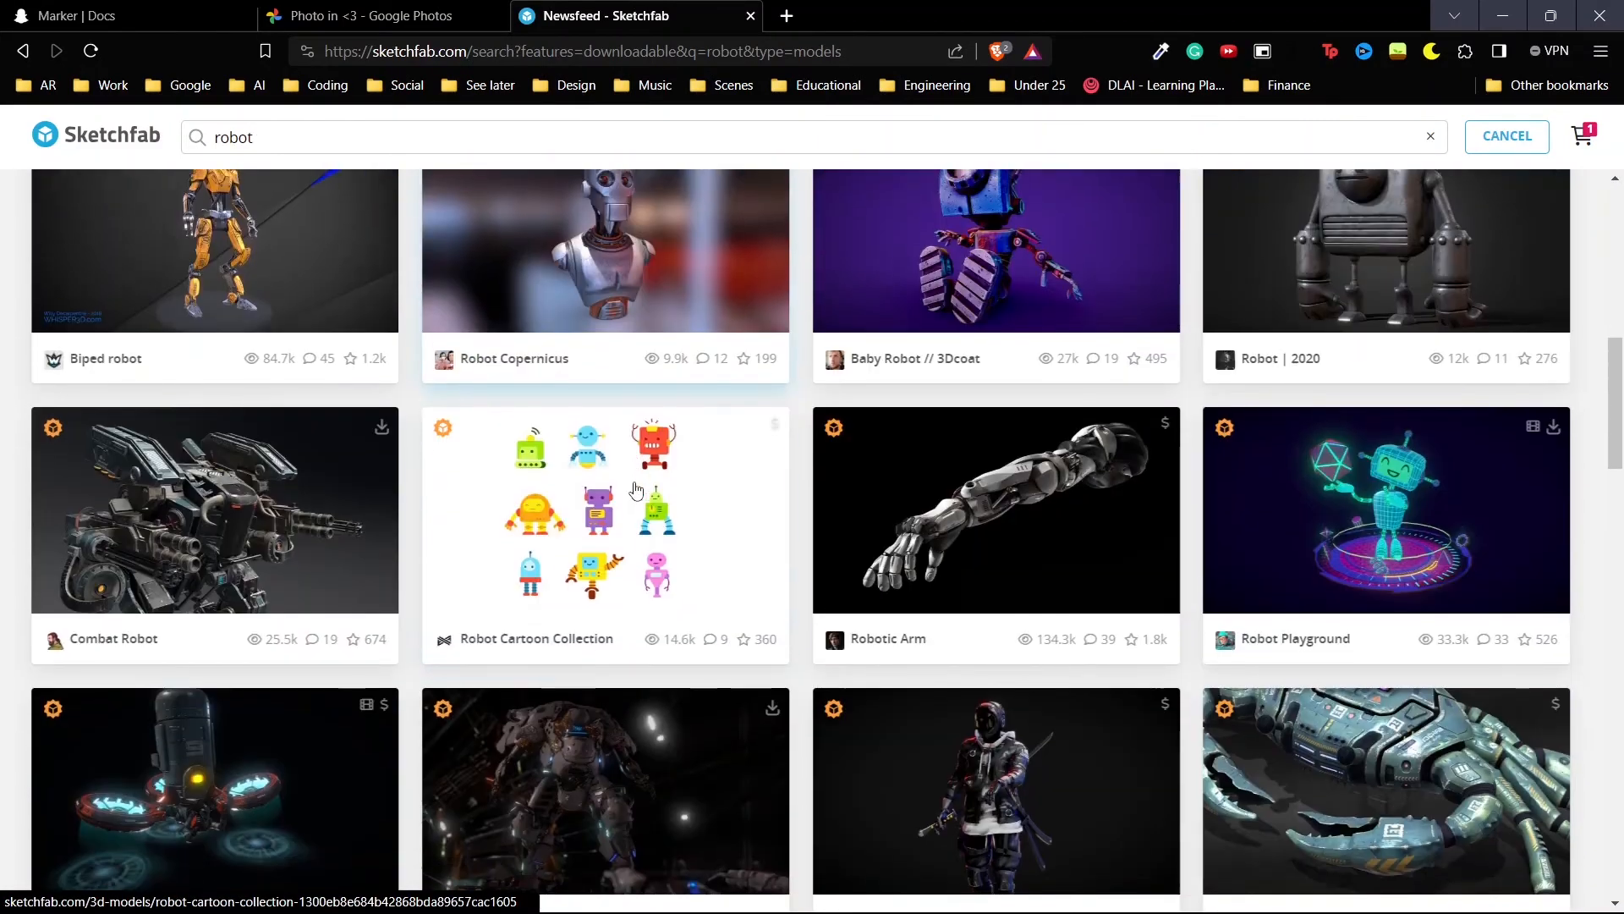
pyautogui.scroll(-3)
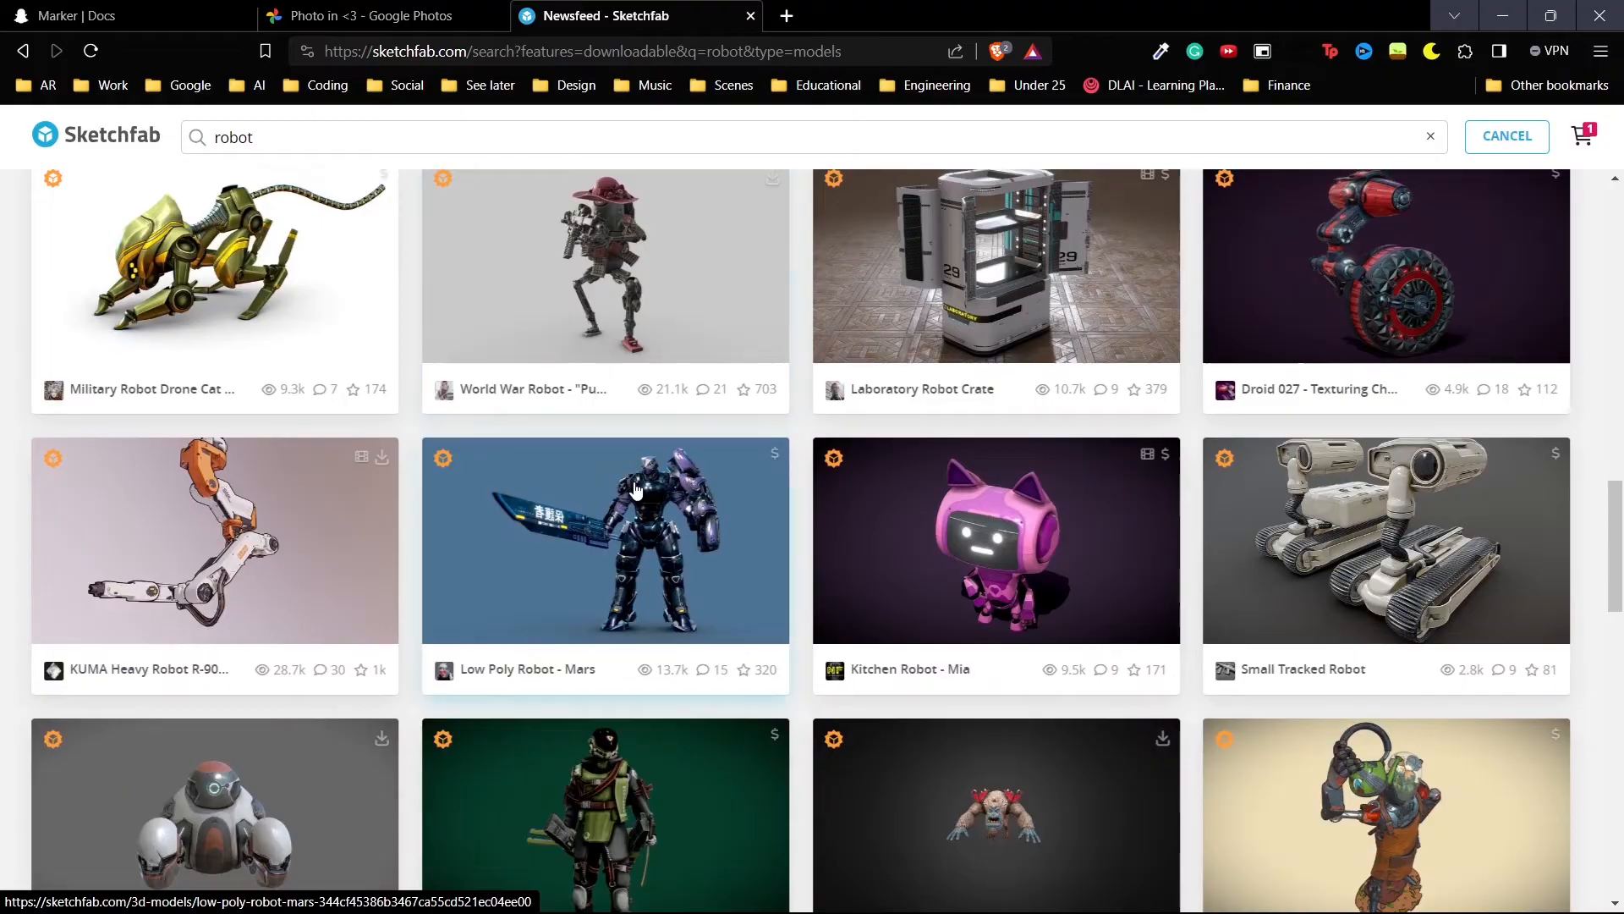
pyautogui.scroll(-3)
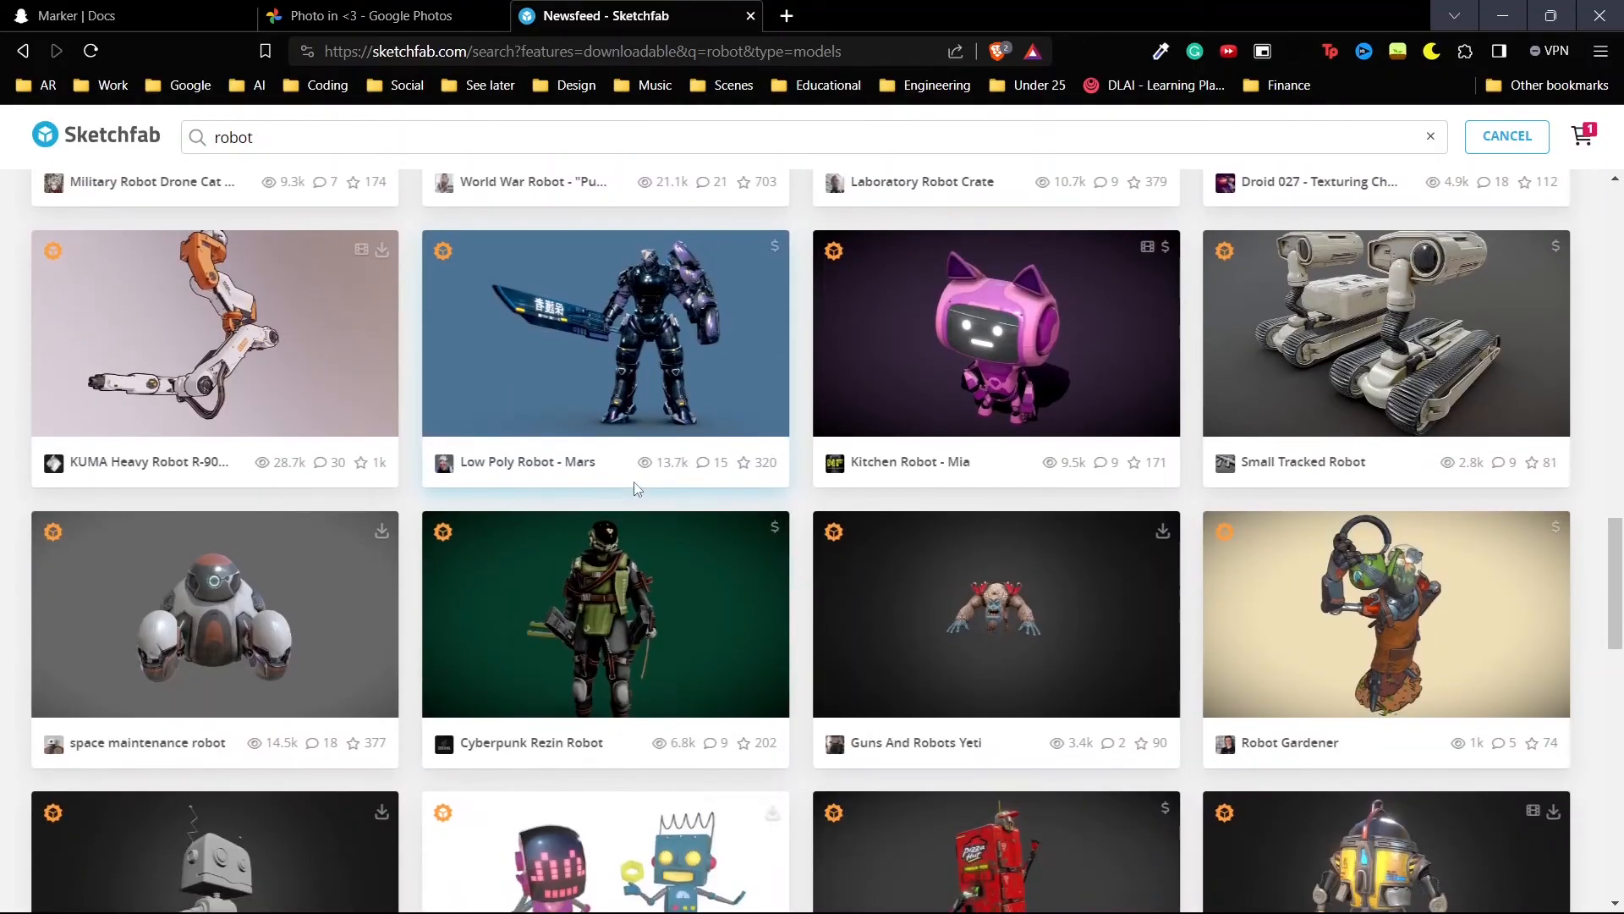
pyautogui.moveTo(1164, 531)
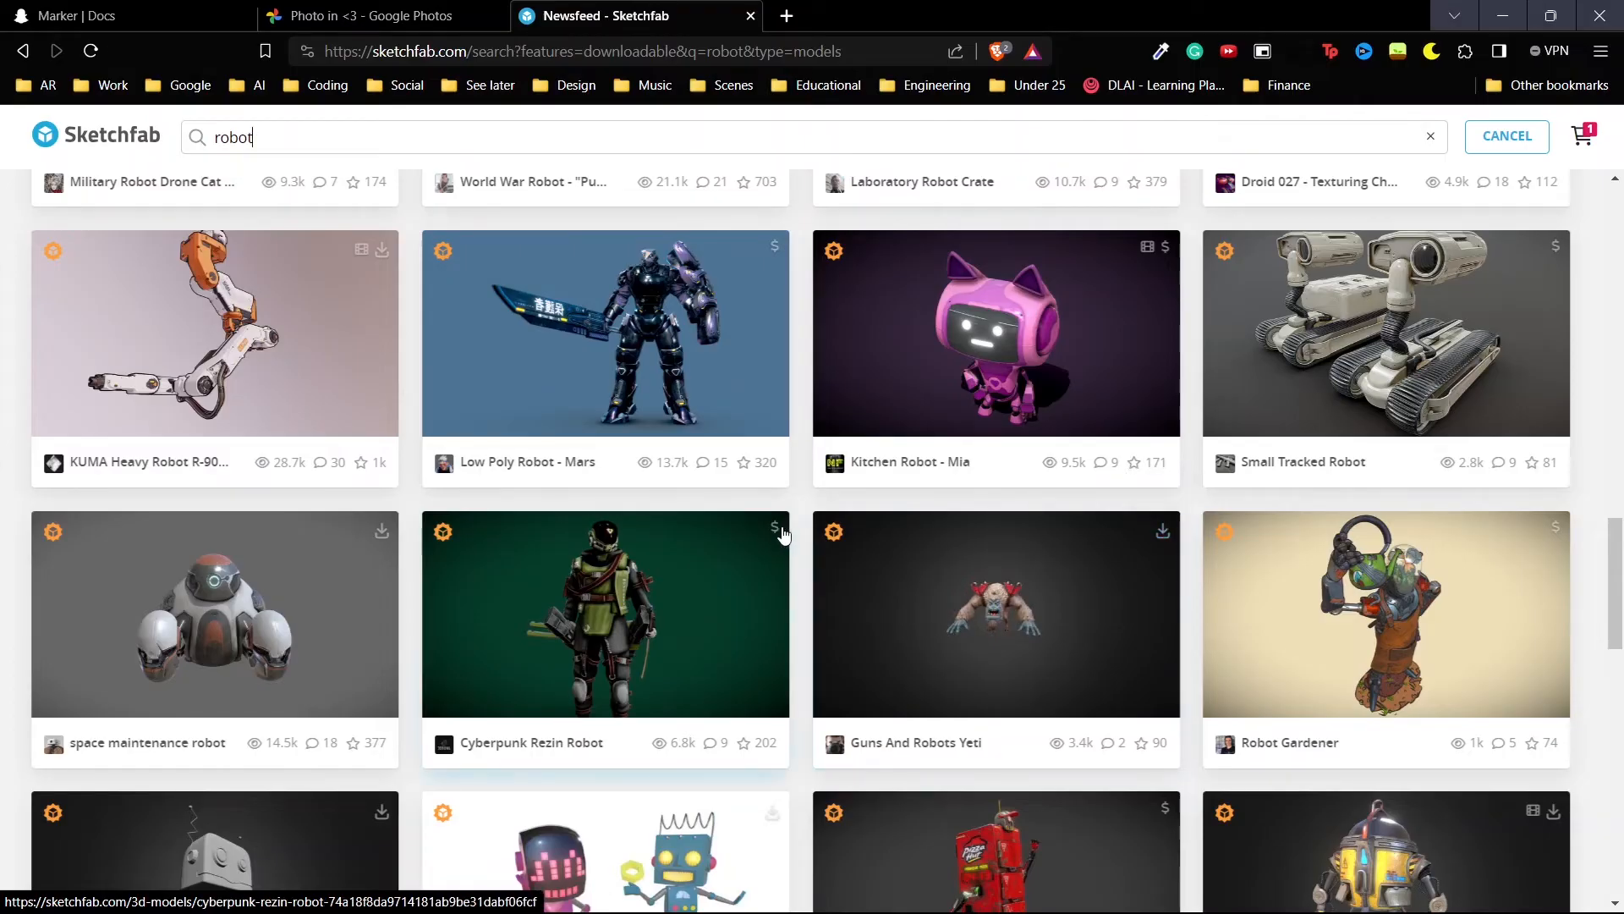
pyautogui.scroll(-3)
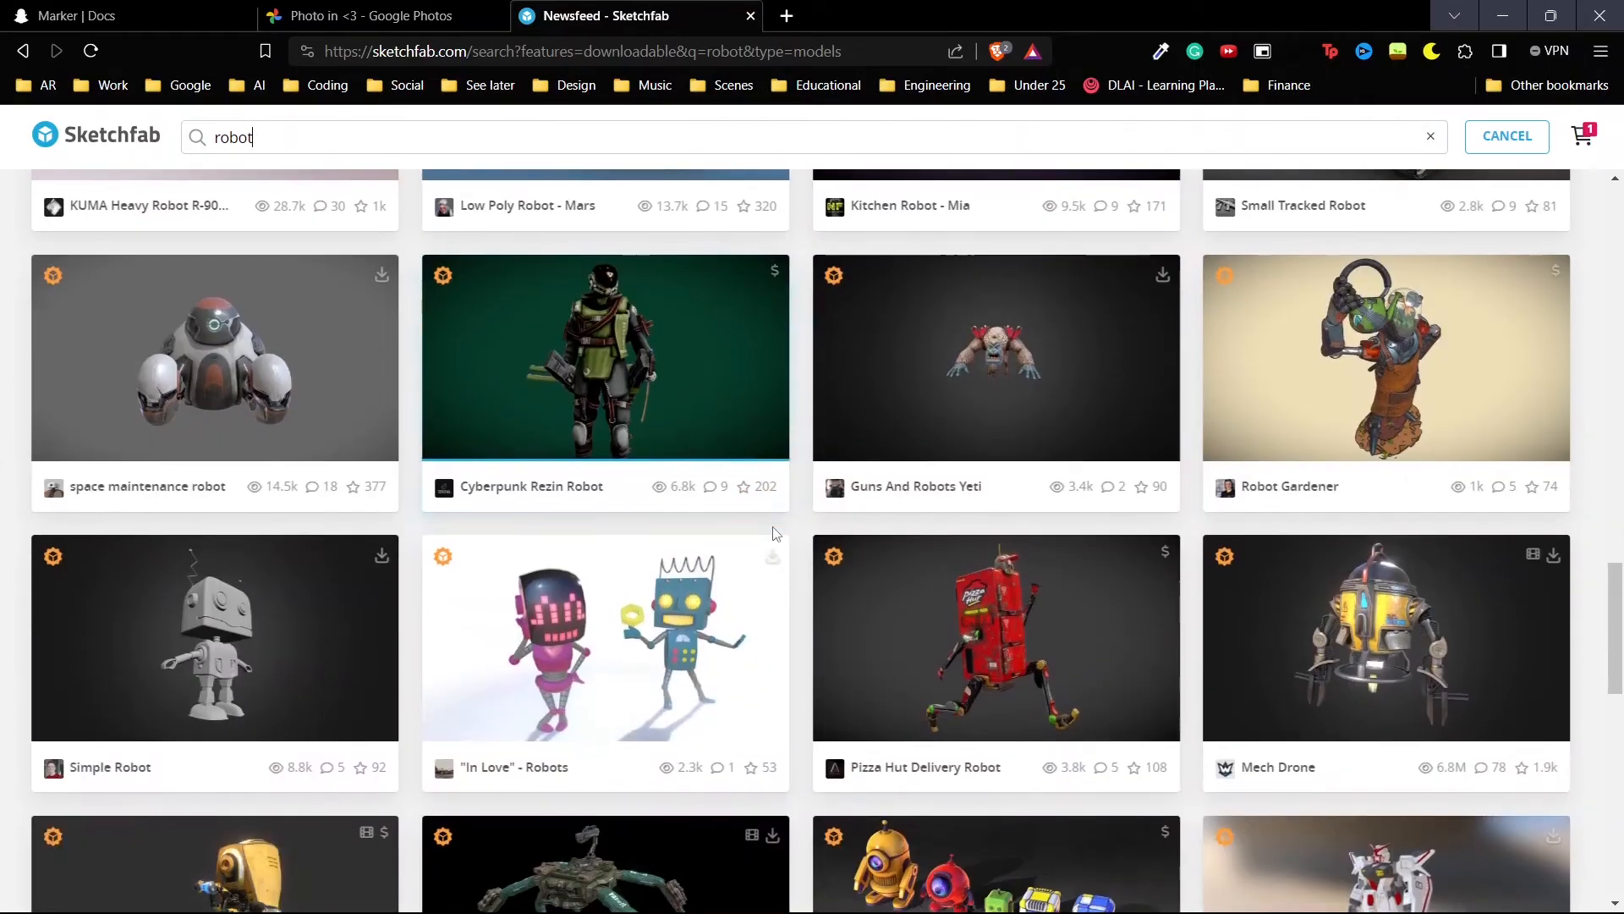
pyautogui.click(214, 355)
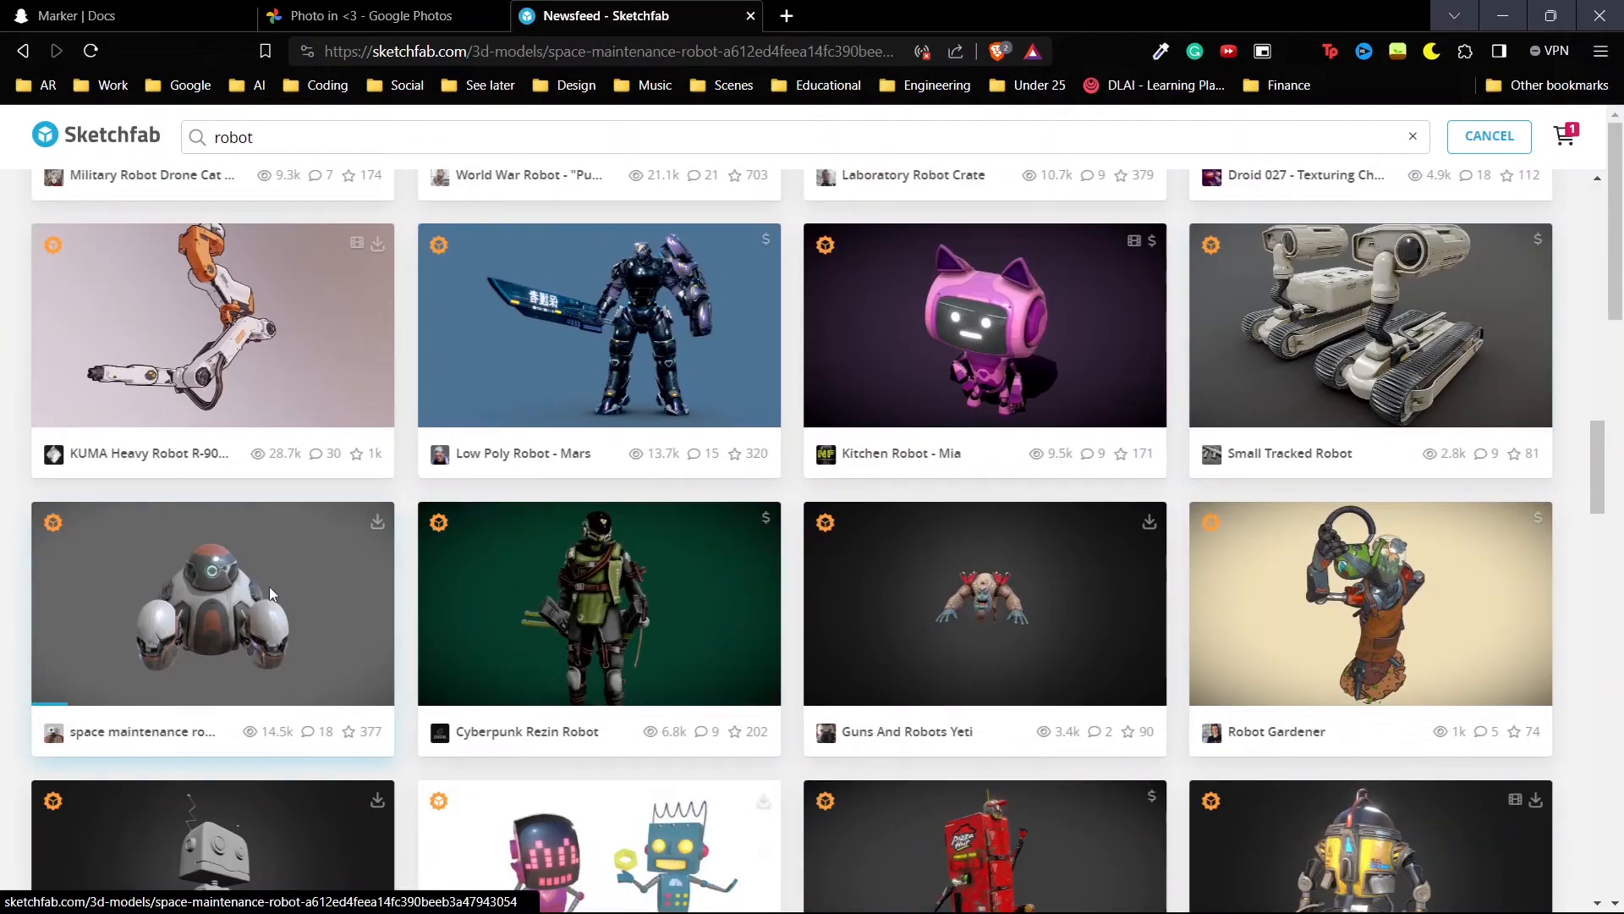
# Bring up the space maintenance robot's download formats, scrolling to the GLB options
pyautogui.click(213, 602)
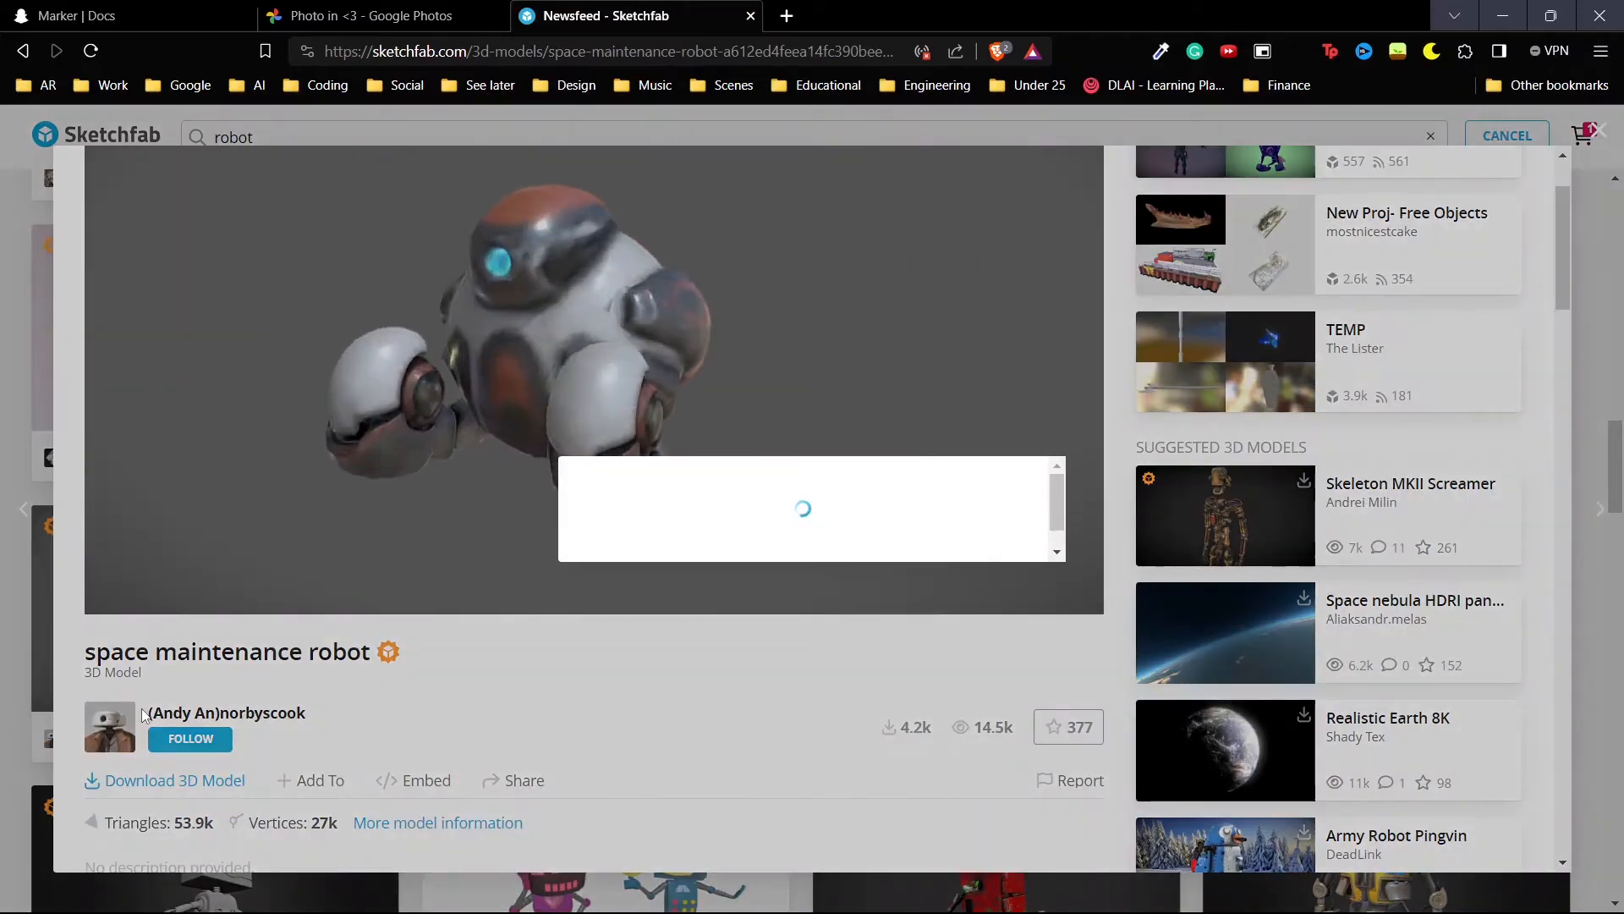
pyautogui.click(172, 780)
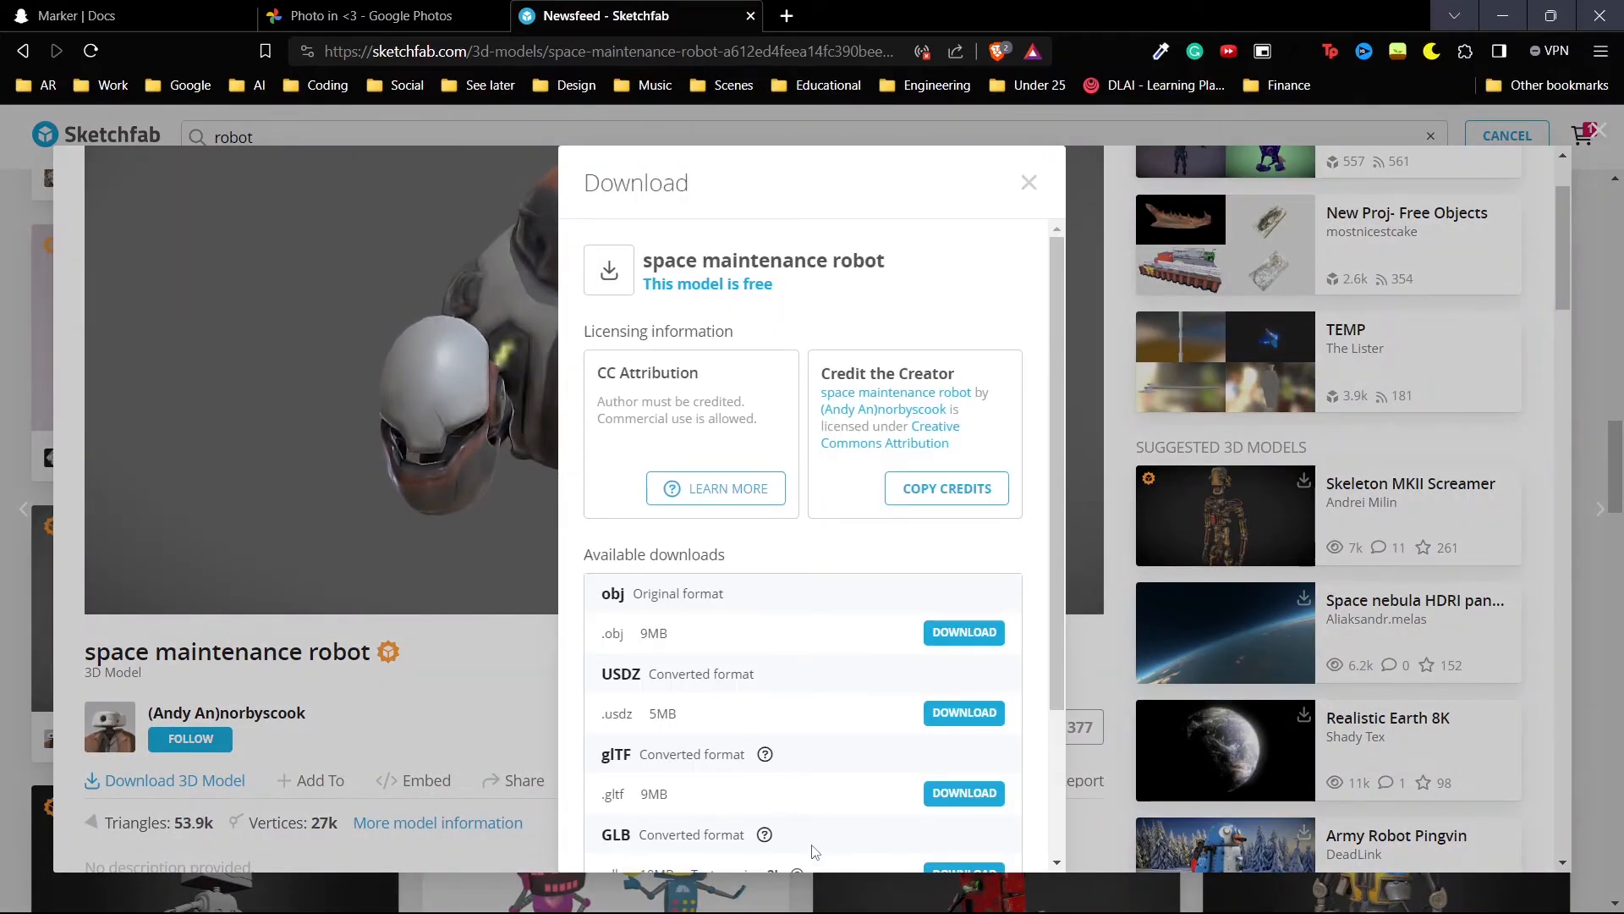
pyautogui.scroll(-3)
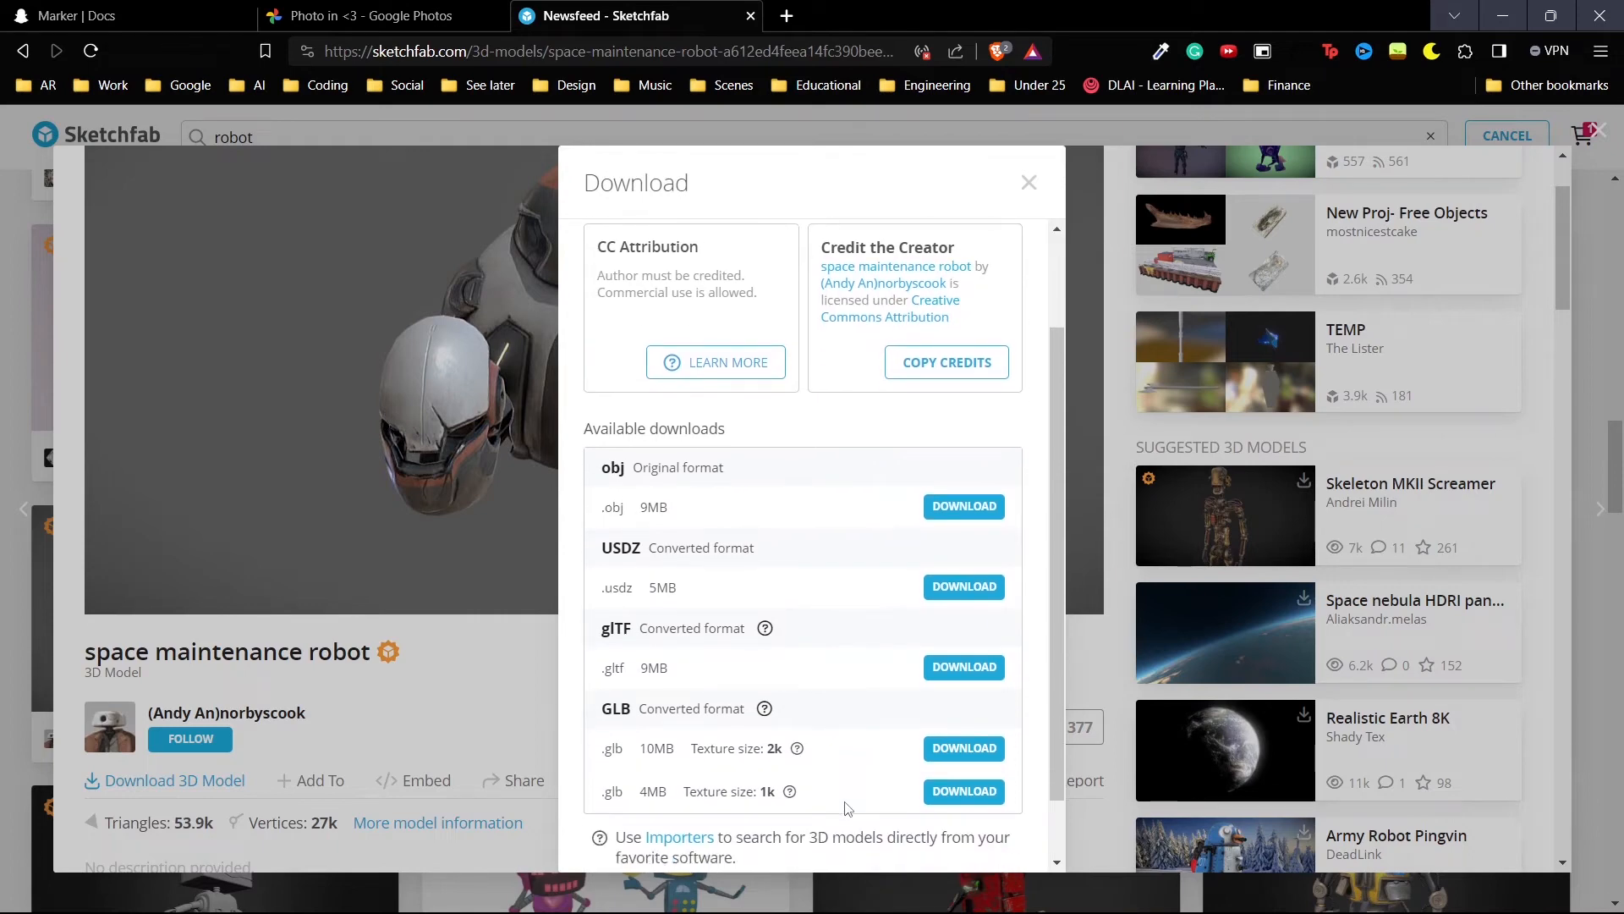
pyautogui.moveTo(823, 720)
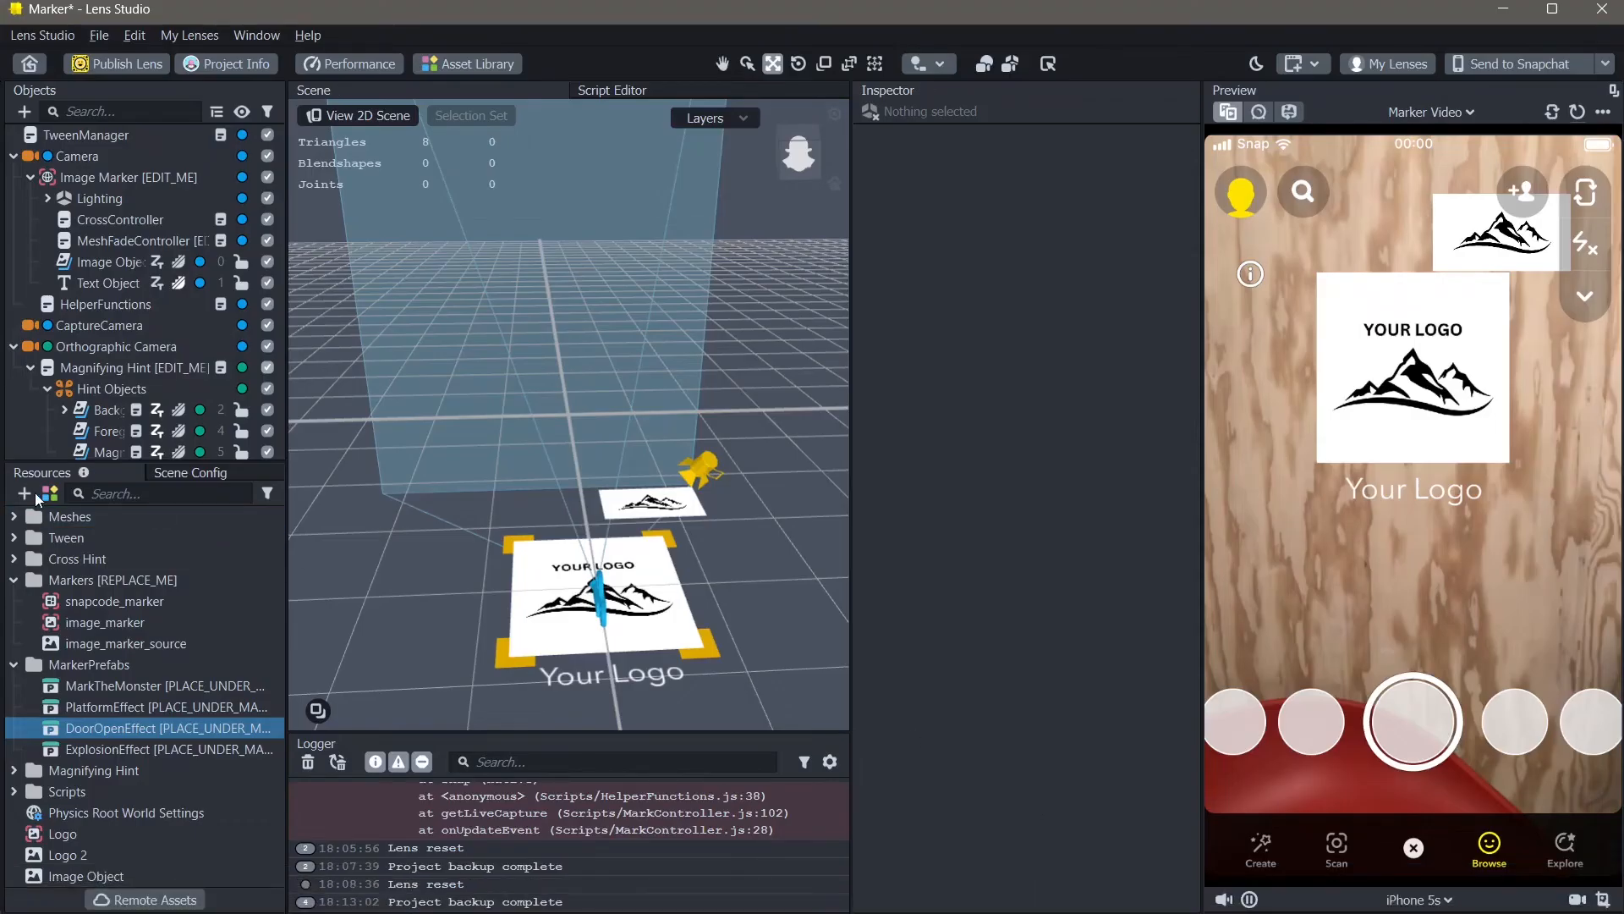
pyautogui.moveTo(22, 492)
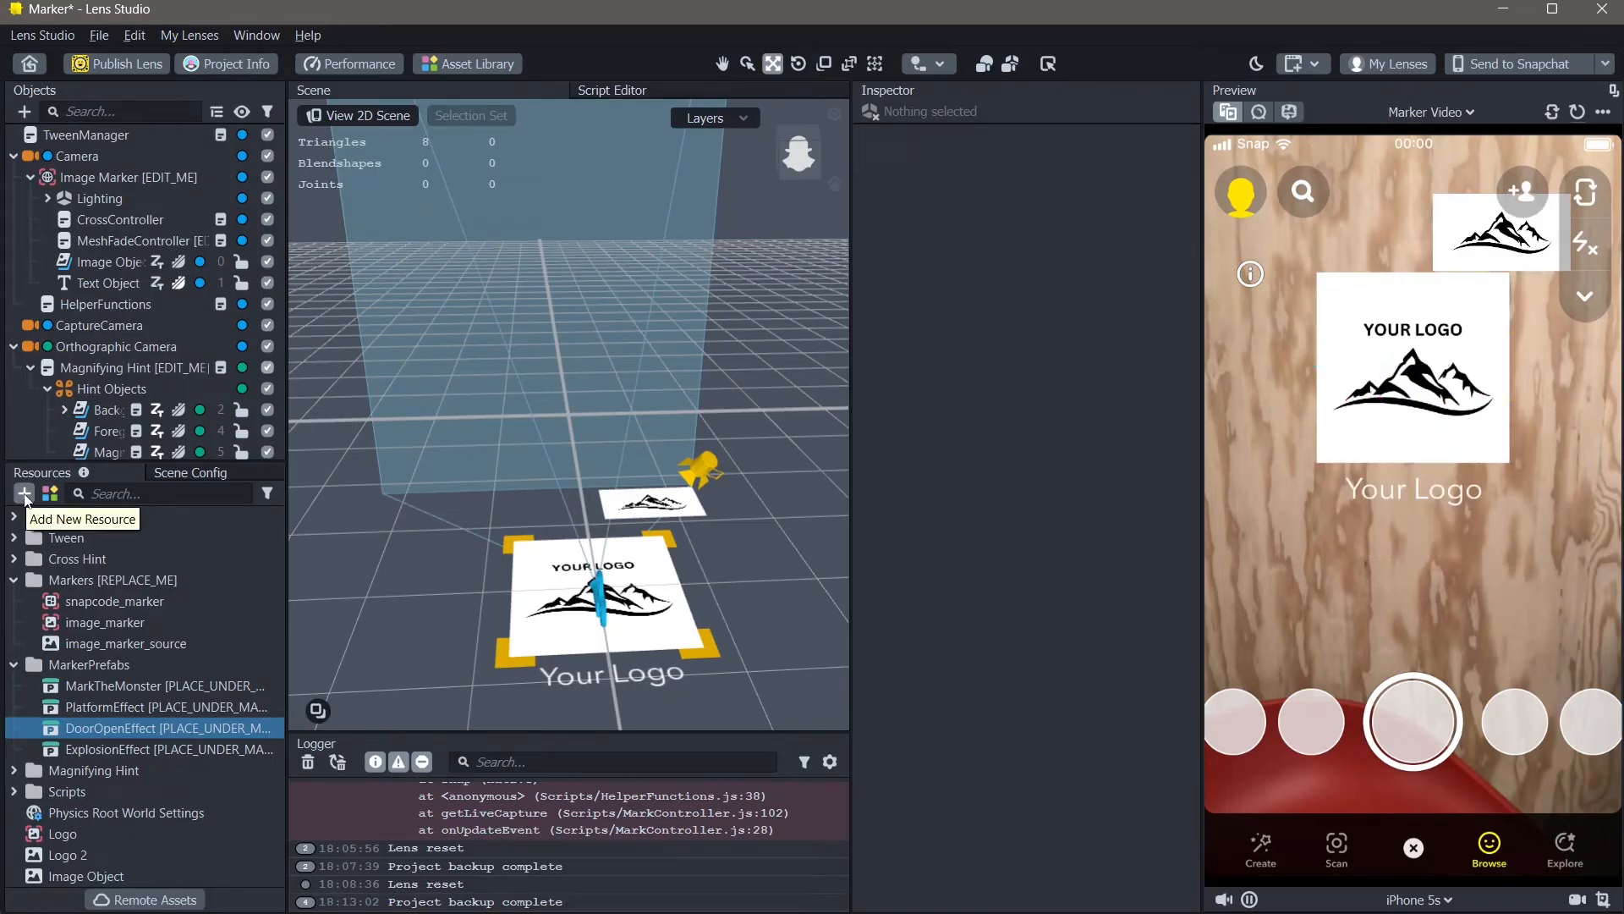
# Import the space_maintenance_robot GLB file into Resources with default glTF options
pyautogui.click(22, 493)
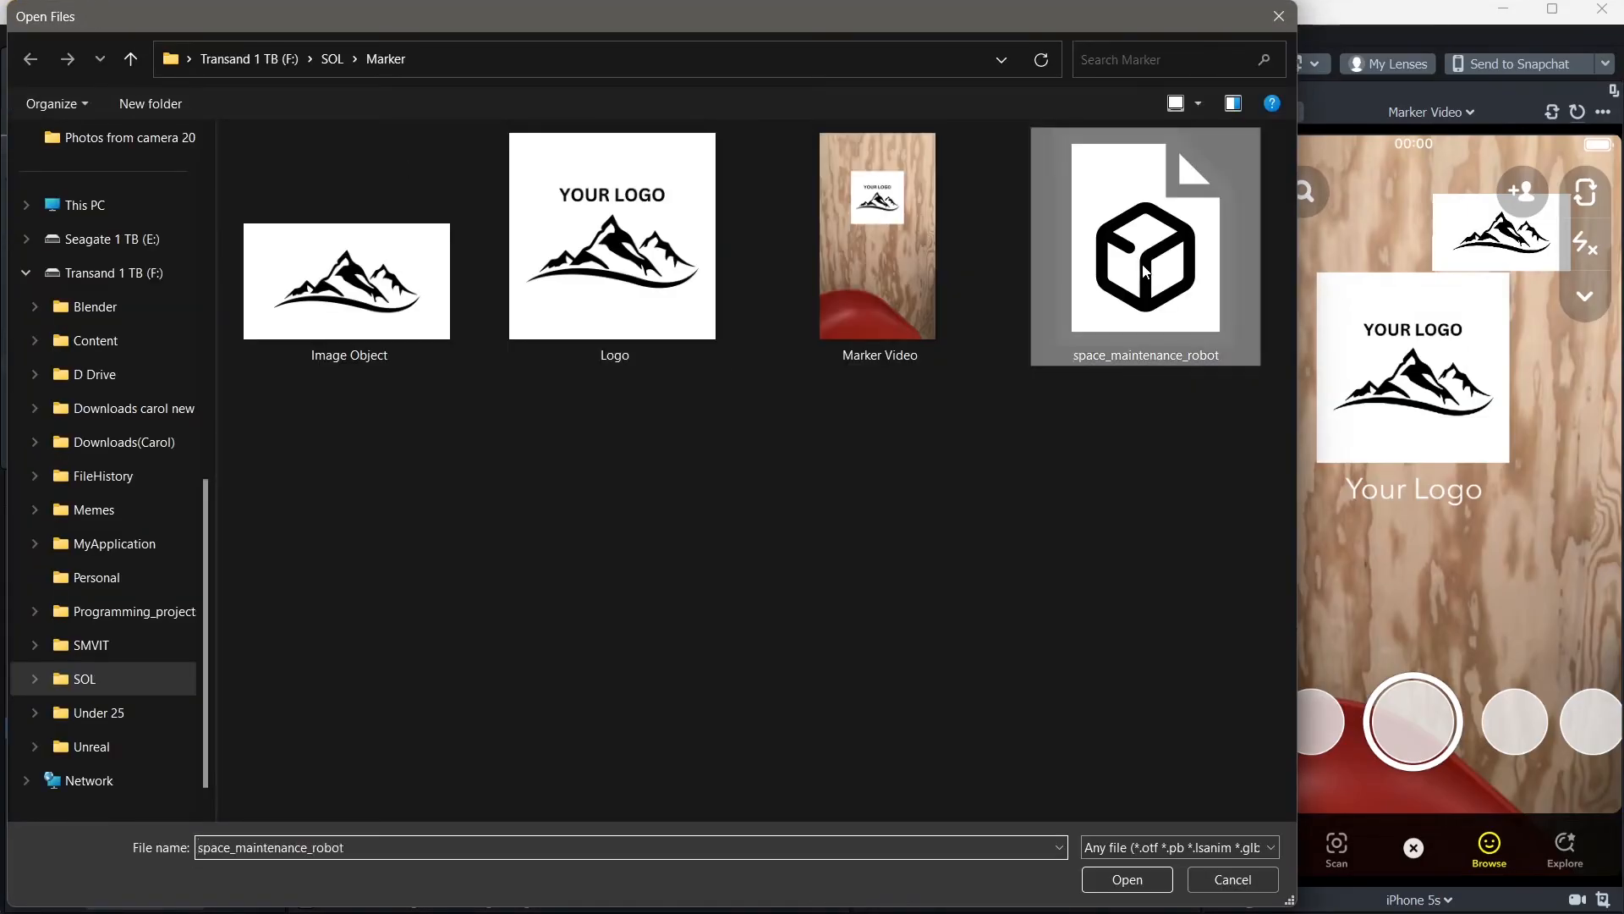
pyautogui.click(1127, 878)
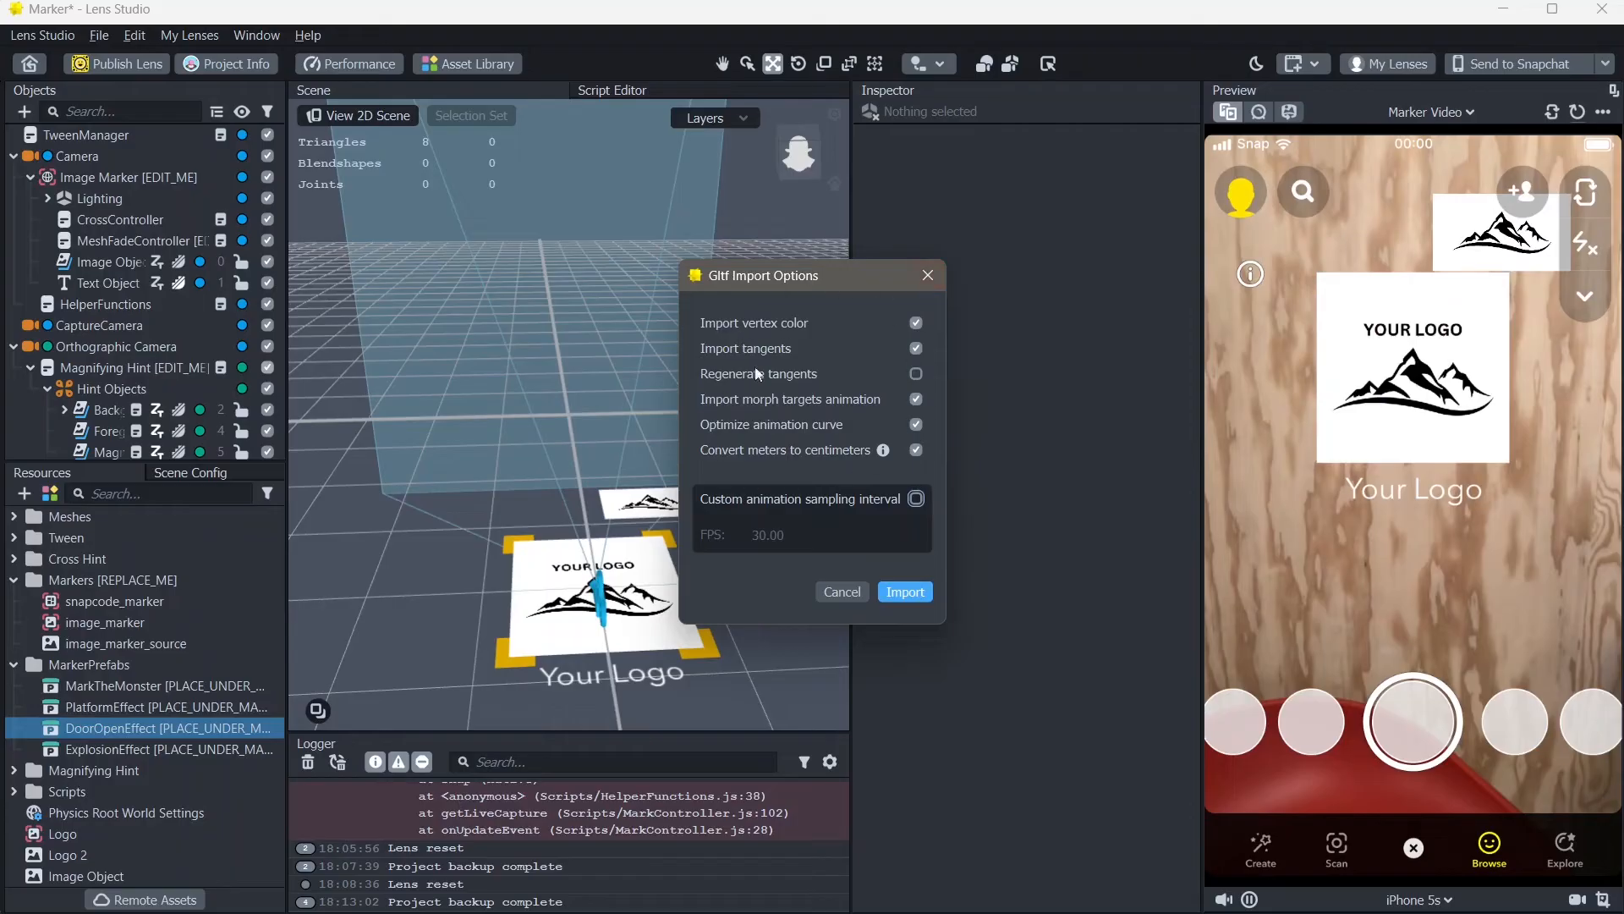
pyautogui.moveTo(904, 592)
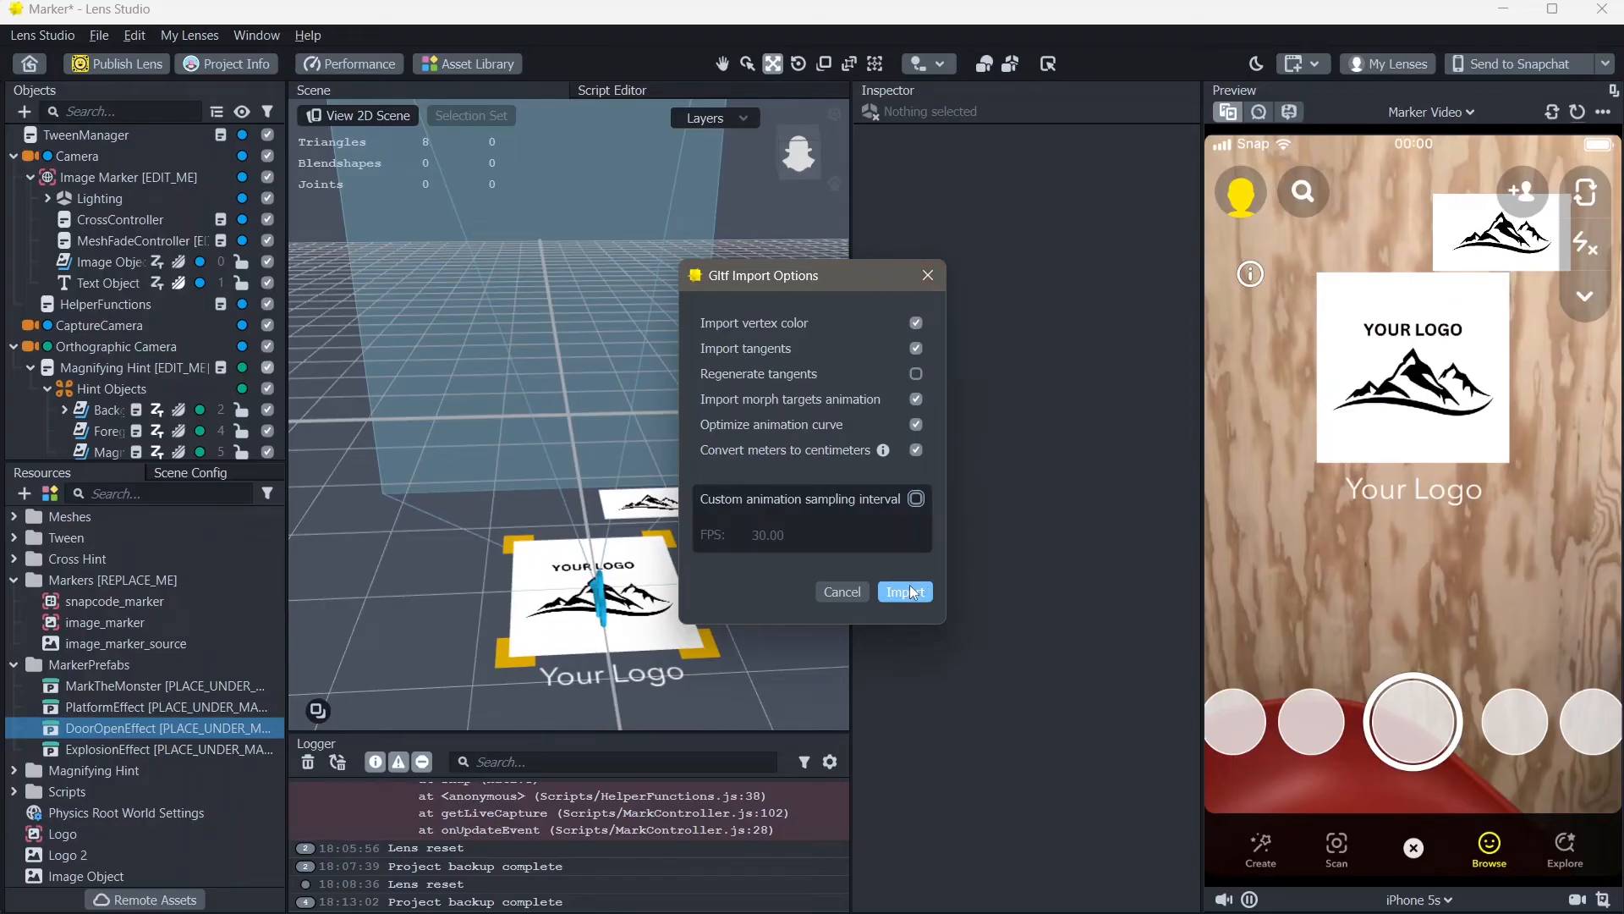
pyautogui.click(903, 592)
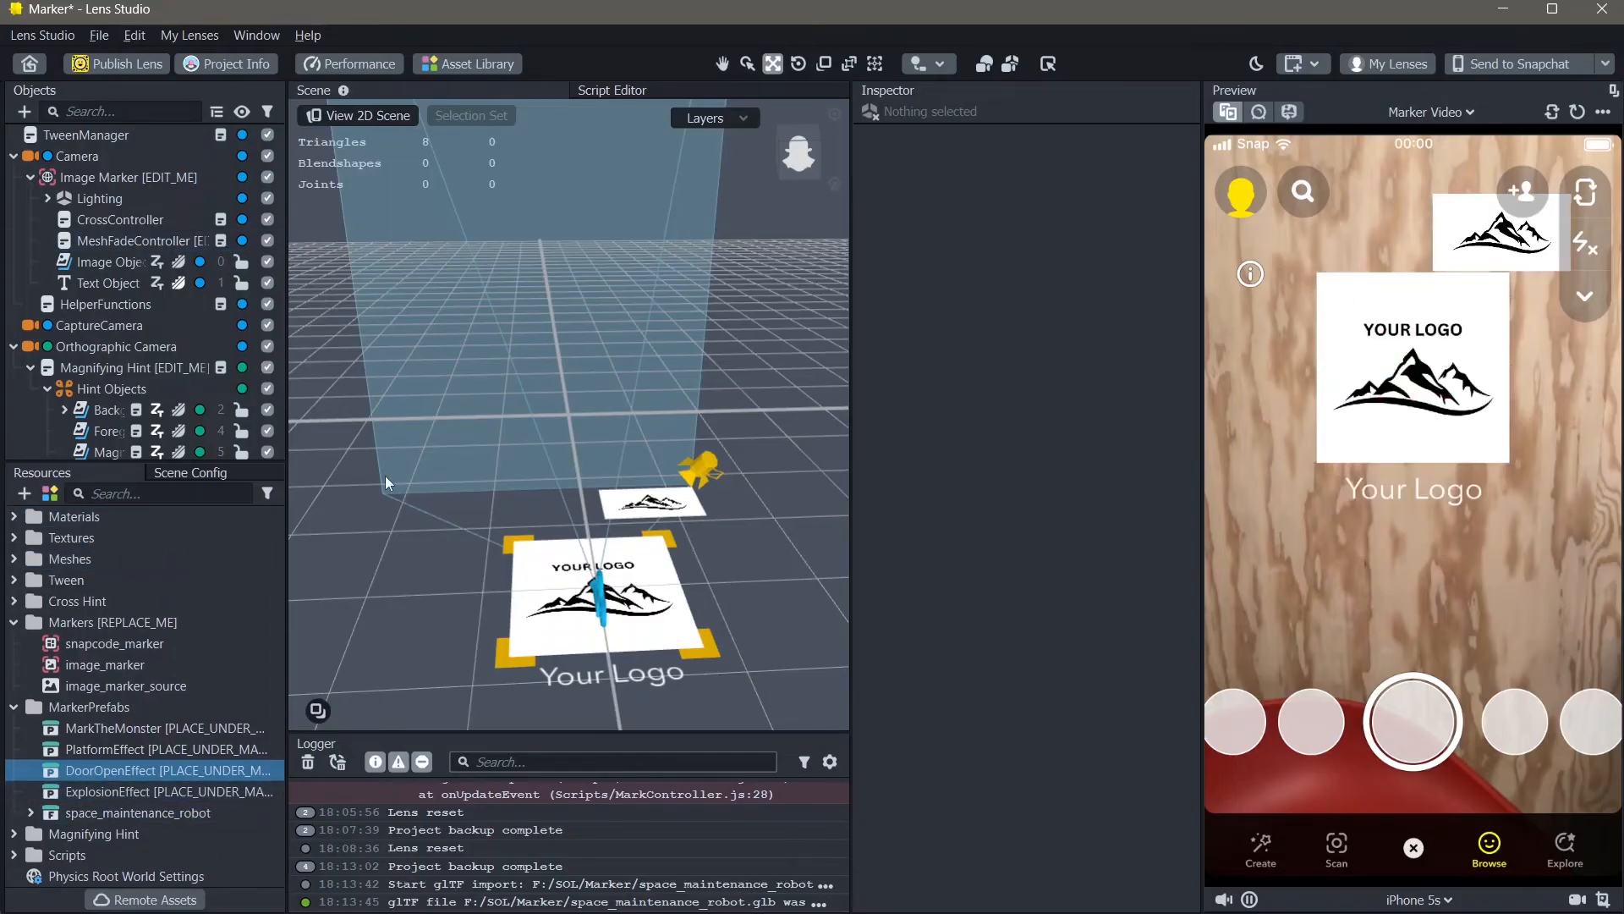
# Expand the imported robot resource and drop its prefab onto the Image Marker
pyautogui.click(137, 812)
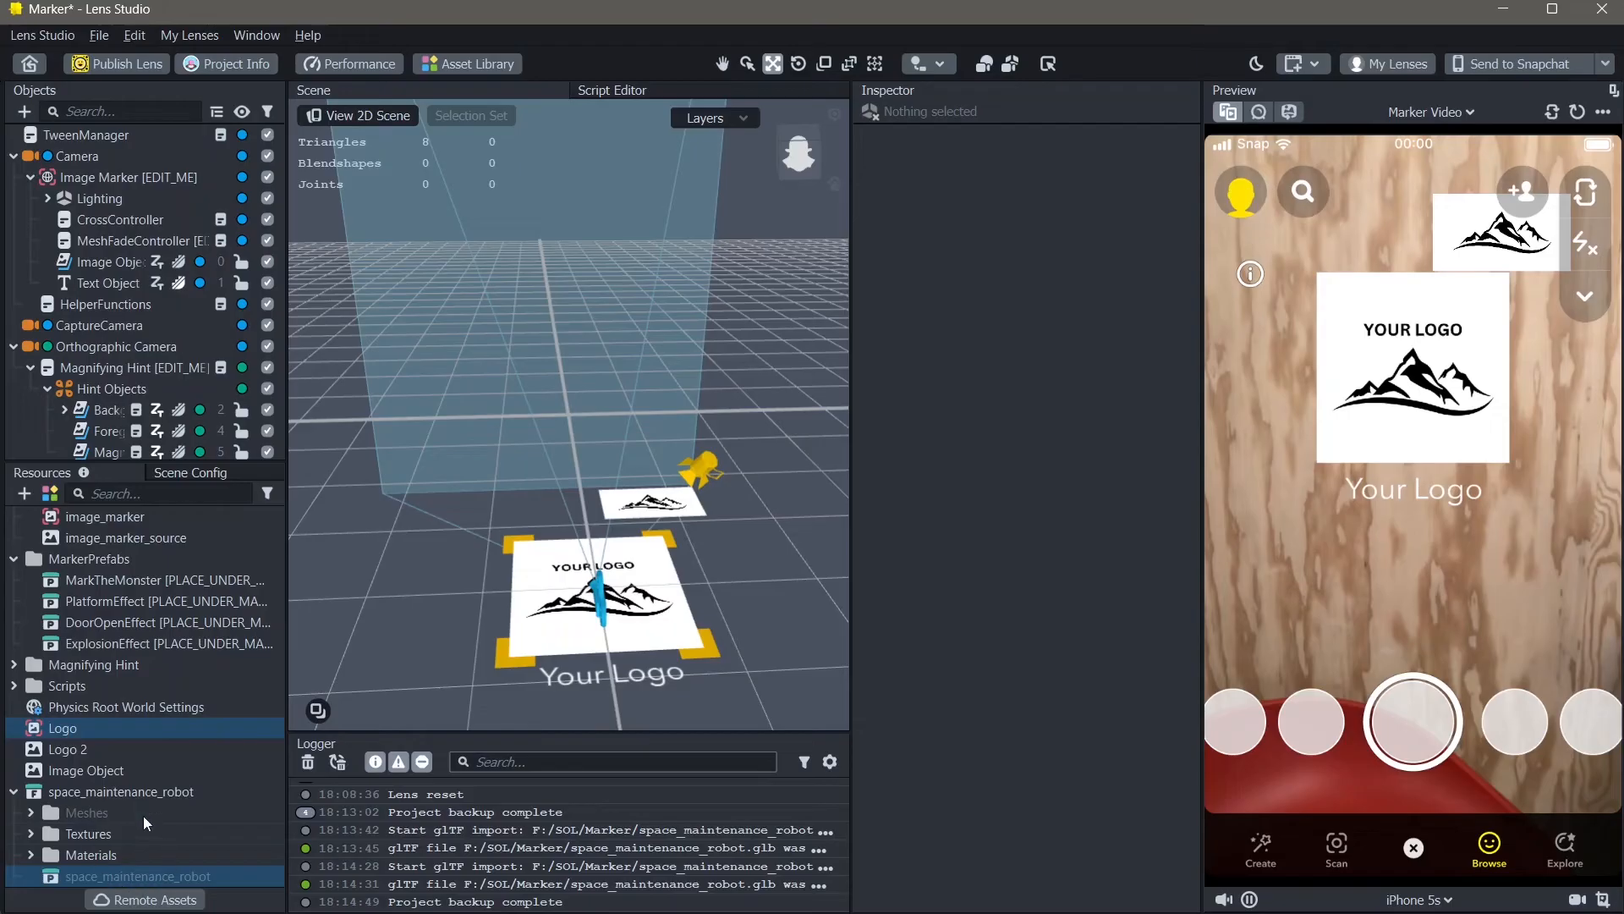
pyautogui.click(137, 875)
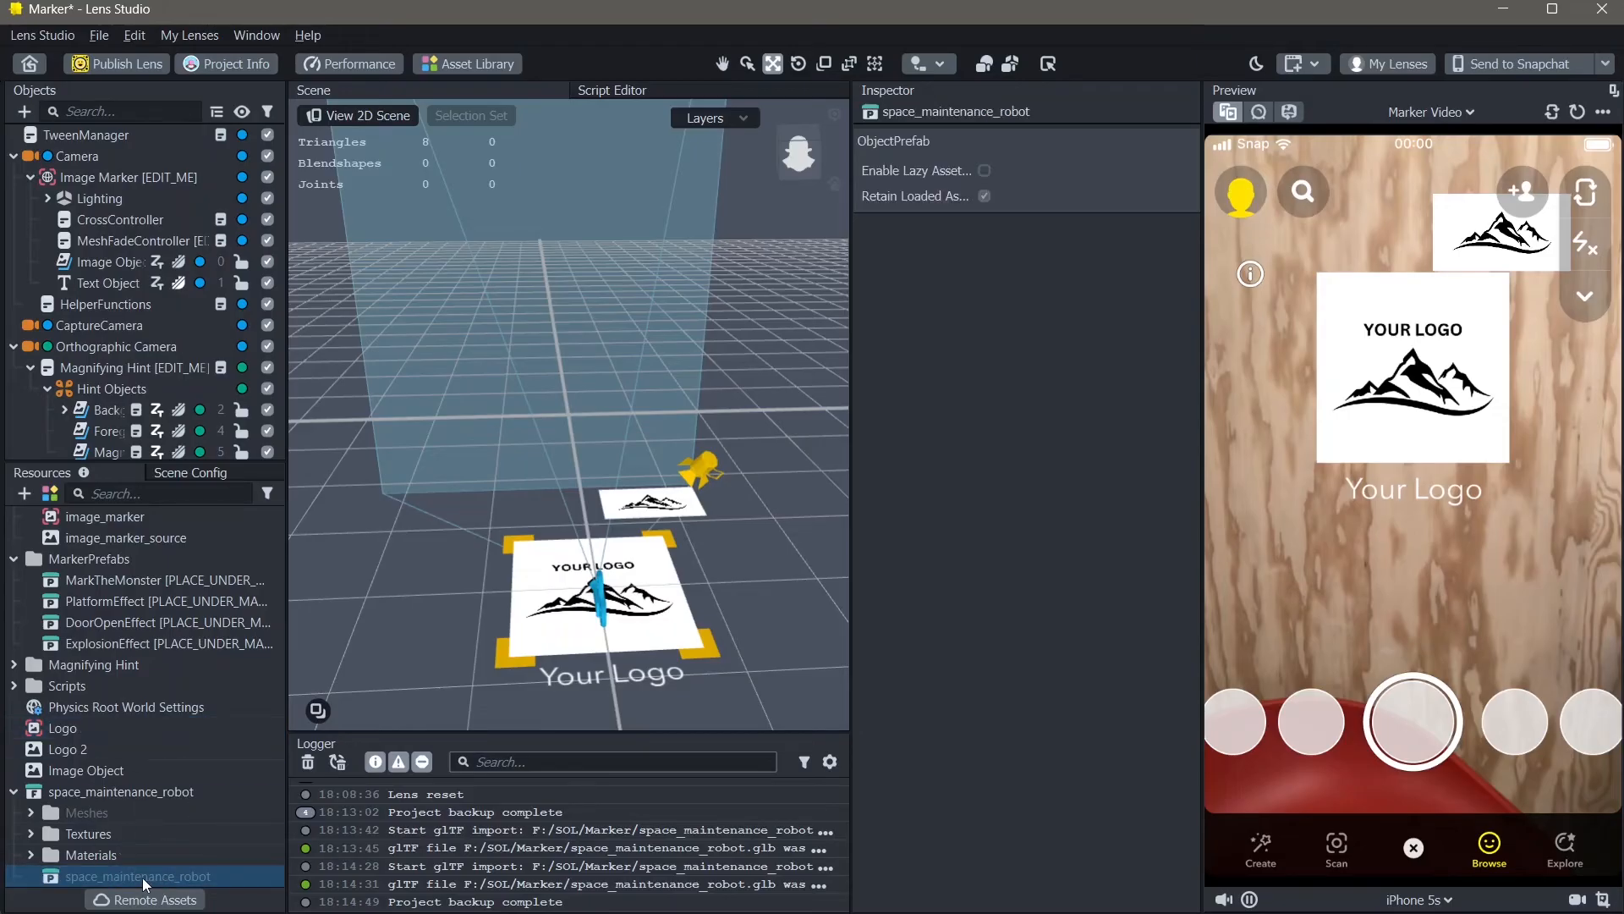
pyautogui.click(100, 198)
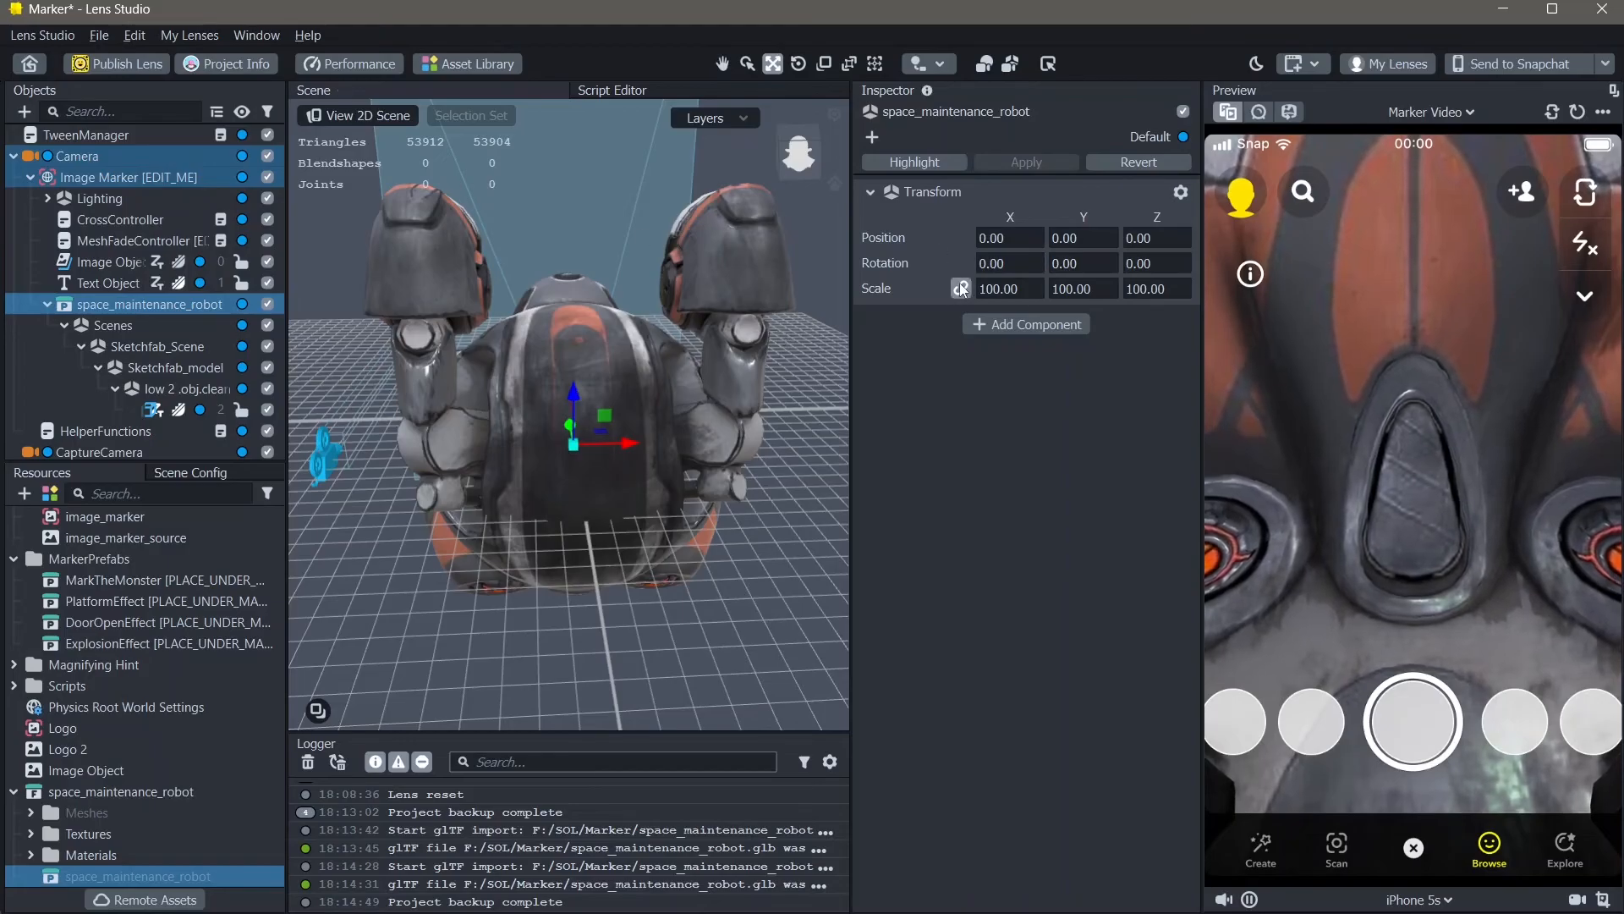
# Reduce the robot's uniform scale through 20 and 15 toward 10 so it sits above the logo
pyautogui.click(1009, 287)
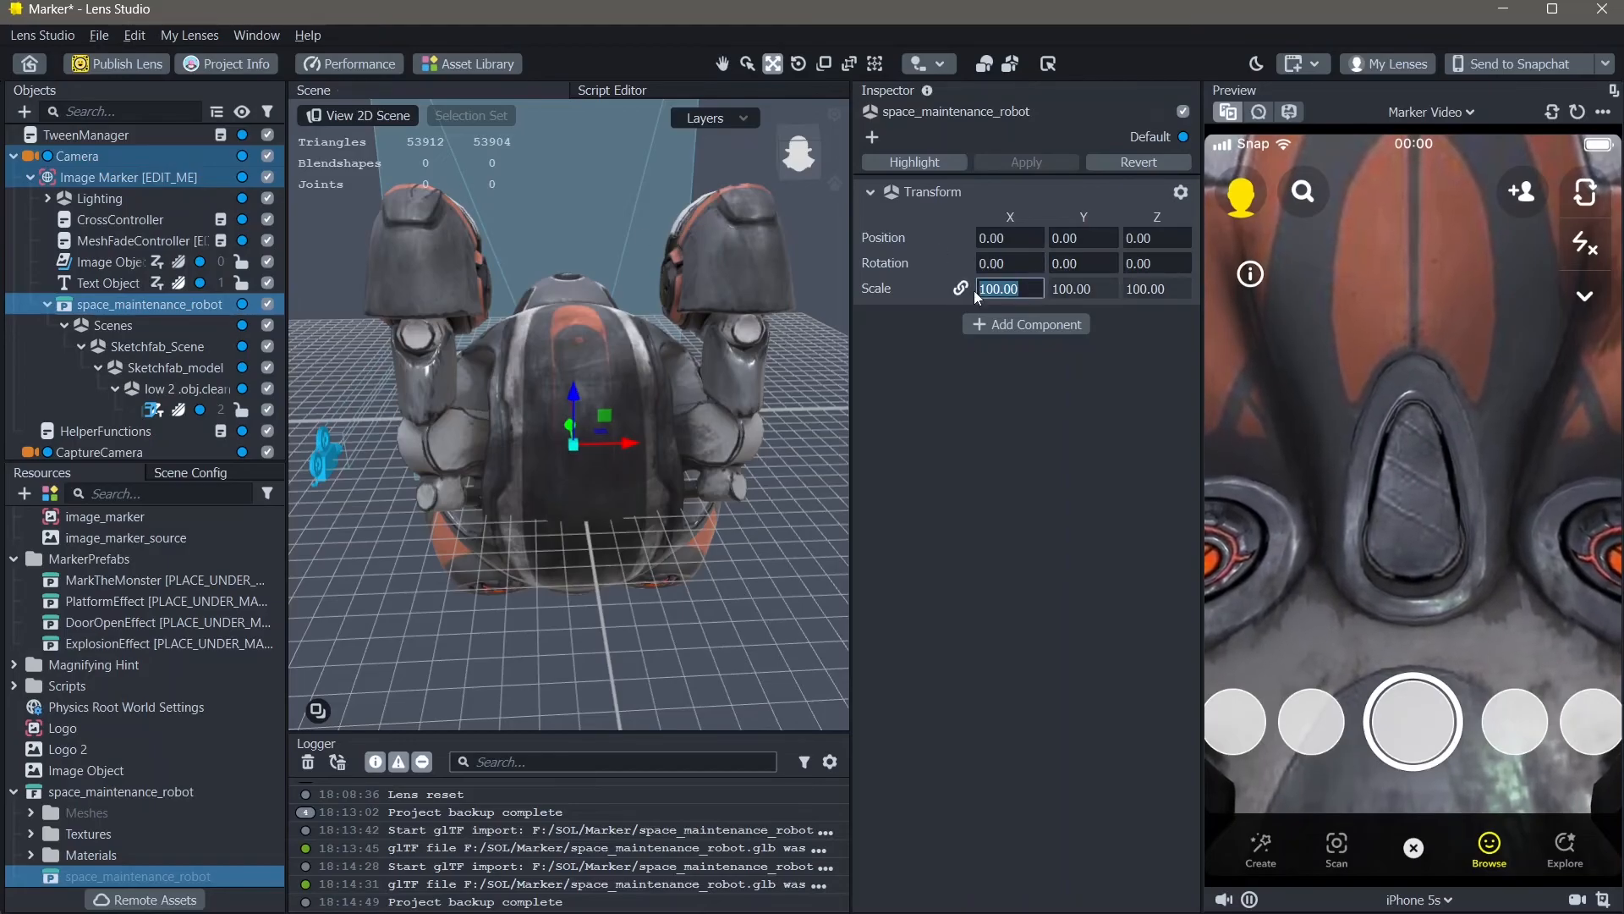
pyautogui.write('20')
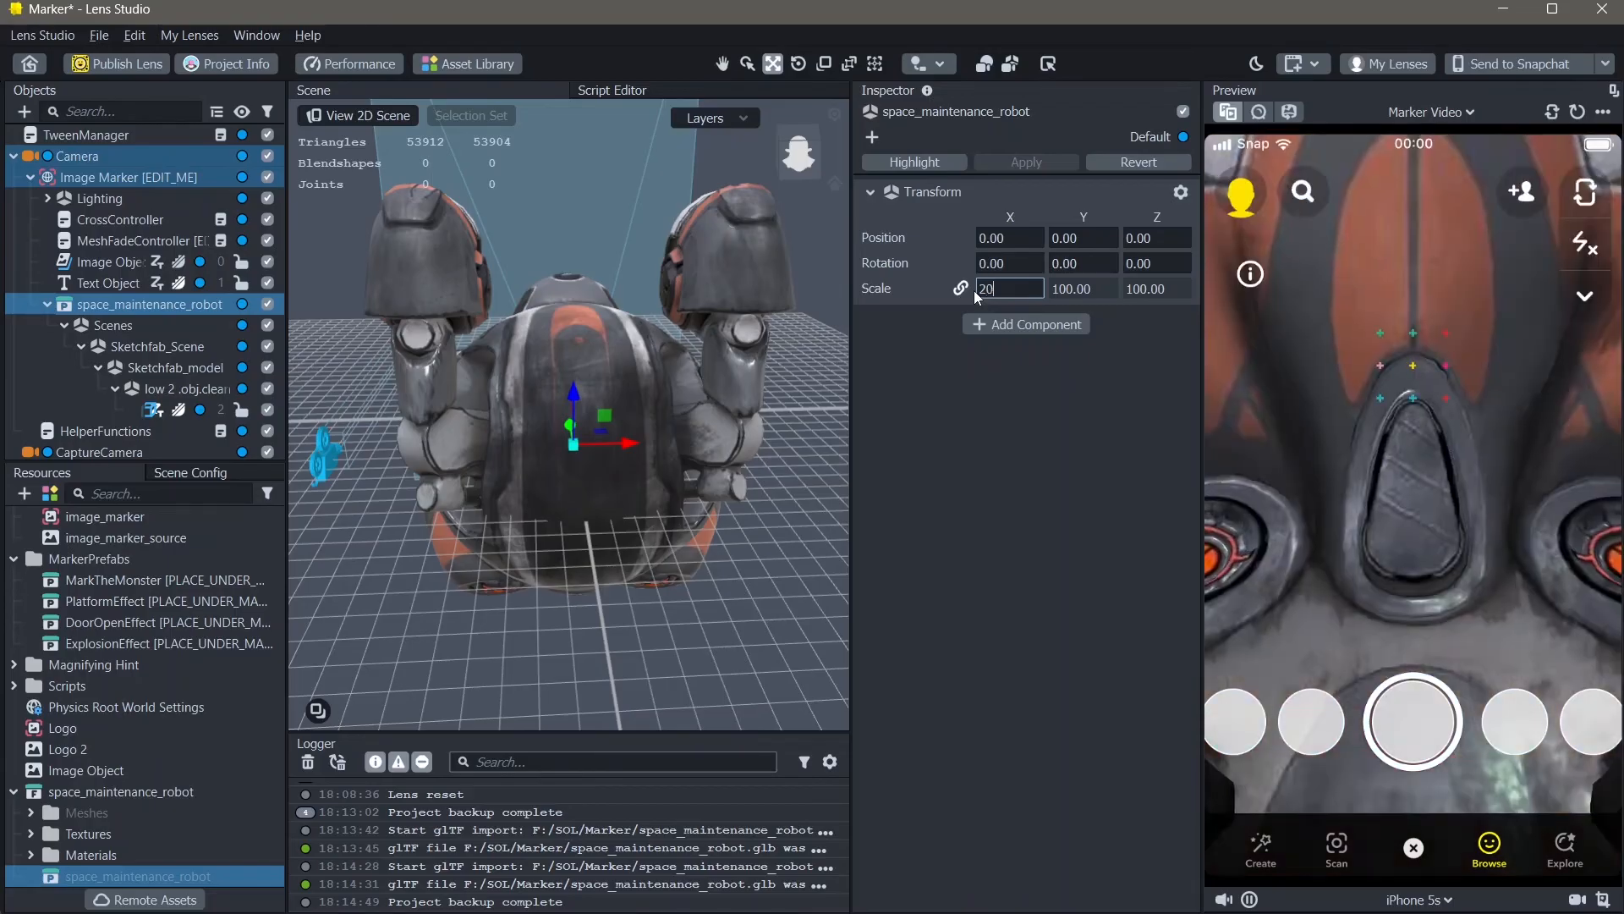
pyautogui.press('enter')
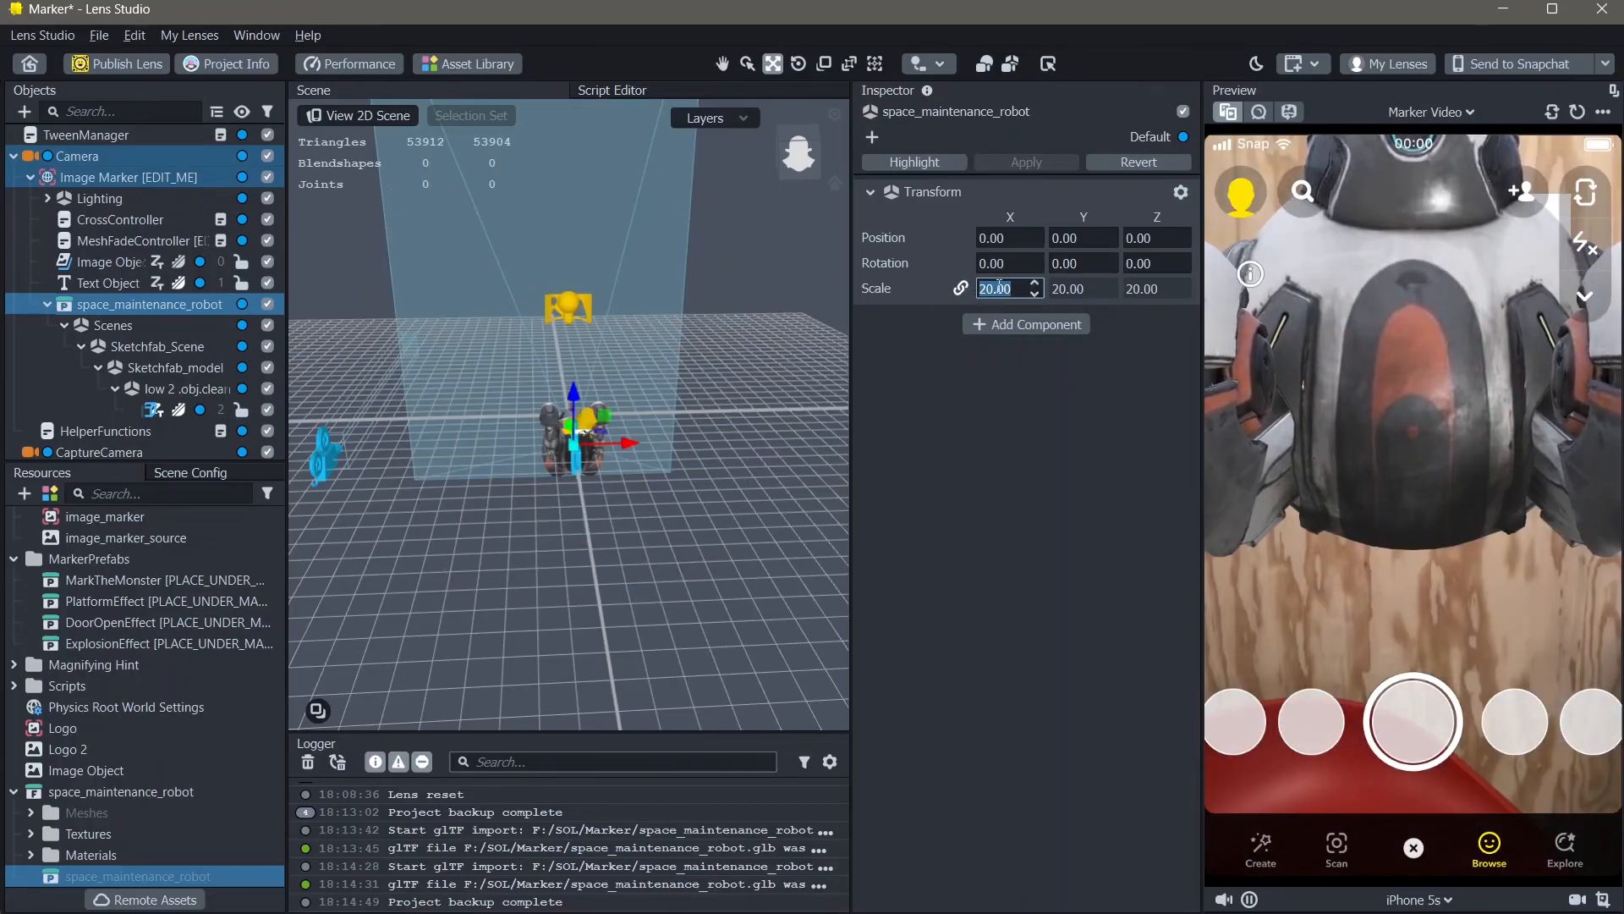
pyautogui.write('15.00')
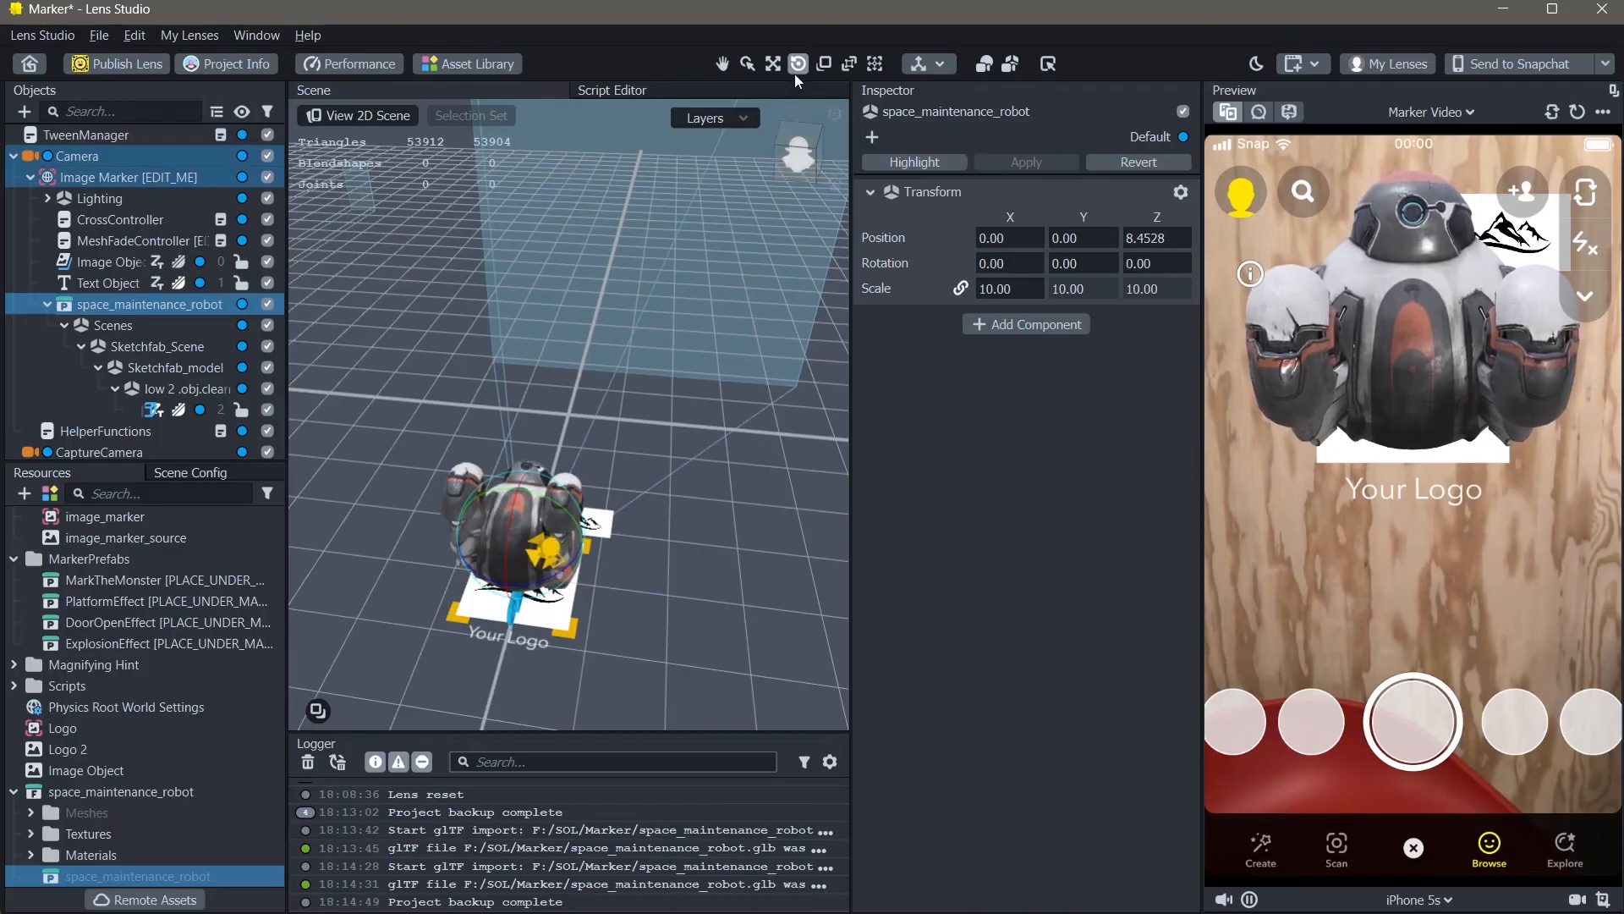
pyautogui.moveTo(797, 62)
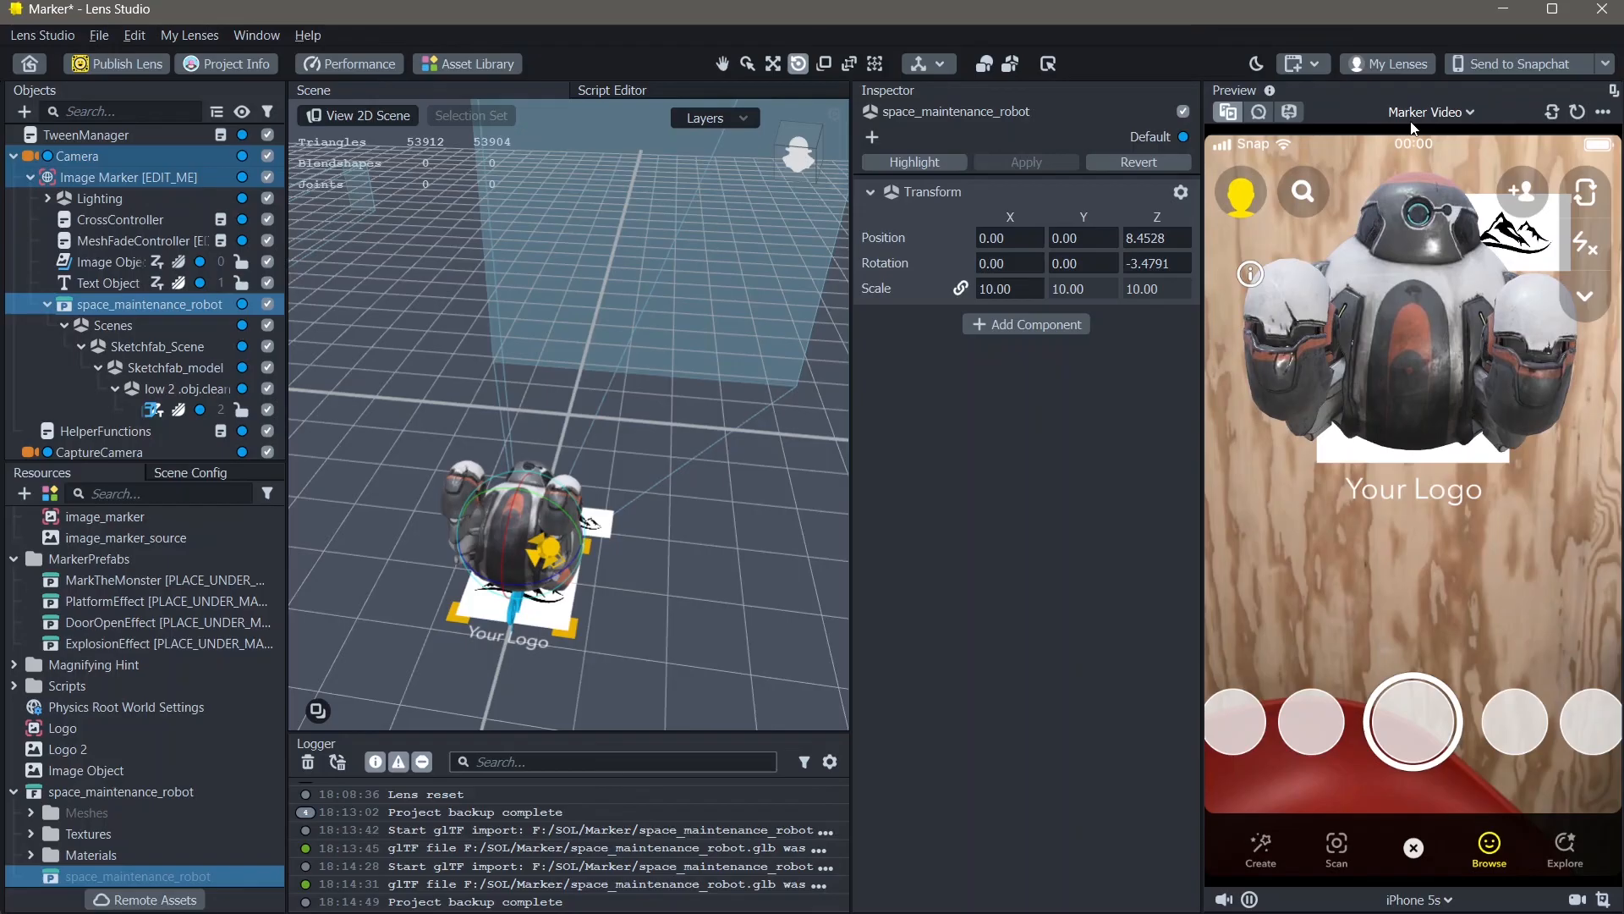
# Reset the preview so the robot sits above the logo, then bring up Send to Snapchat
pyautogui.click(1516, 63)
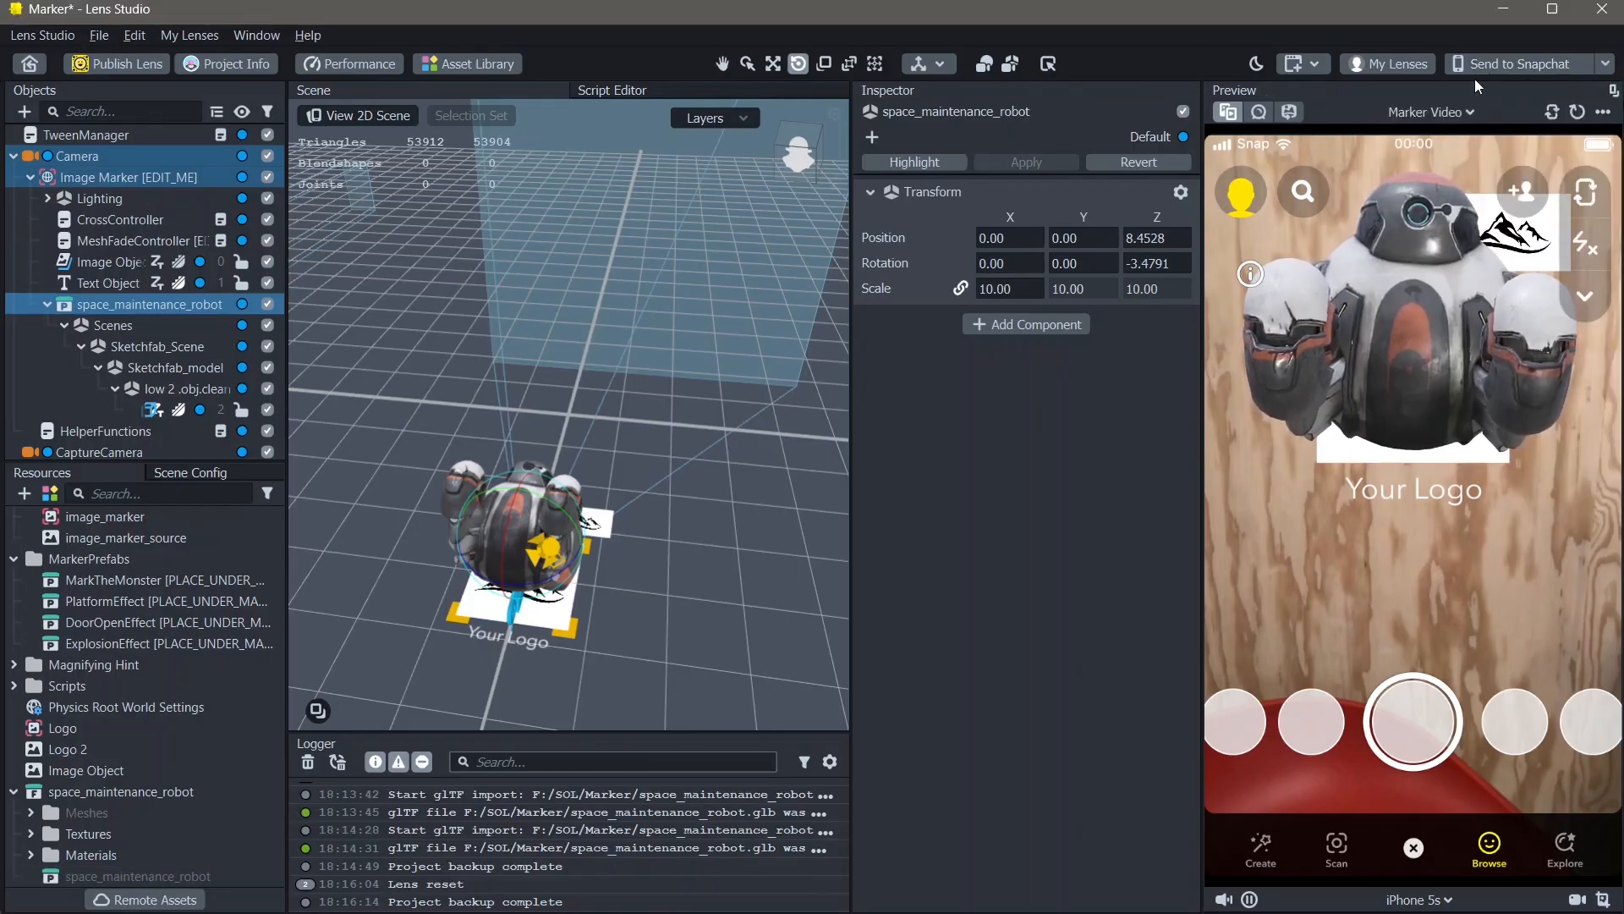
pyautogui.click(1520, 63)
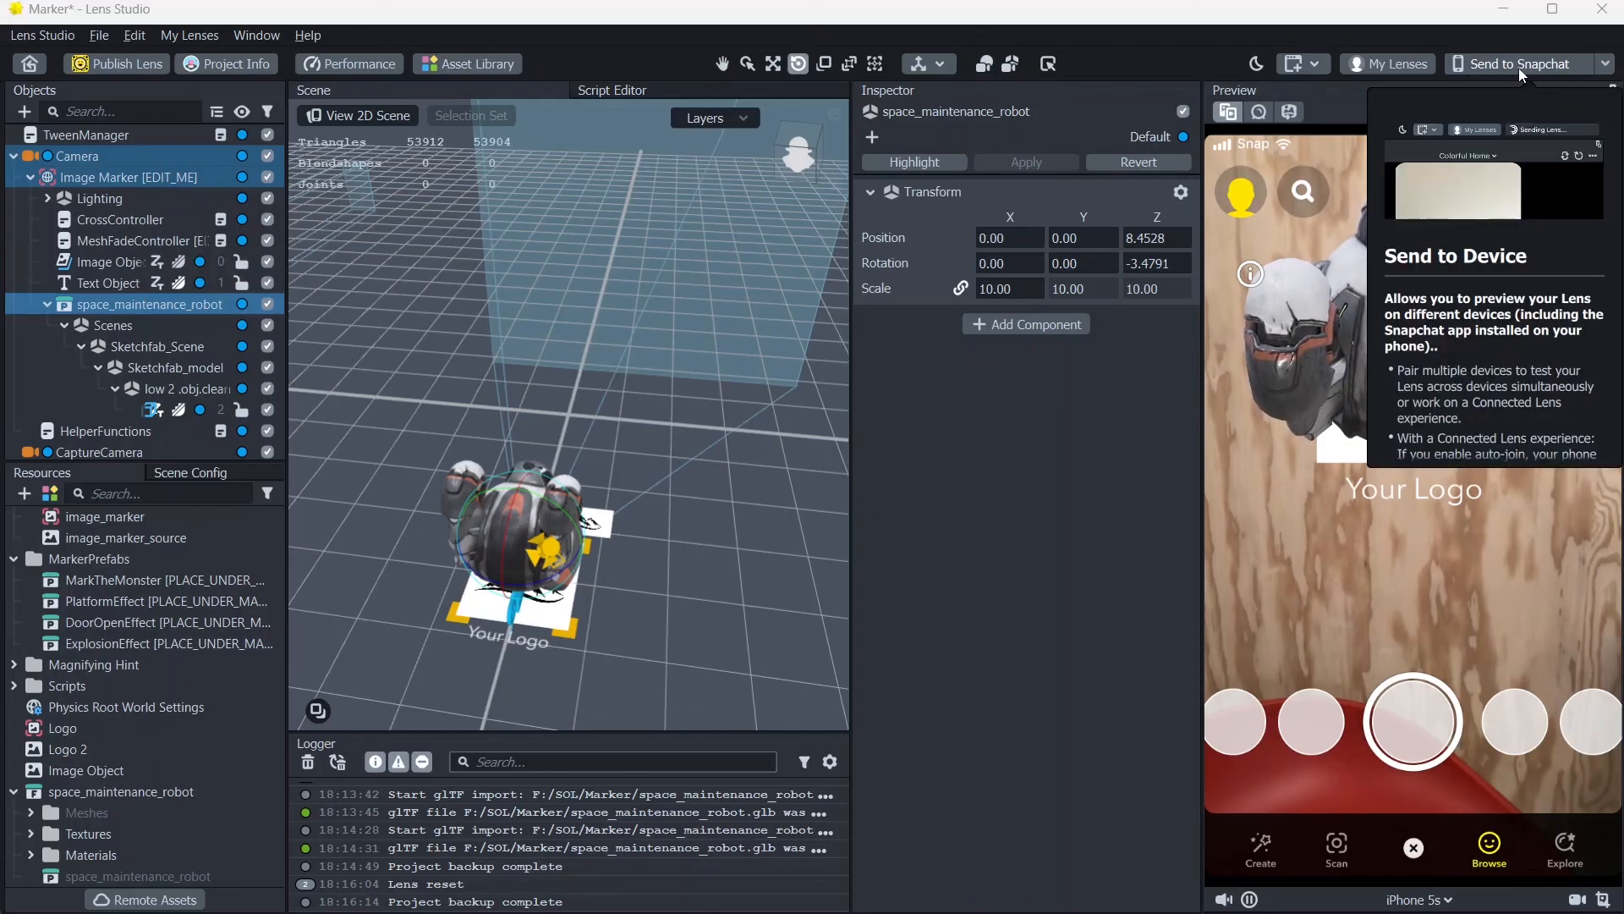